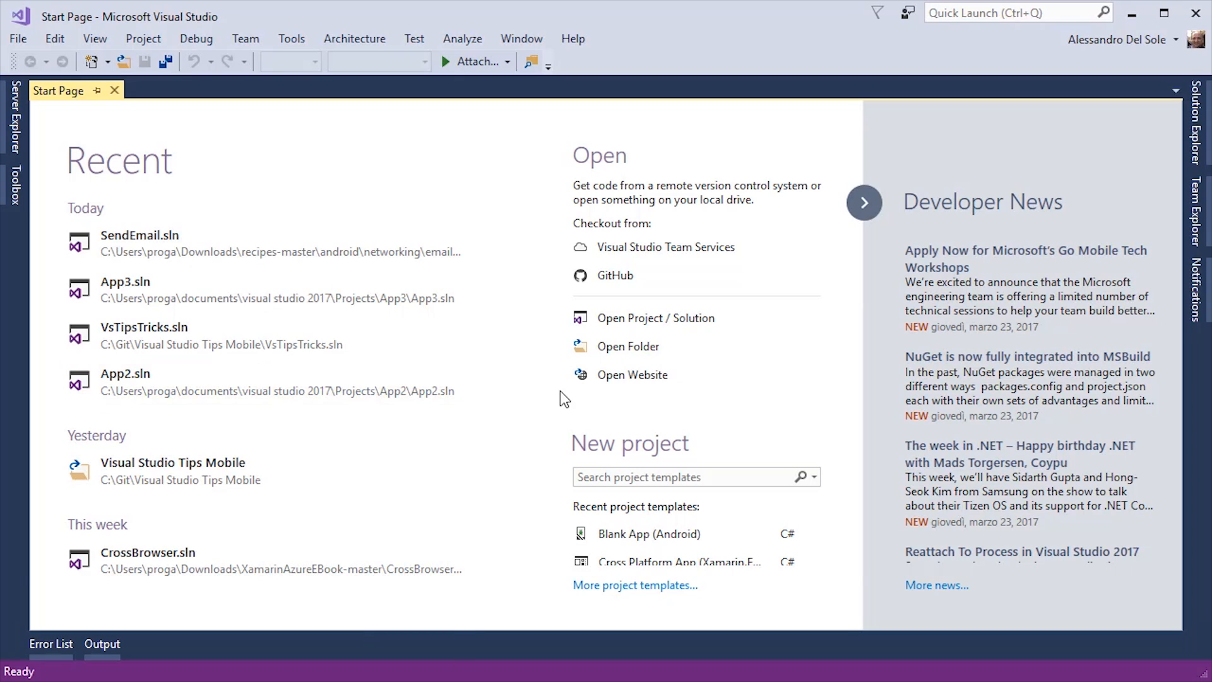
Create a Visual C# Android Single-View App project named SendEmailAndroid
click(635, 585)
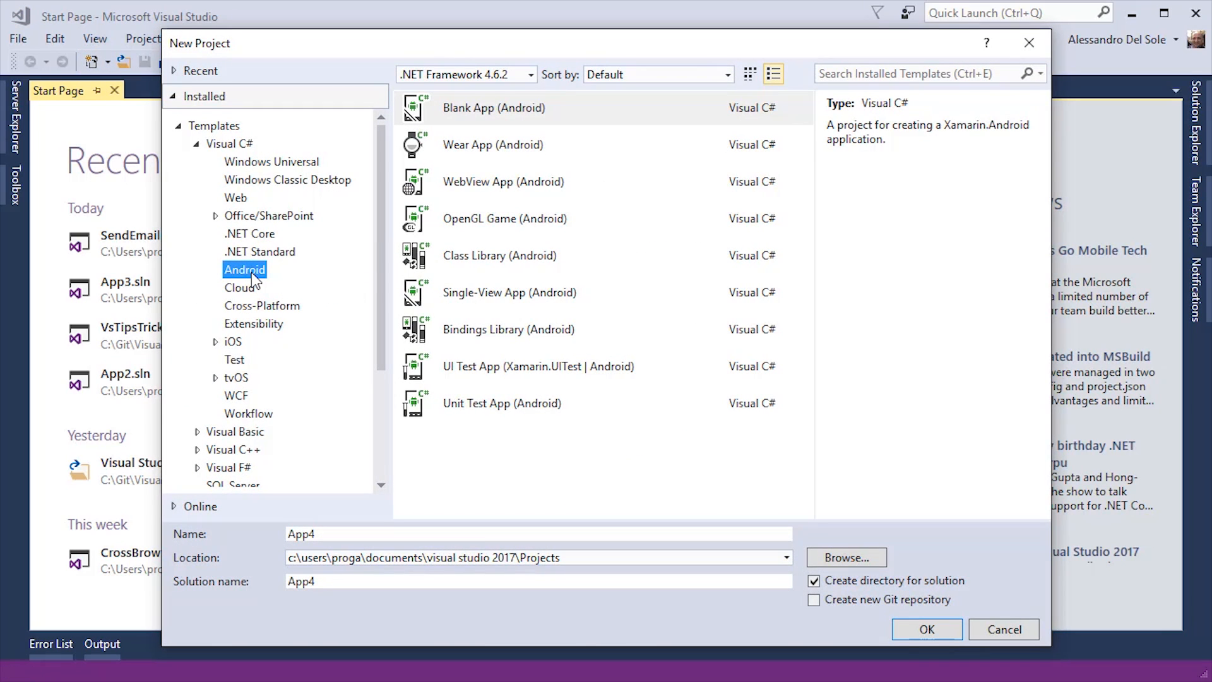
click(509, 292)
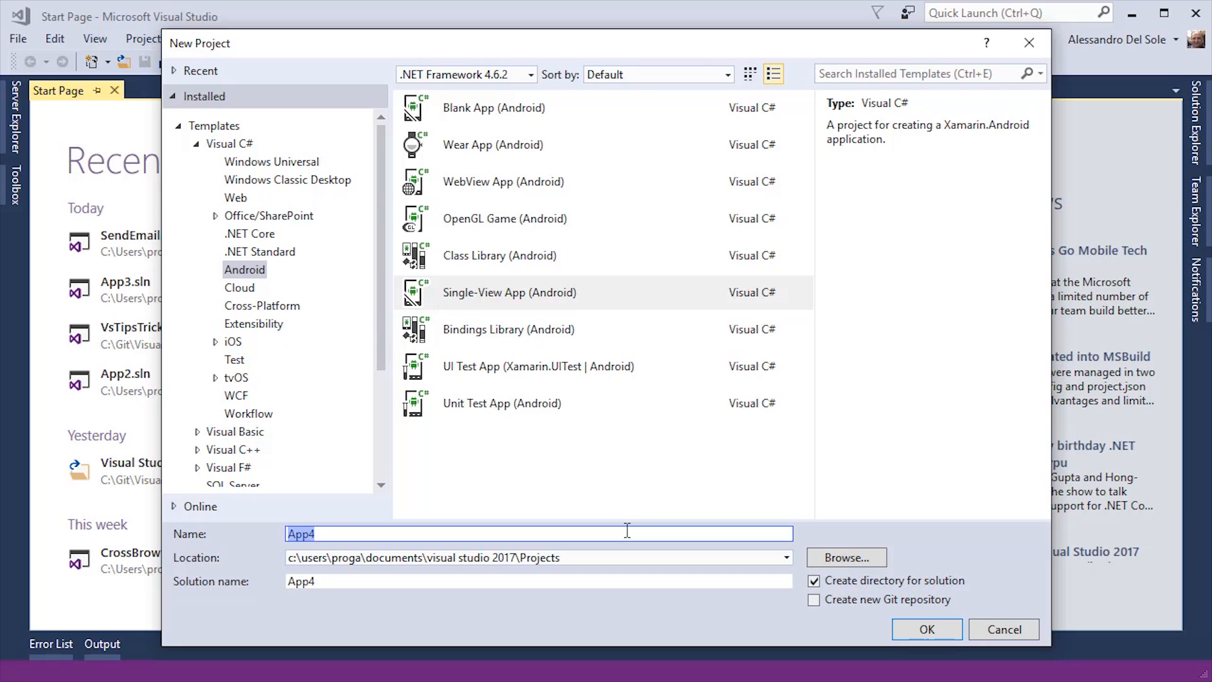
text(Send)
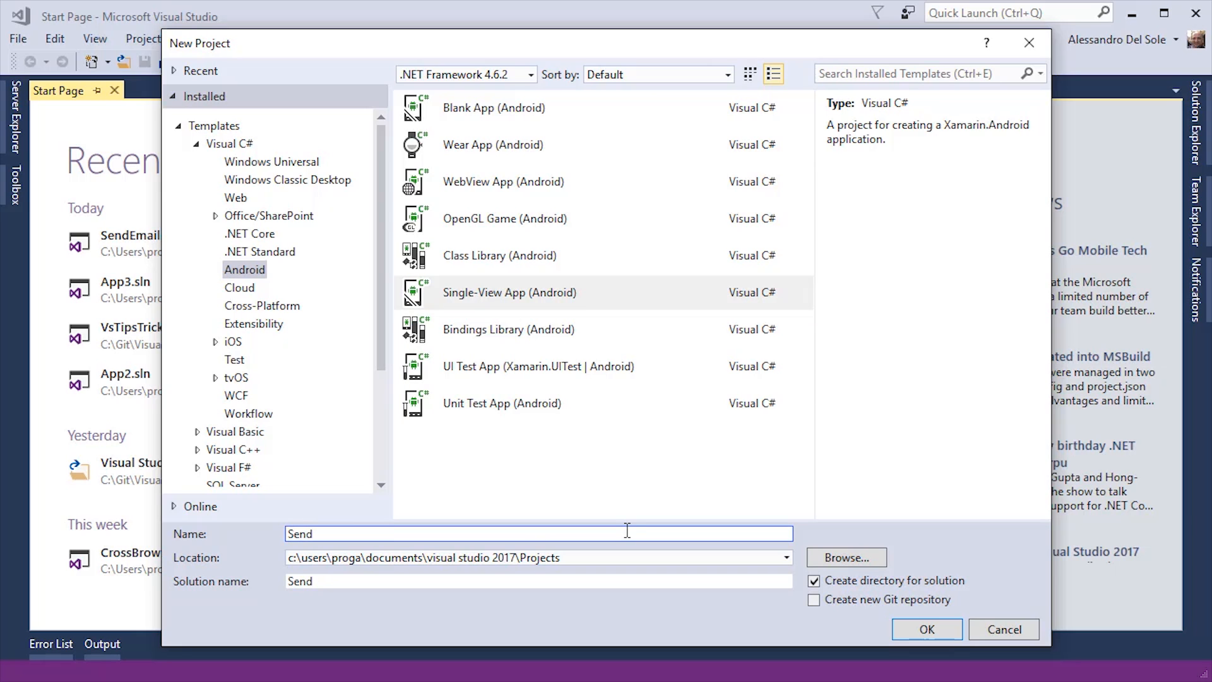
click(926, 629)
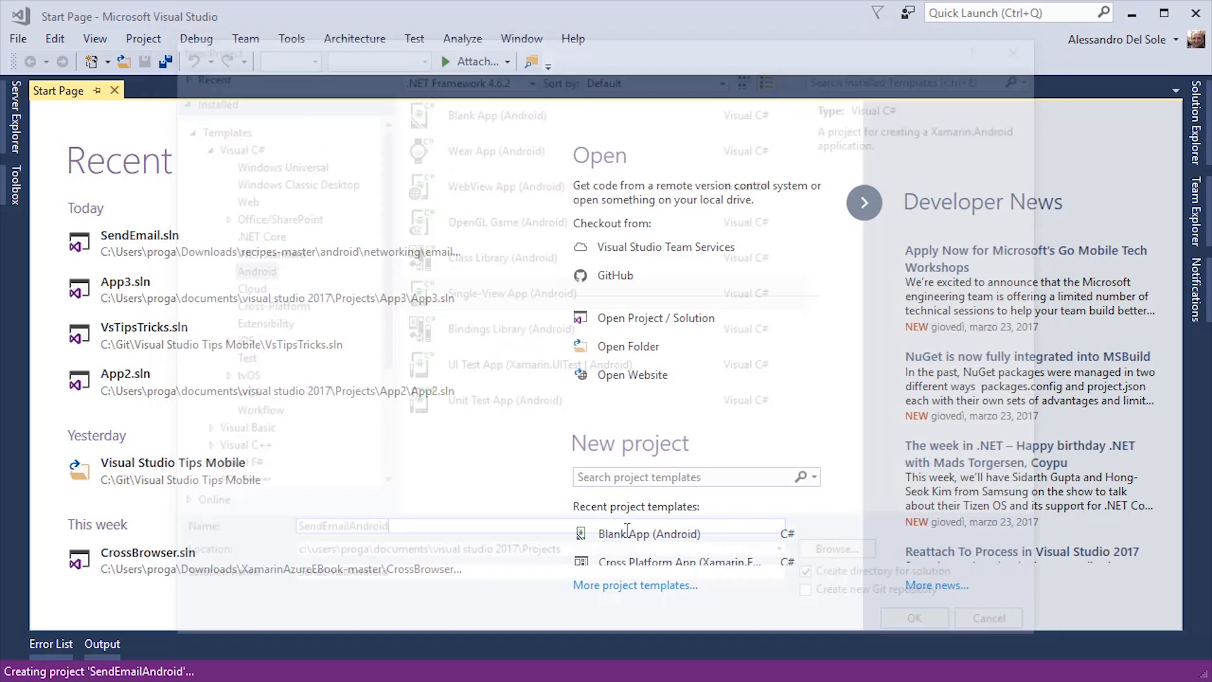
Close the GettingStarted.Xamarin tab, show Solution Explorer and auto-hide the Properties window
click(912, 616)
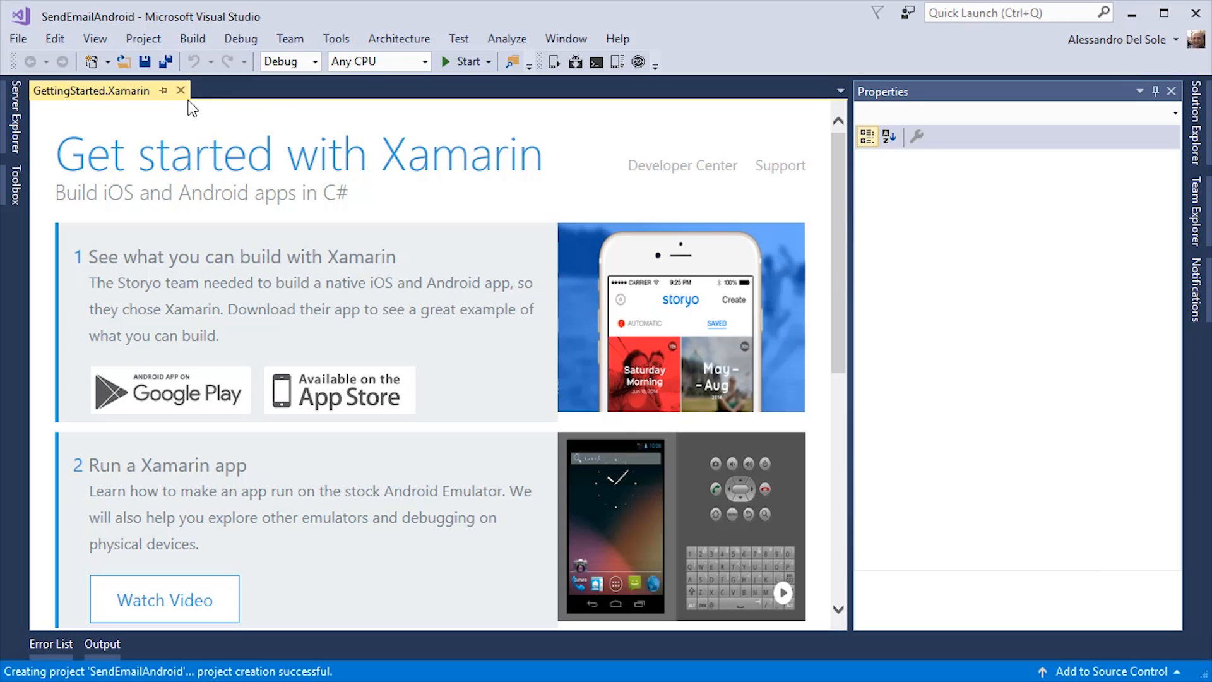
click(181, 91)
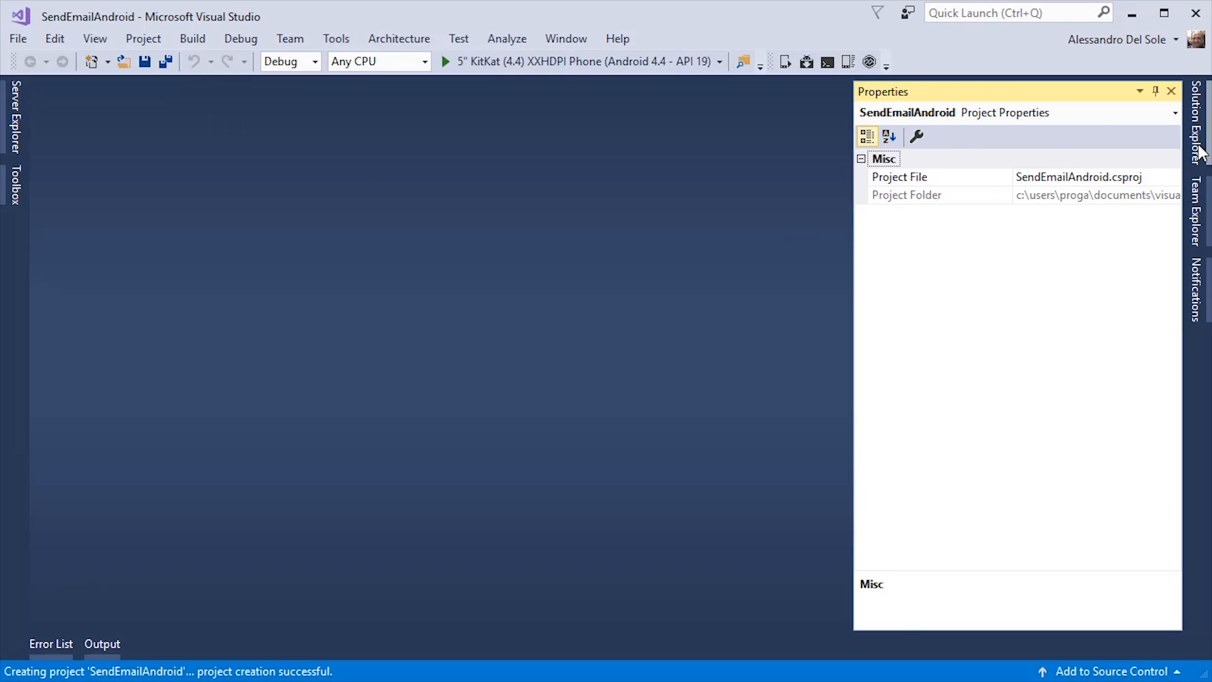
click(1199, 124)
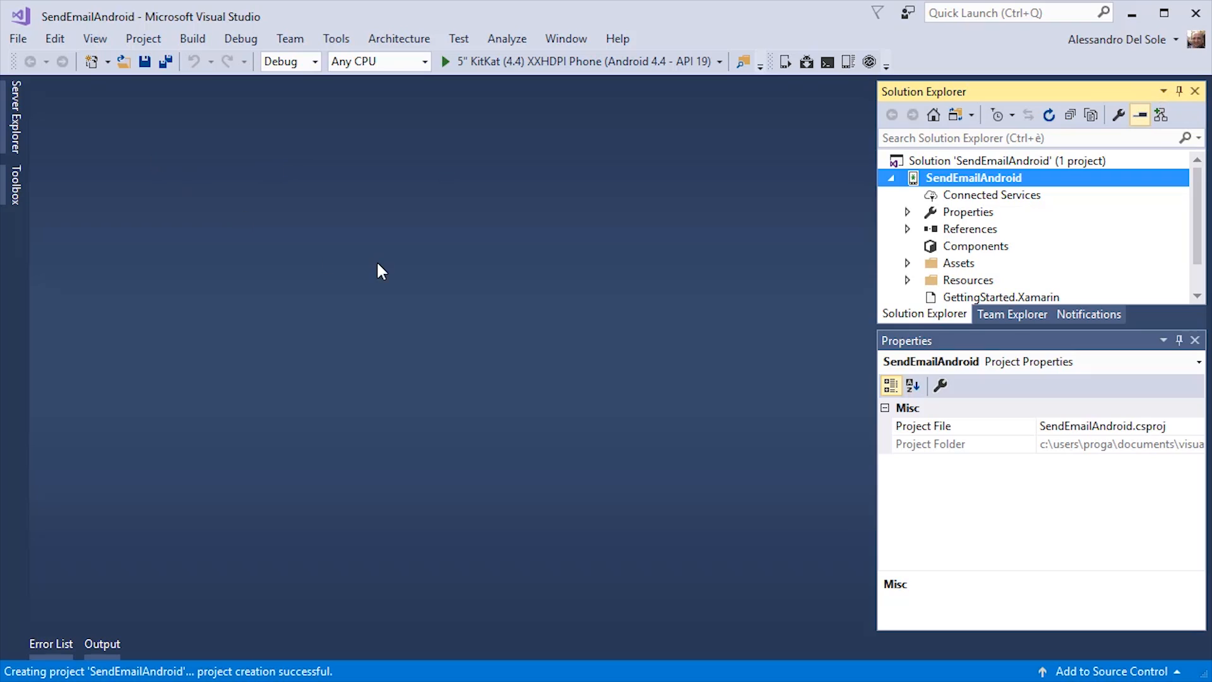
mouse_move(163, 99)
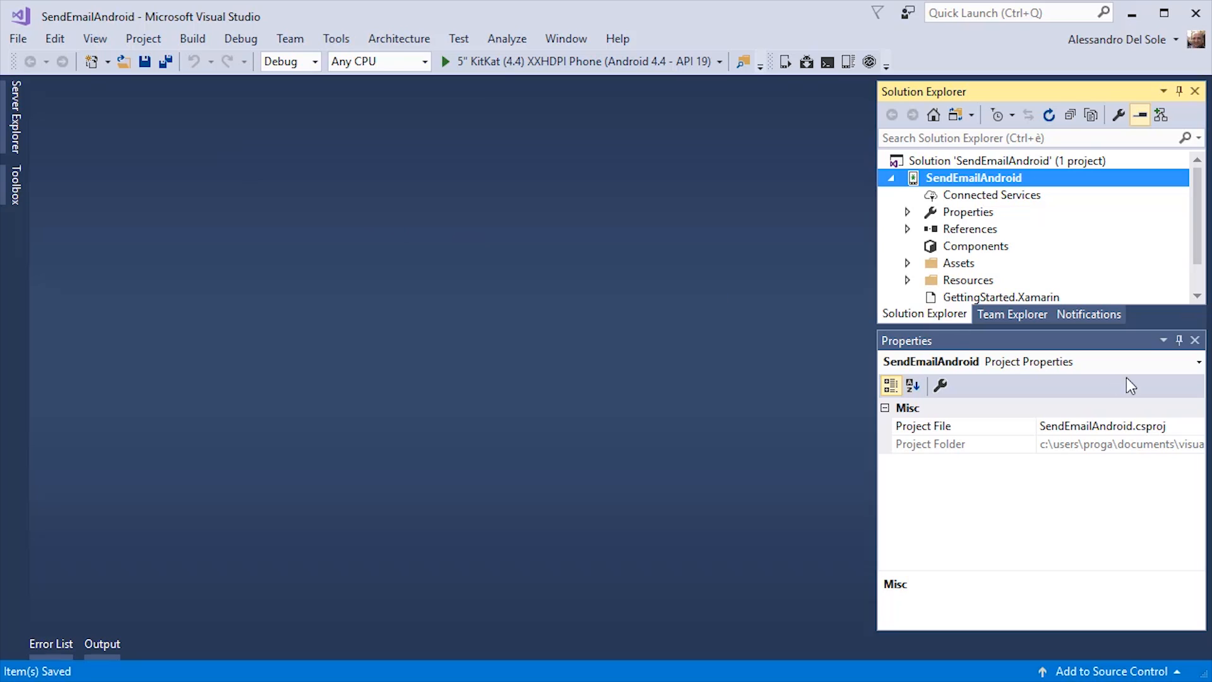
click(1195, 340)
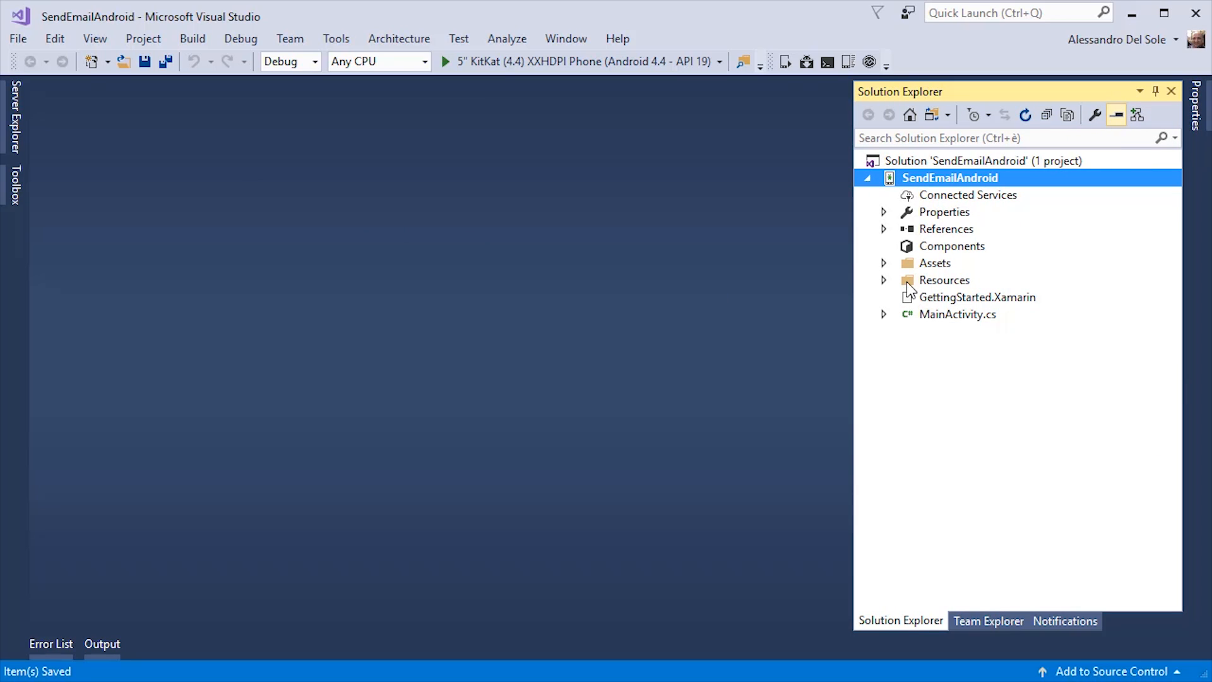
mouse_move(938, 362)
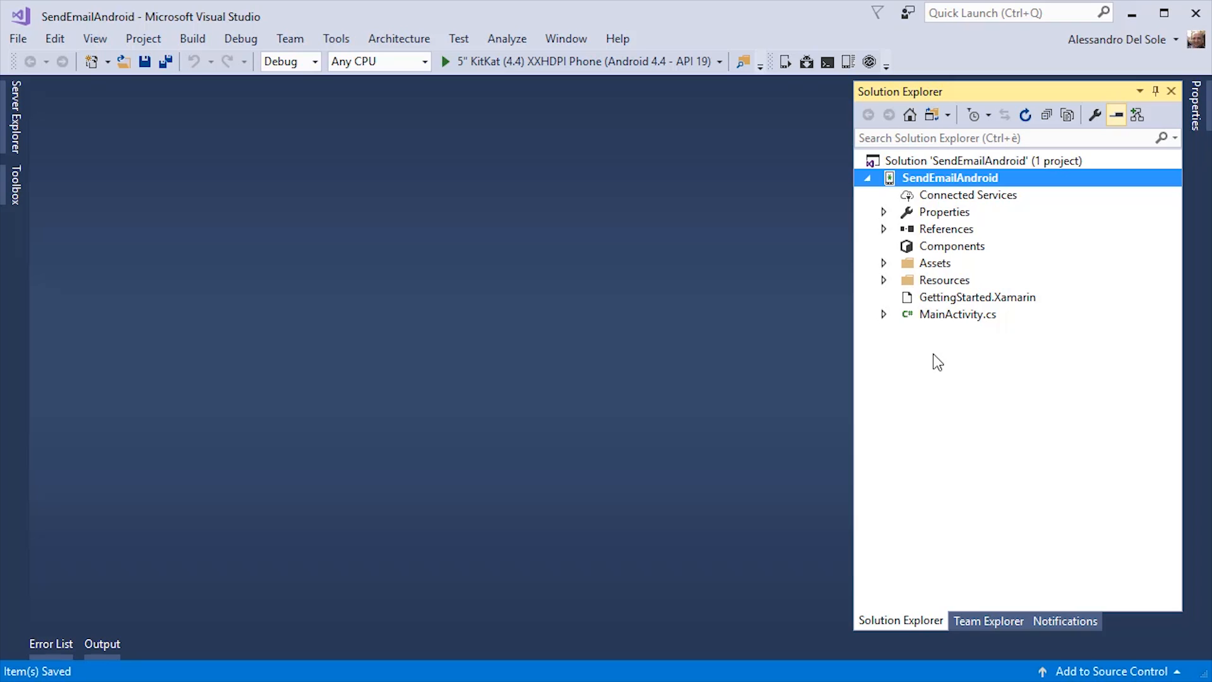
mouse_move(919, 346)
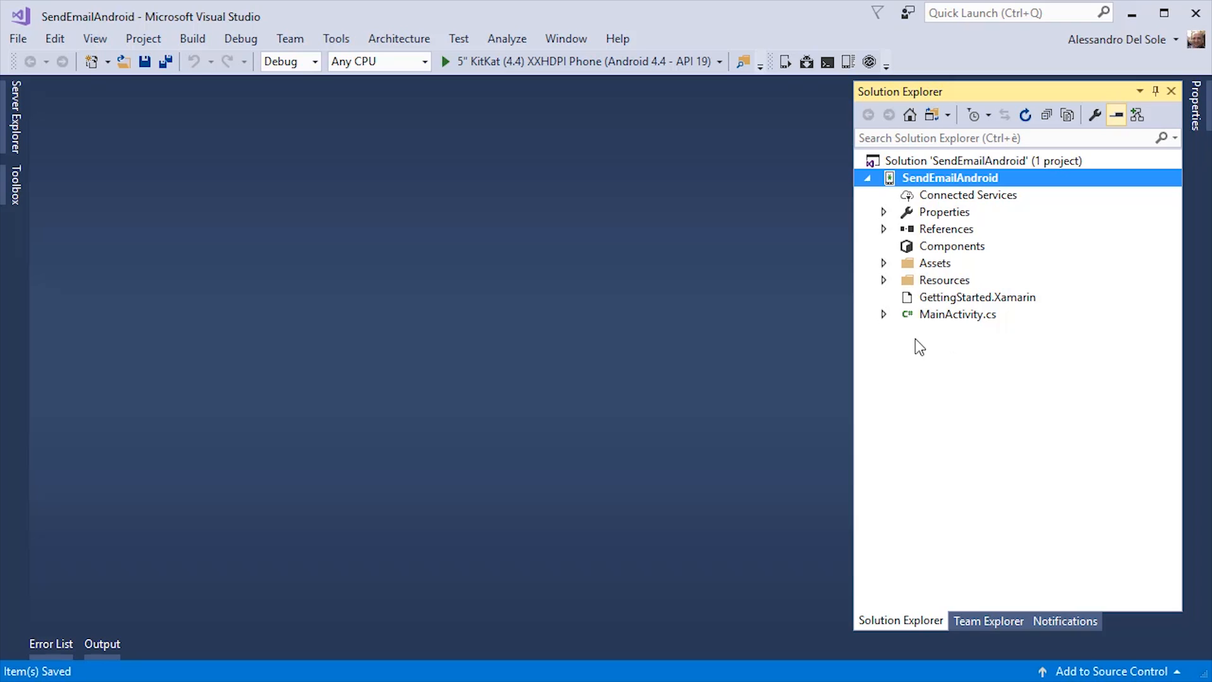
Open MainActivity.cs and scroll through its using directives and OnCreate code
double_click(957, 314)
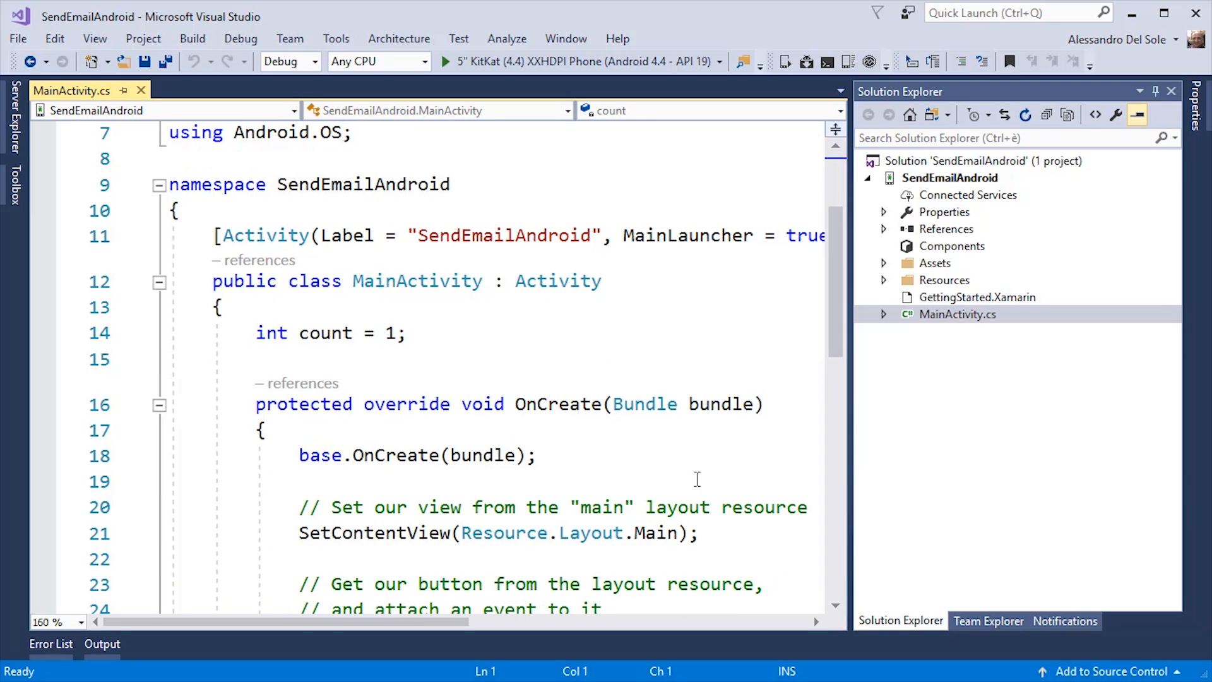
scroll(up, 3)
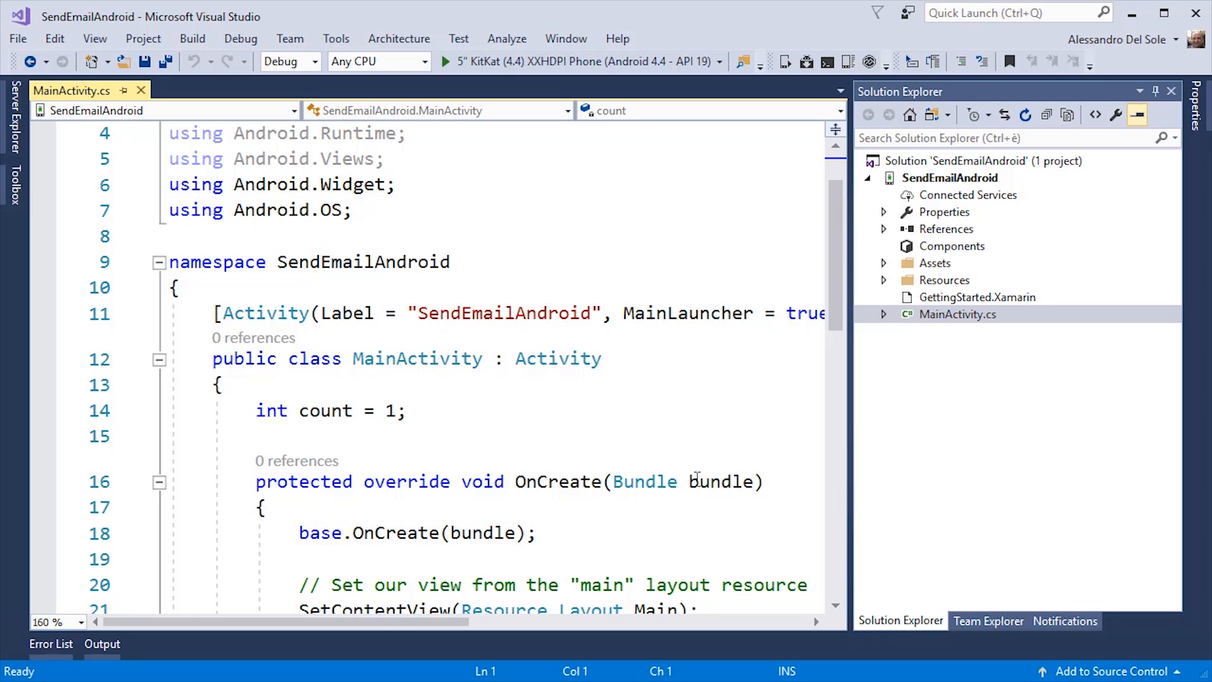
mouse_move(719, 481)
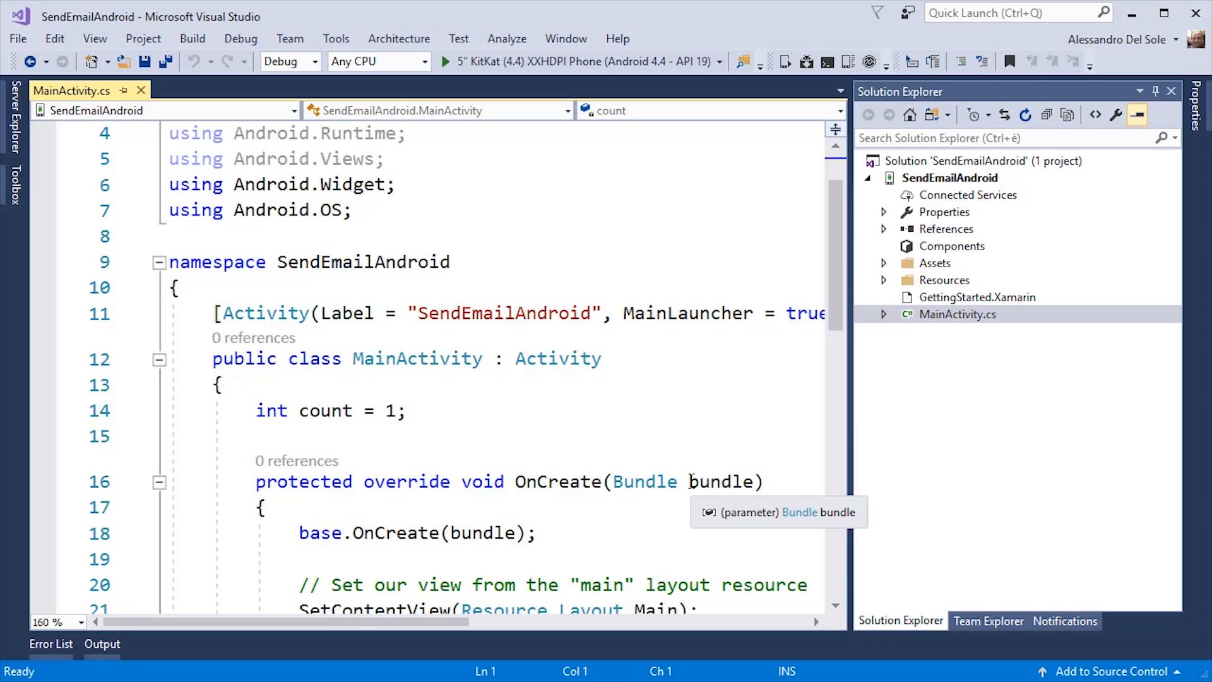
mouse_move(642, 423)
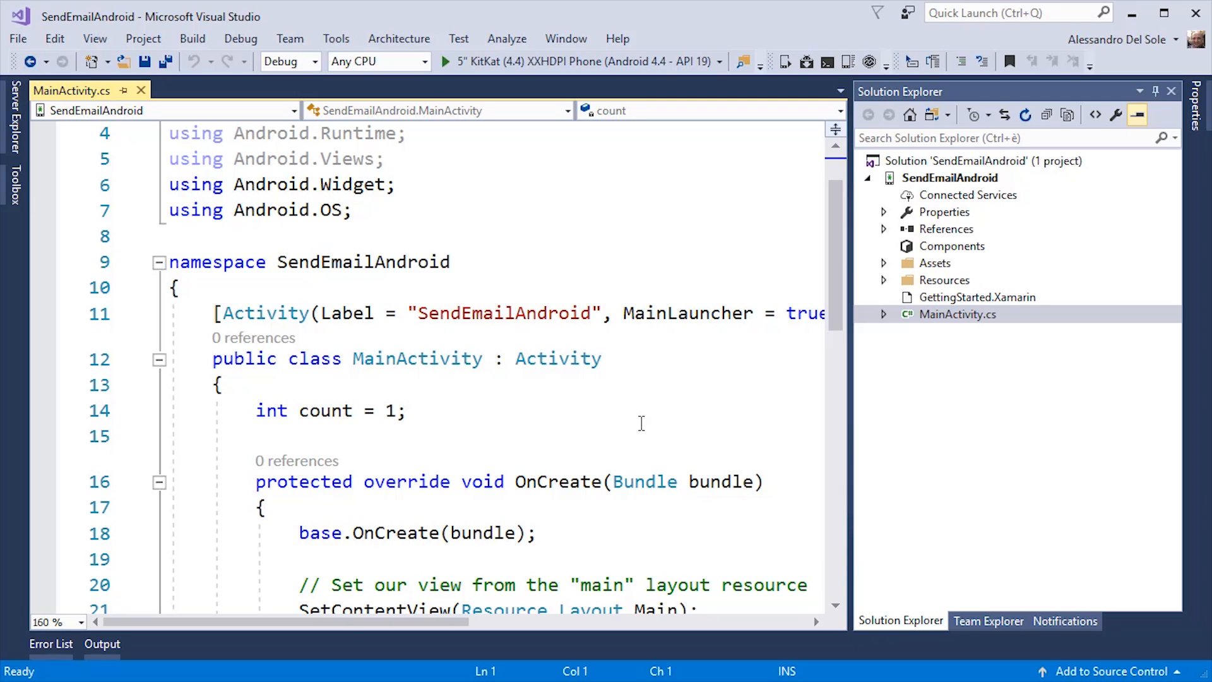
mouse_move(674, 394)
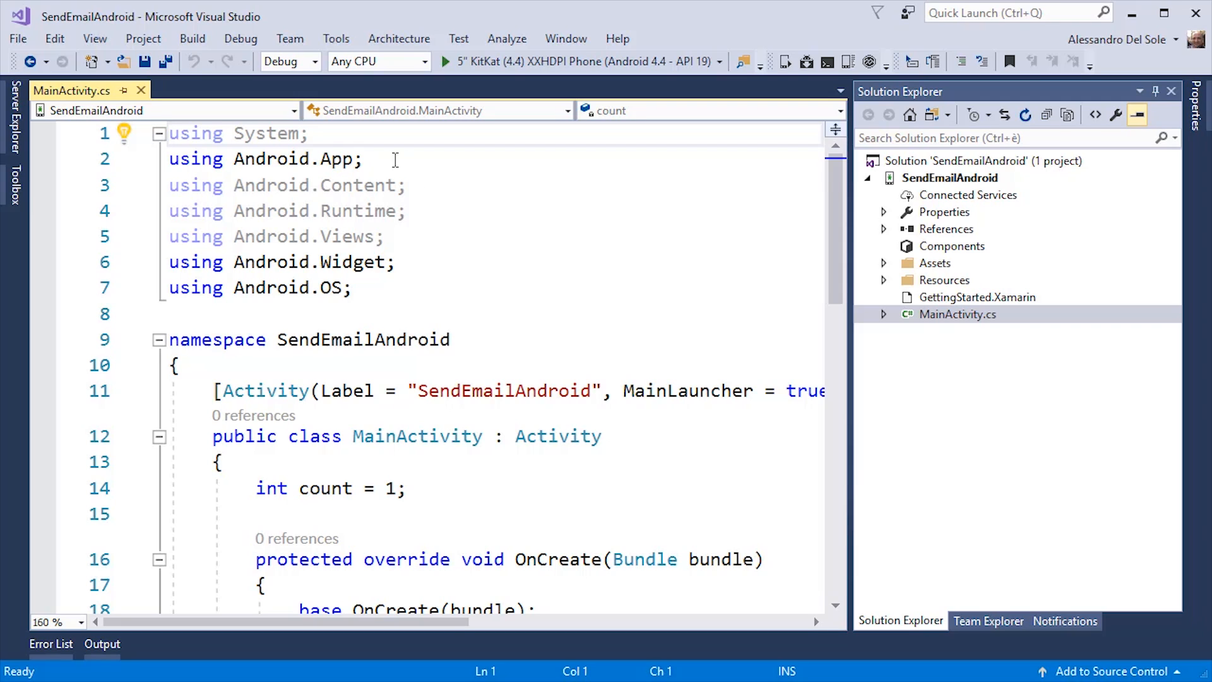
mouse_move(586, 280)
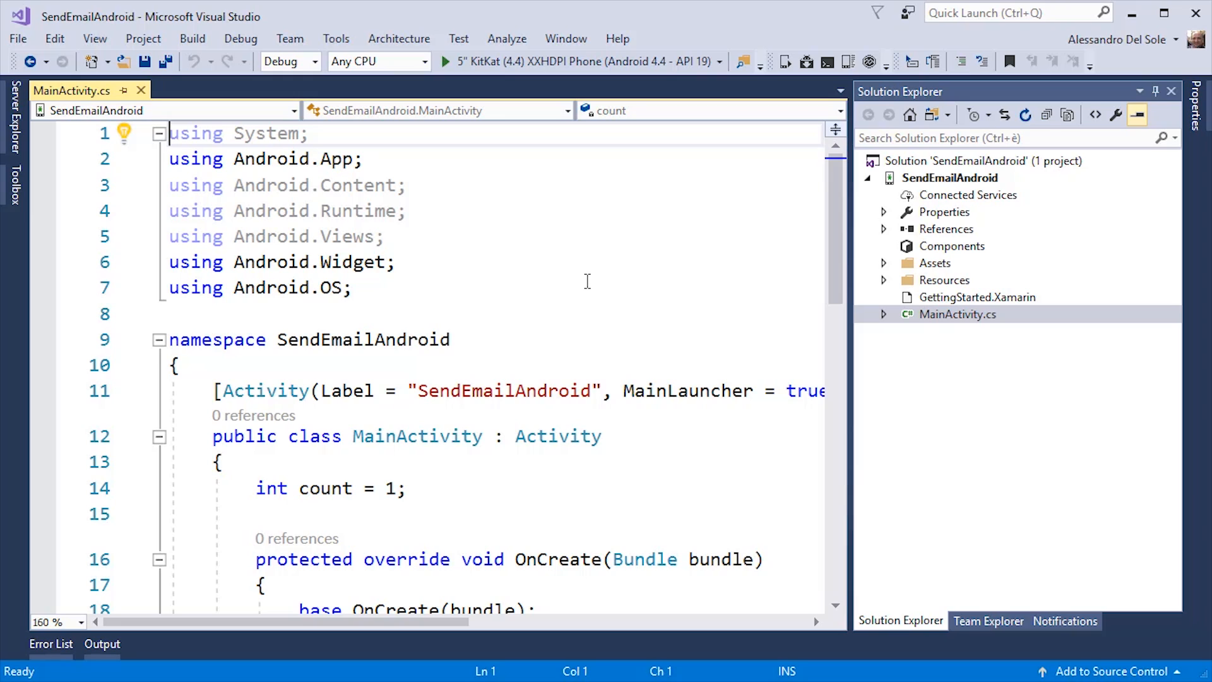
mouse_move(464, 286)
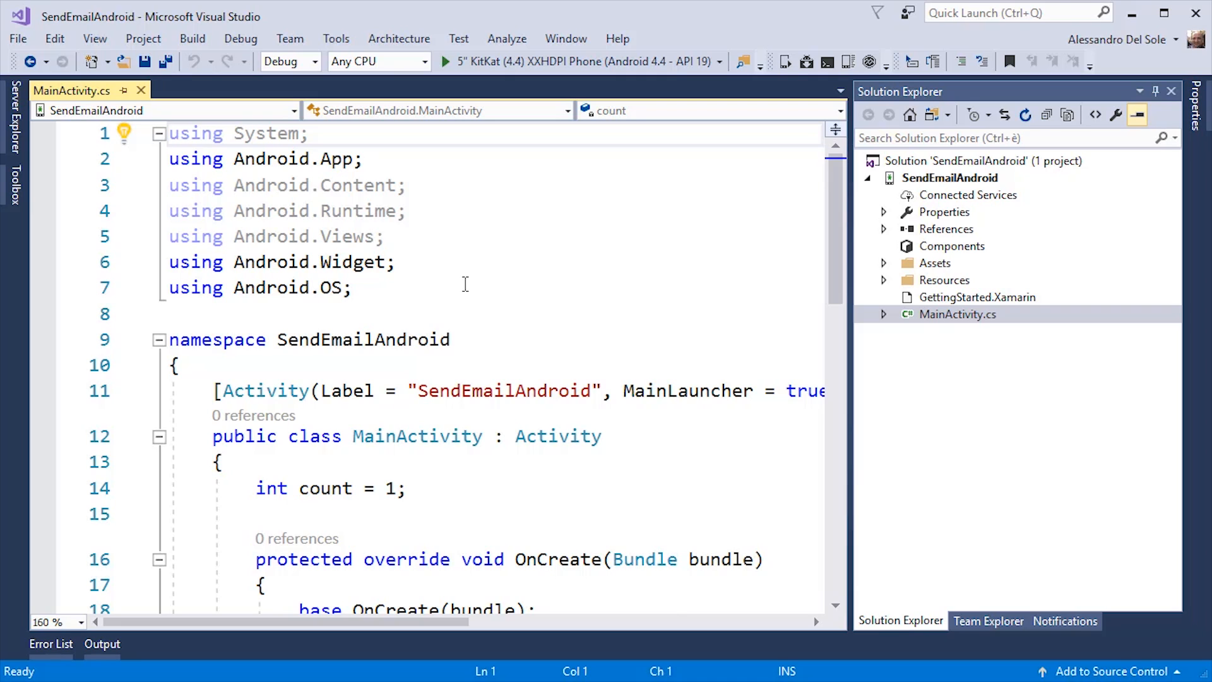
scroll(down, 3)
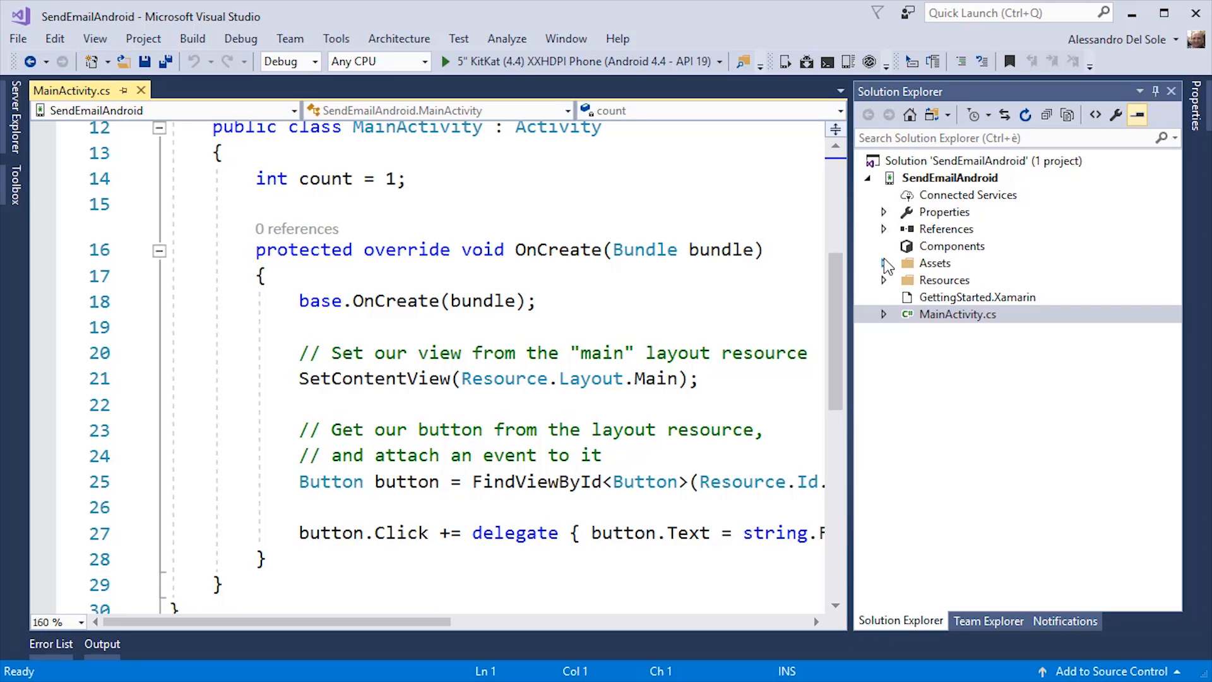
Open Assets/AboutAssets.txt and expand Resources' drawable, layout and values folders
click(884, 262)
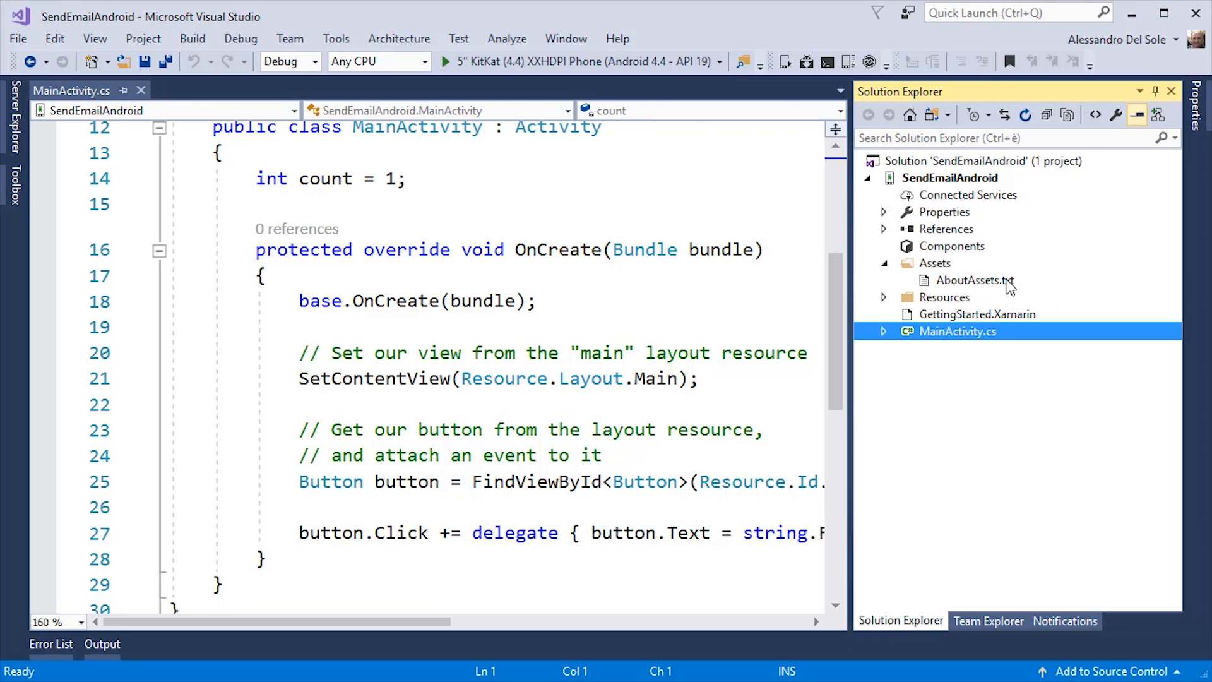
double_click(974, 280)
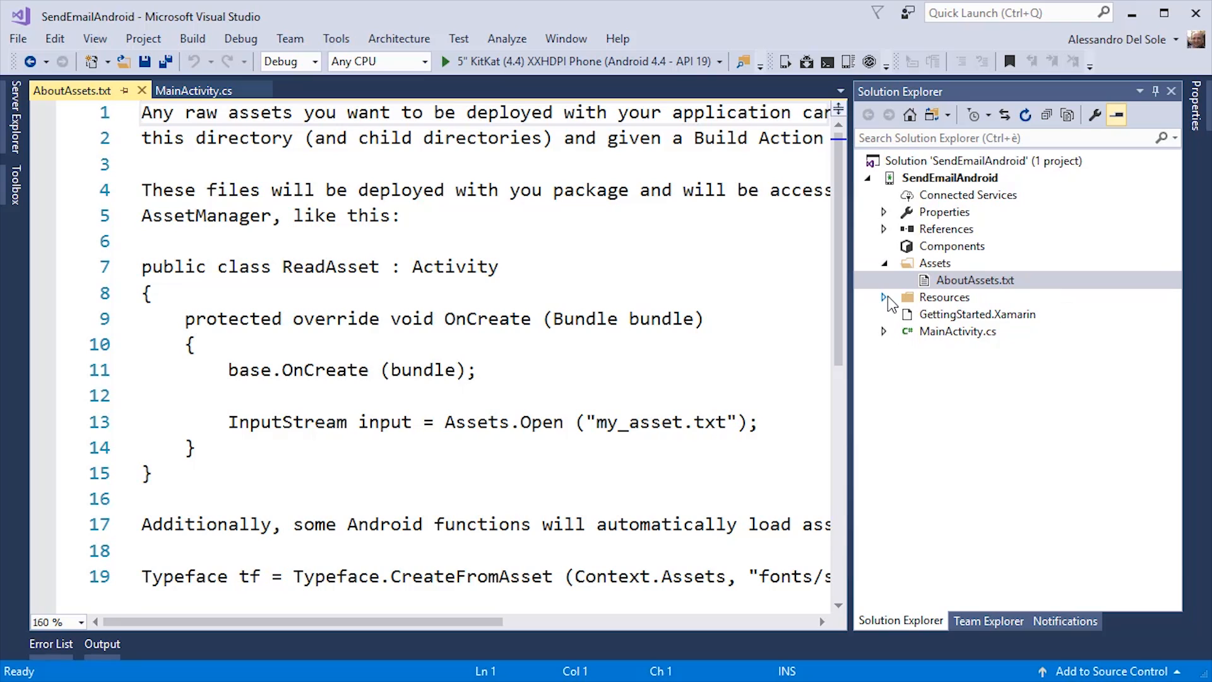
click(885, 296)
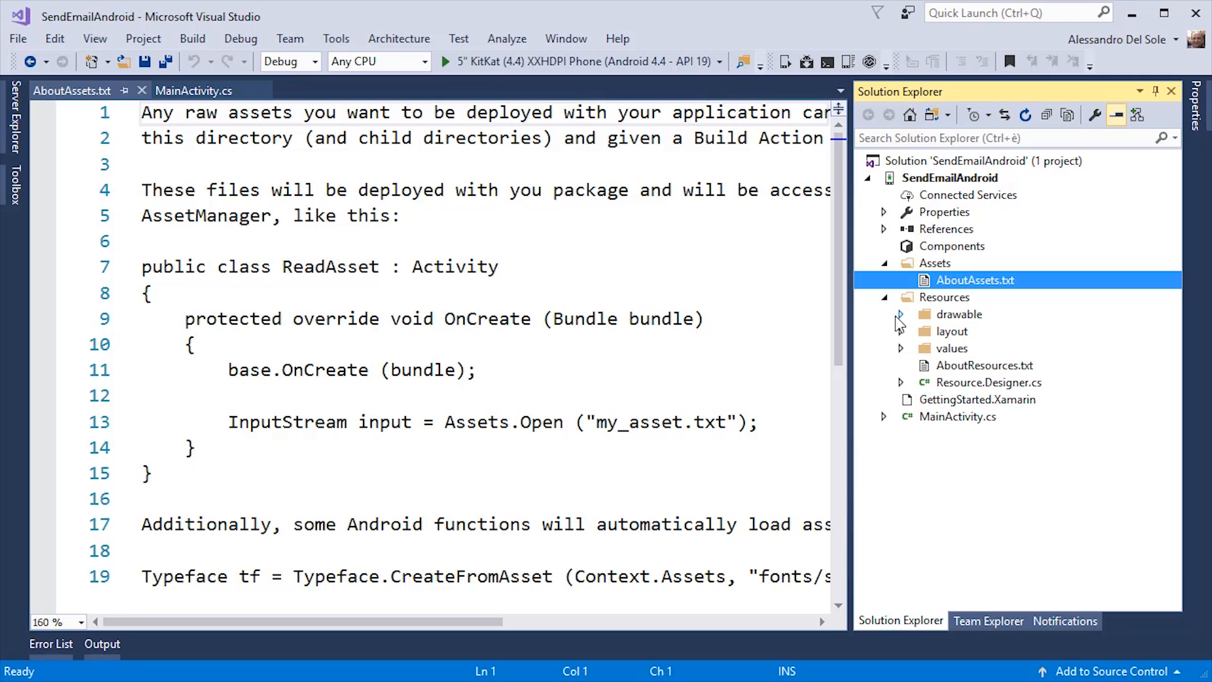
click(898, 314)
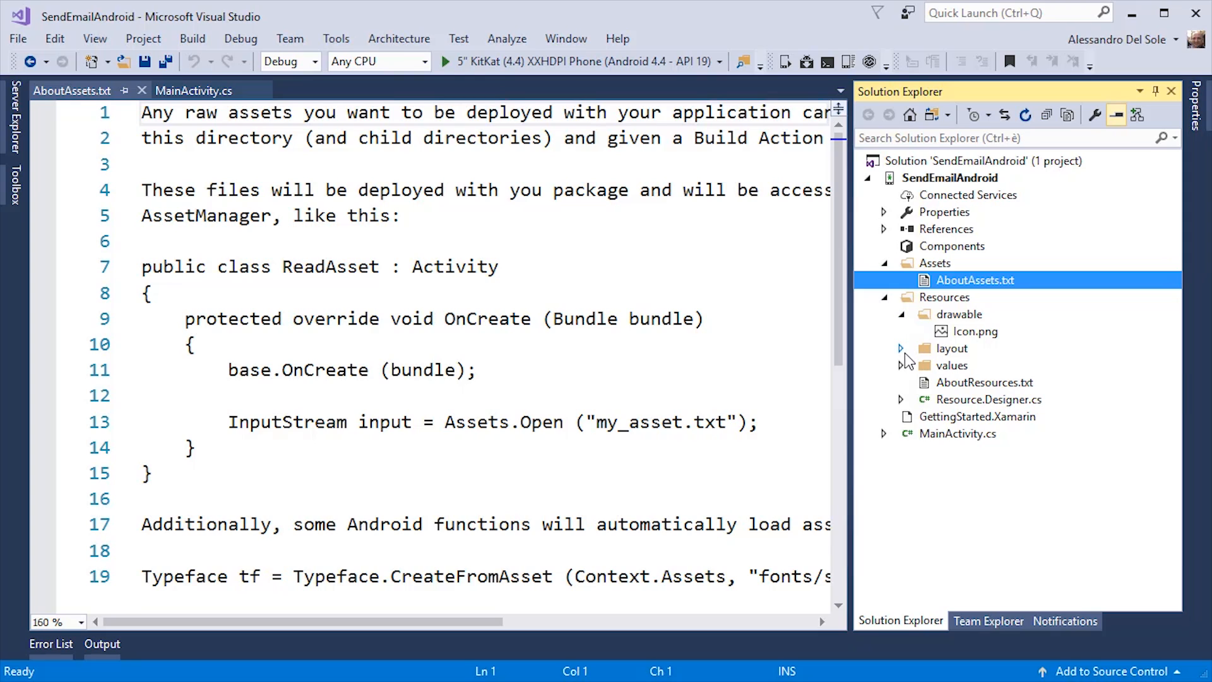
click(901, 348)
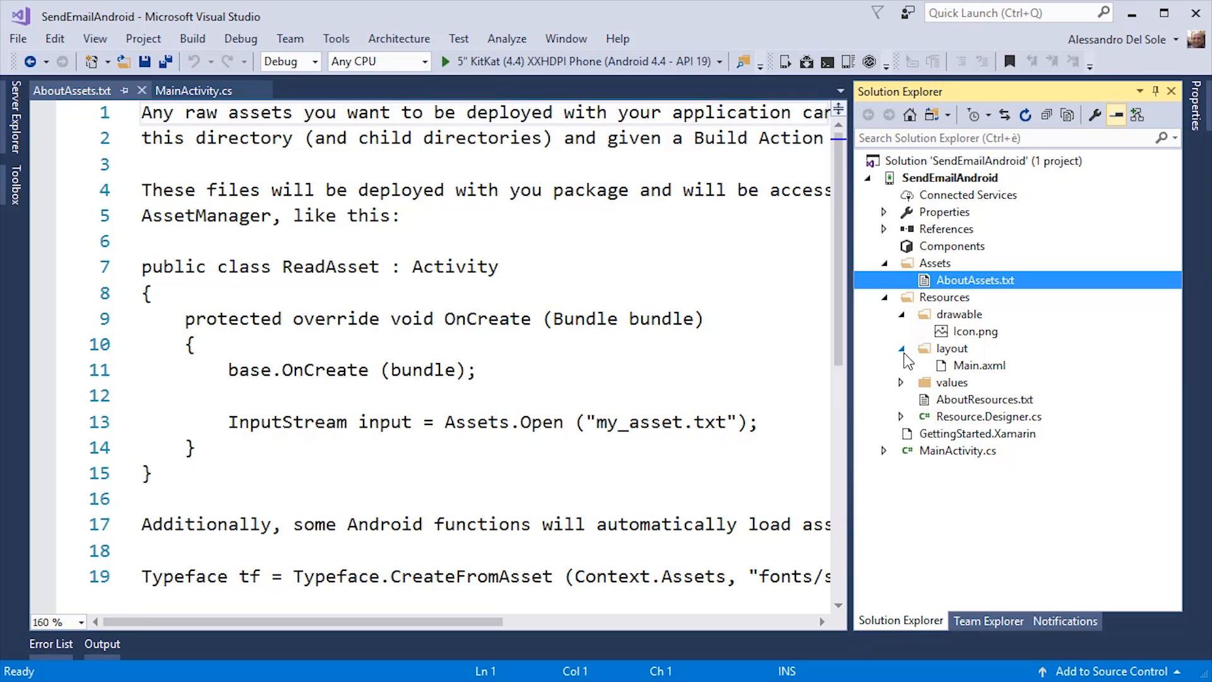
click(900, 382)
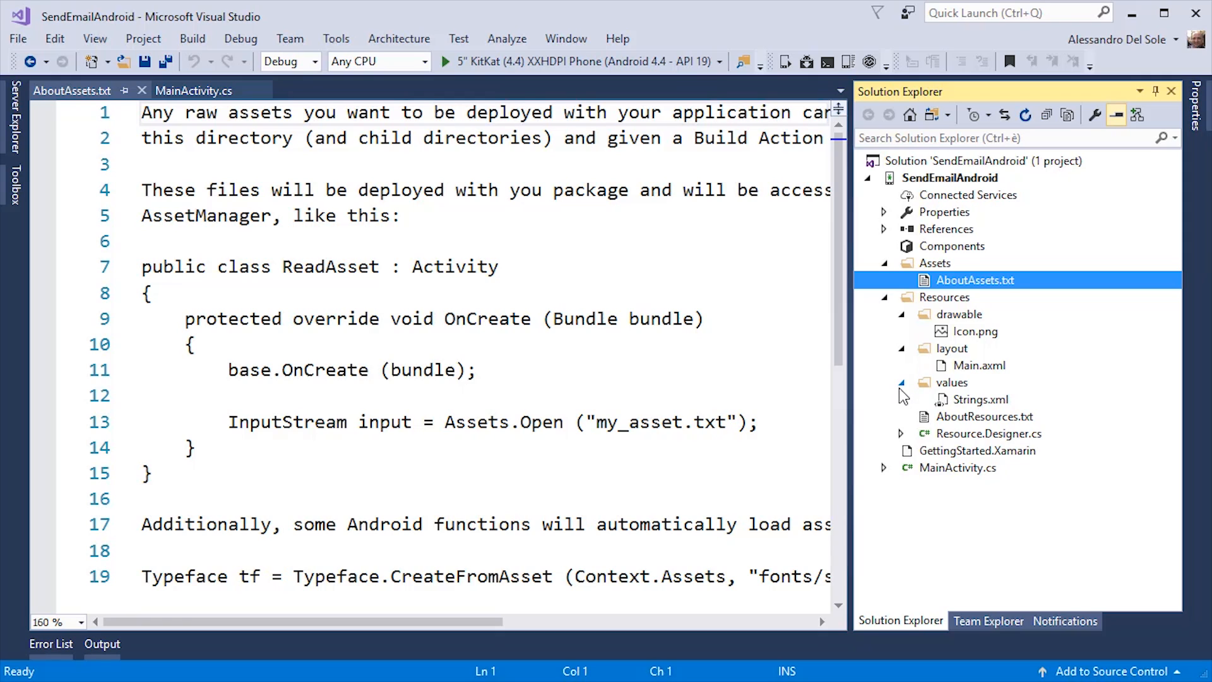
mouse_move(930, 403)
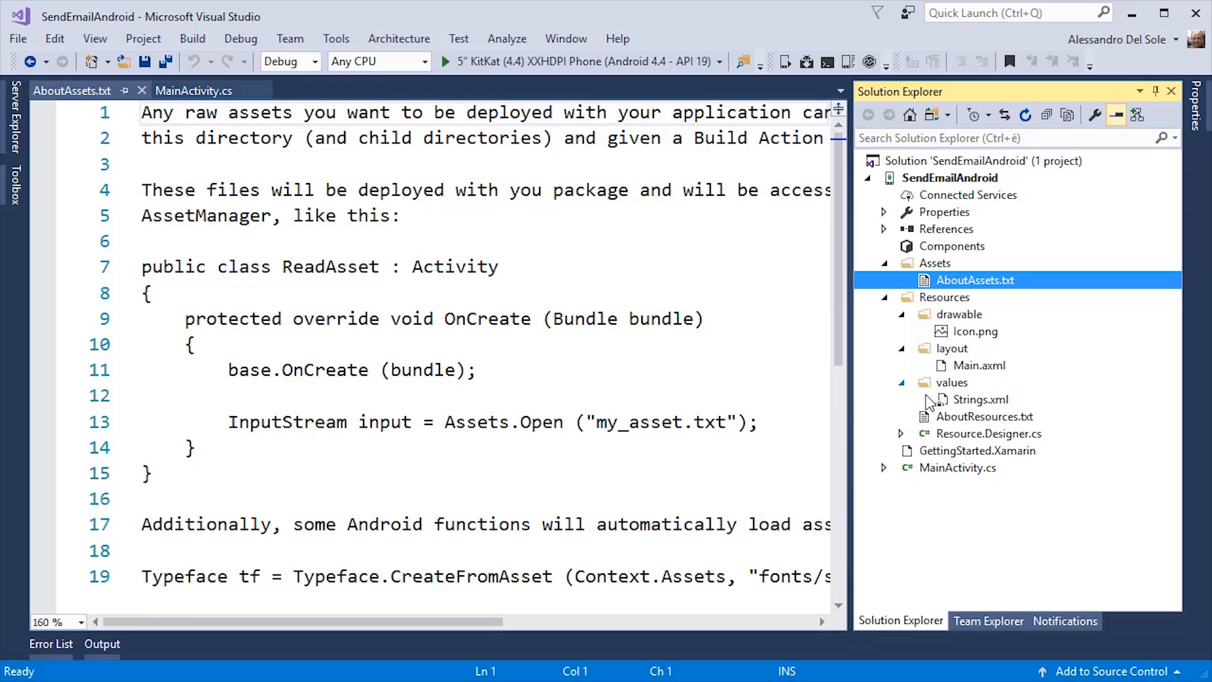
Open Strings.xml with the Hello and ApplicationName strings, then select Main.axml
double_click(981, 399)
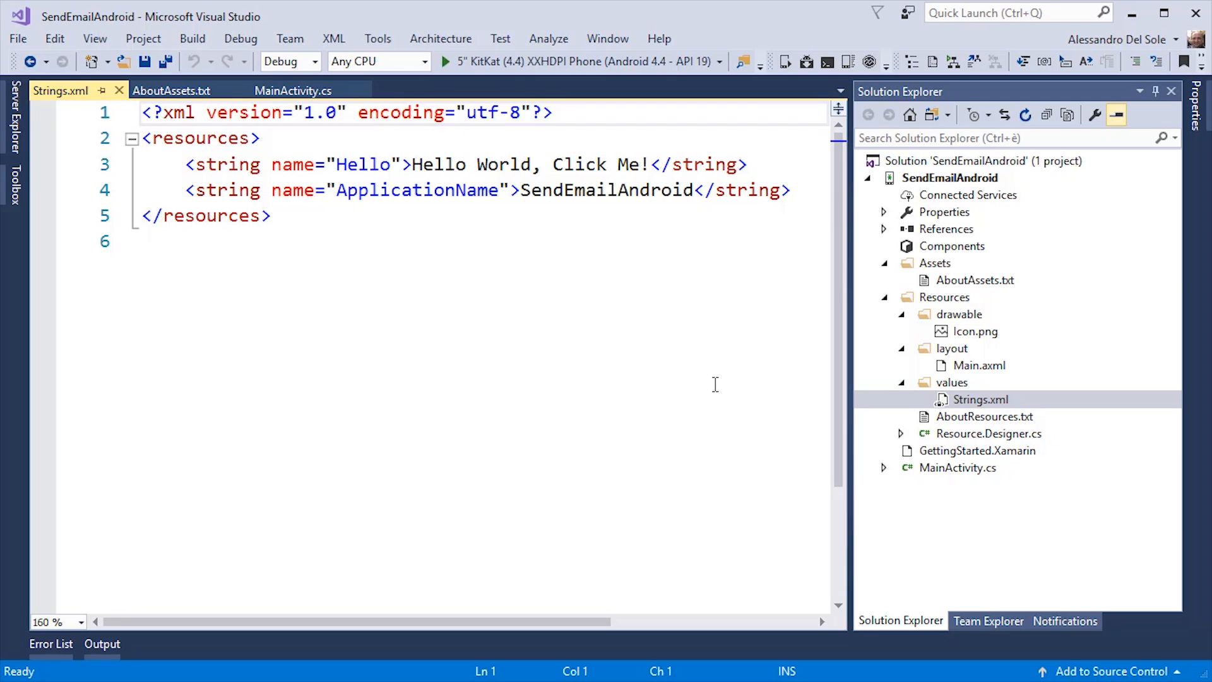
mouse_move(893, 397)
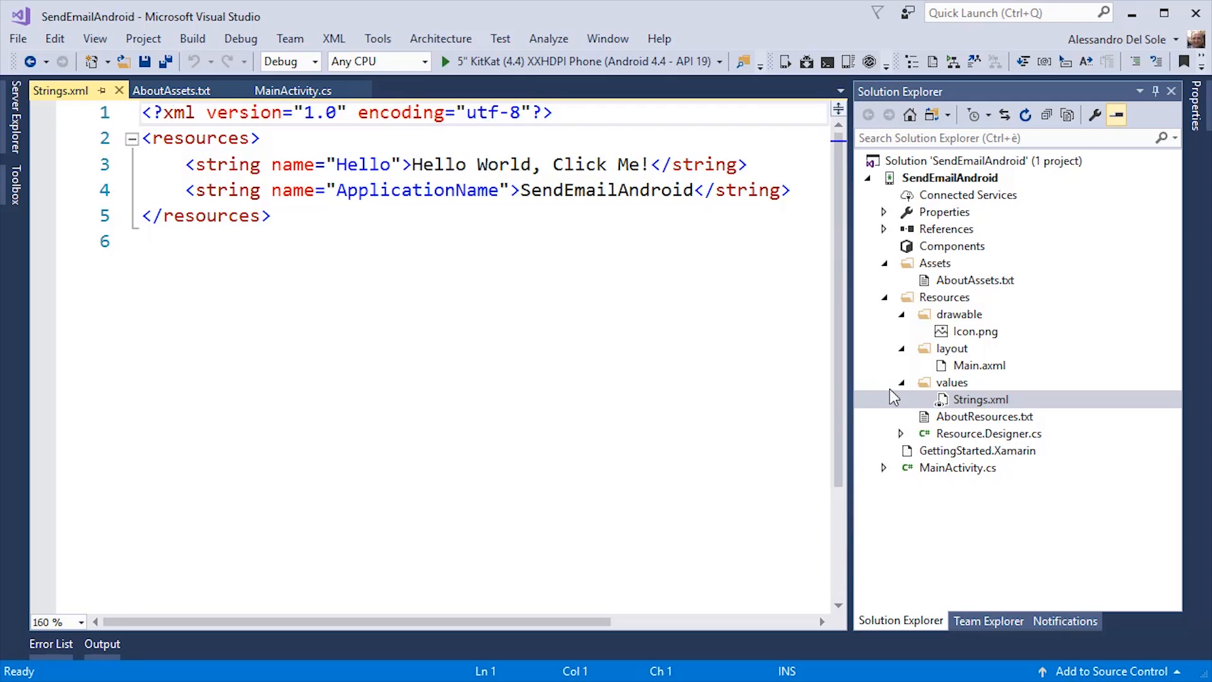
mouse_move(1018, 375)
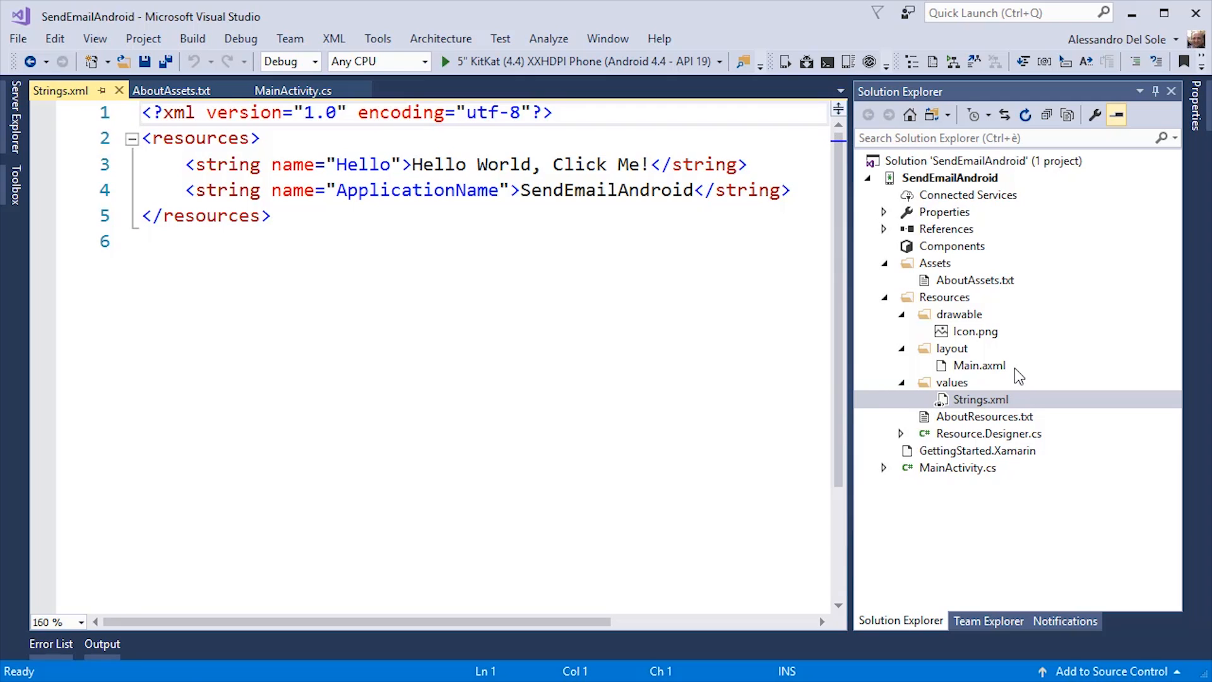
click(979, 365)
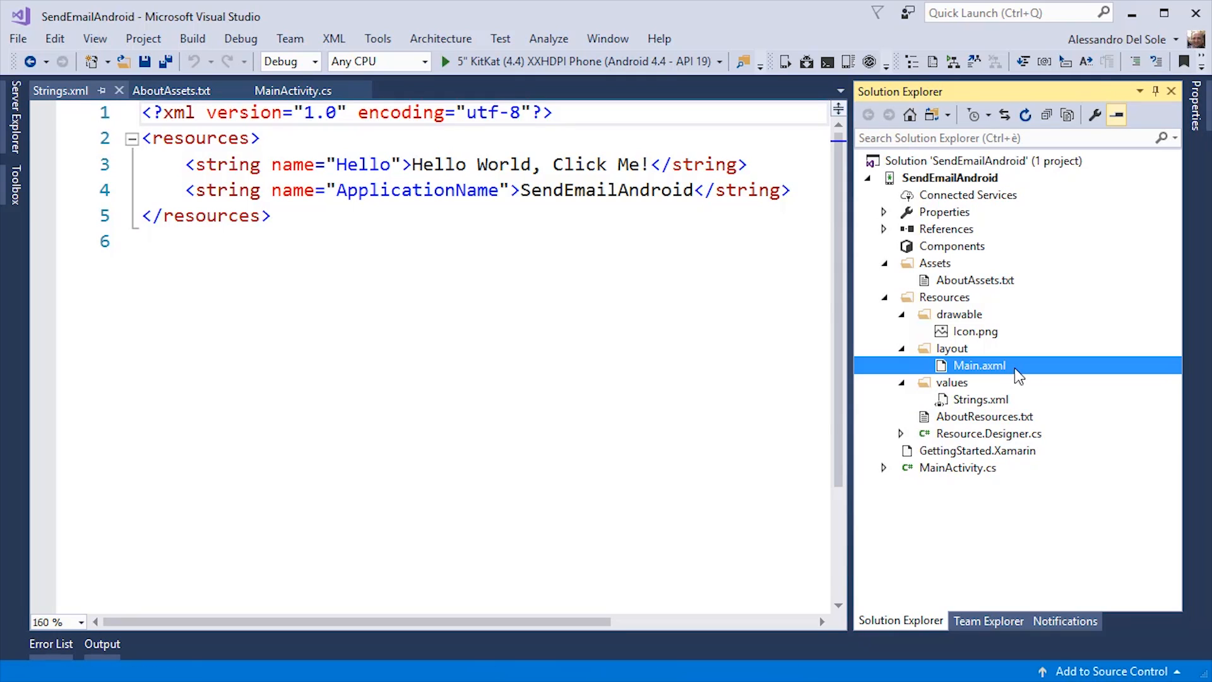
double_click(979, 365)
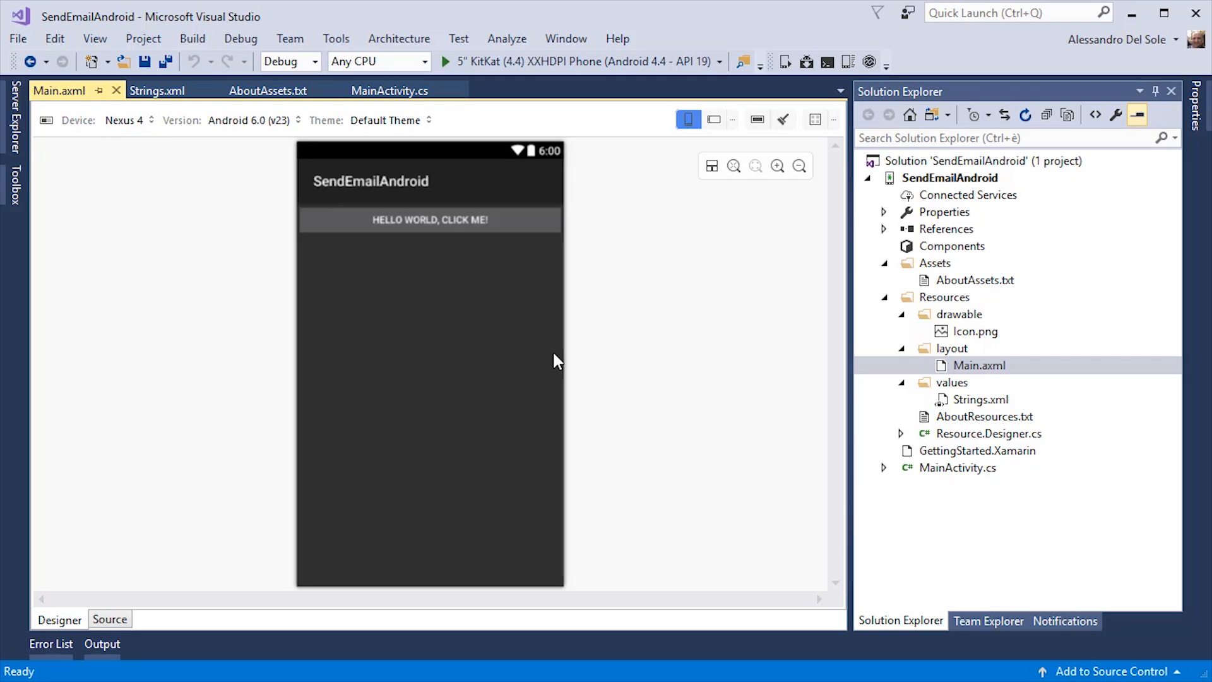
mouse_move(179, 268)
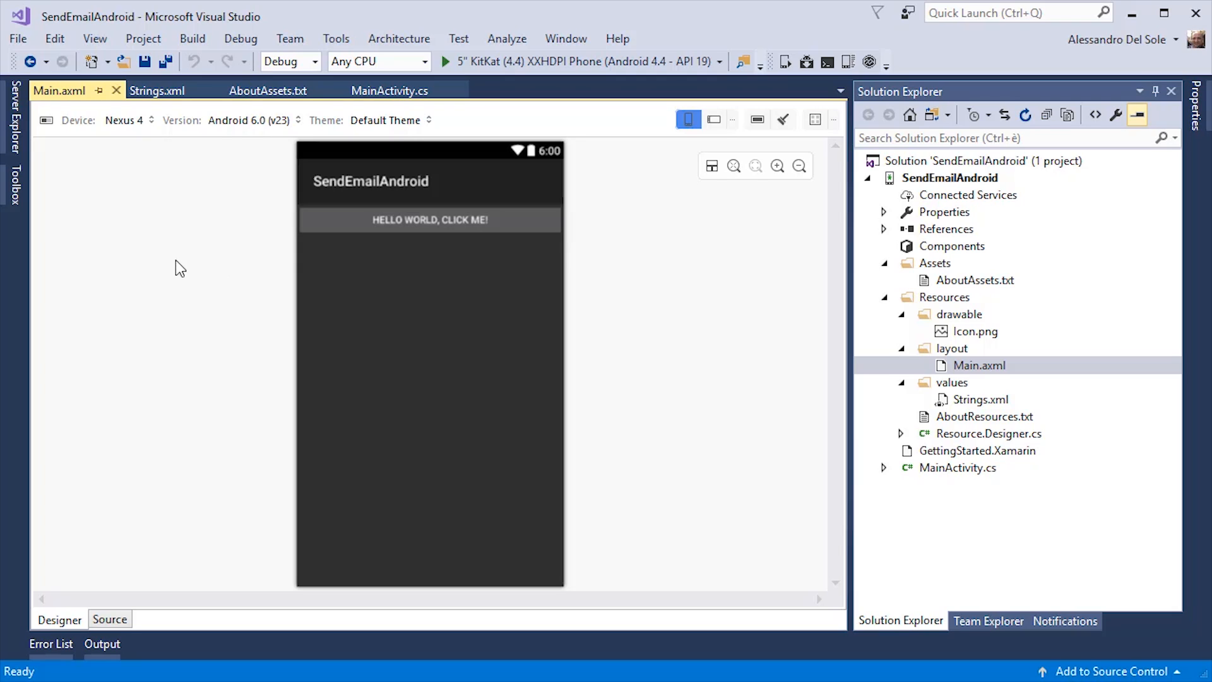
mouse_move(121, 243)
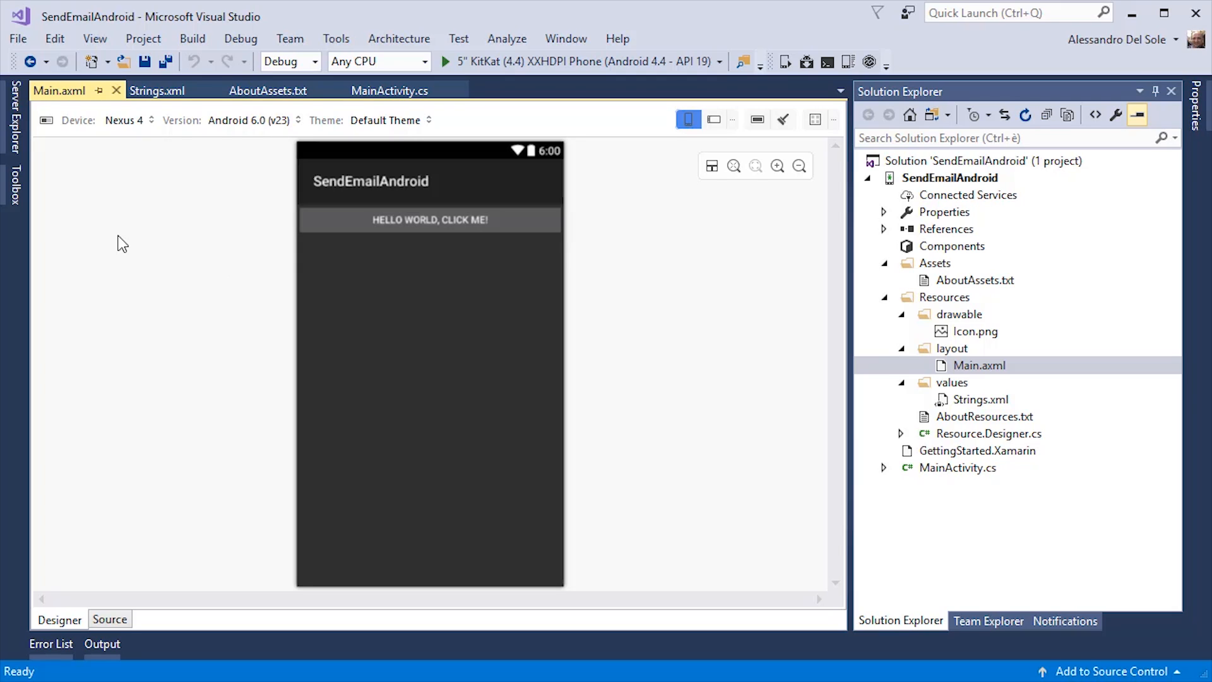
mouse_move(56, 195)
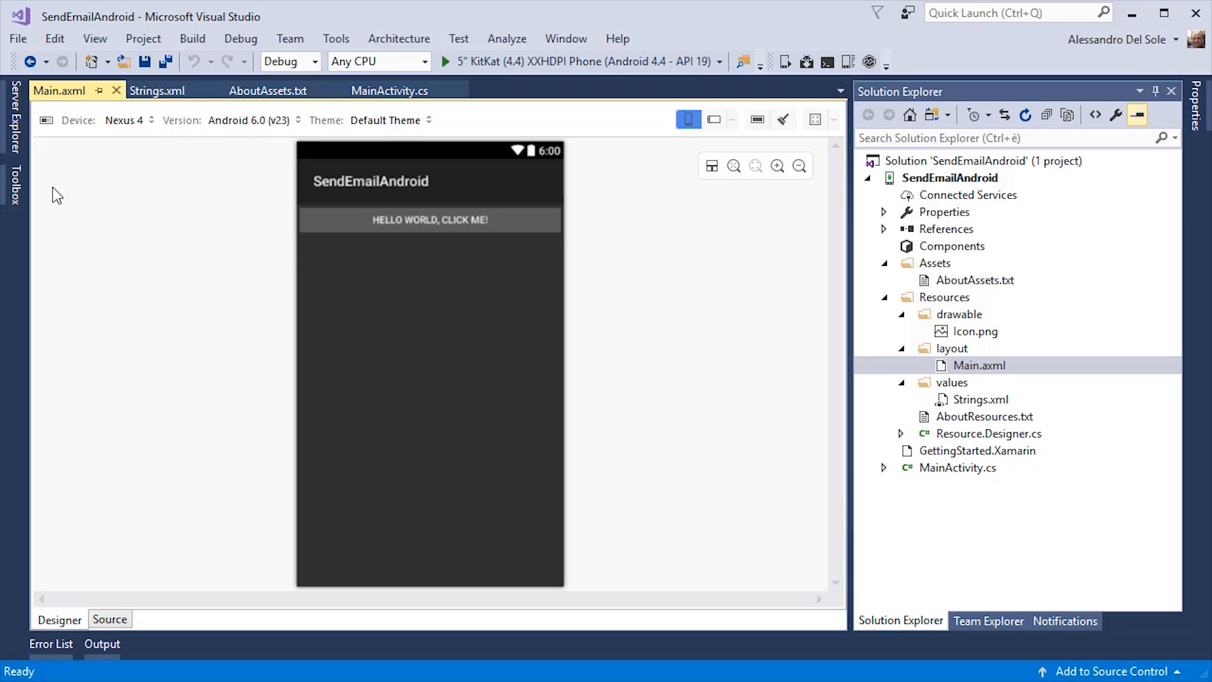
Add a Text (Medium) widget from the Toolbox below the Hello World button
click(14, 182)
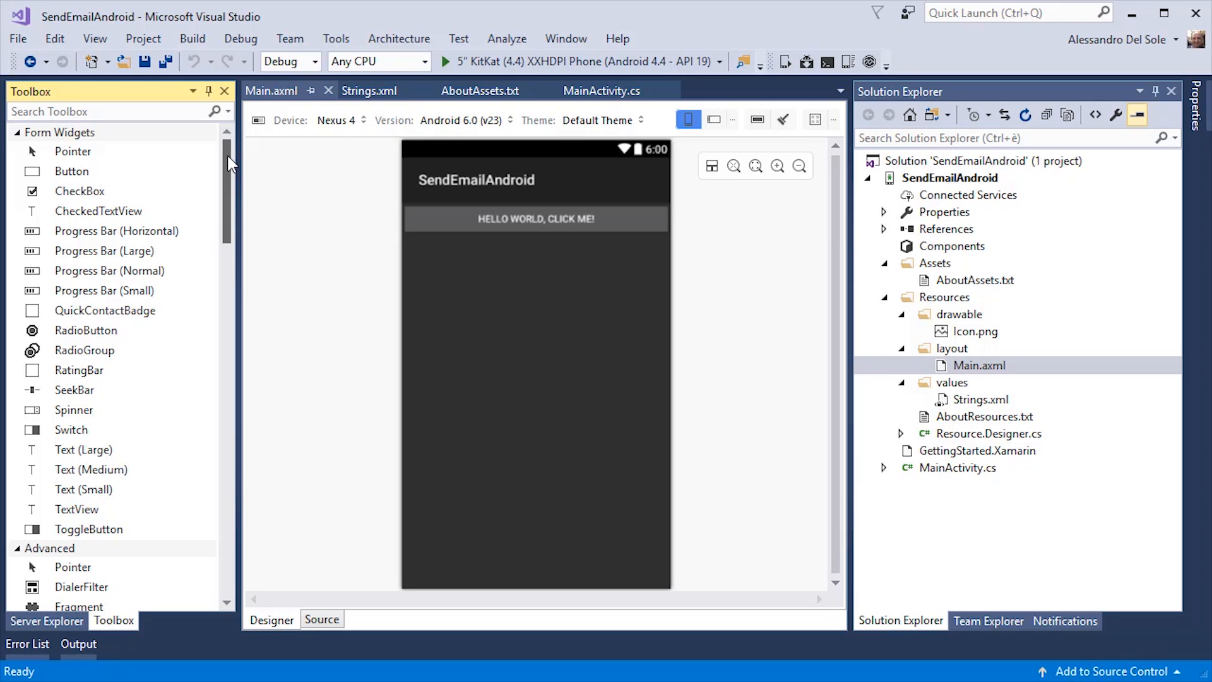
mouse_move(514, 248)
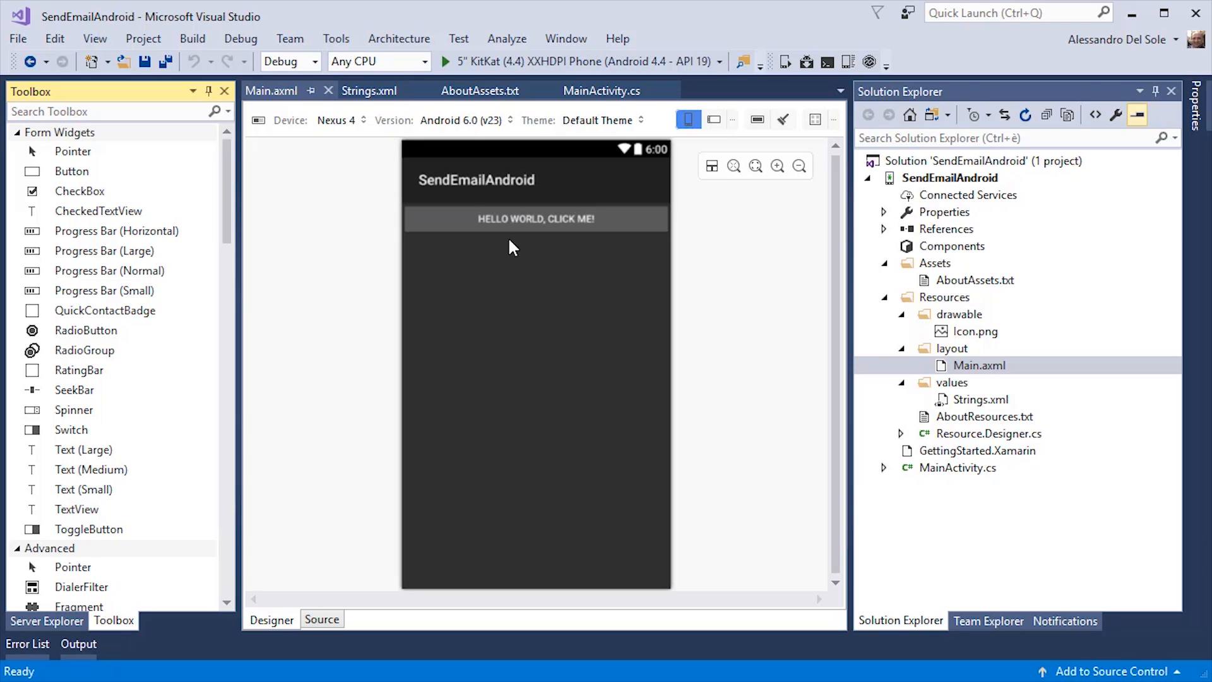
mouse_move(386, 255)
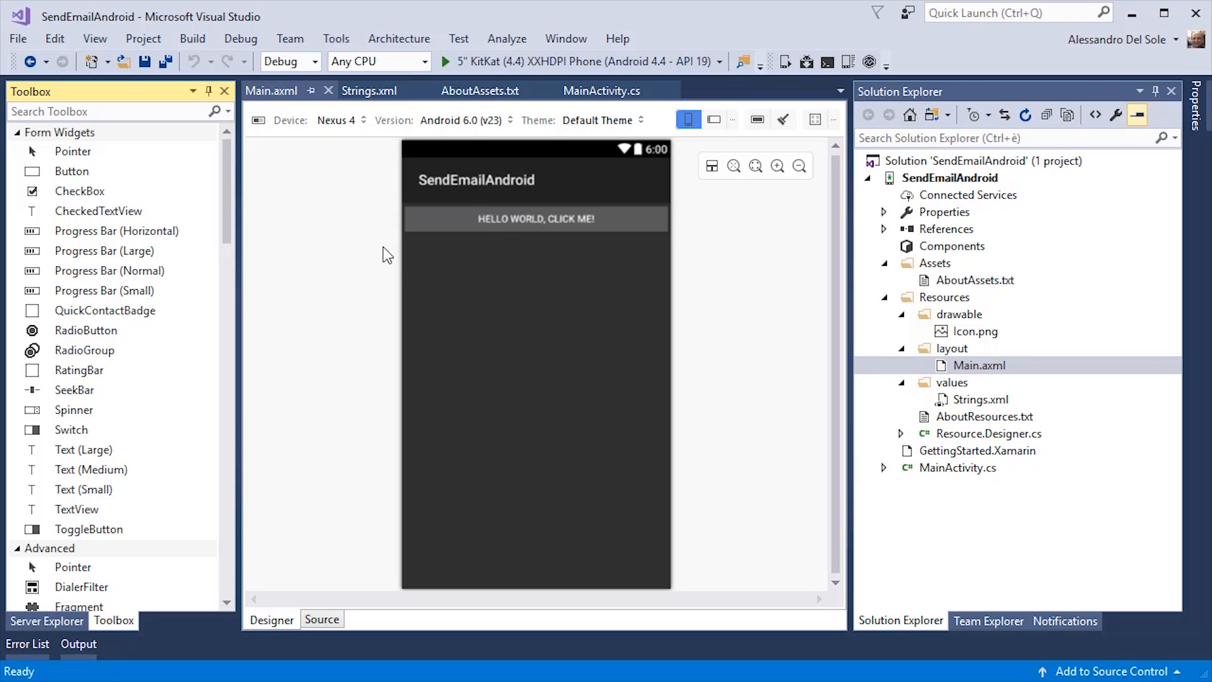
mouse_move(358, 489)
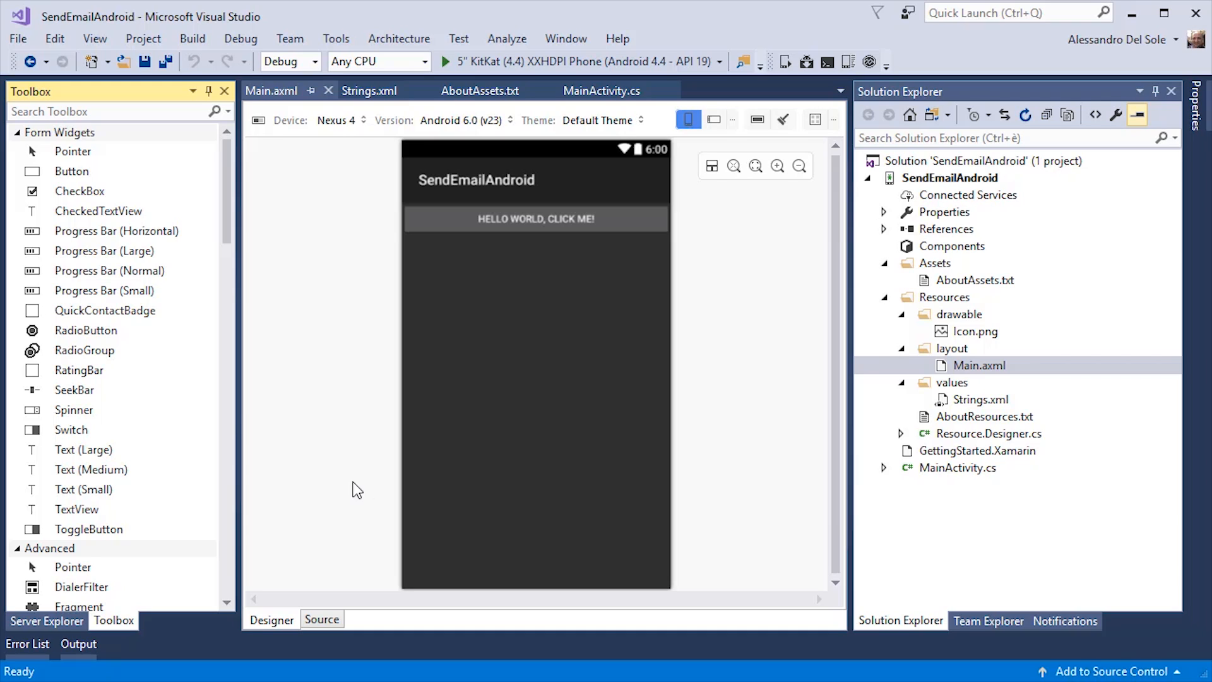
click(91, 469)
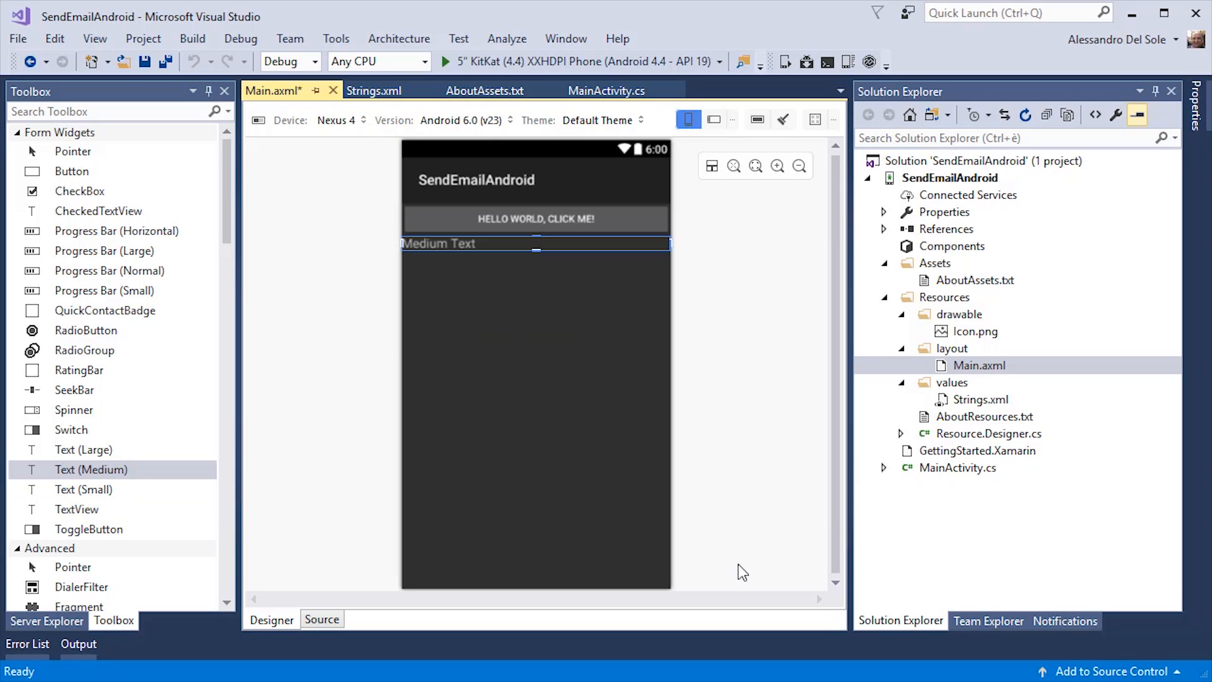
Select the textView1 label and browse its property list
click(536, 244)
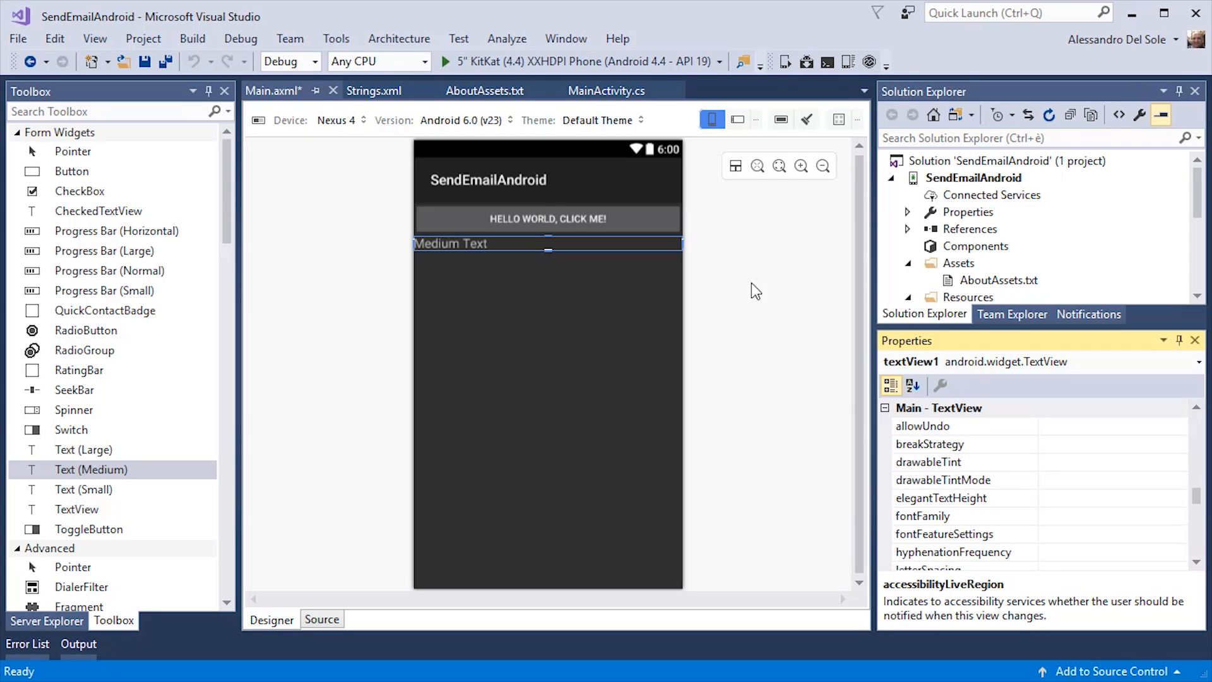
mouse_move(1195, 499)
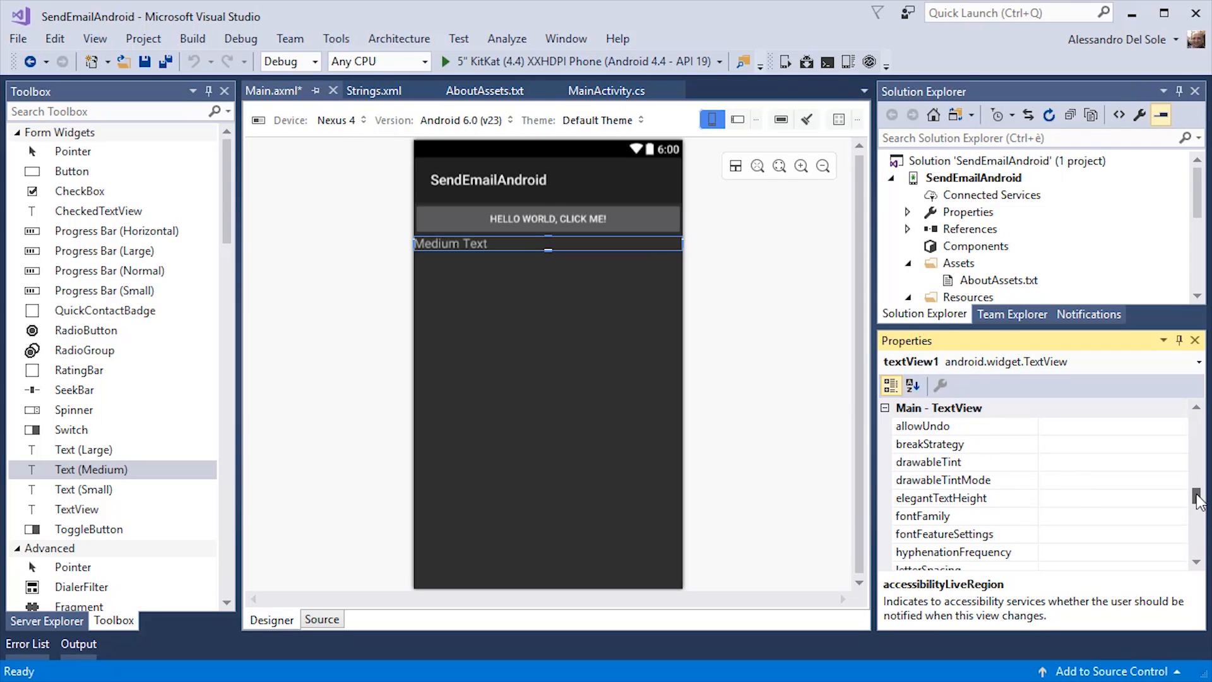
scroll(down, 3)
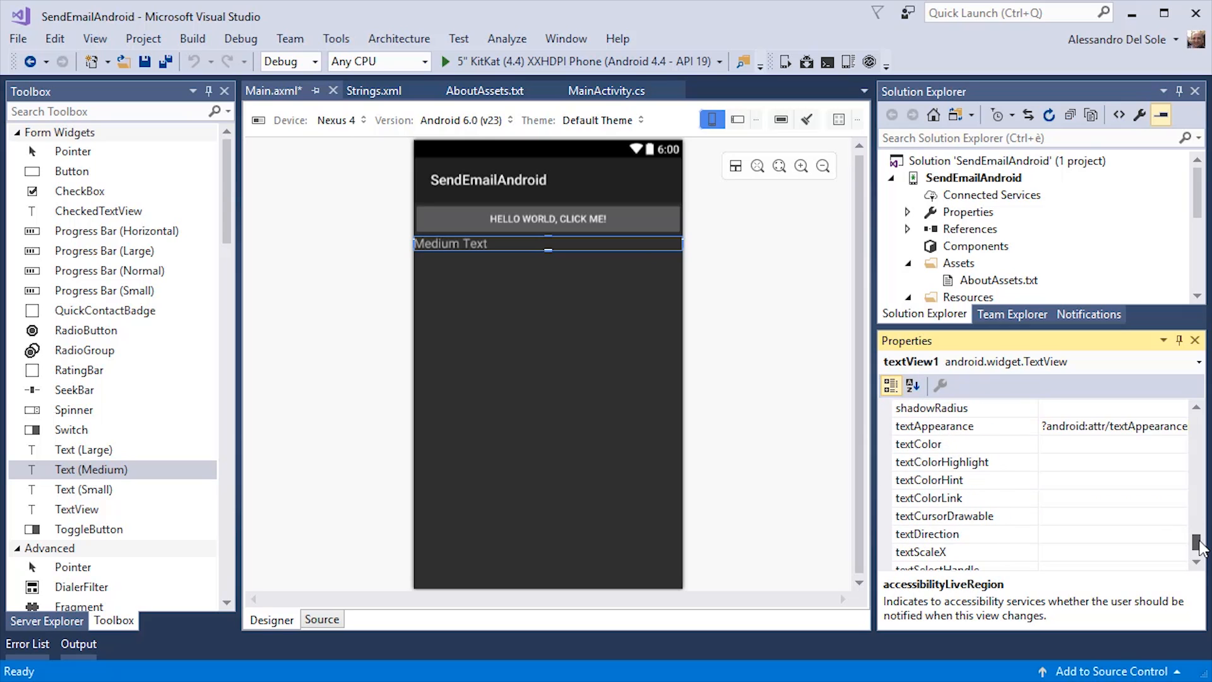
scroll(down, 3)
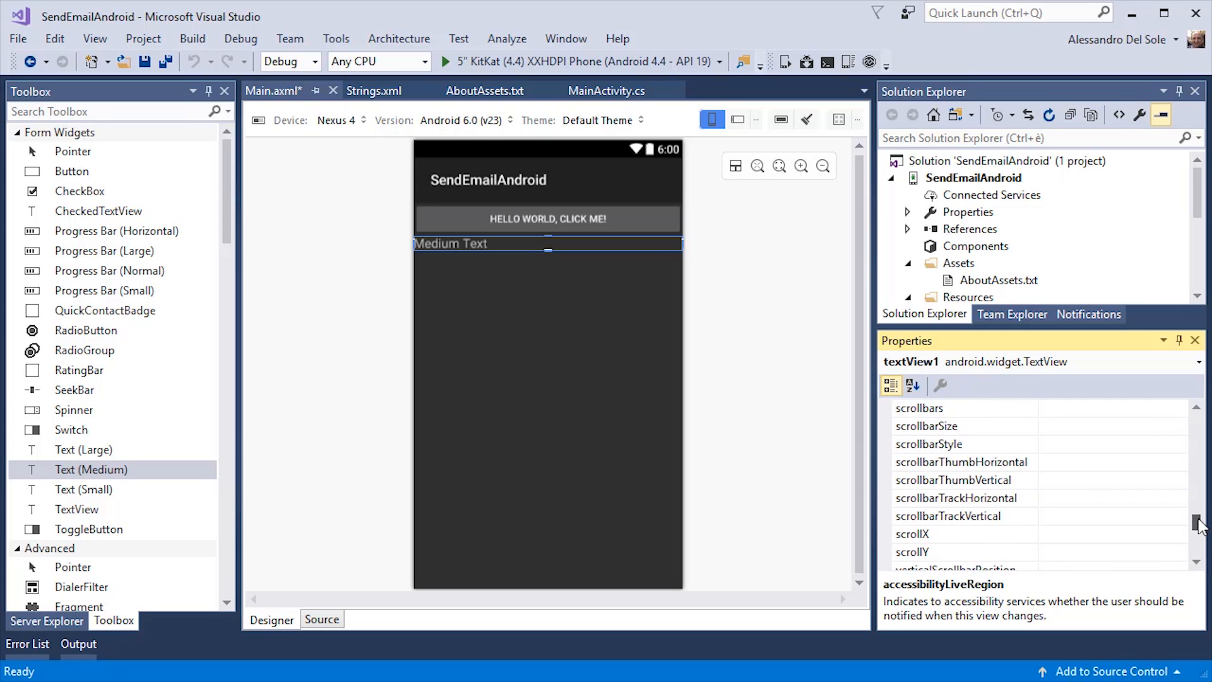
scroll(up, 3)
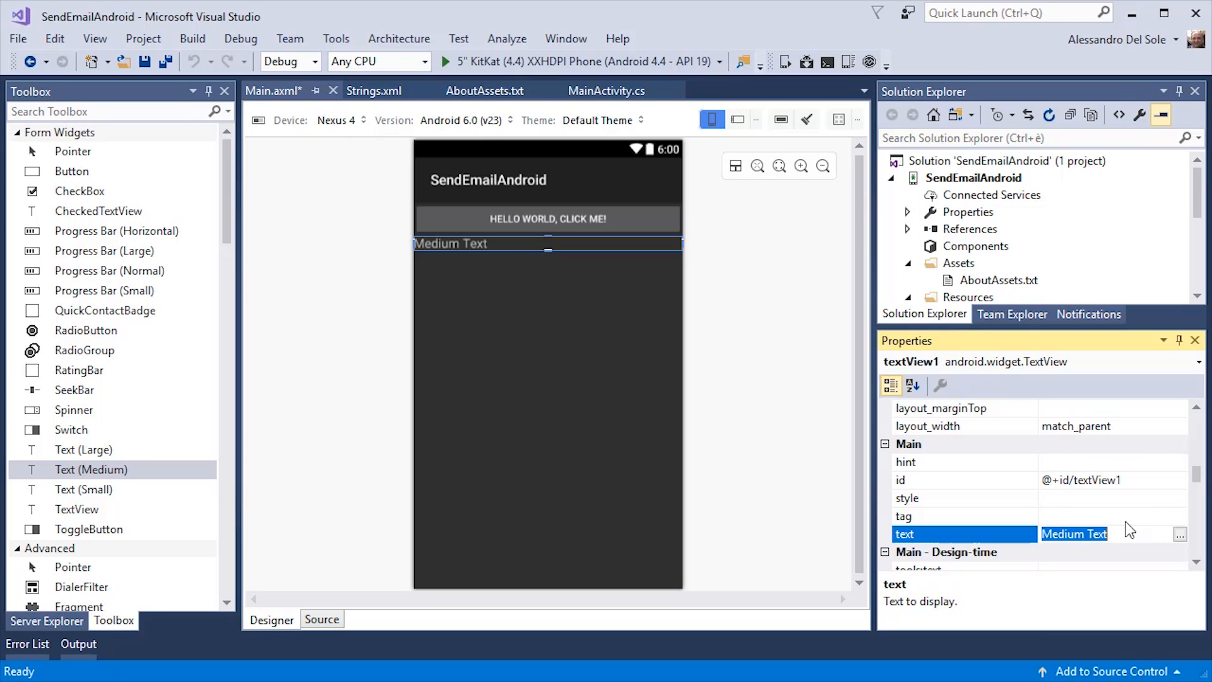
Set the label text to 'Enter recipient:' and its id to @+id/recipientLabel
text(Enter)
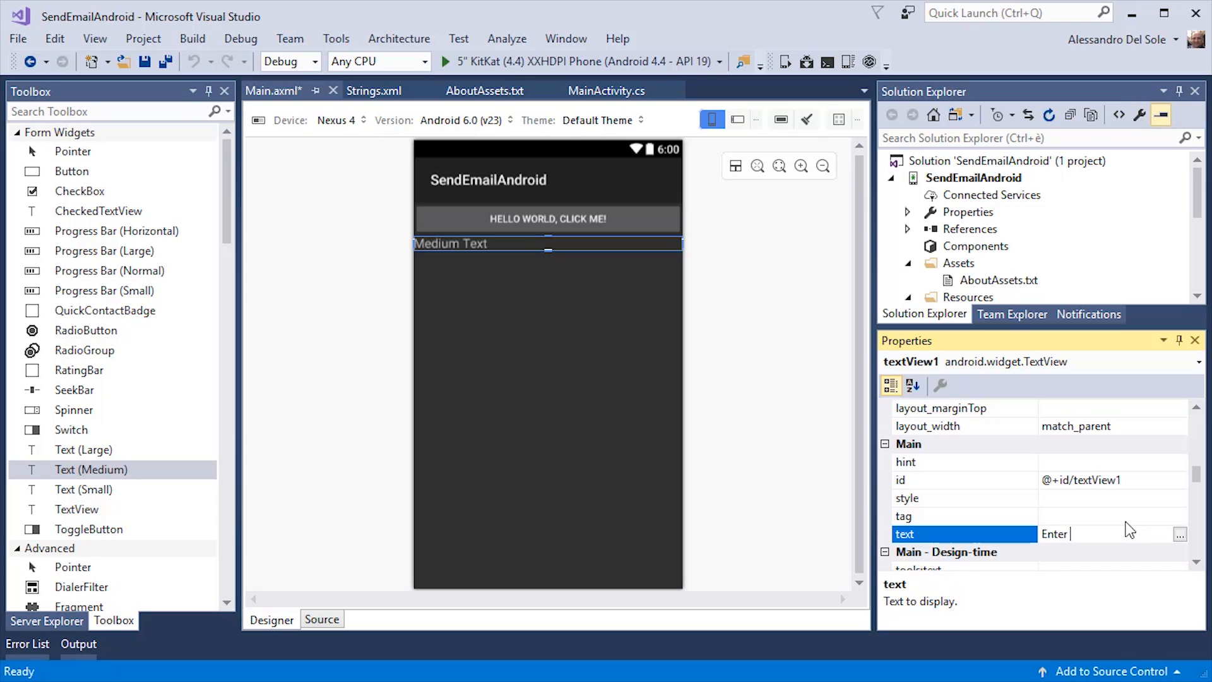
text(recipient:)
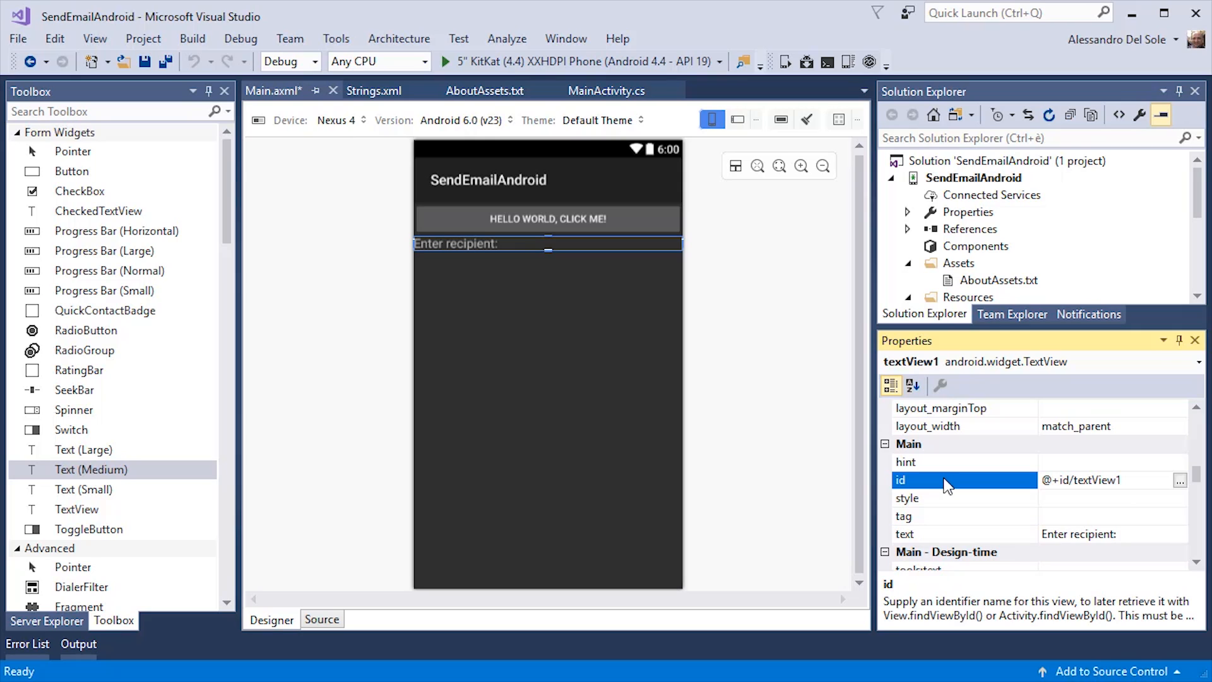
mouse_move(1099, 502)
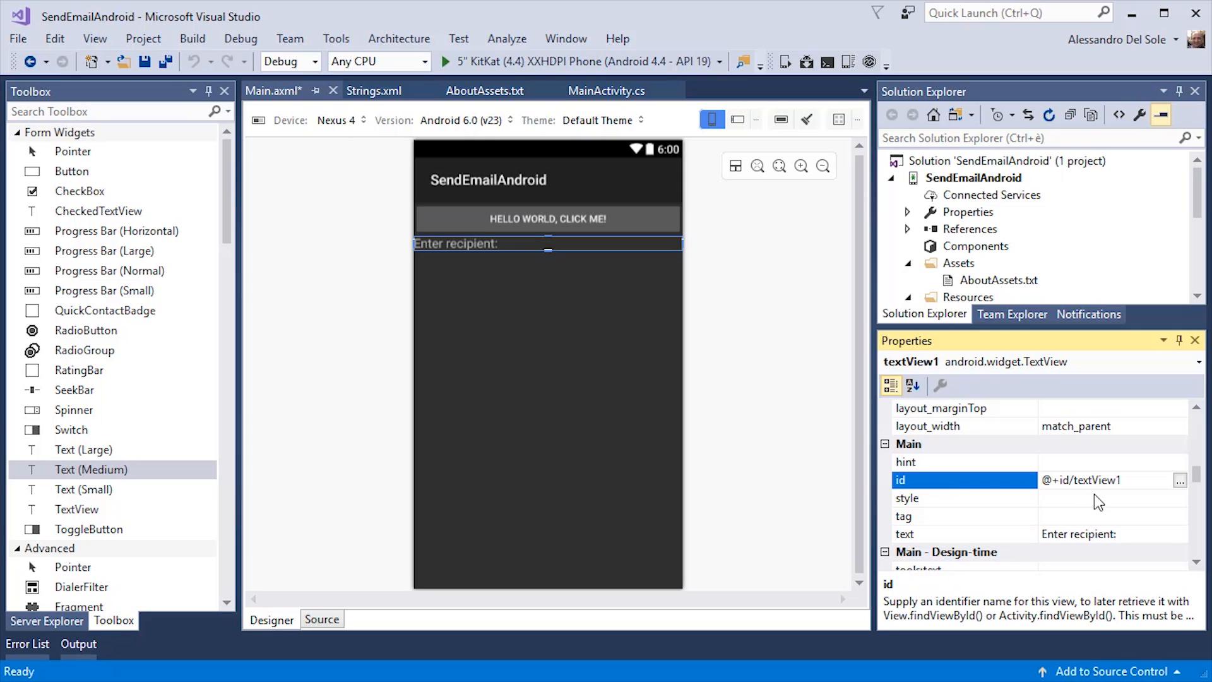
mouse_move(1138, 486)
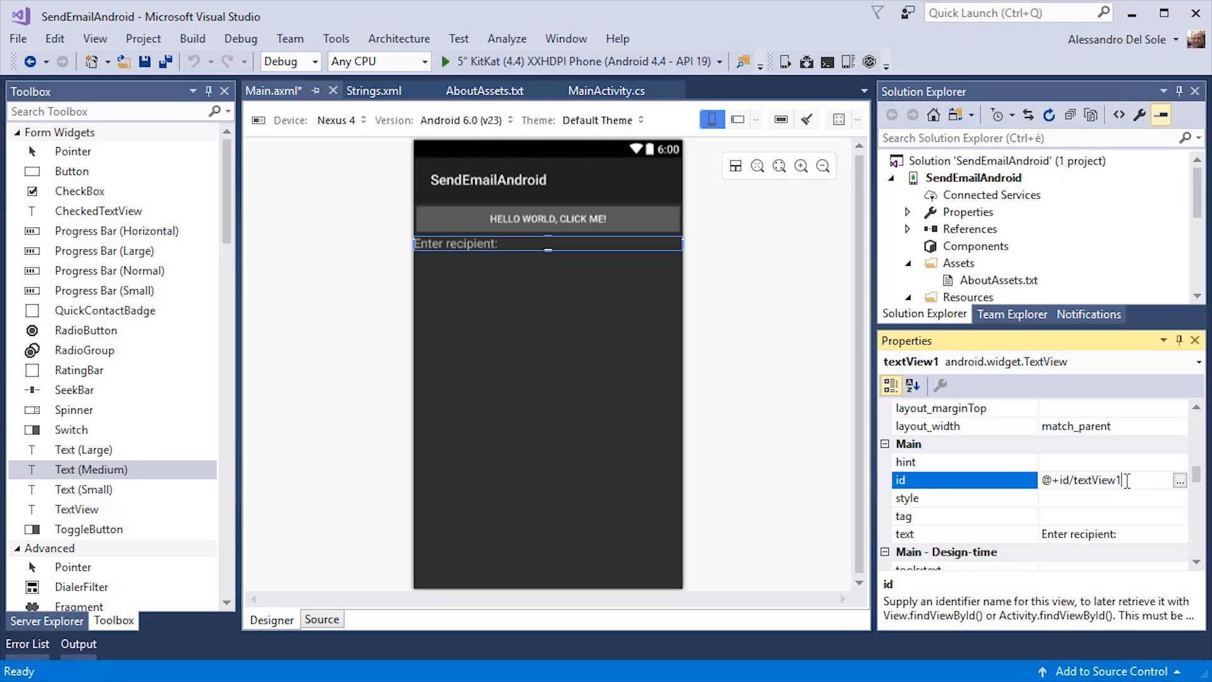
key(Backspace)
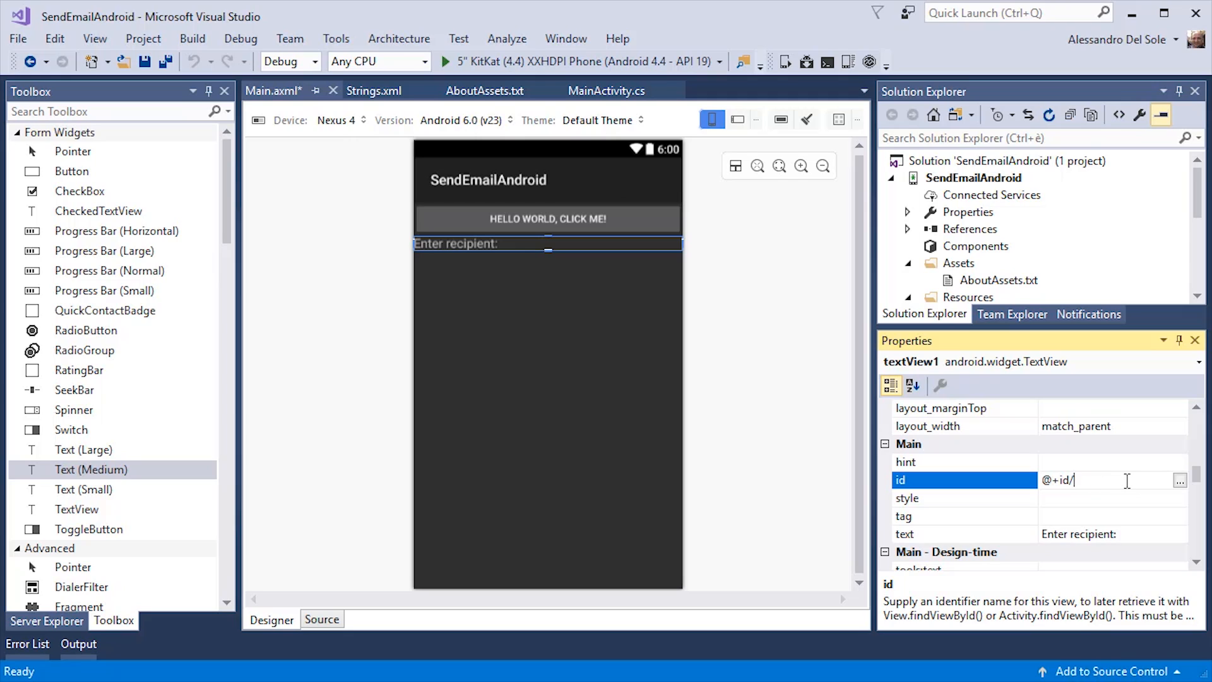
text(recip)
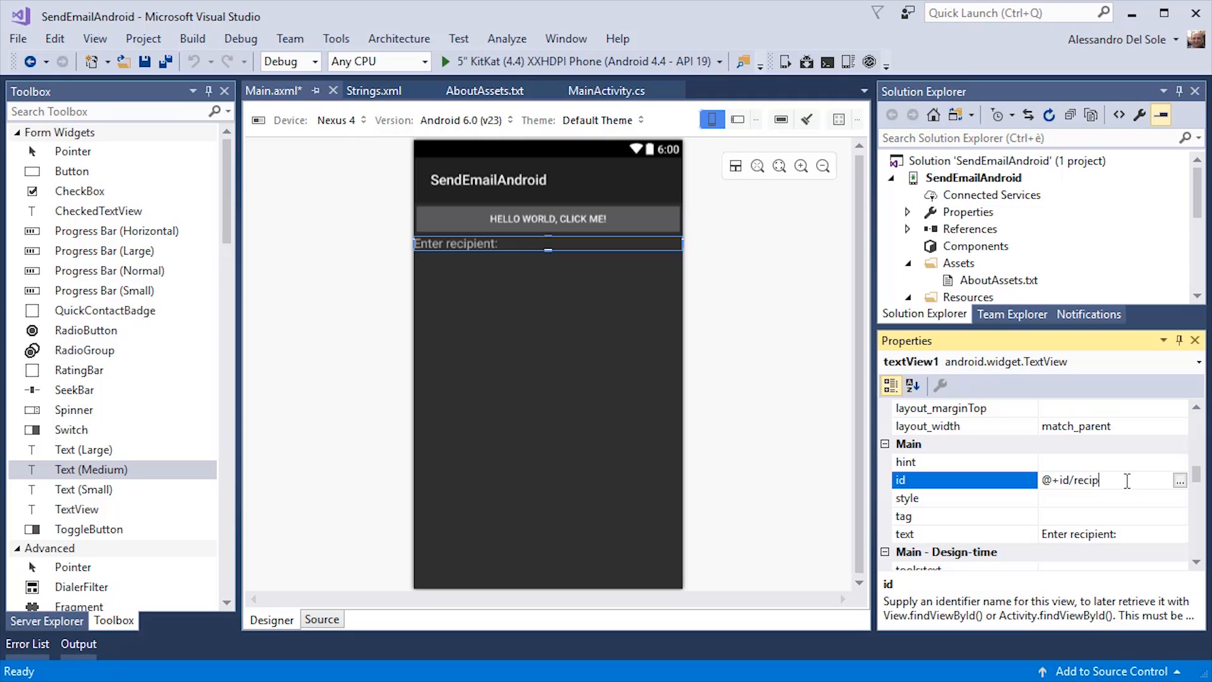
text(ientLabel)
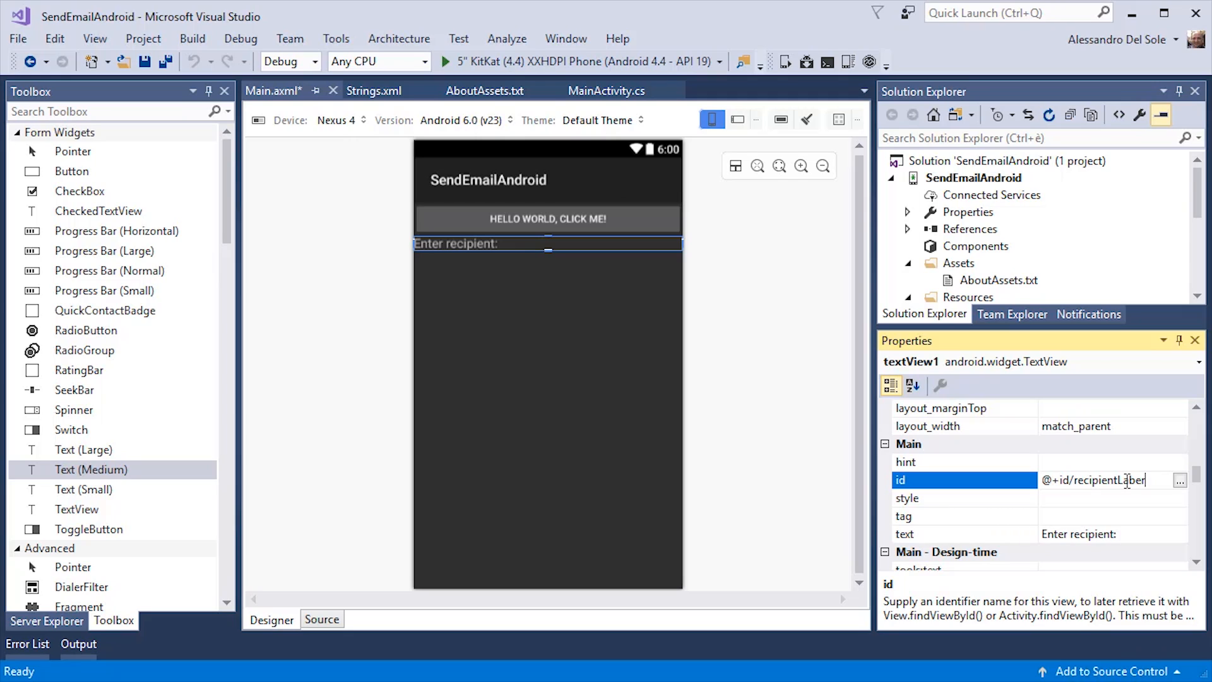
text(recipientLabel)
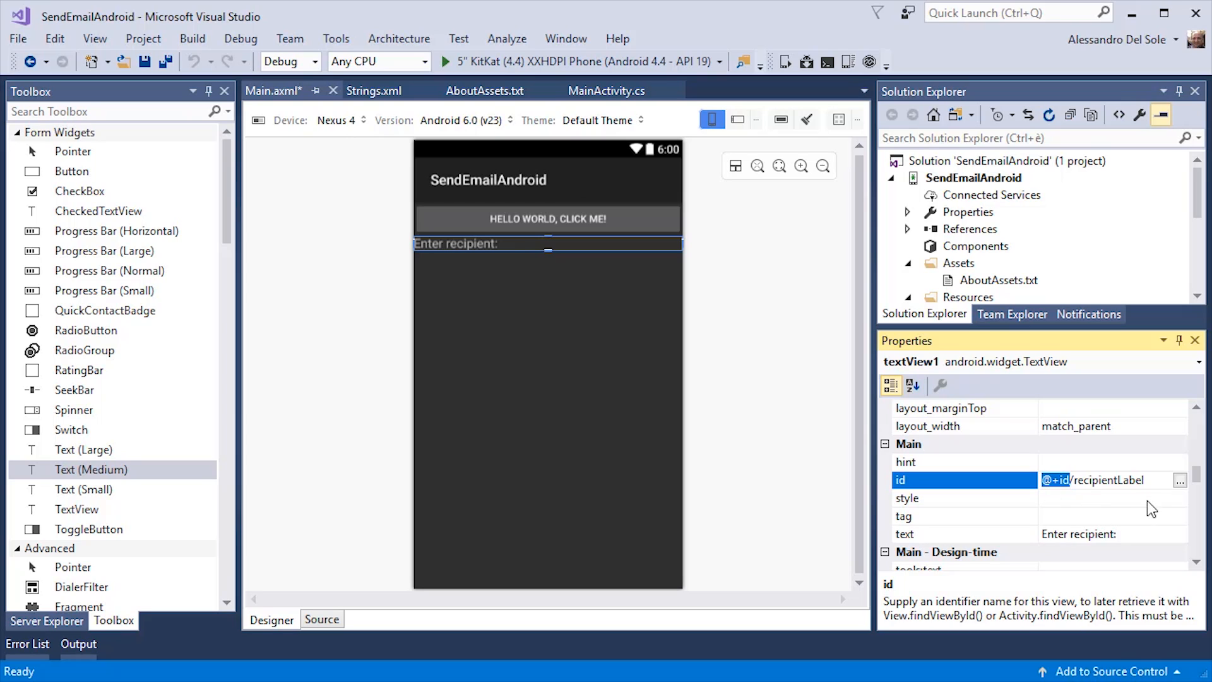
click(1136, 480)
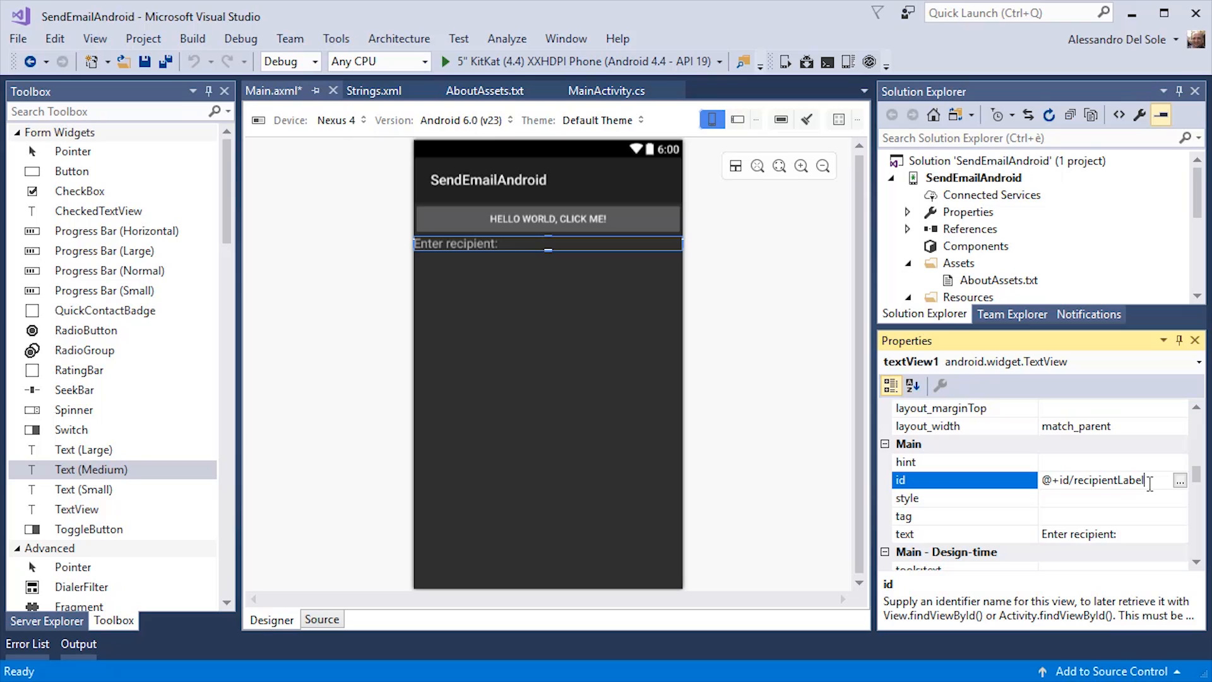
mouse_move(327, 448)
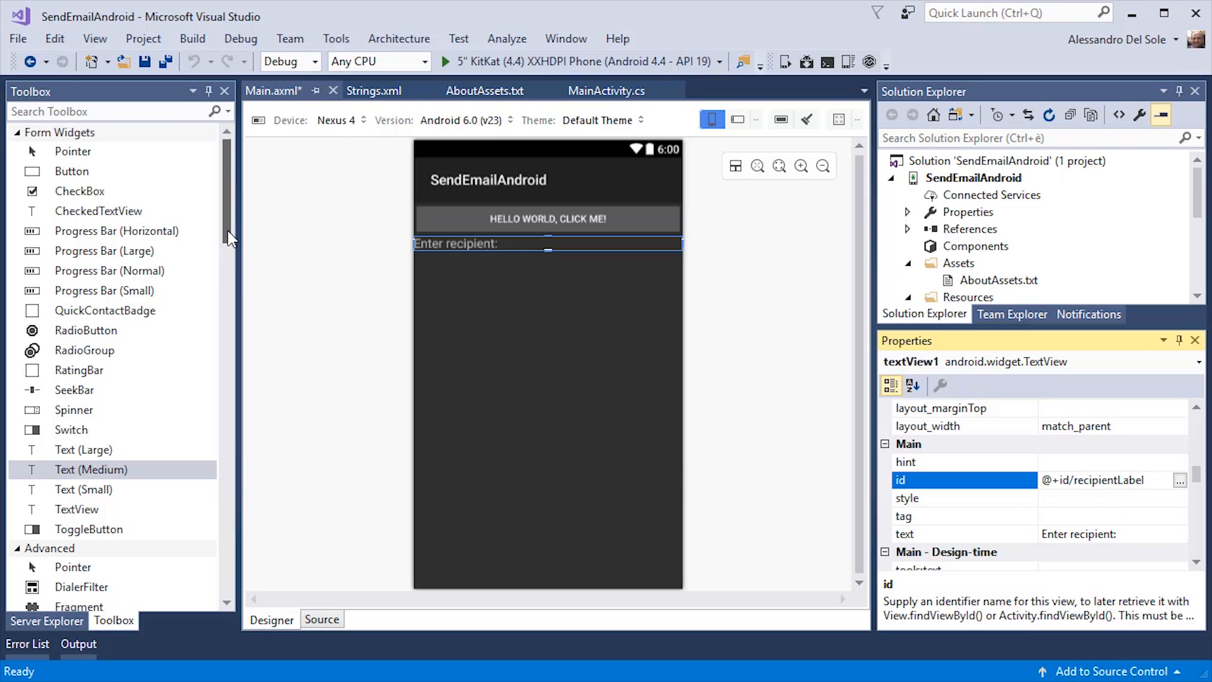
Scroll the Toolbox down to the Text Fields group
scroll(down, 3)
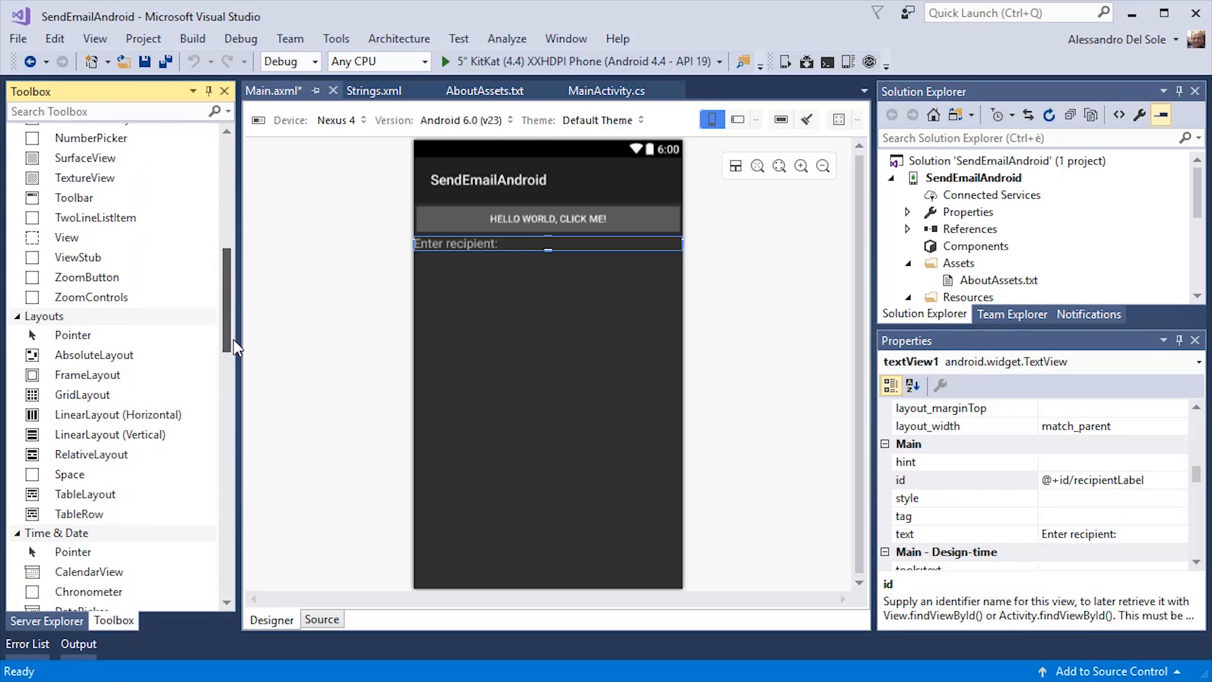
scroll(down, 3)
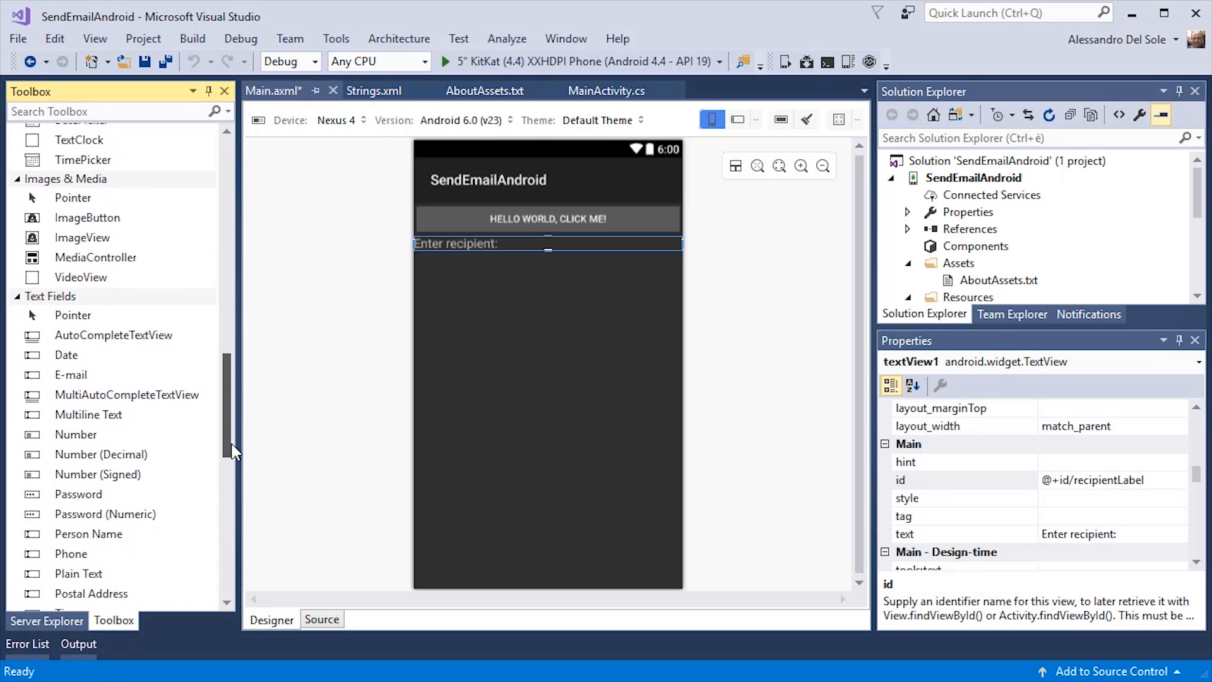
scroll(down, 3)
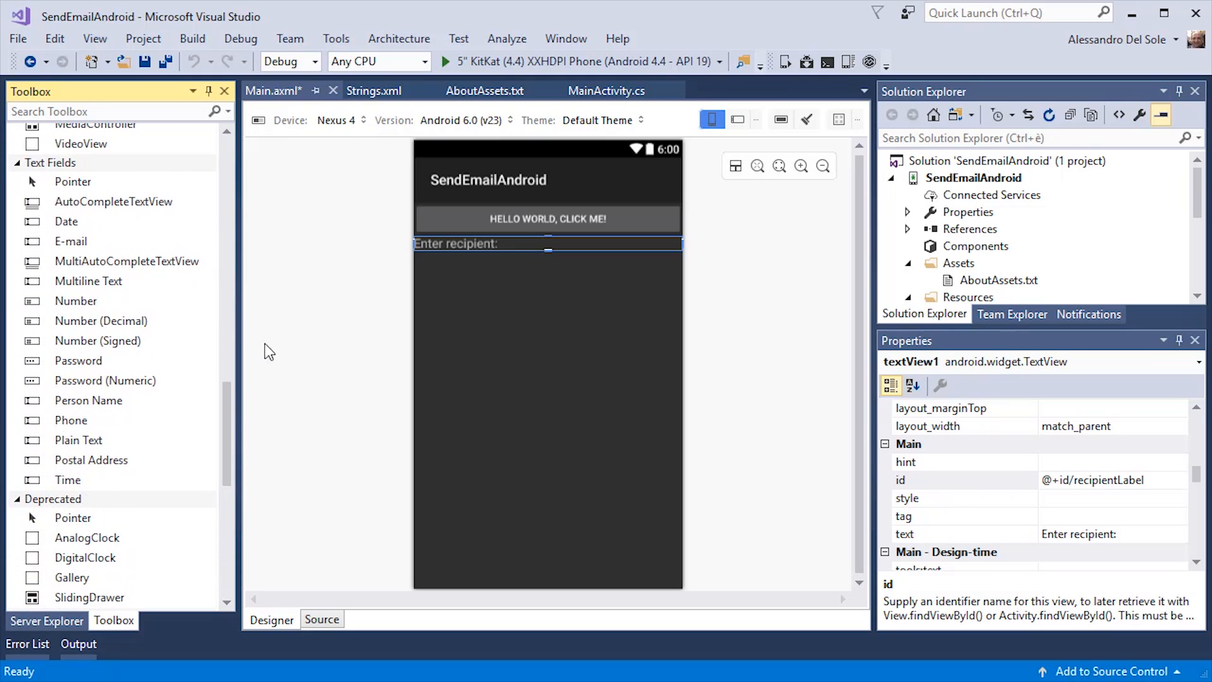
mouse_move(142, 175)
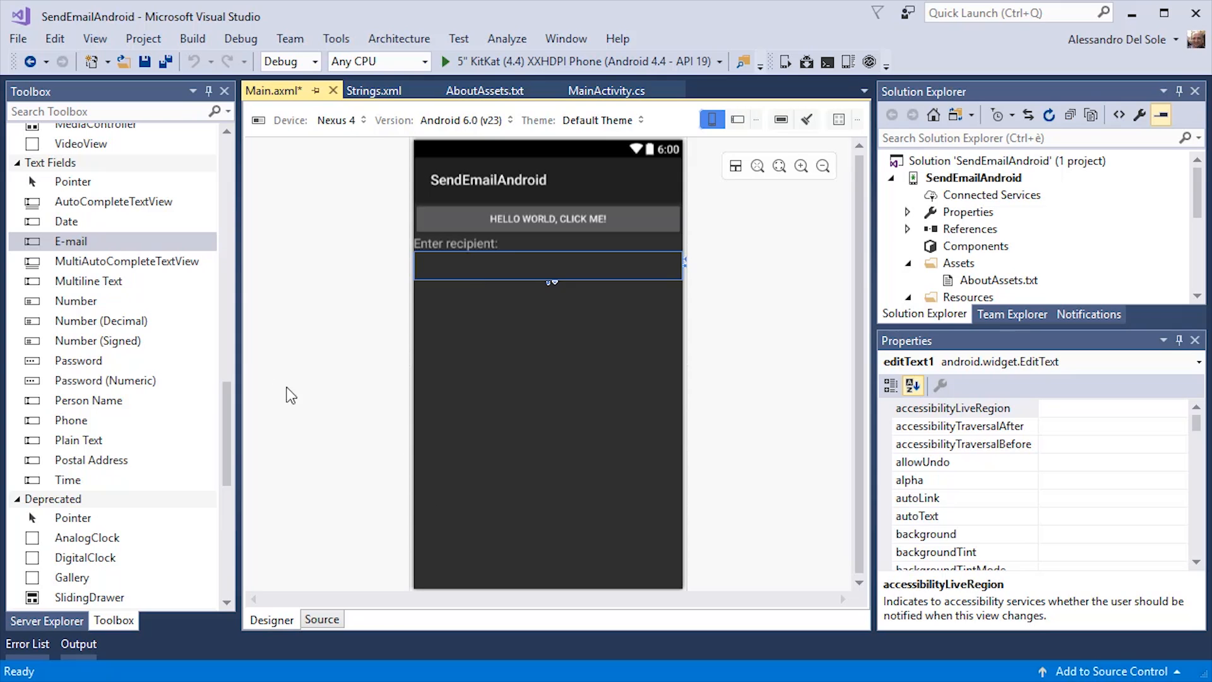
Place a Text (Medium) label below the recipient field and set its text to 'Enter subject:'
scroll(up, 3)
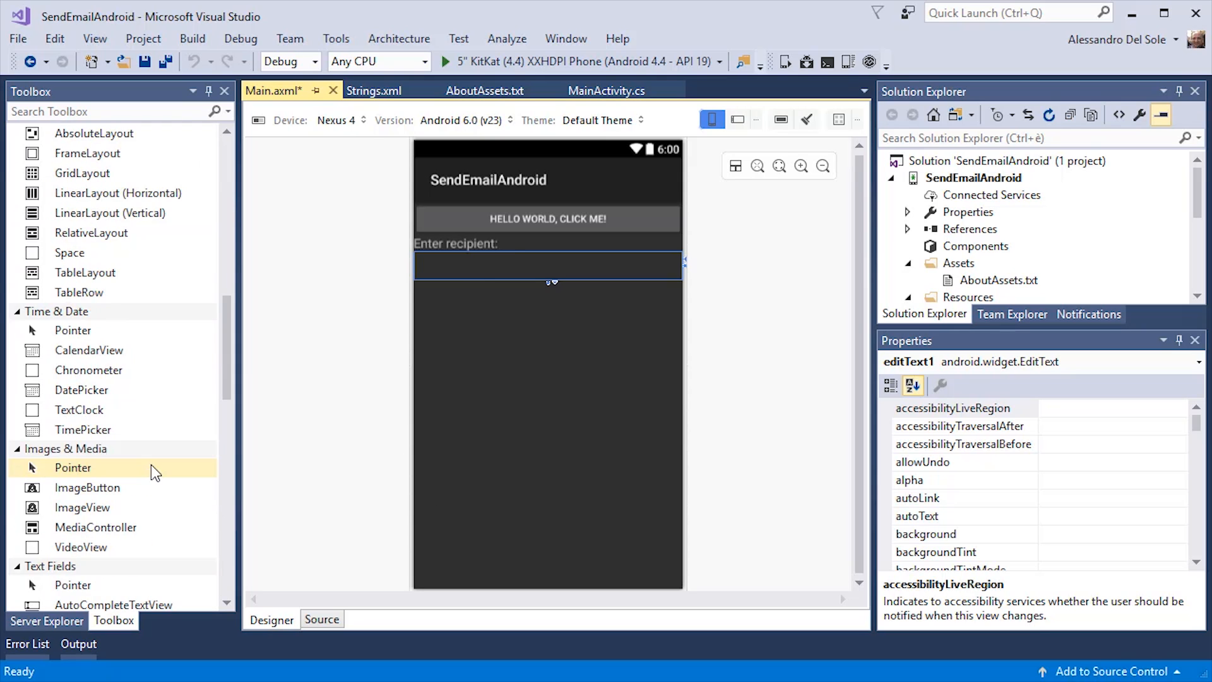
scroll(up, 3)
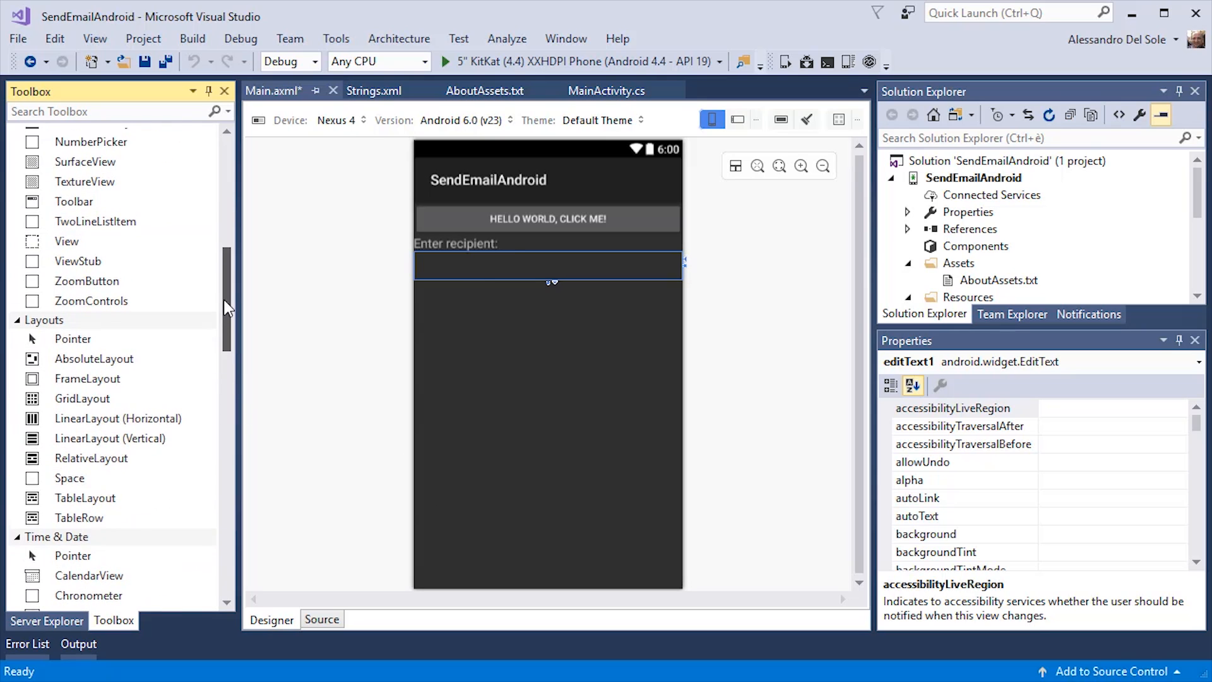
scroll(up, 3)
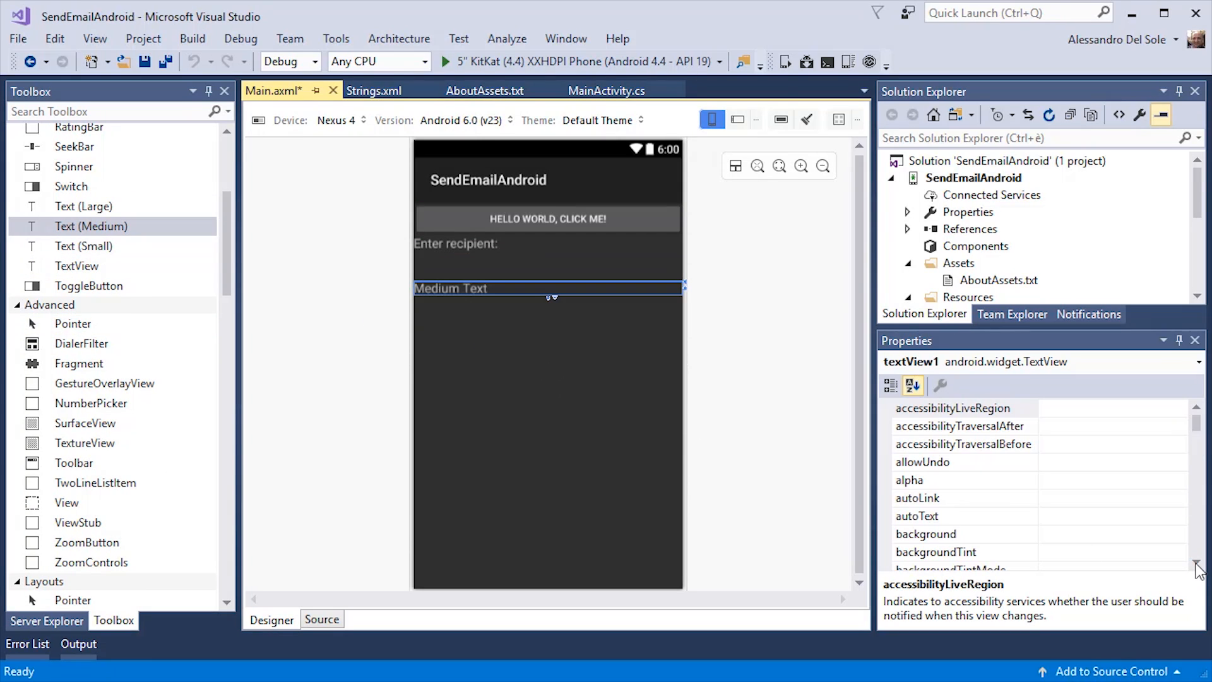
scroll(down, 3)
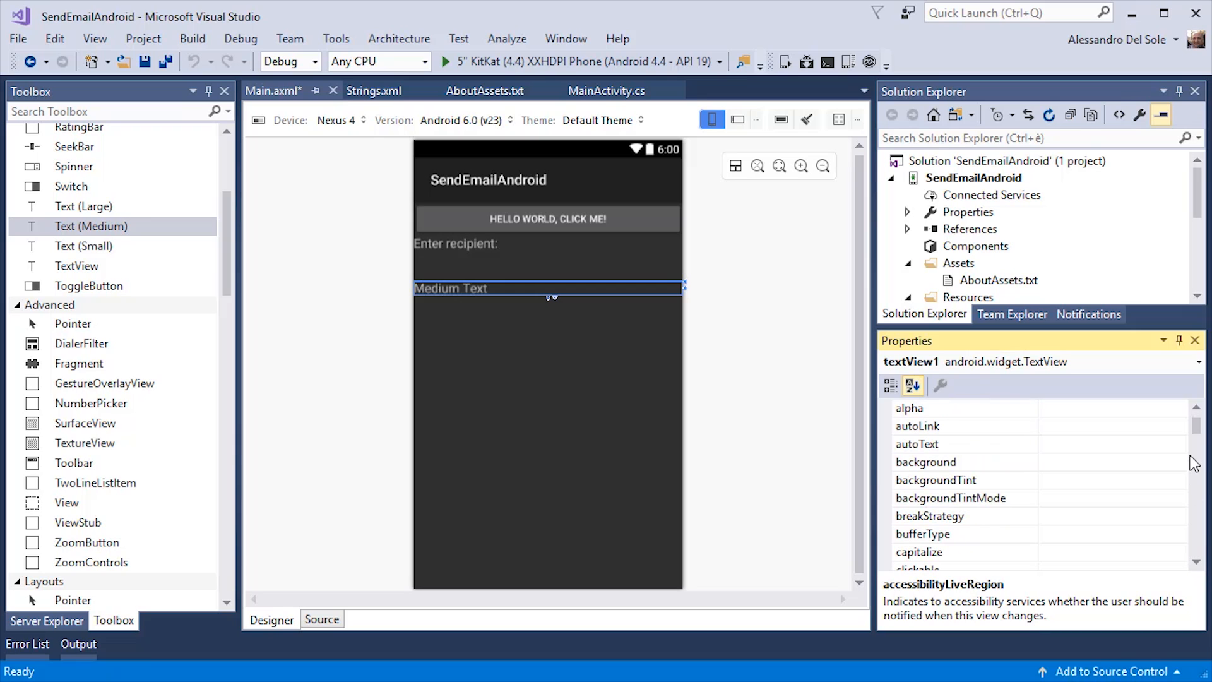
scroll(down, 3)
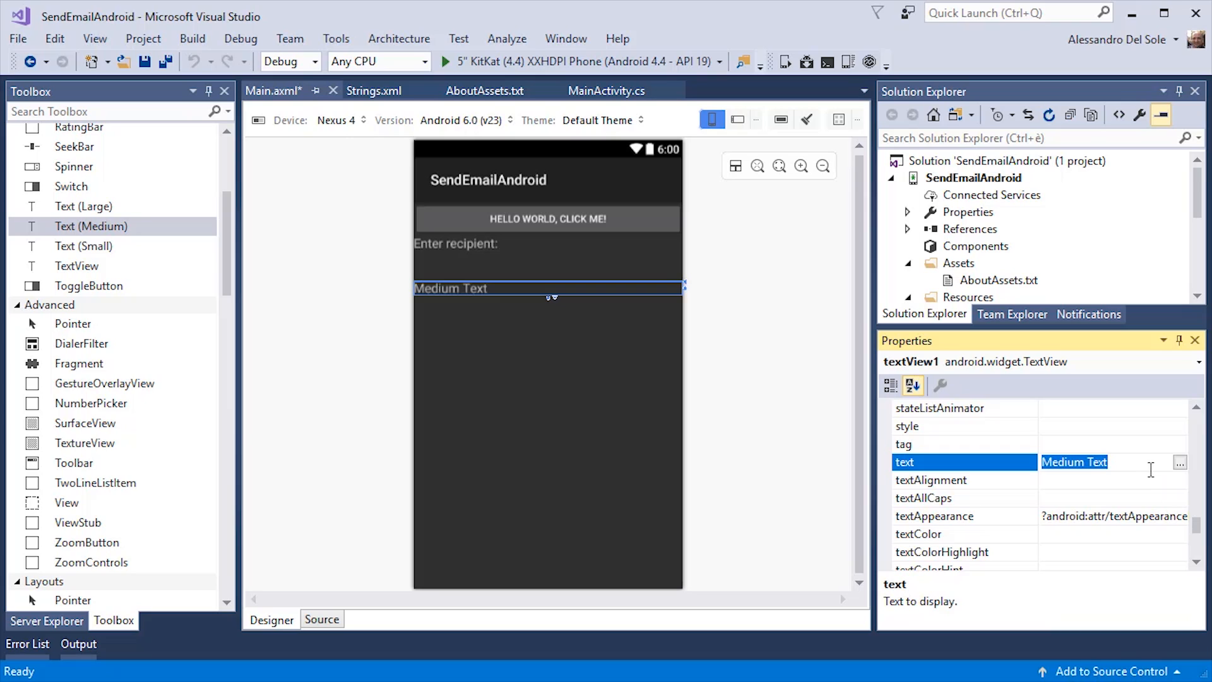
text(Enter subject:)
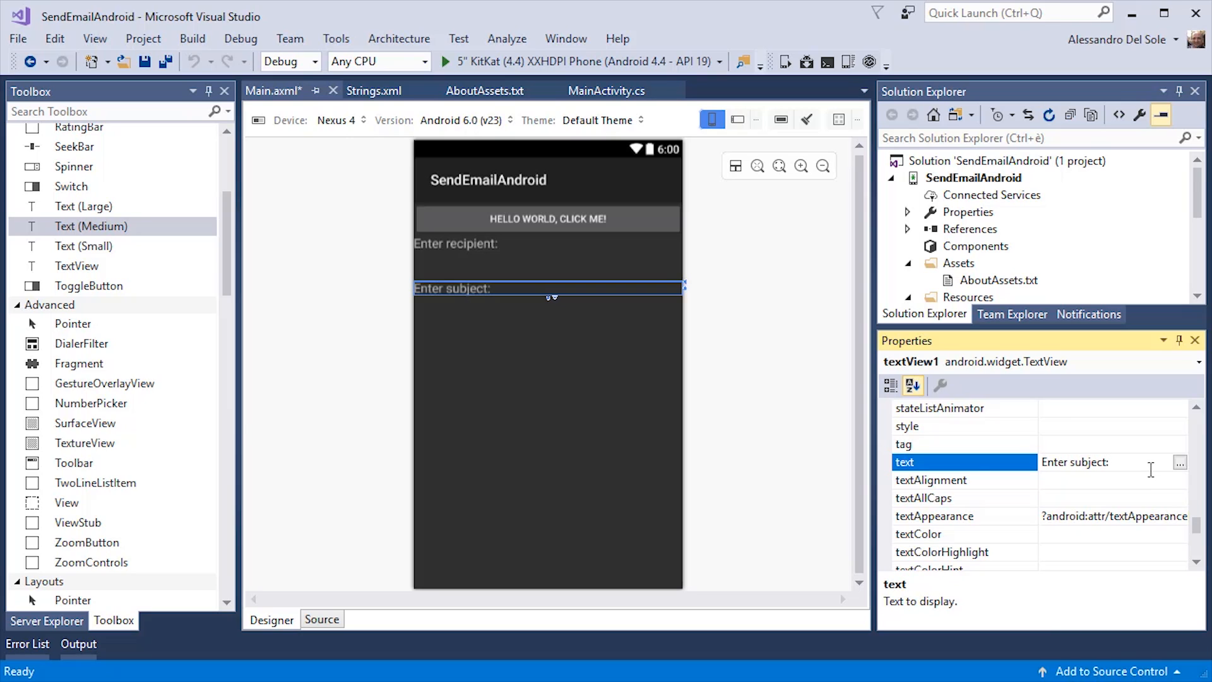
mouse_move(236, 297)
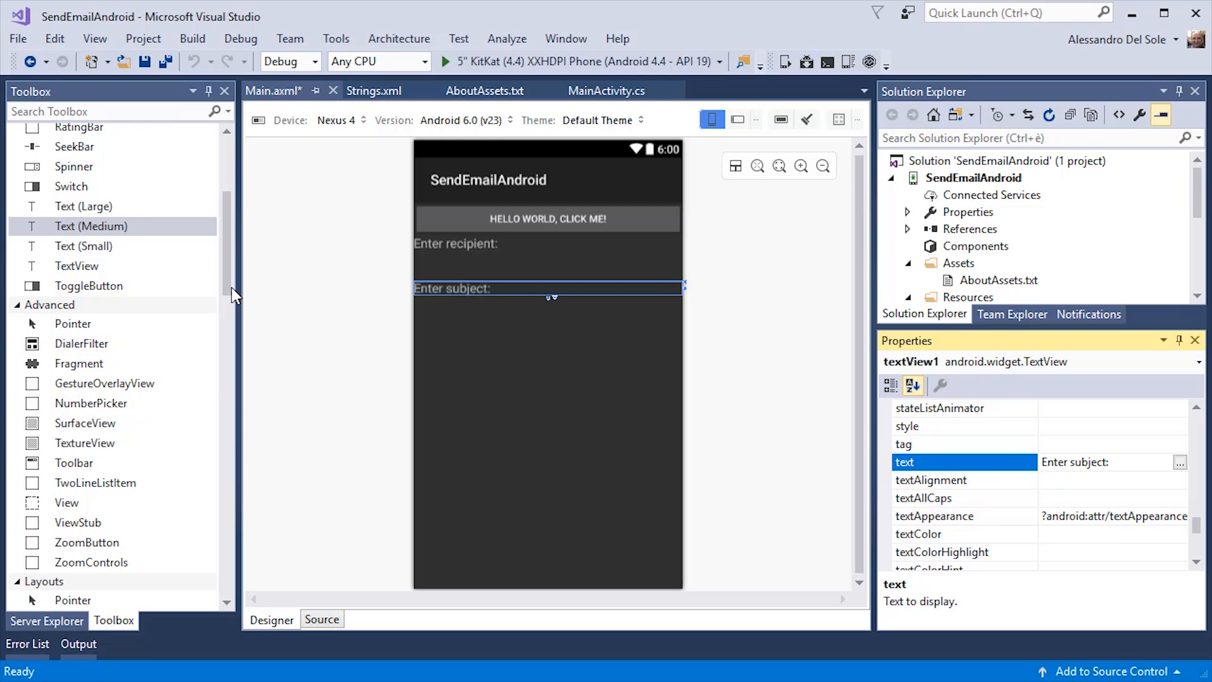
Set the subject field's id to subjectText and rename the recipient field's id to recipientName
scroll(down, 3)
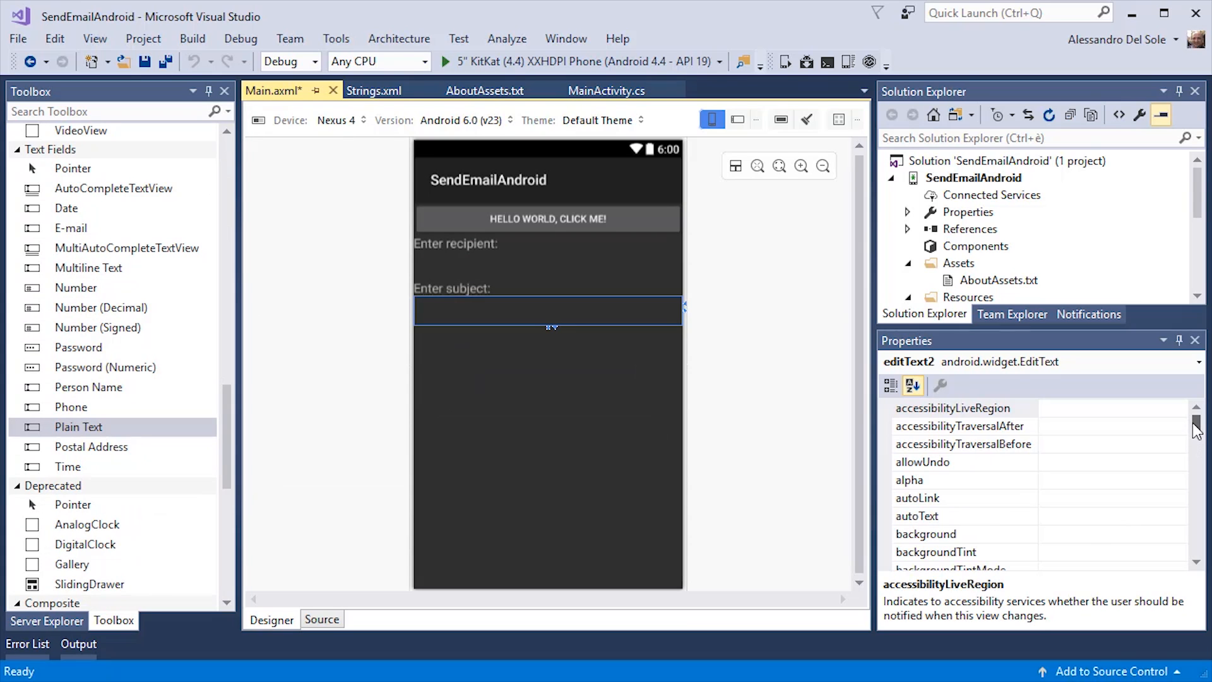
scroll(down, 3)
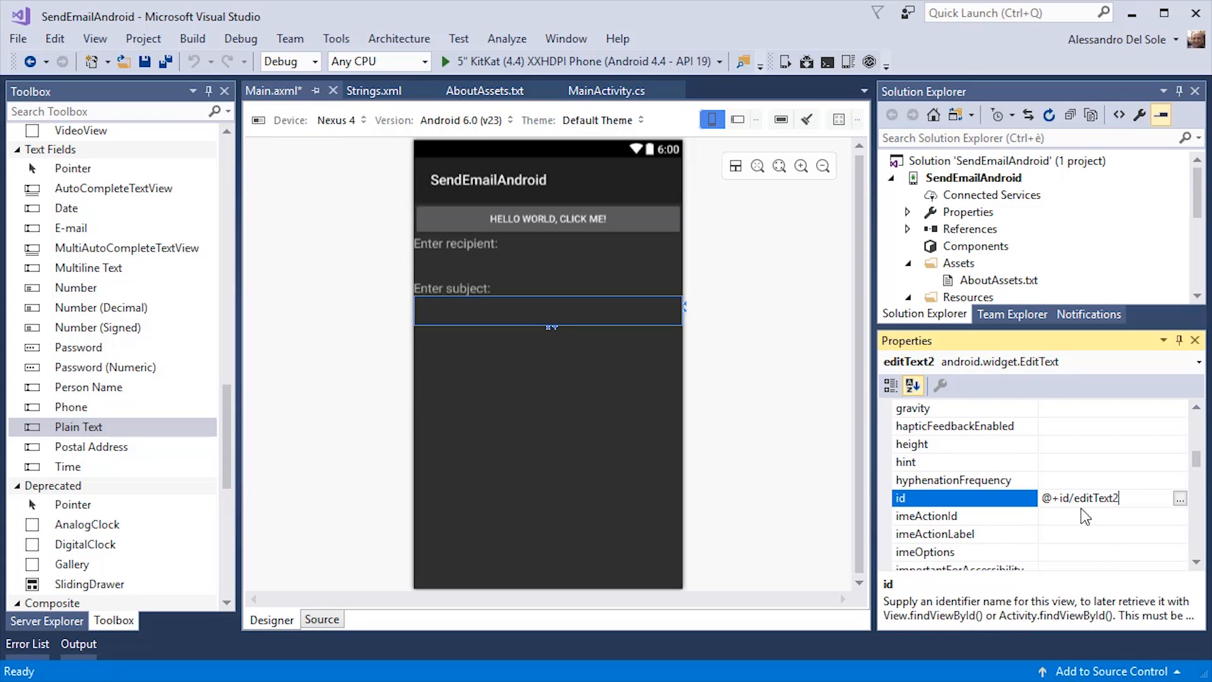
double_click(1094, 497)
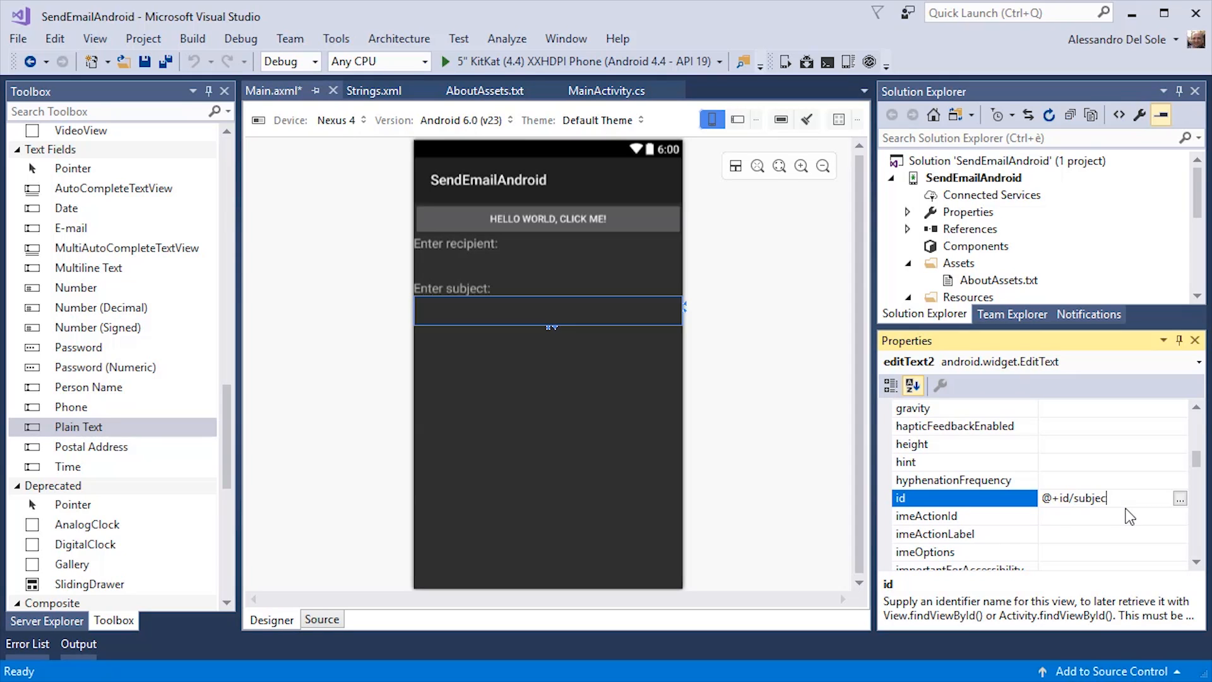
text(T)
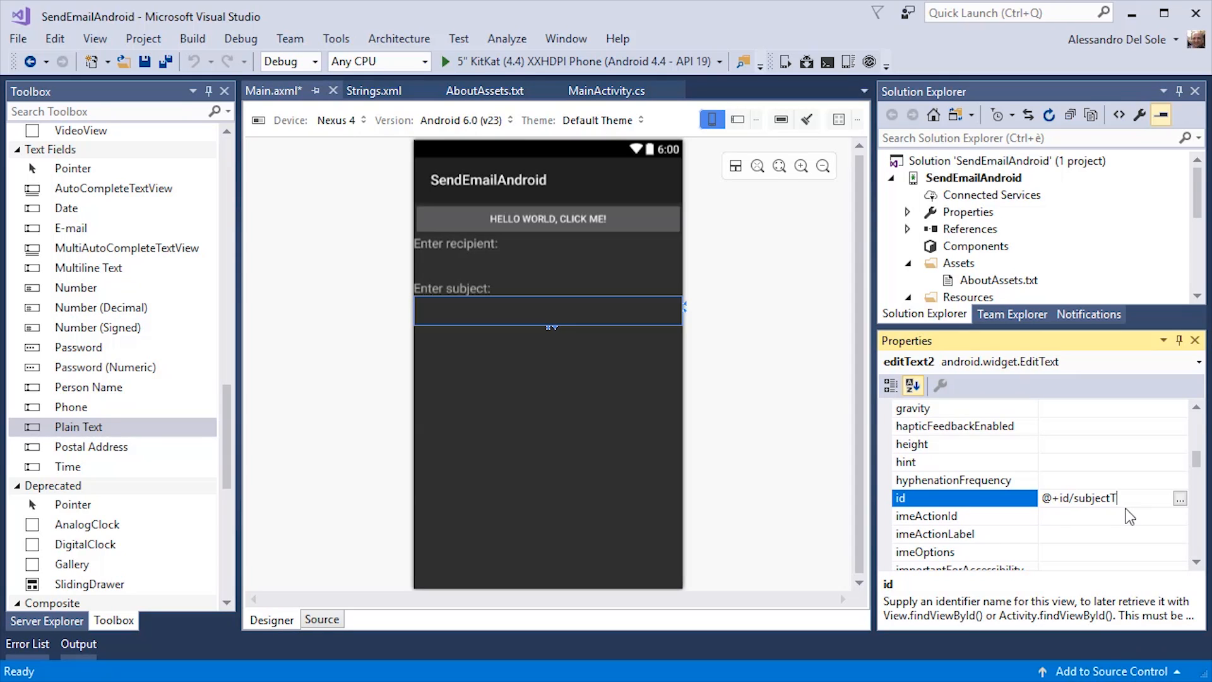
text(ext)
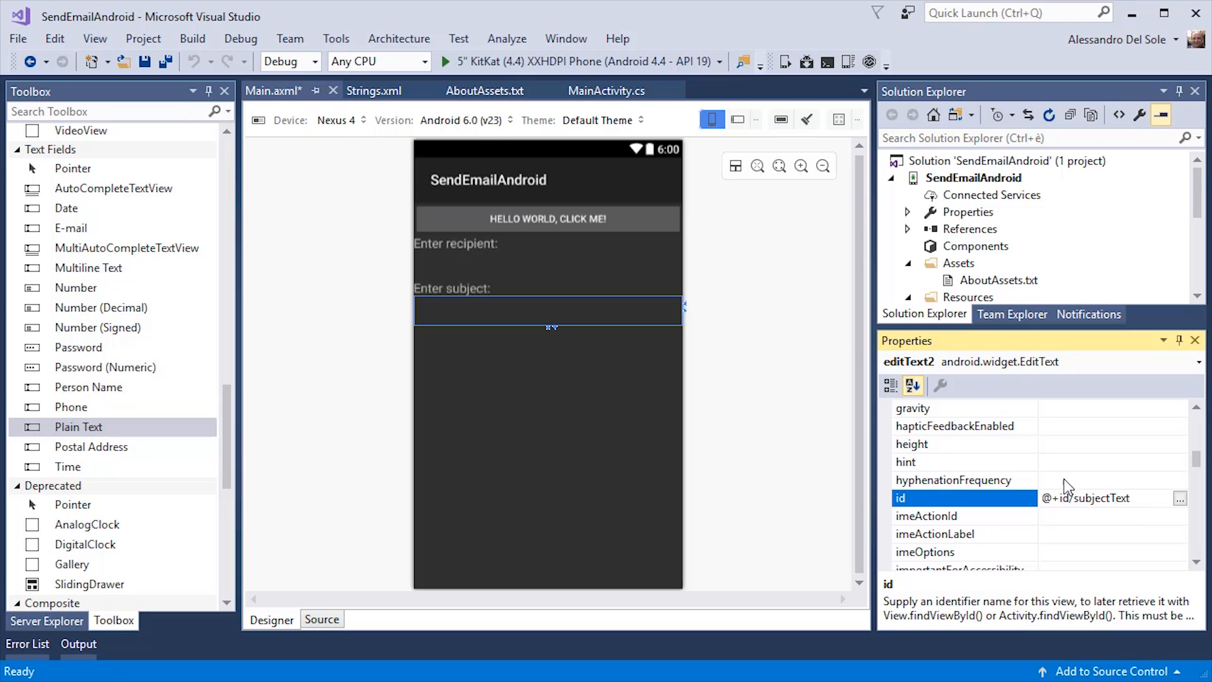
click(548, 265)
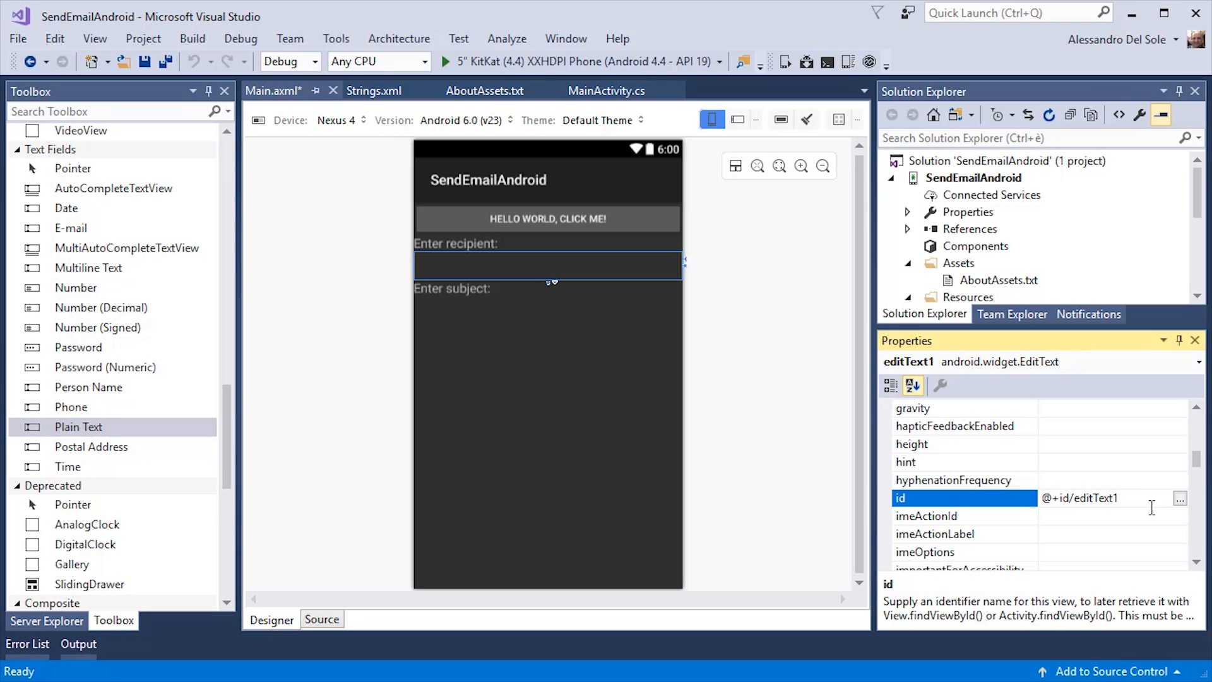
double_click(1095, 498)
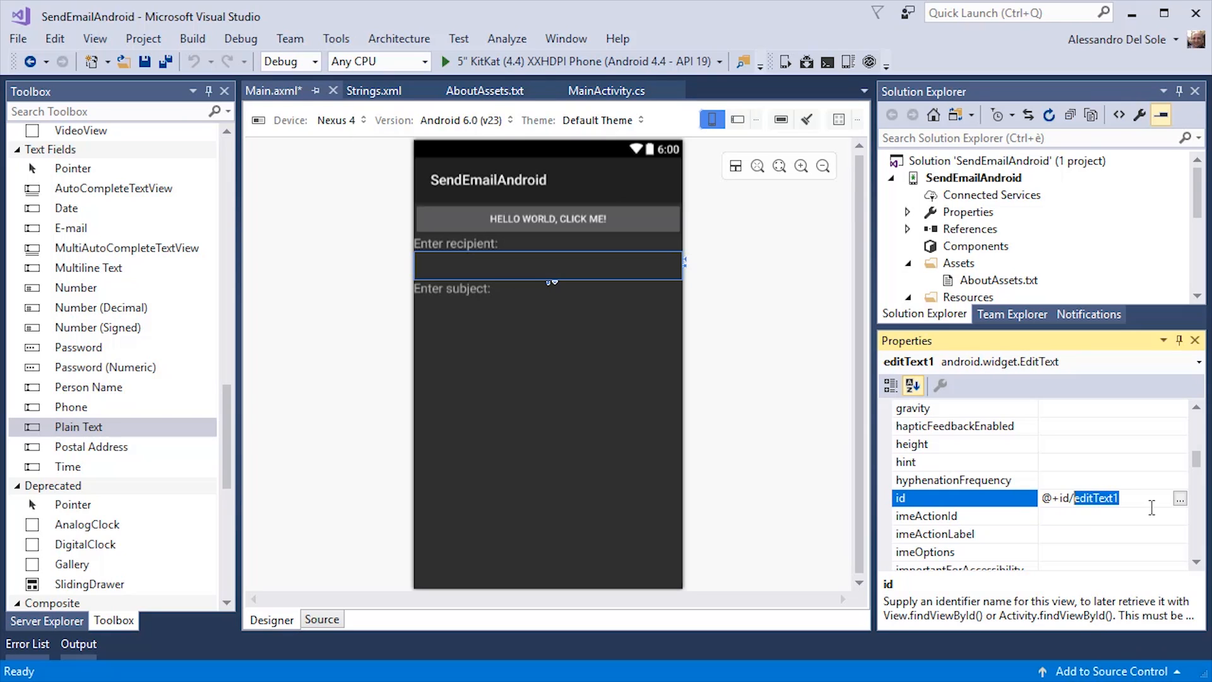
text(recipientNam)
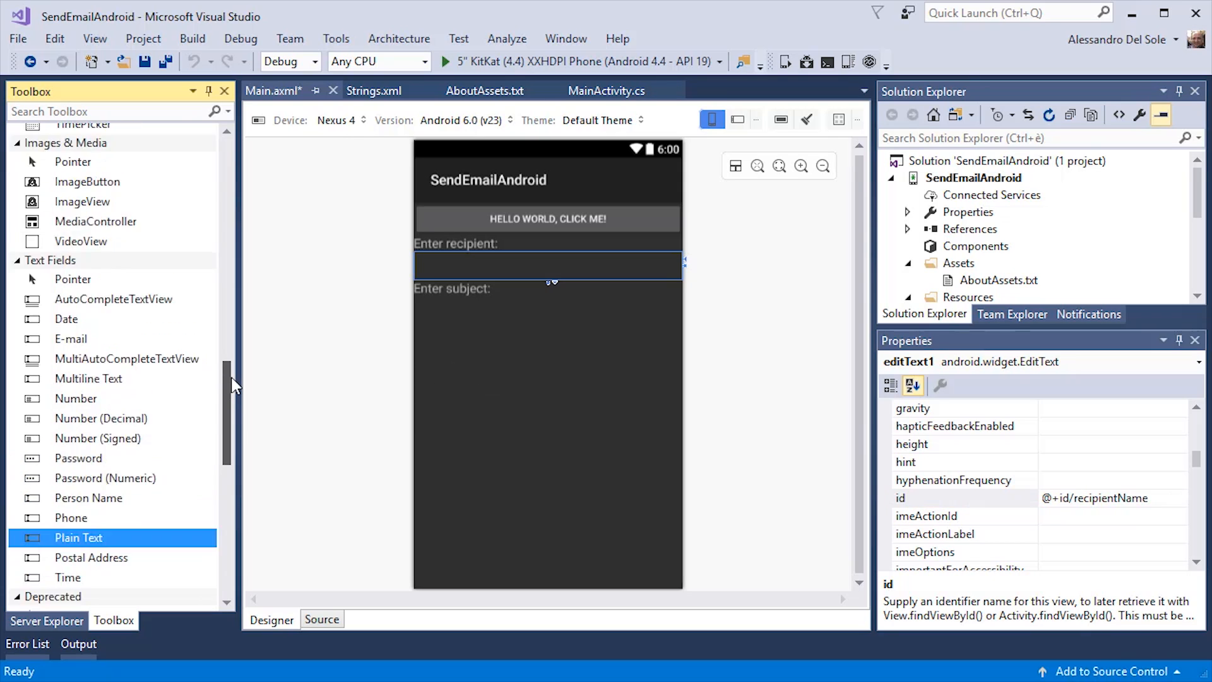
Add a medium text label below the subject field reading 'Enter email body:'
scroll(down, 3)
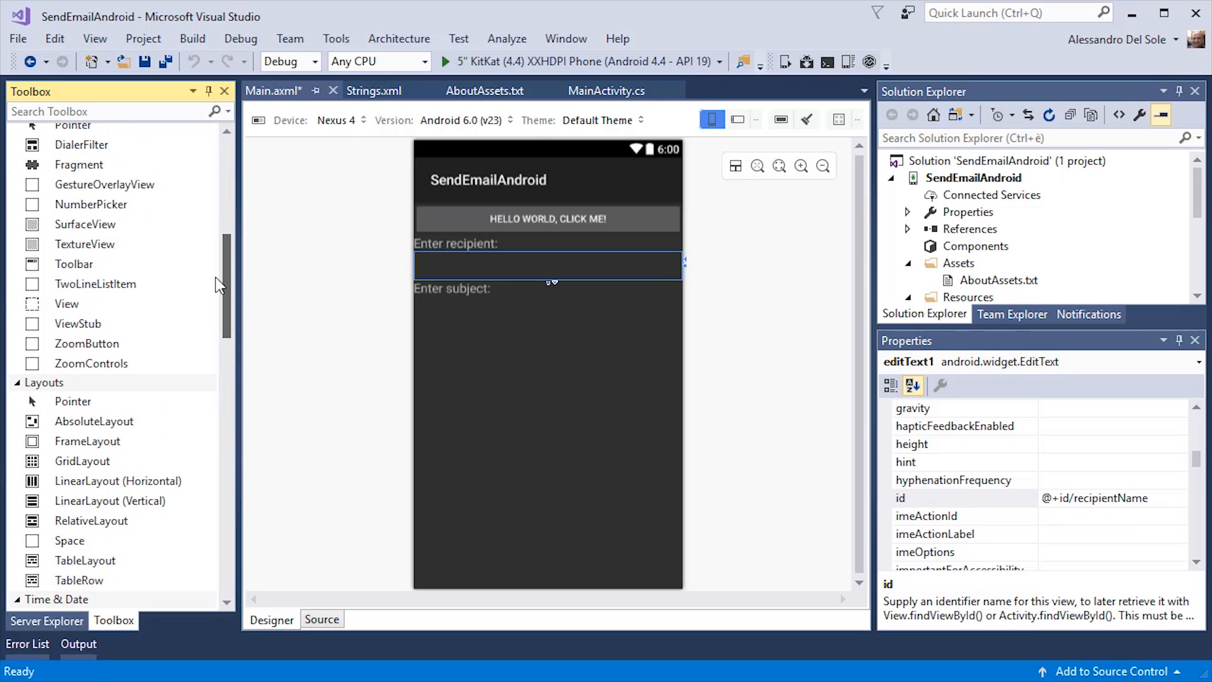
scroll(up, 3)
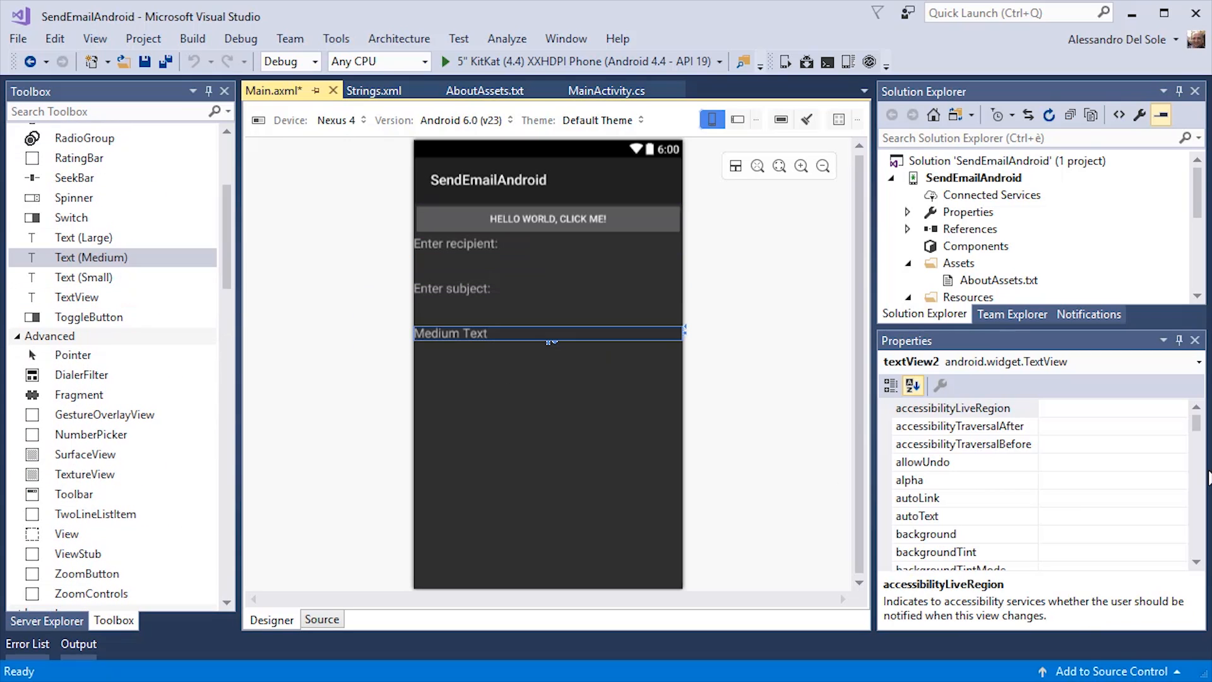
scroll(down, 3)
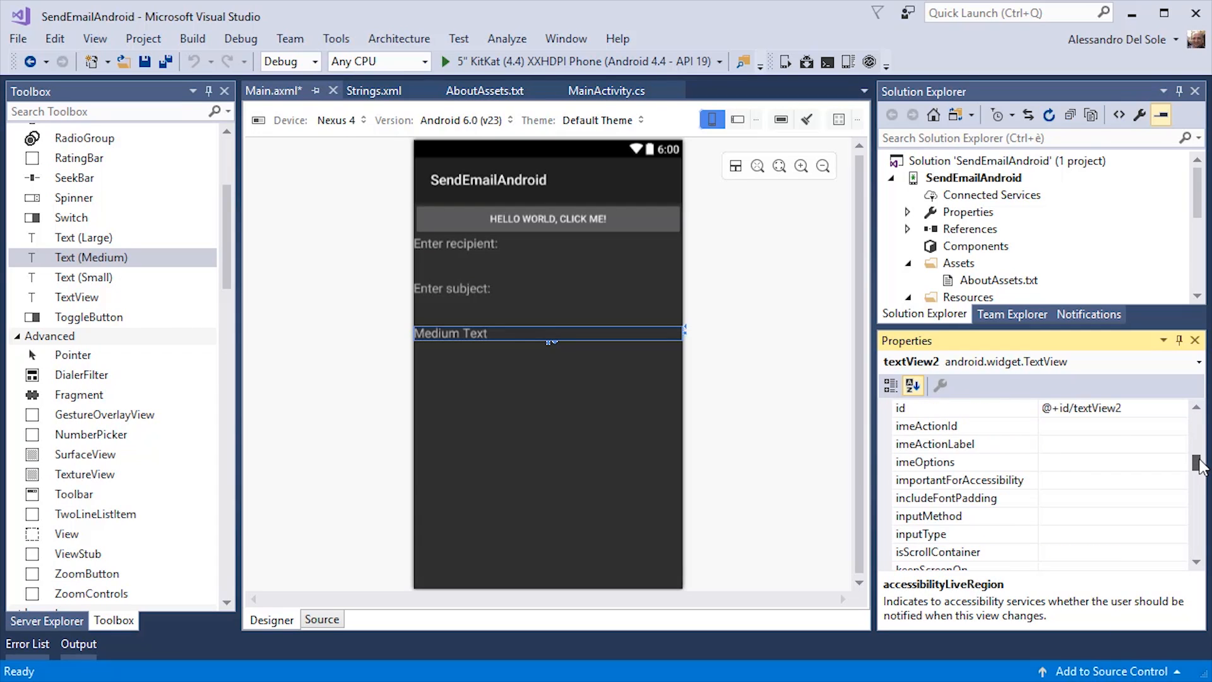
scroll(down, 3)
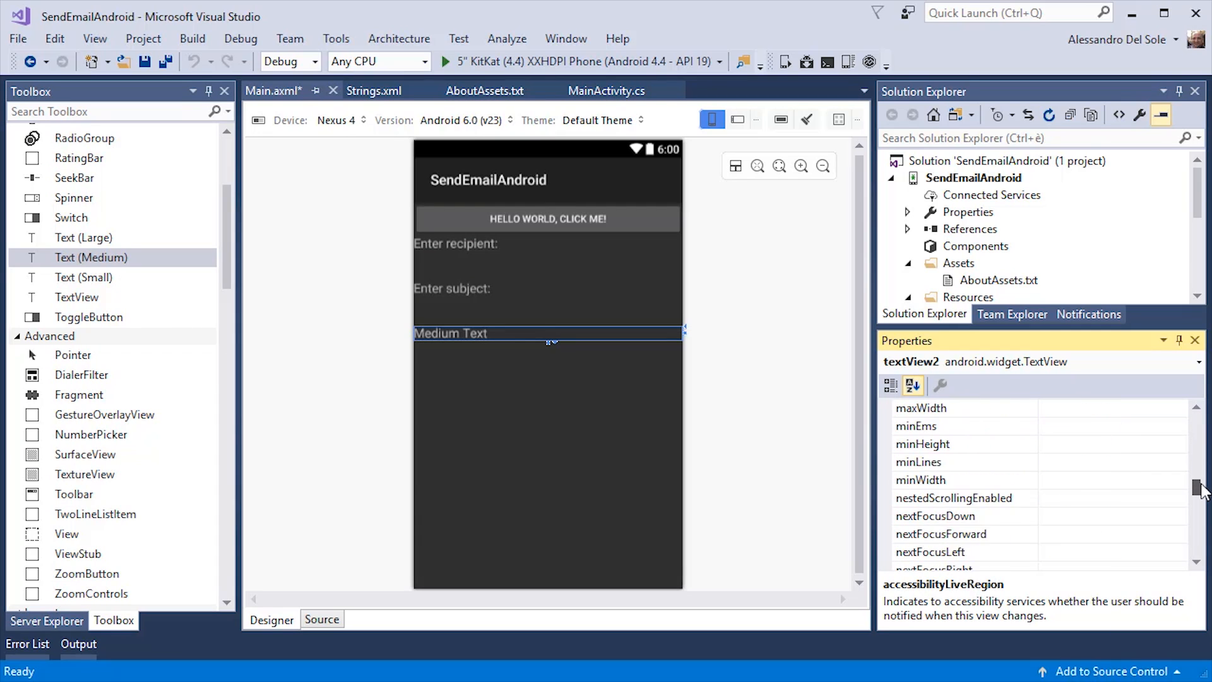
scroll(down, 3)
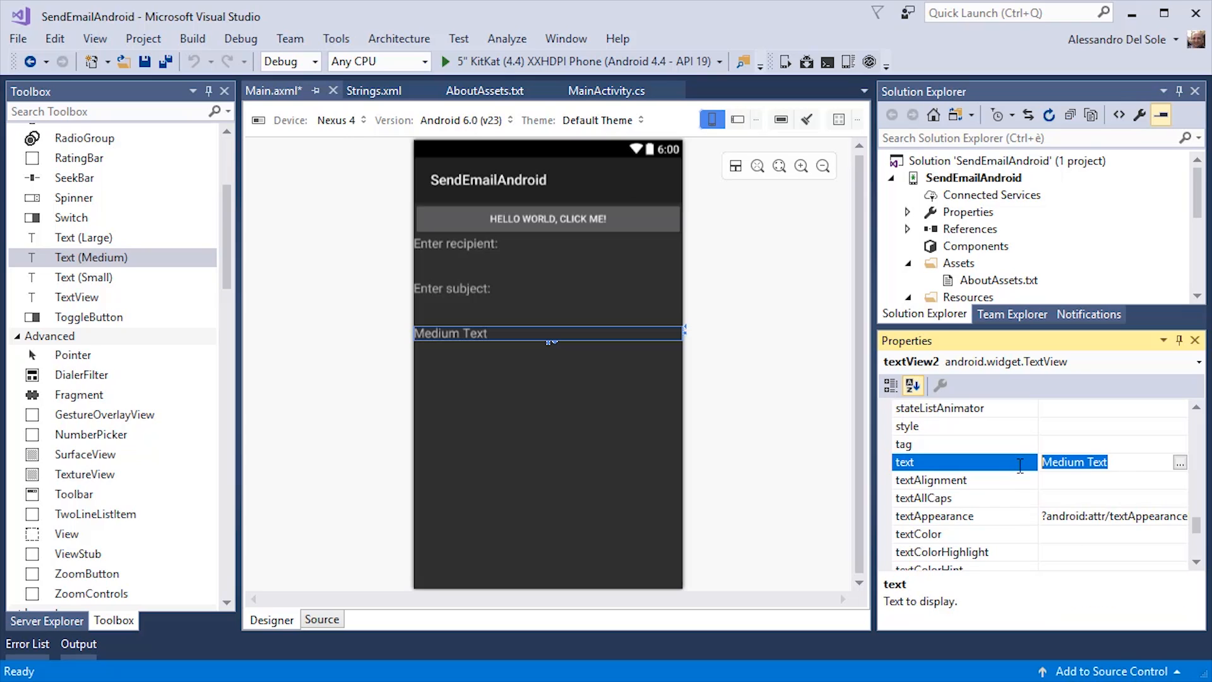
text(Enter:)
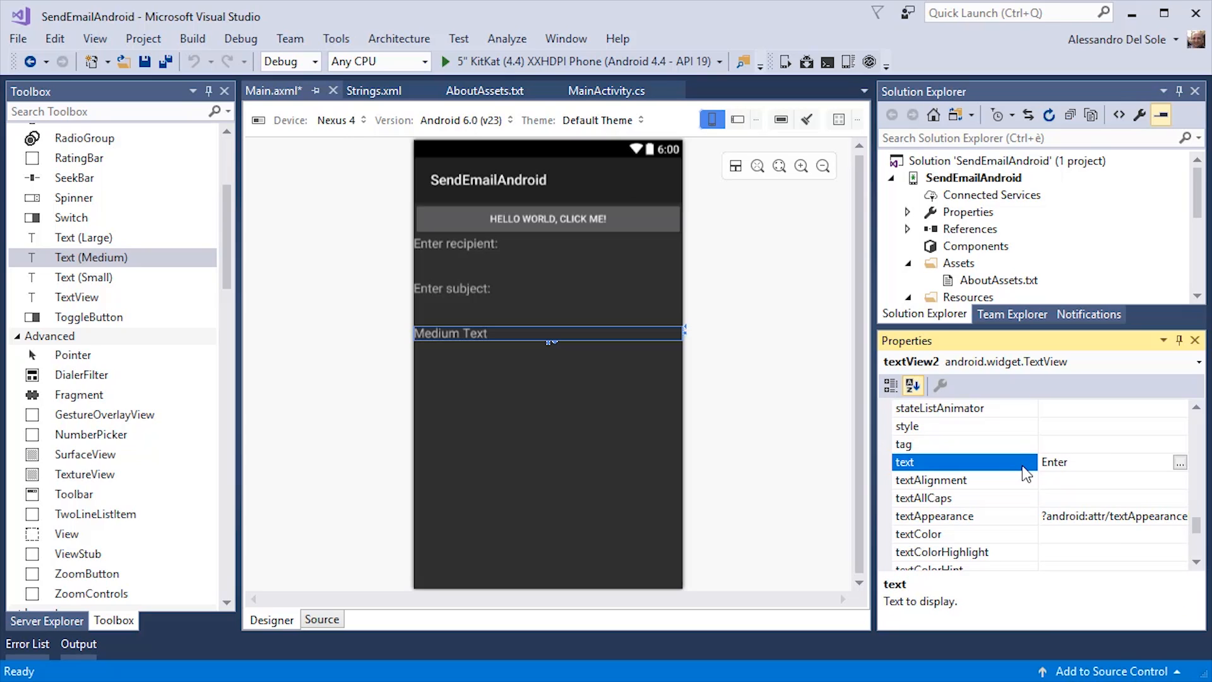
text(Enter email body:)
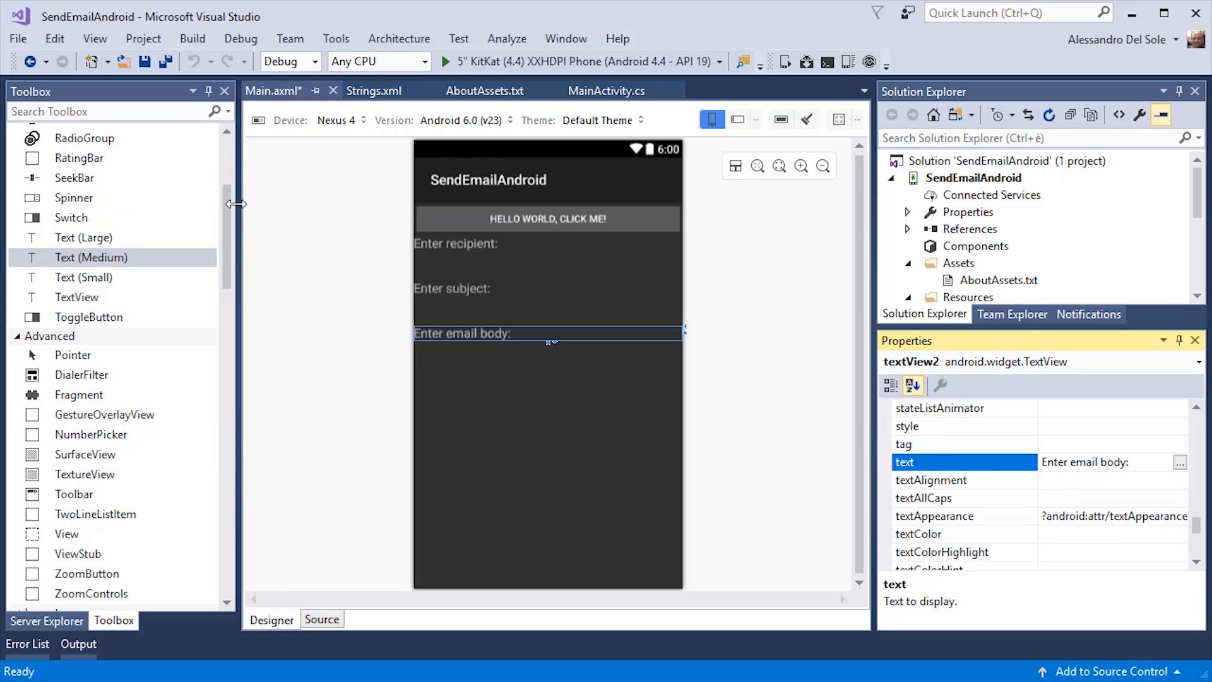
scroll(up, 3)
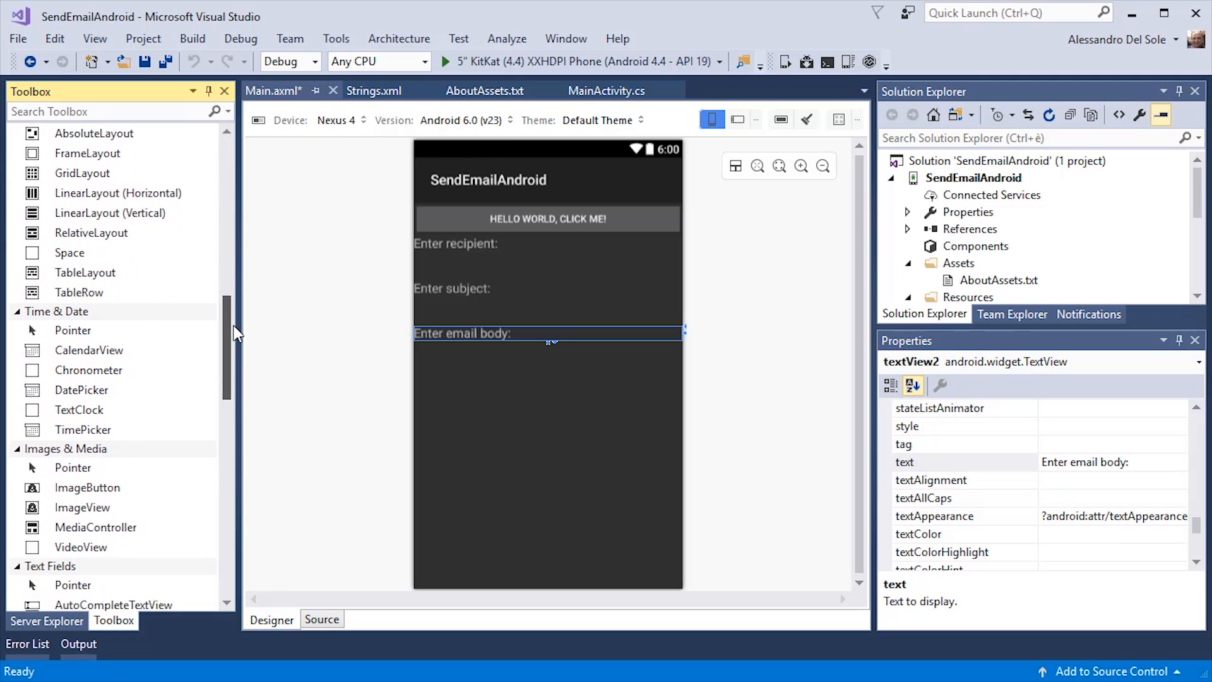
Set the body field's id to @+id/emailBodyText and save all project changes
scroll(down, 3)
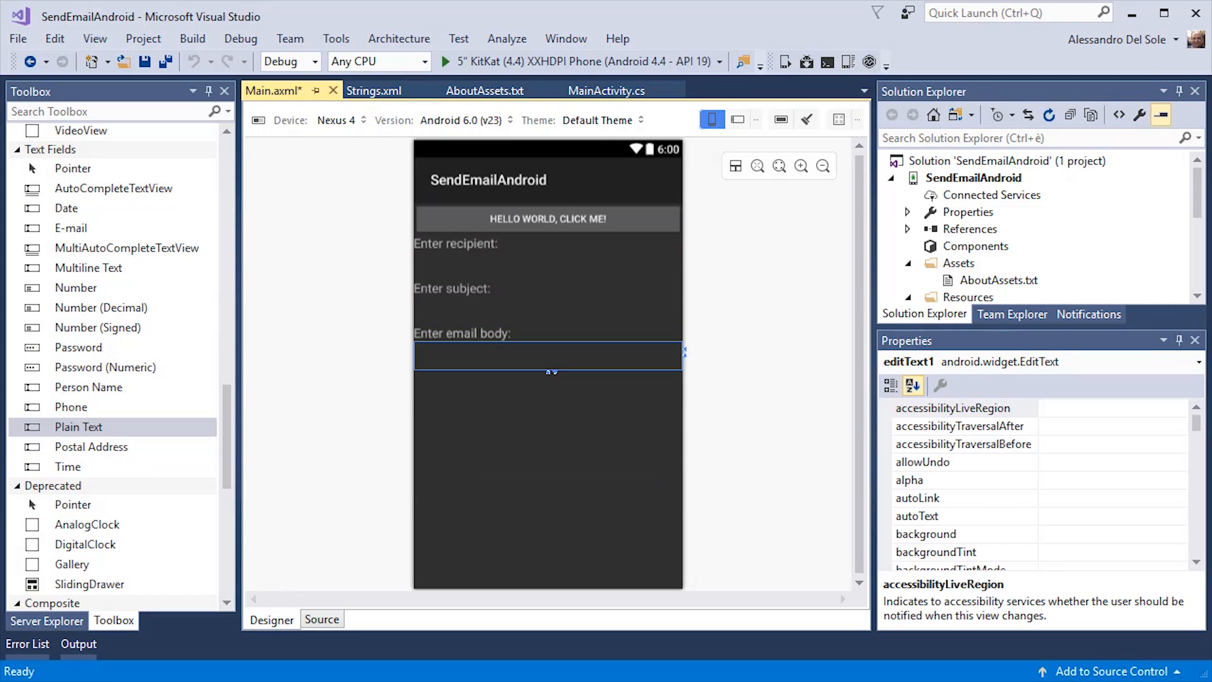
scroll(down, 3)
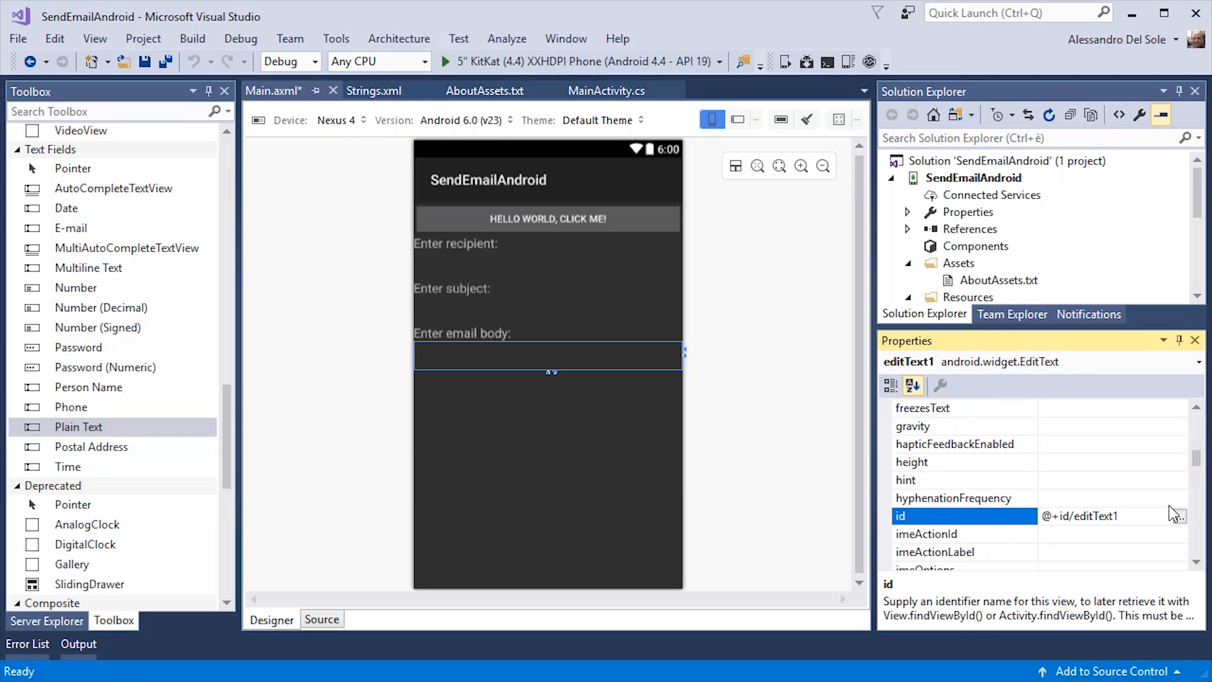
click(1113, 516)
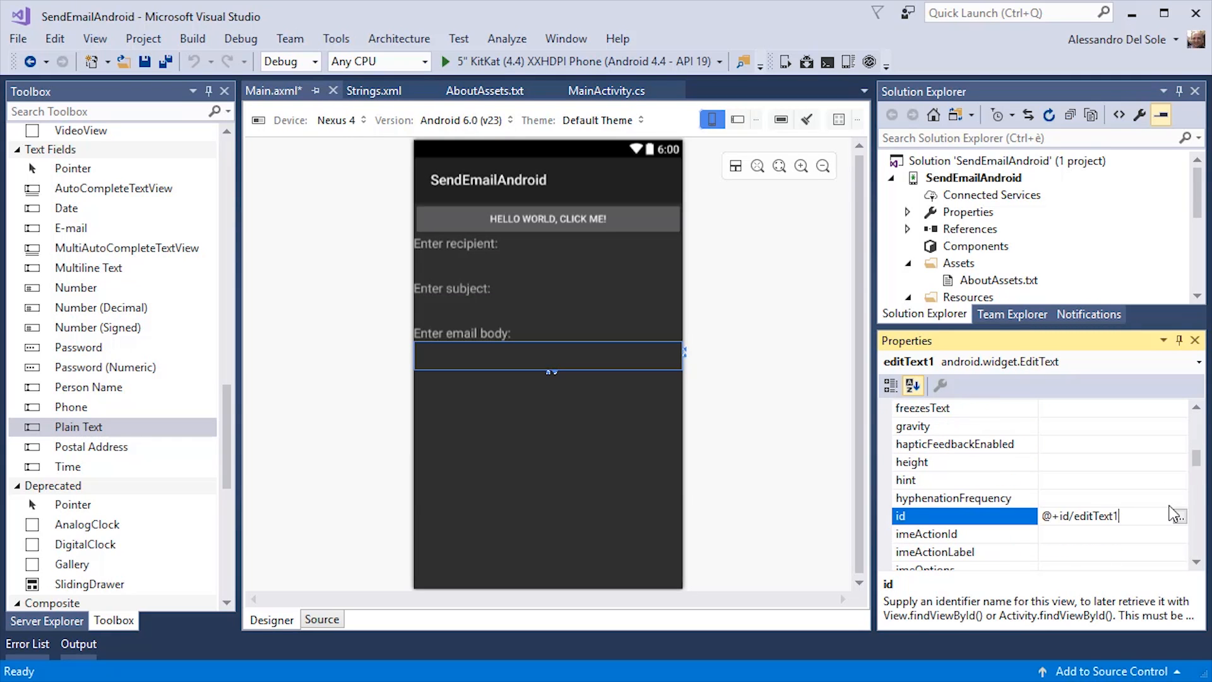
key(Backspace)
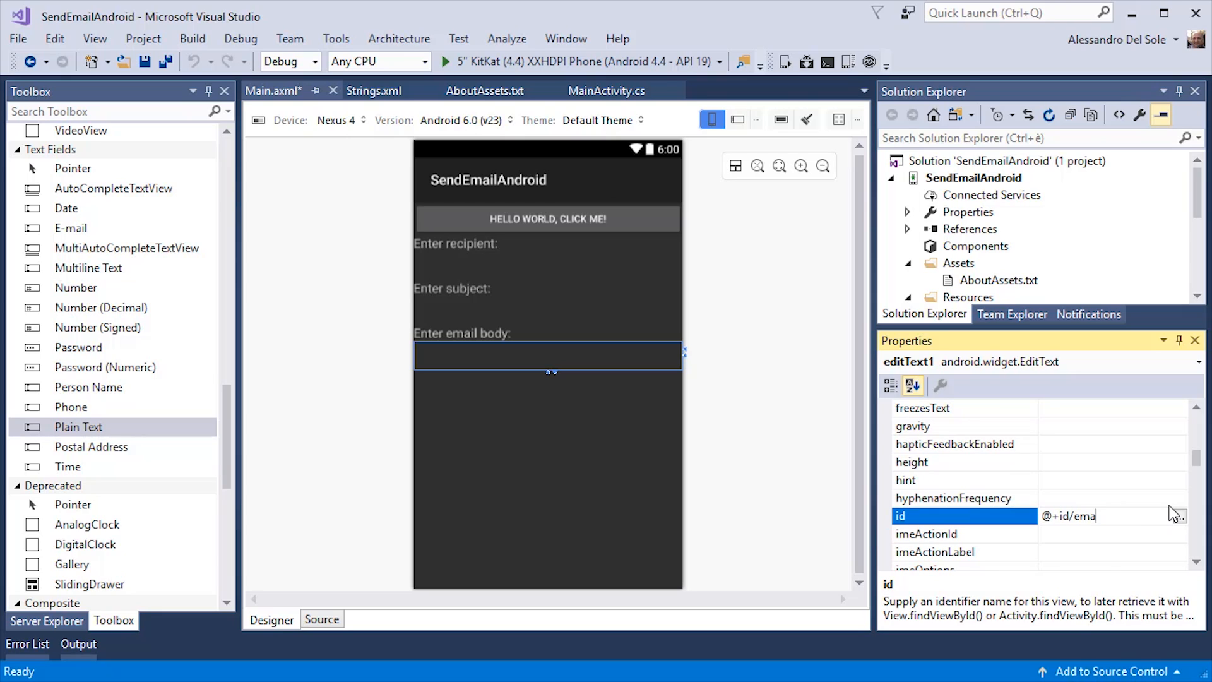
text(ilBodyText)
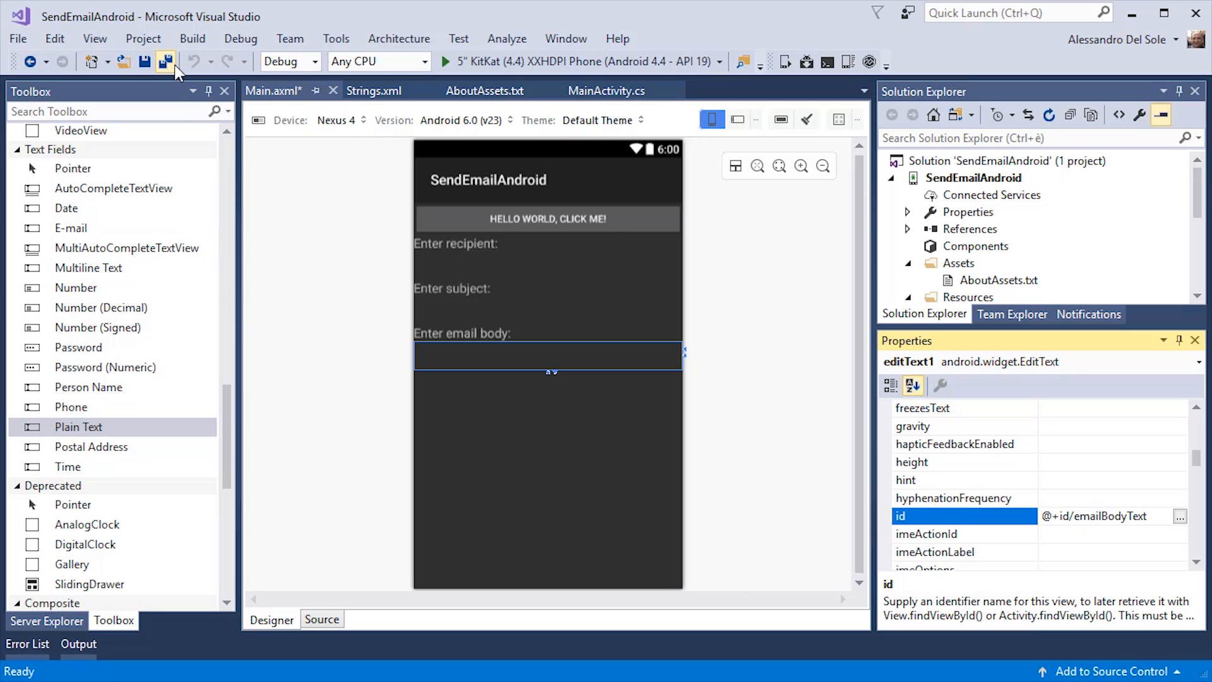
click(166, 62)
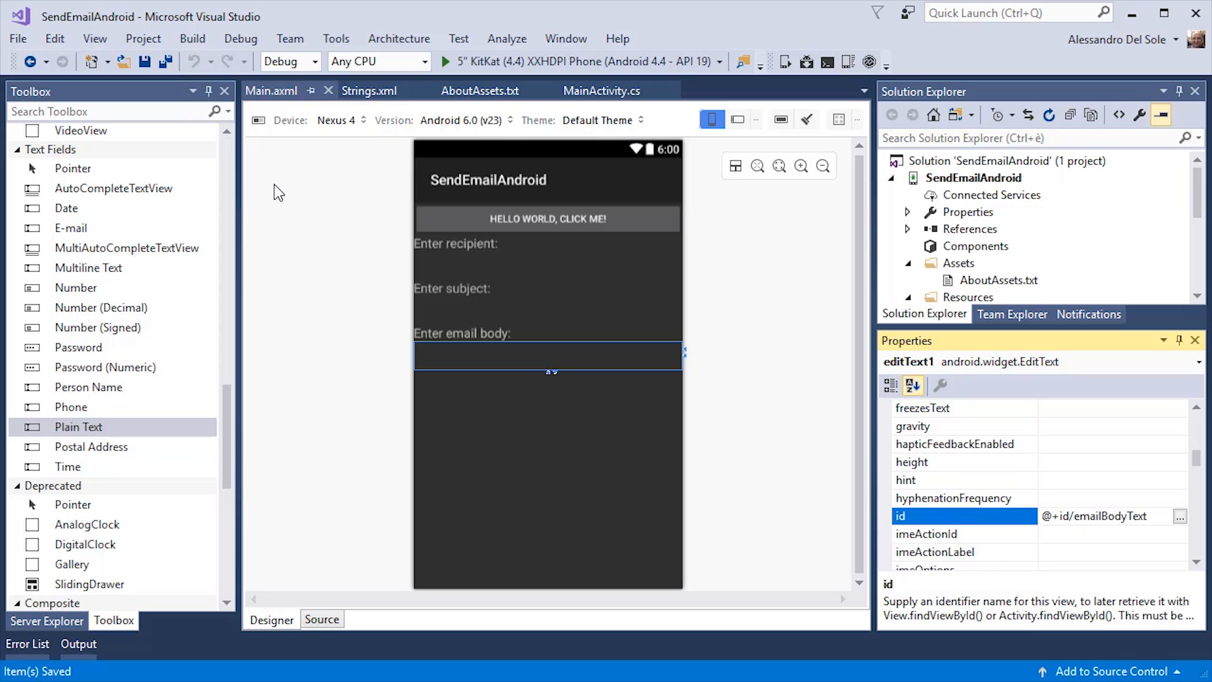
mouse_move(332, 130)
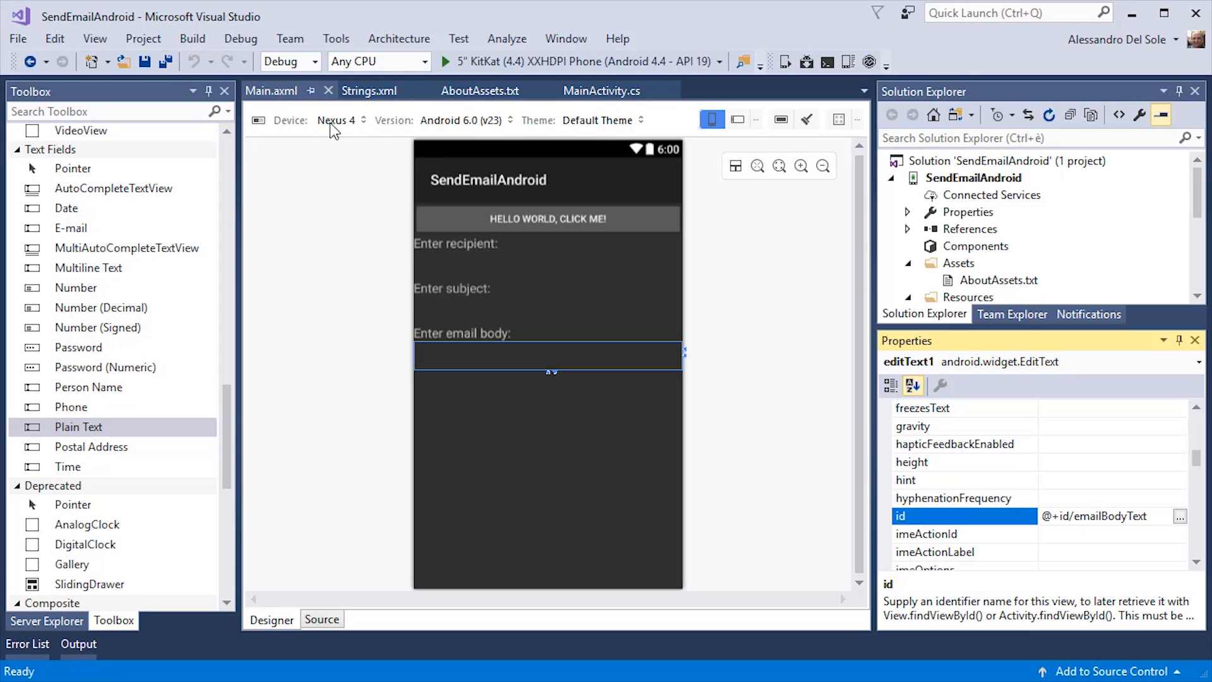
Browse preview device, Android version and theme lists, then preview landscape and return to portrait
click(337, 120)
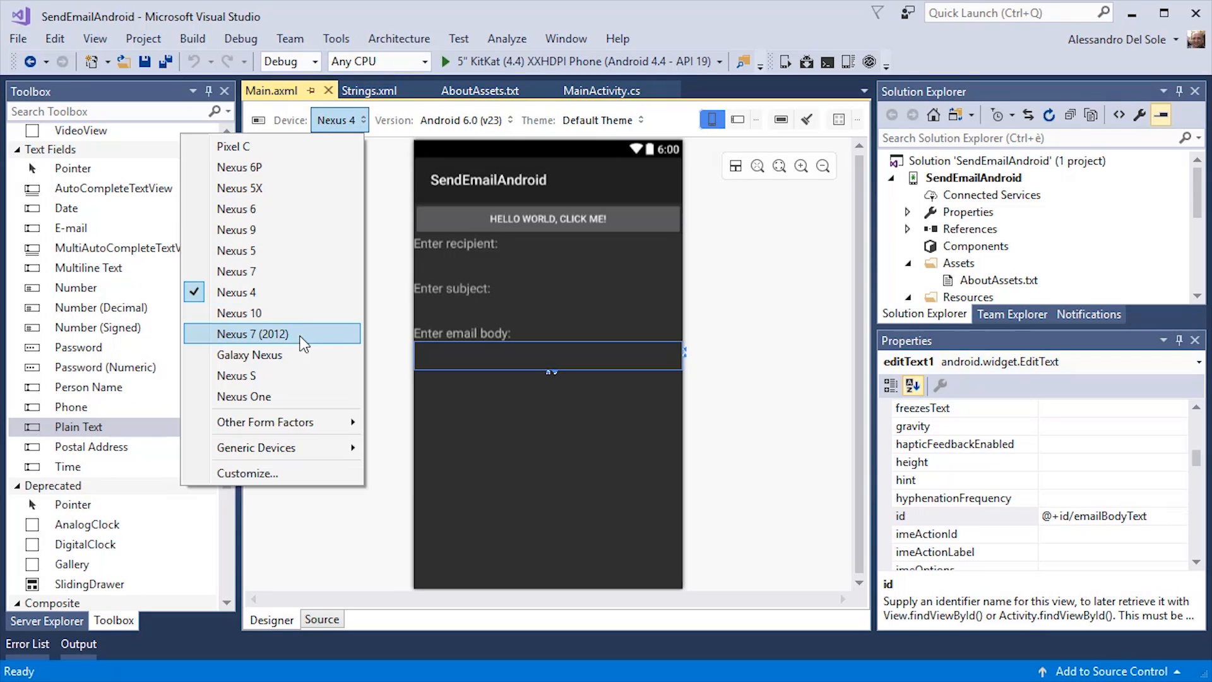
mouse_move(271, 312)
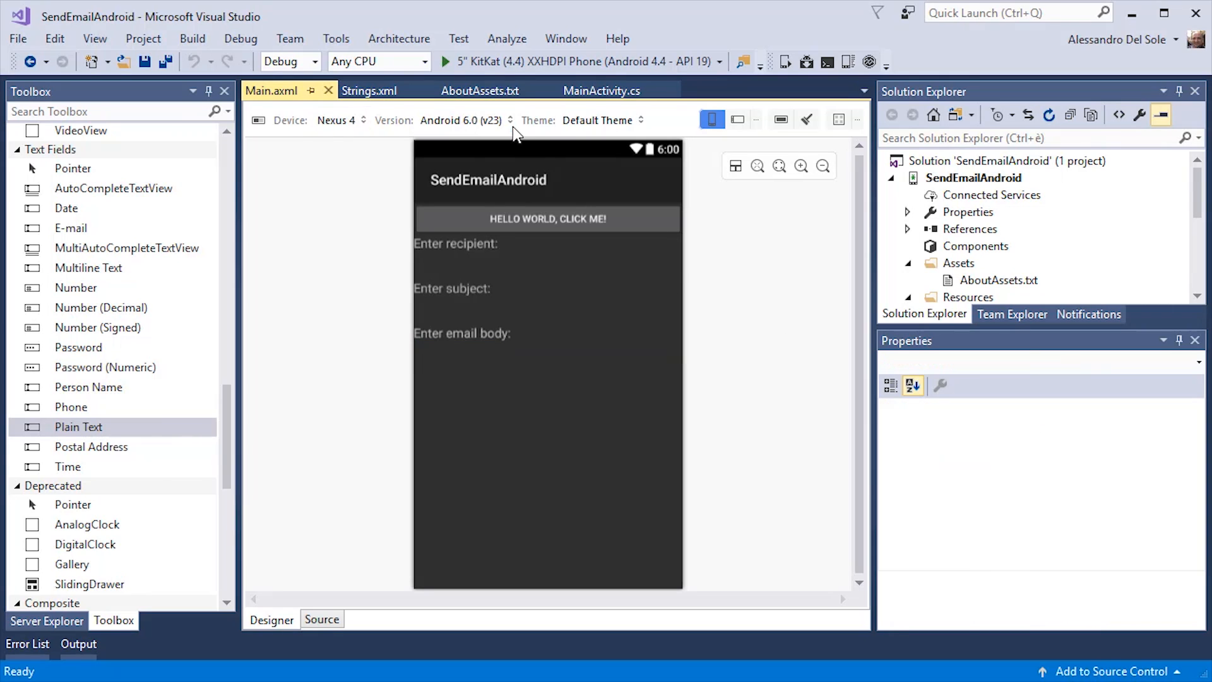
click(461, 120)
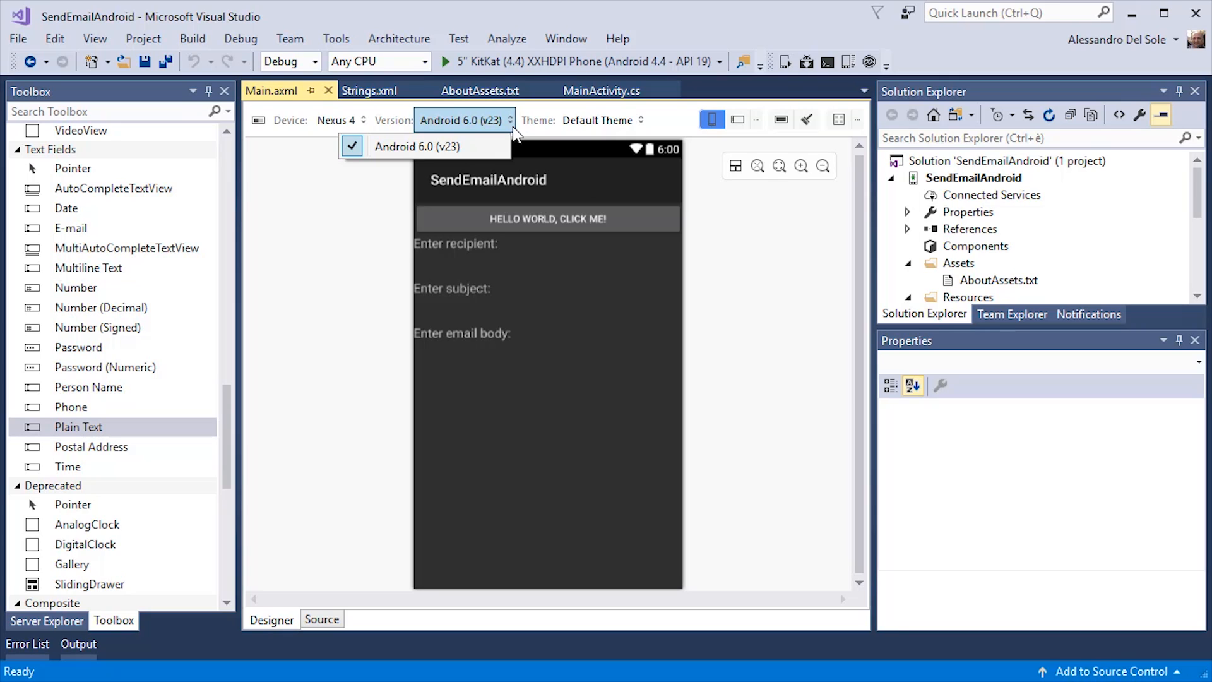
click(599, 120)
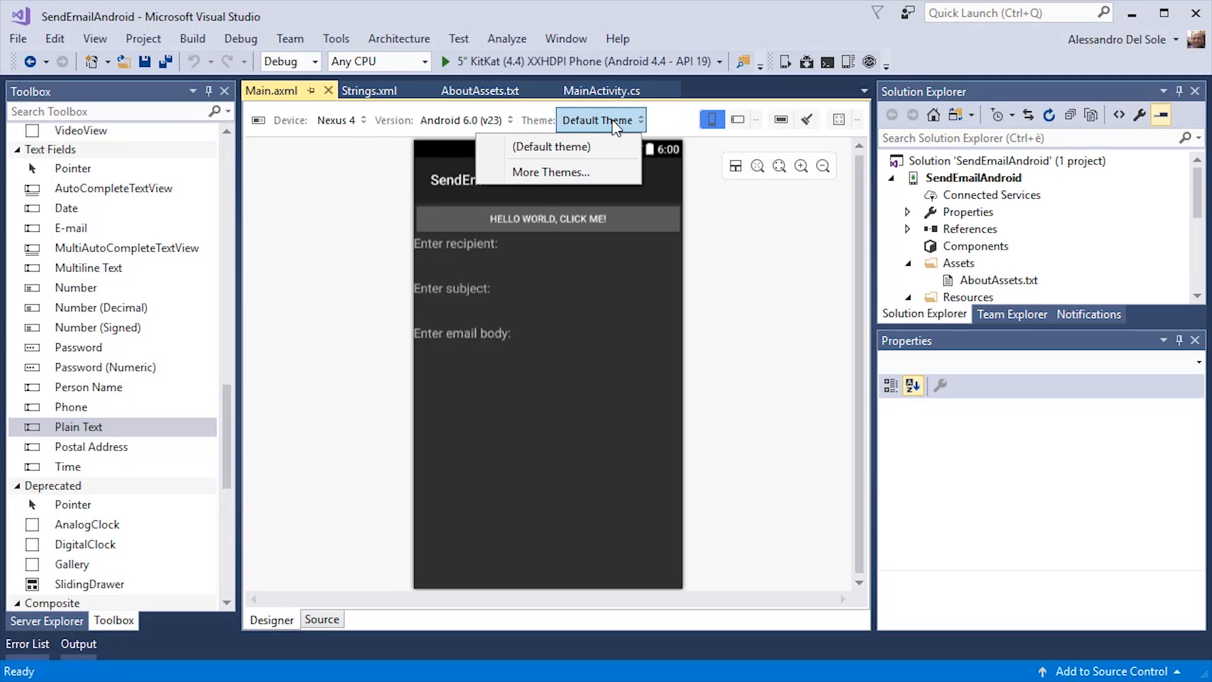
mouse_move(765, 155)
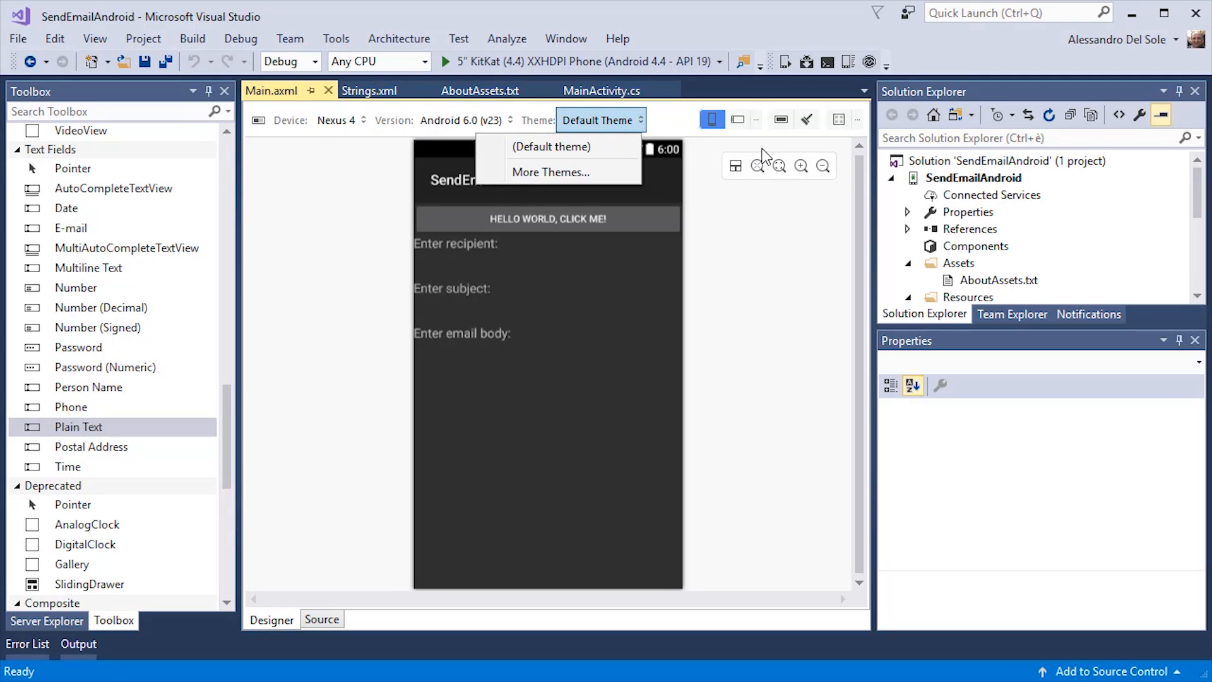
click(735, 120)
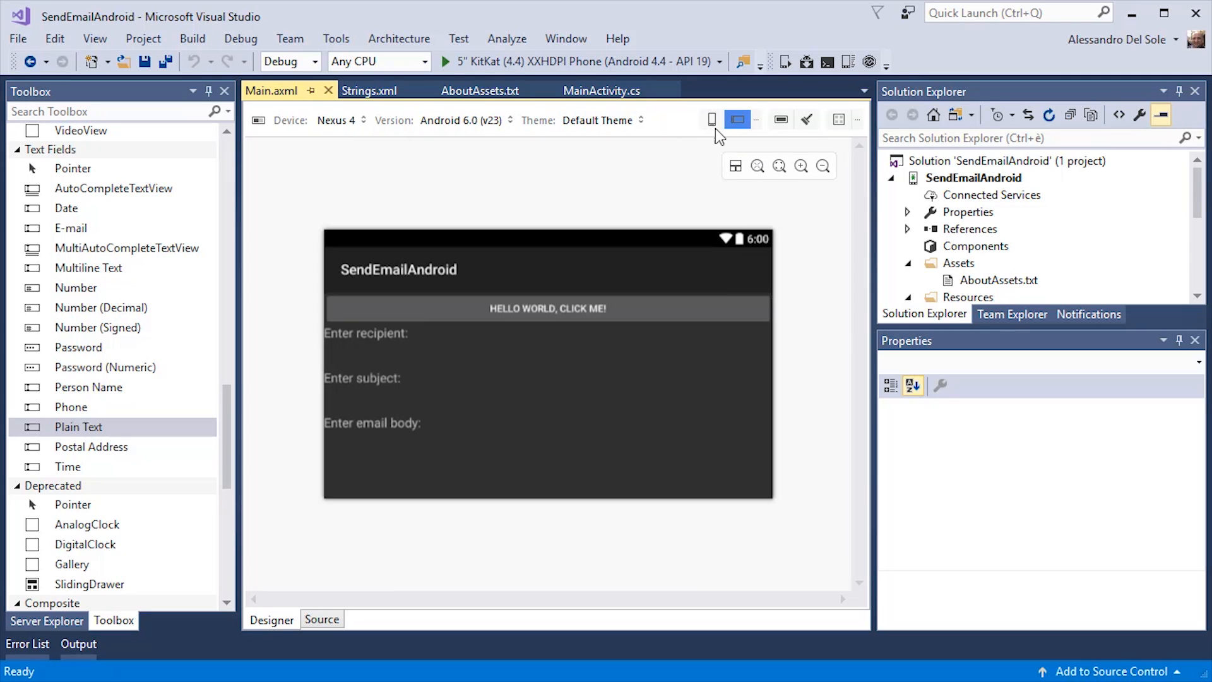
click(711, 119)
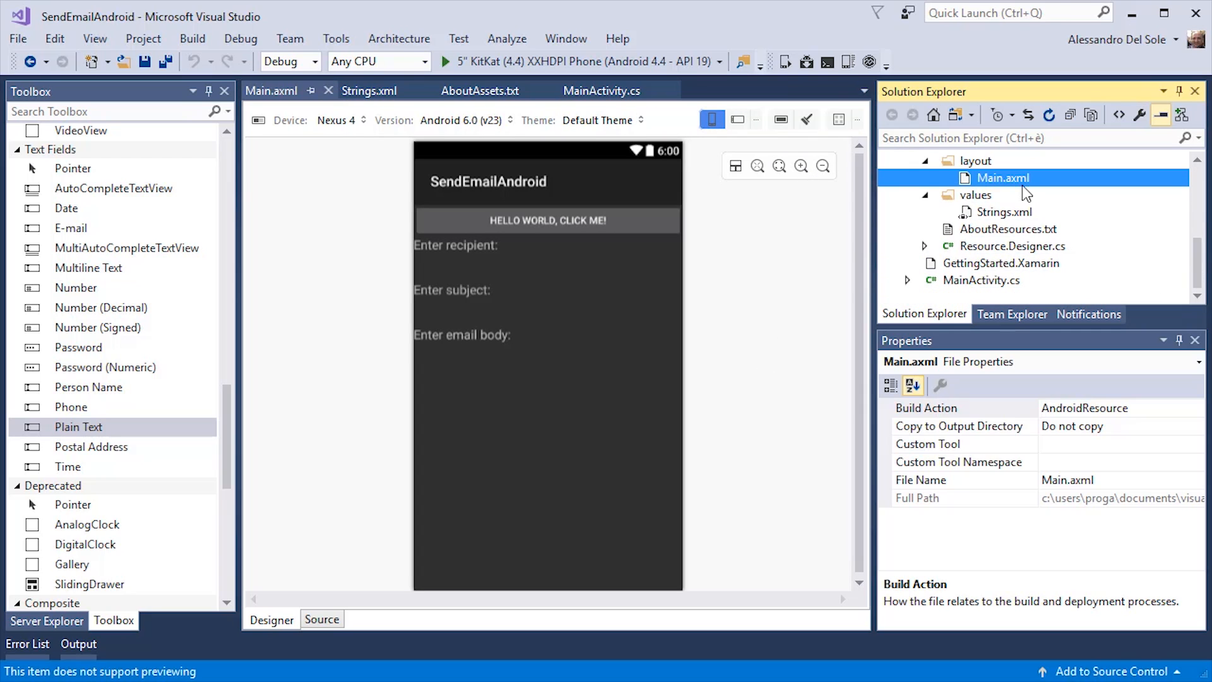
mouse_move(476, 276)
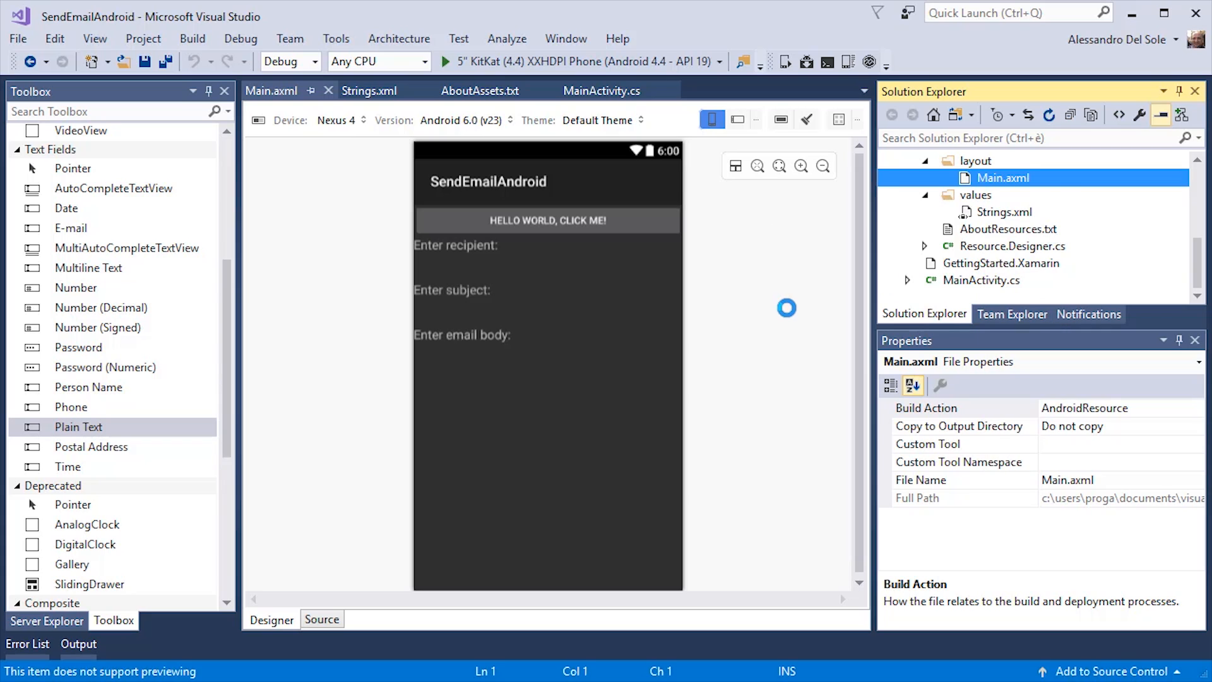
Switch Main.axml to its Source view to show the LinearLayout XML
click(321, 618)
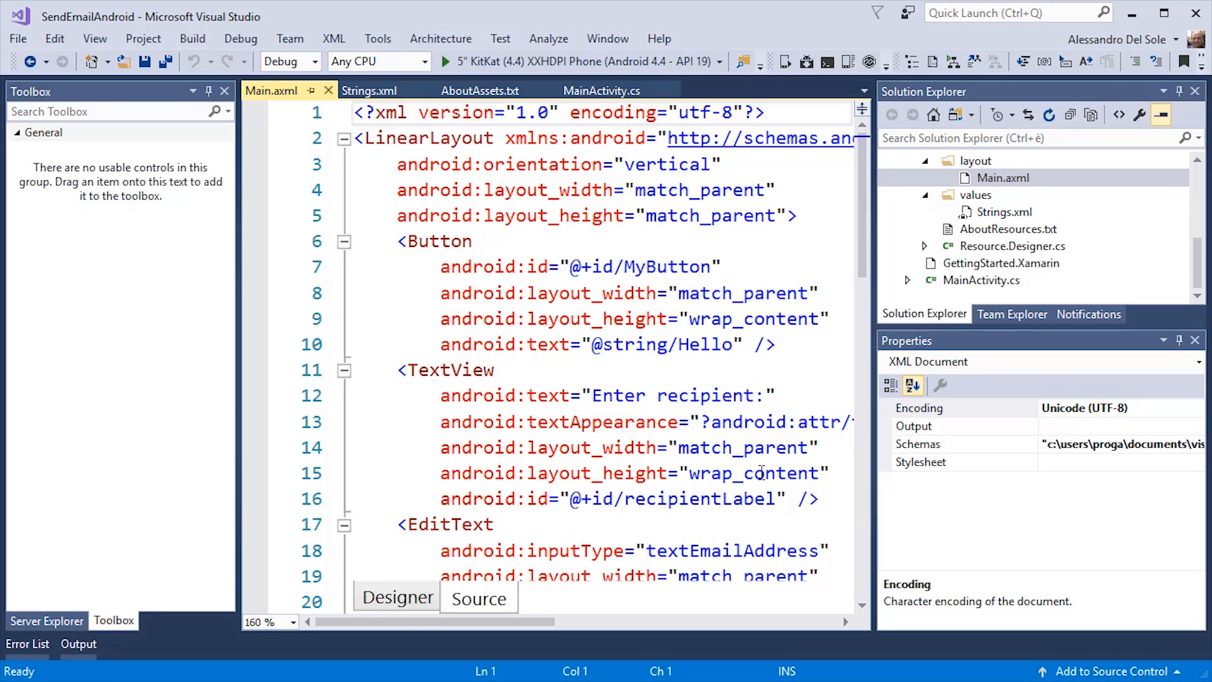
click(354, 112)
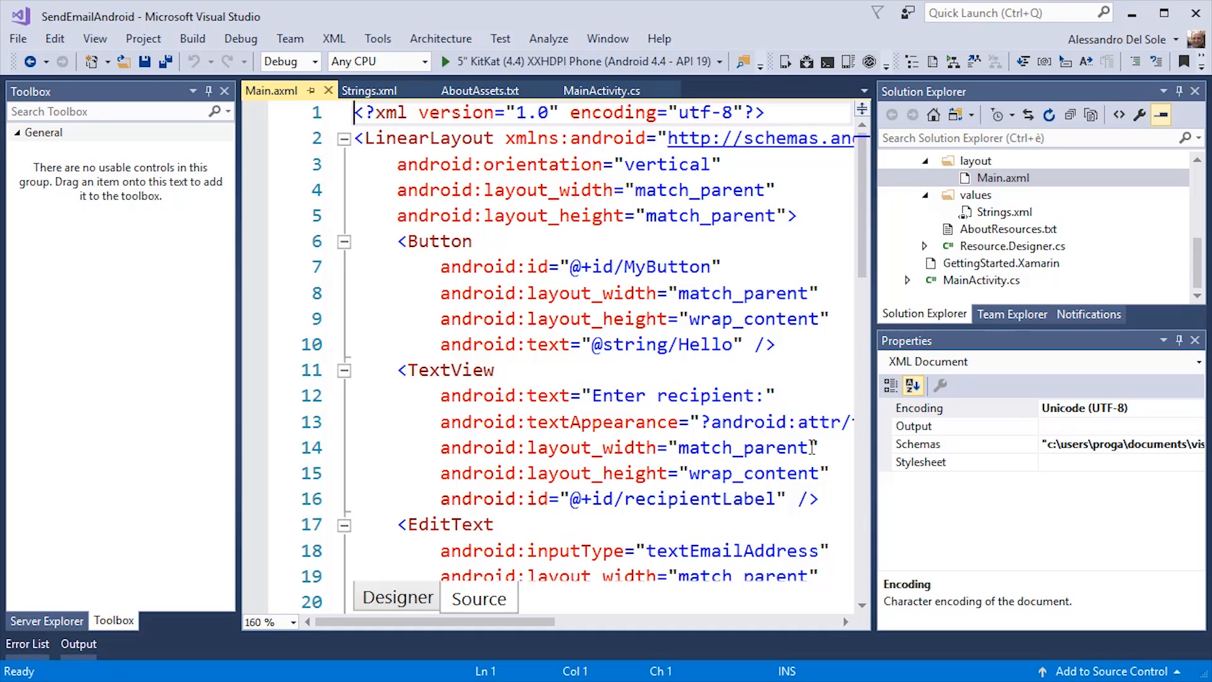
Show MainActivity.cs full-width with Solution Explorer and Toolbox hidden, cursor on line 26
click(602, 90)
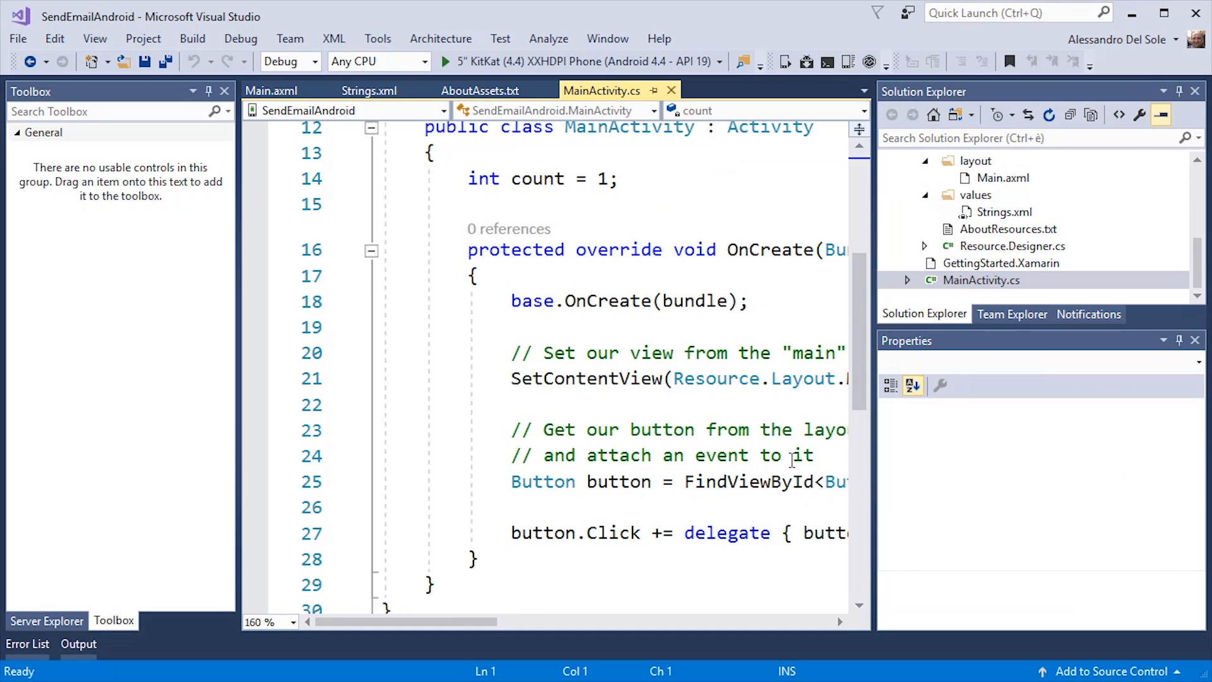
click(981, 279)
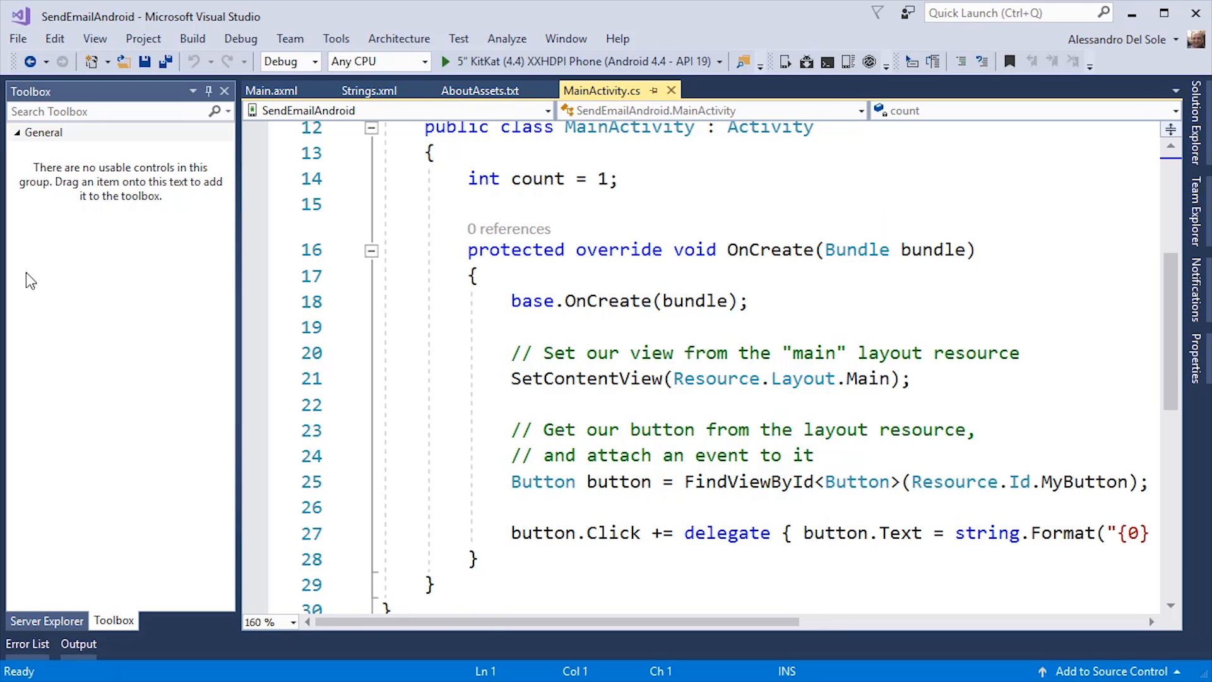
click(207, 90)
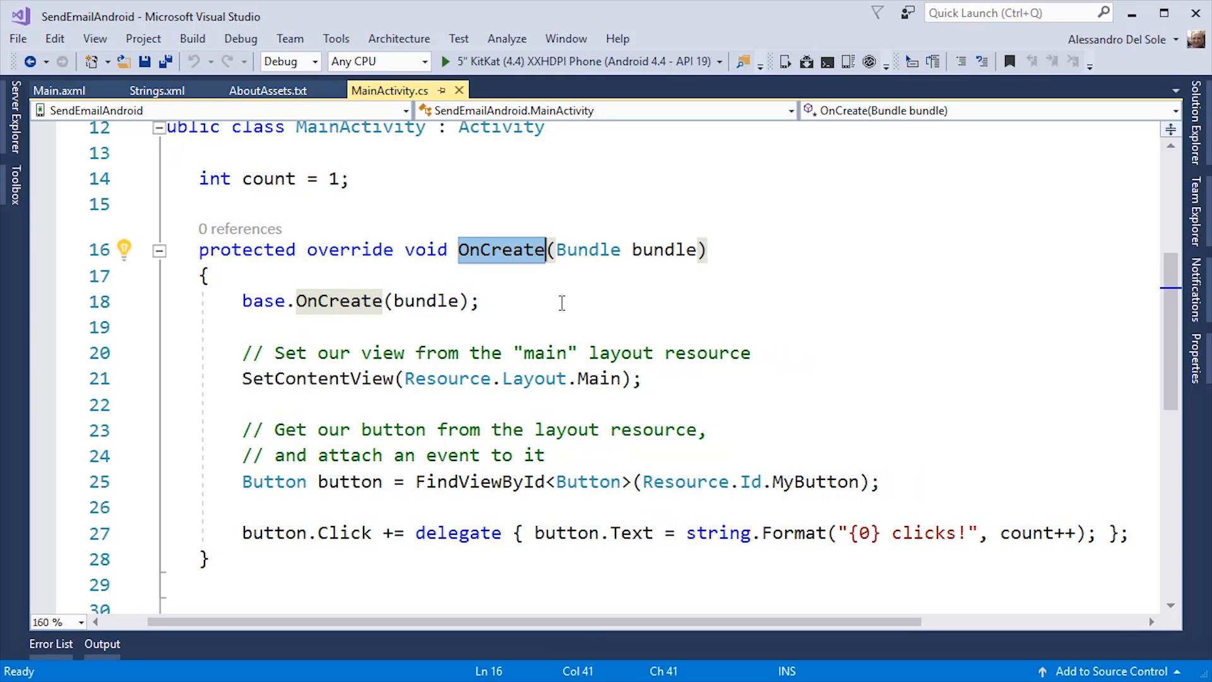
scroll(down, 3)
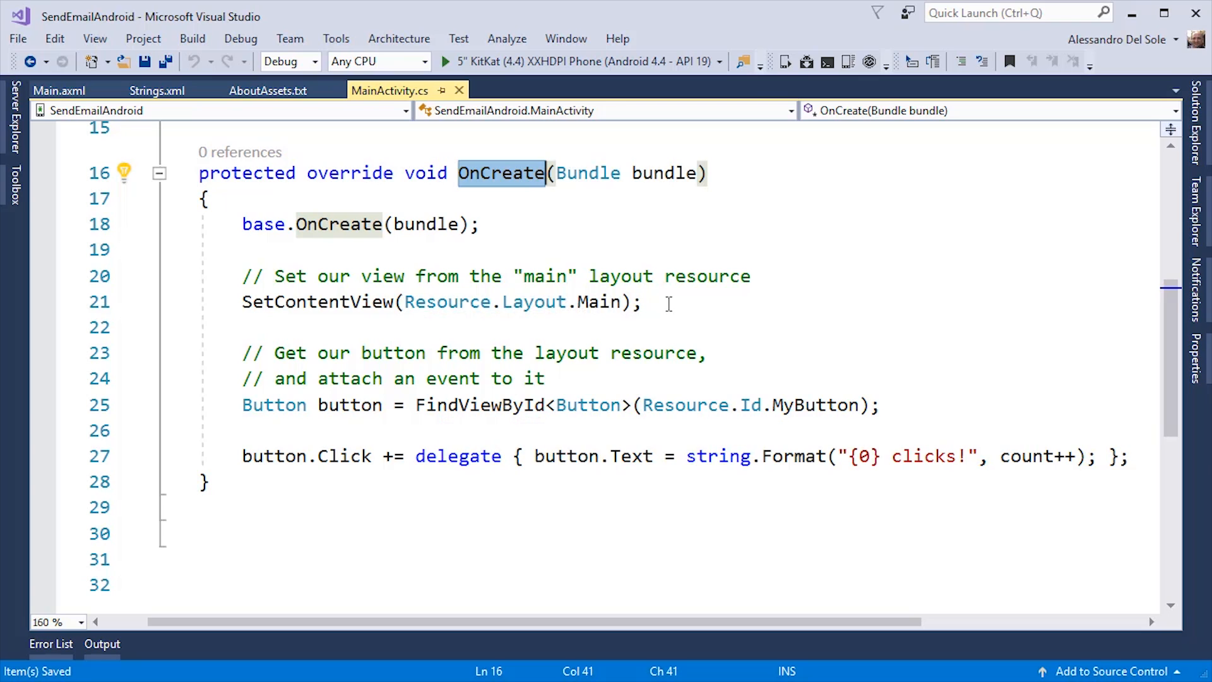
mouse_move(342, 323)
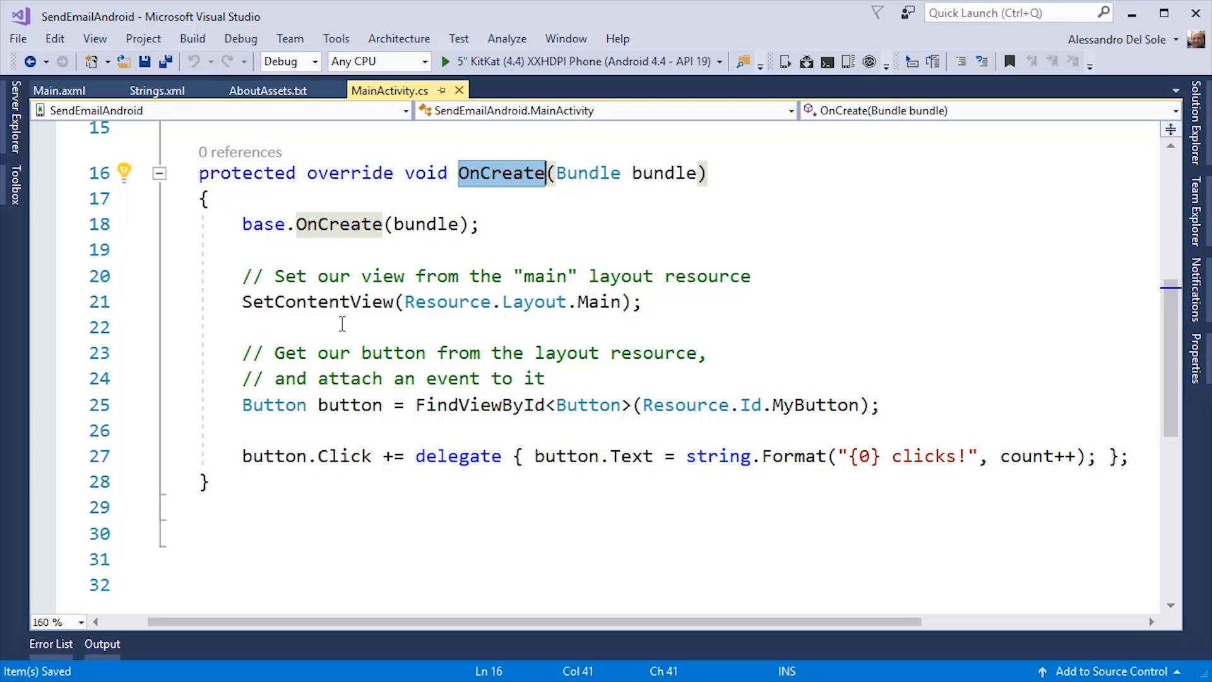
click(317, 302)
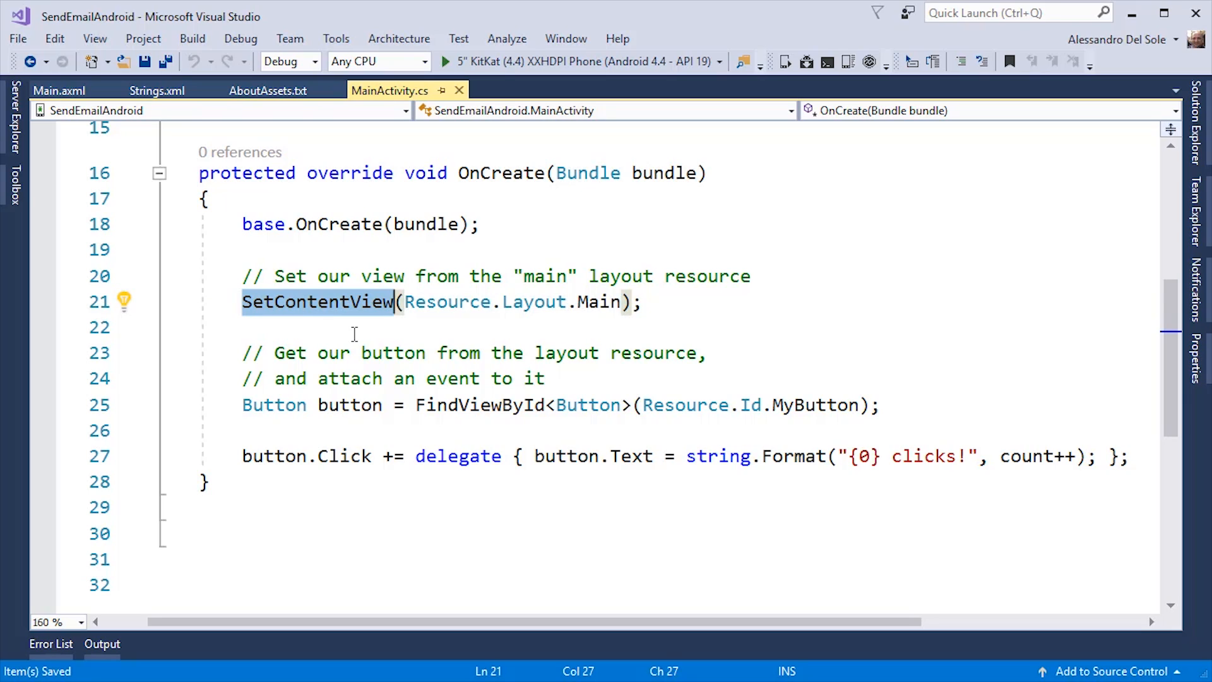
mouse_move(610, 325)
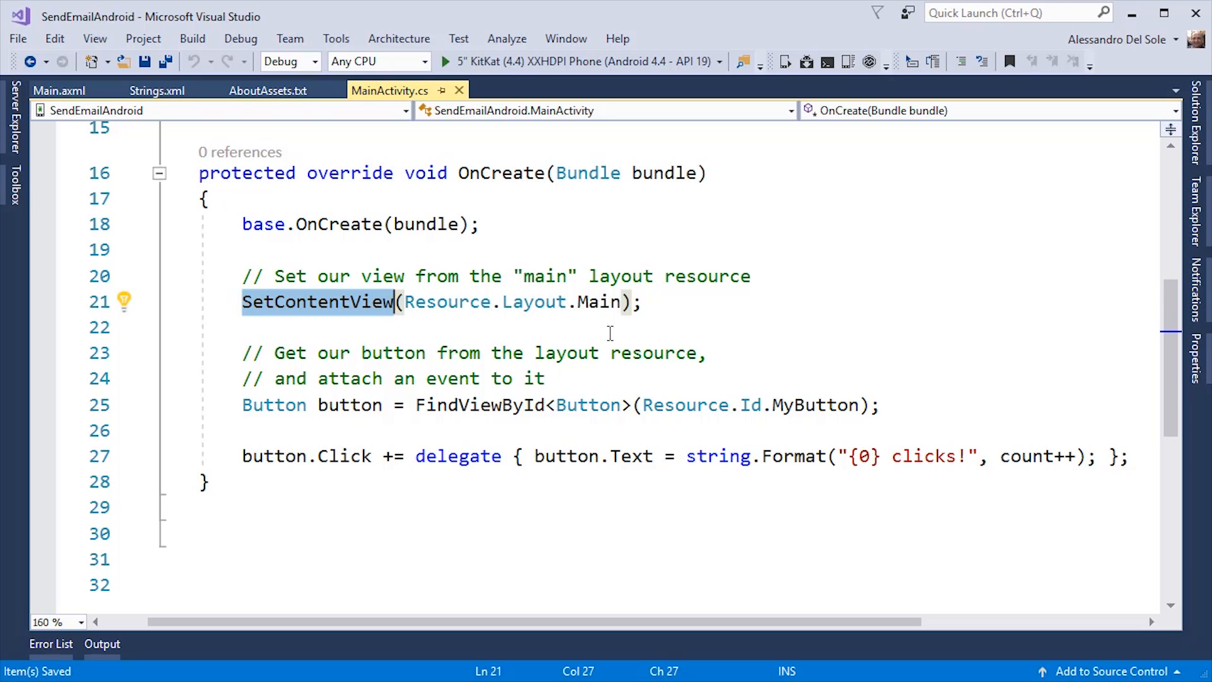
mouse_move(475, 327)
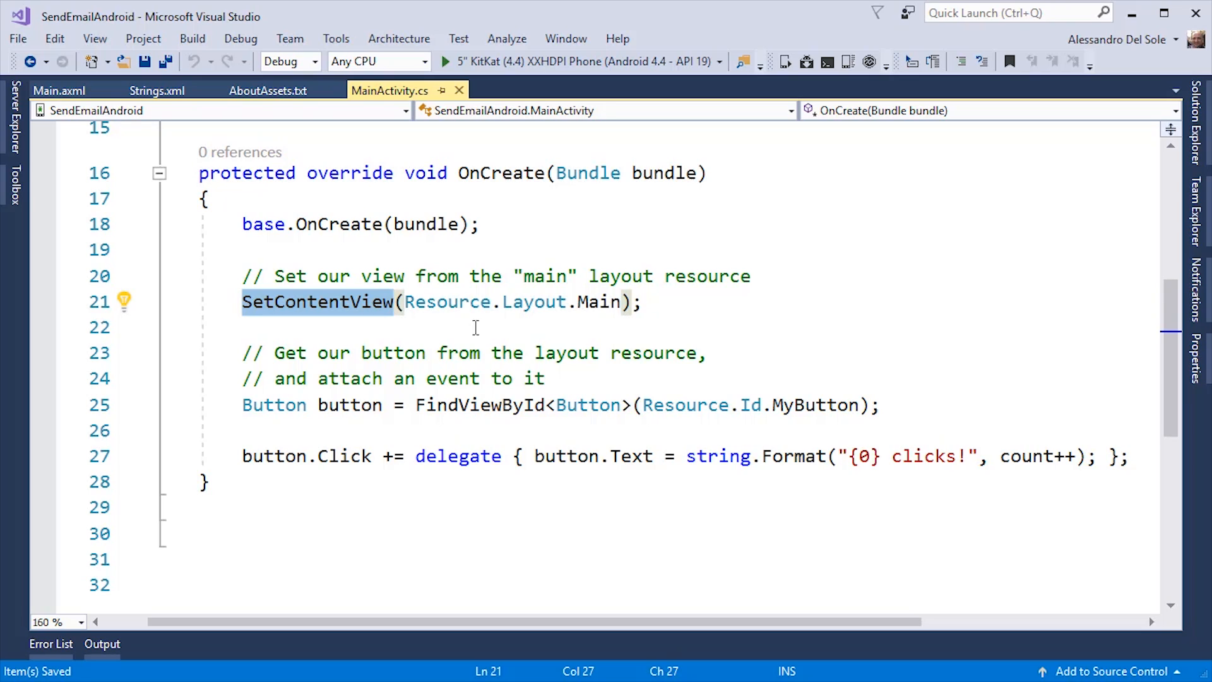
mouse_move(496, 338)
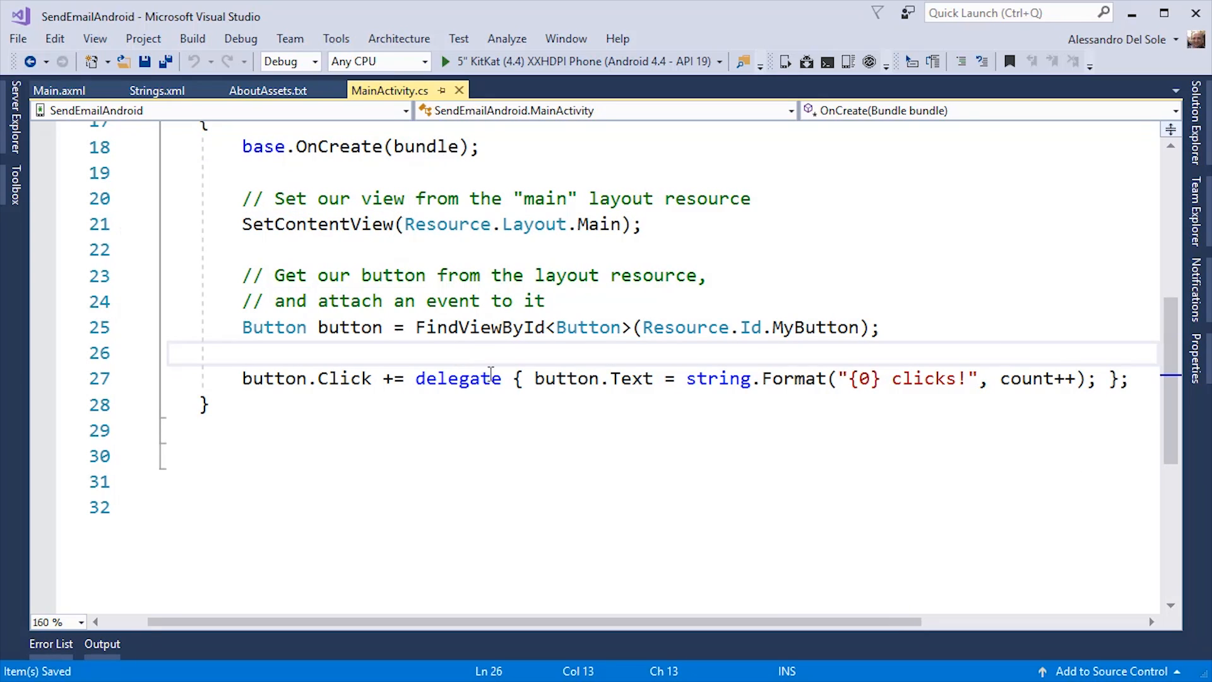
mouse_move(565, 378)
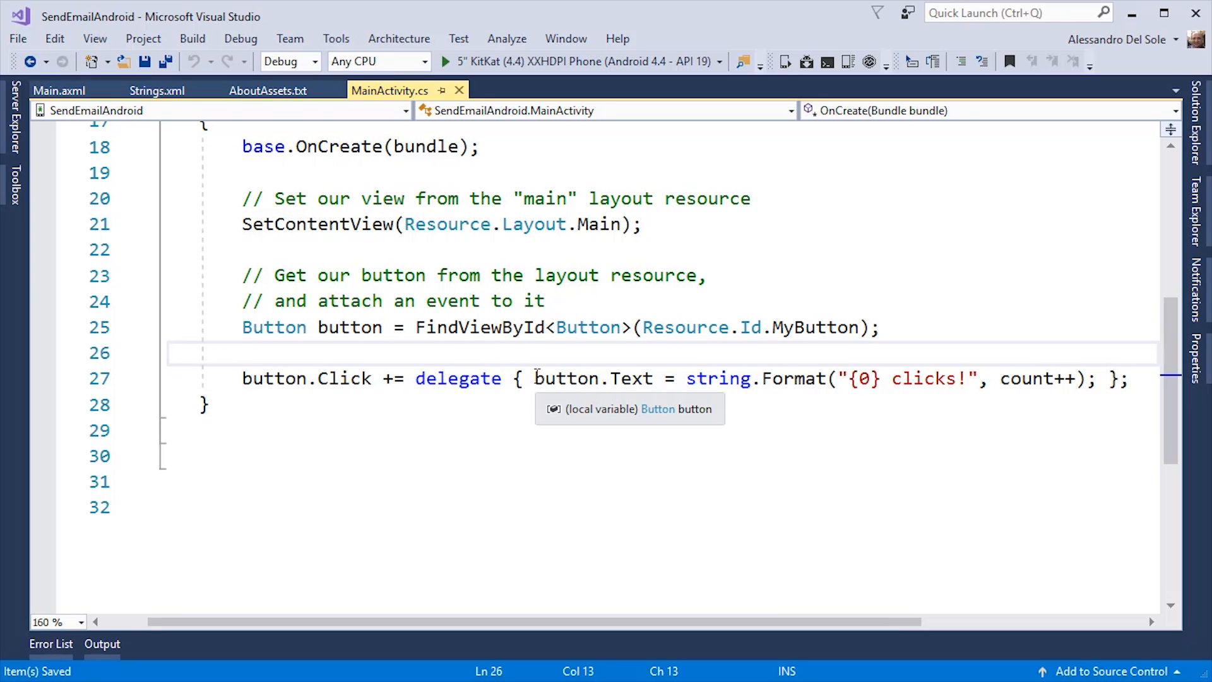
mouse_move(518, 360)
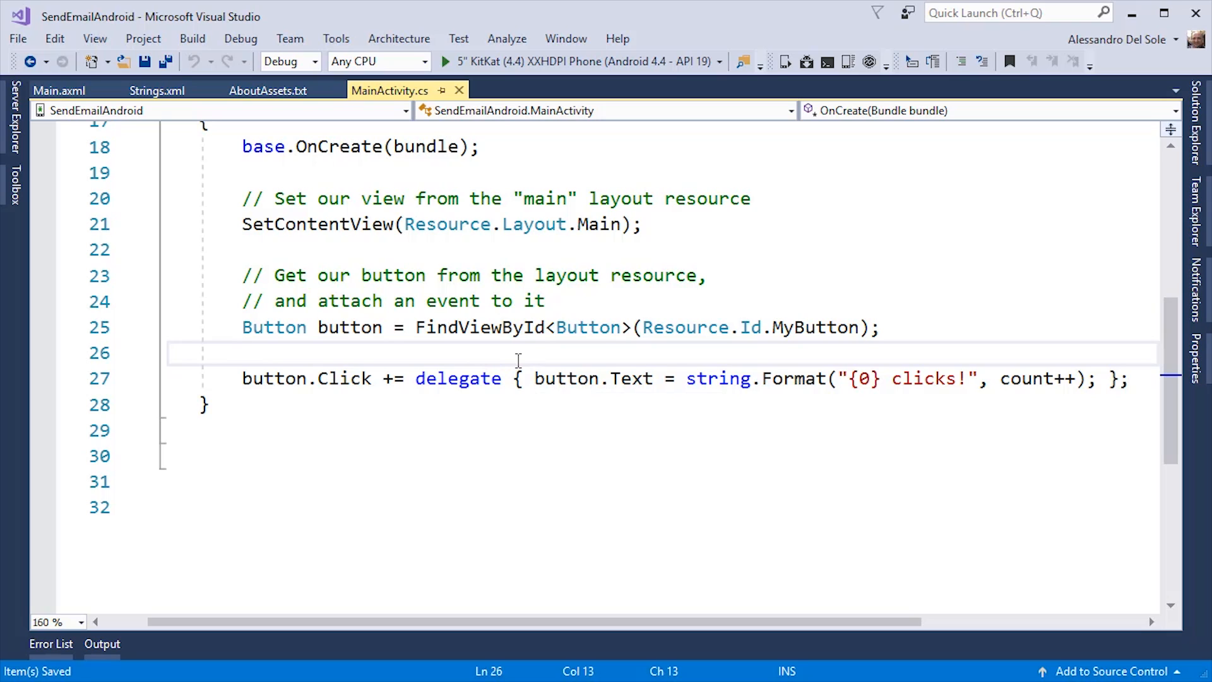
click(242, 352)
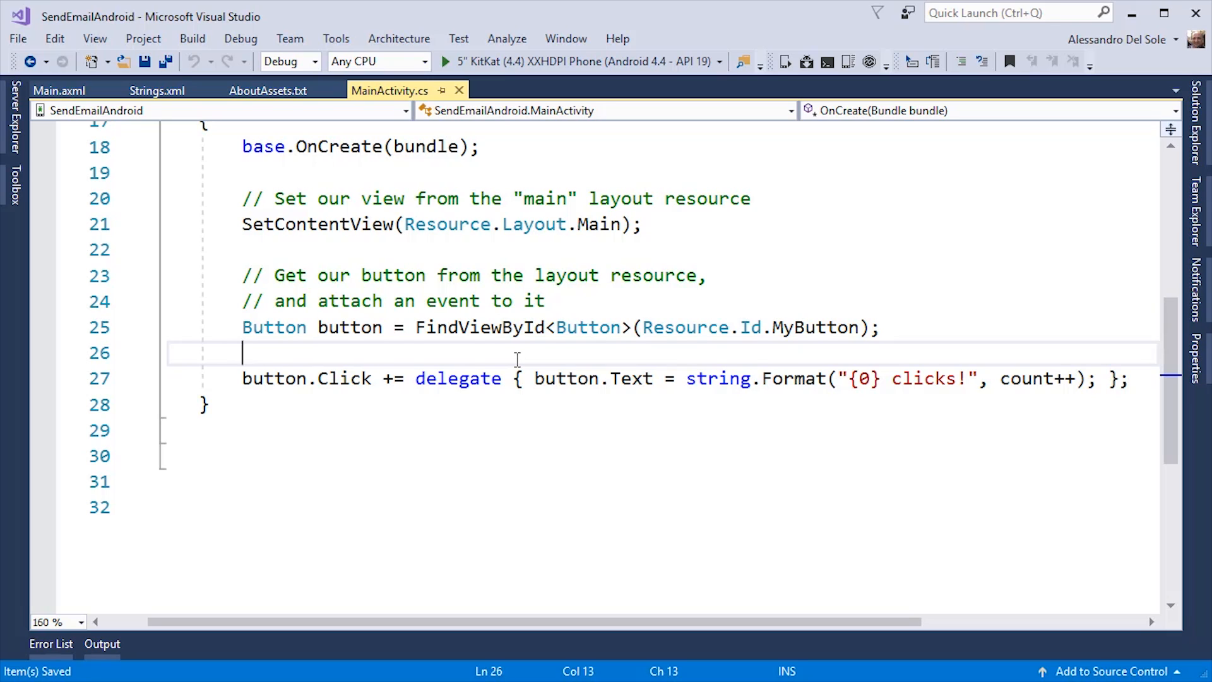
mouse_move(960, 337)
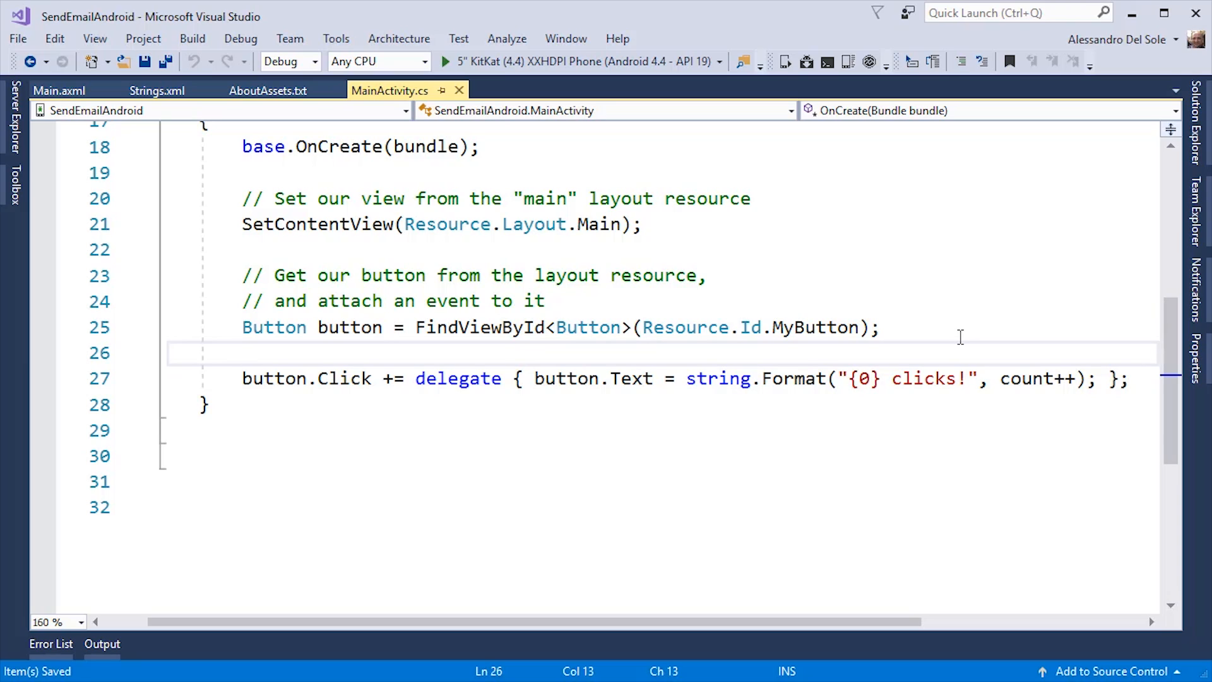
click(244, 353)
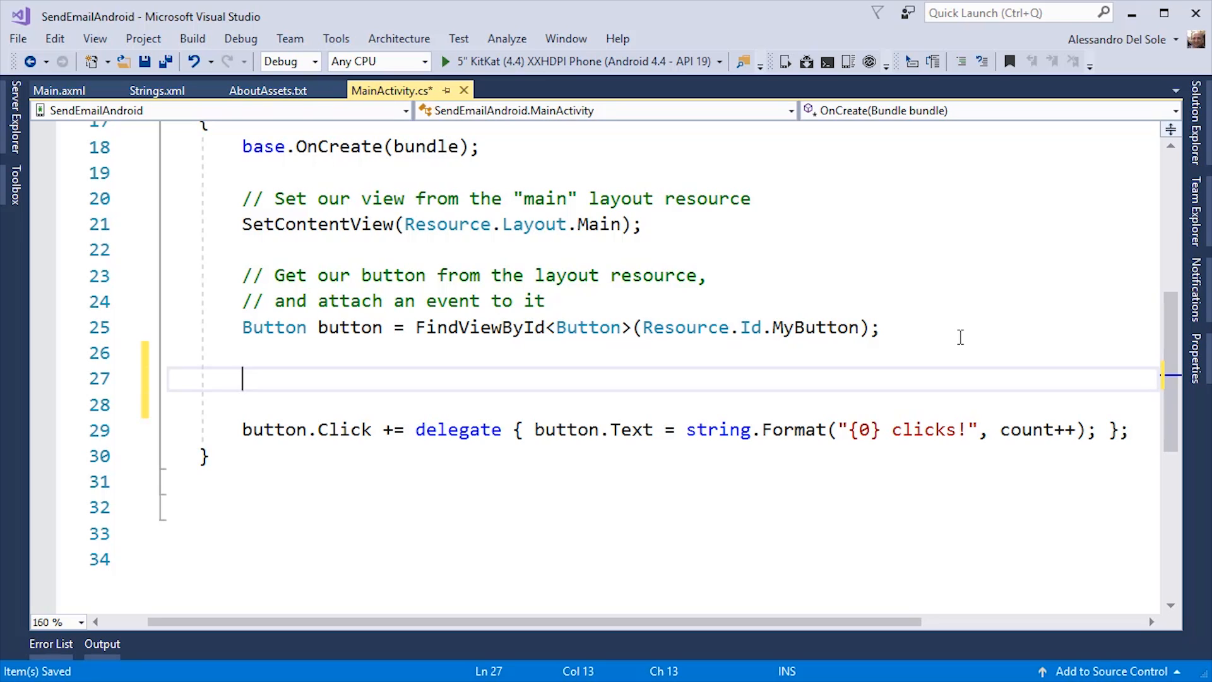
Declare EditText recipientName = FindViewById<EditText>(Resource.Id.recipientName) in OnCreate
text(E)
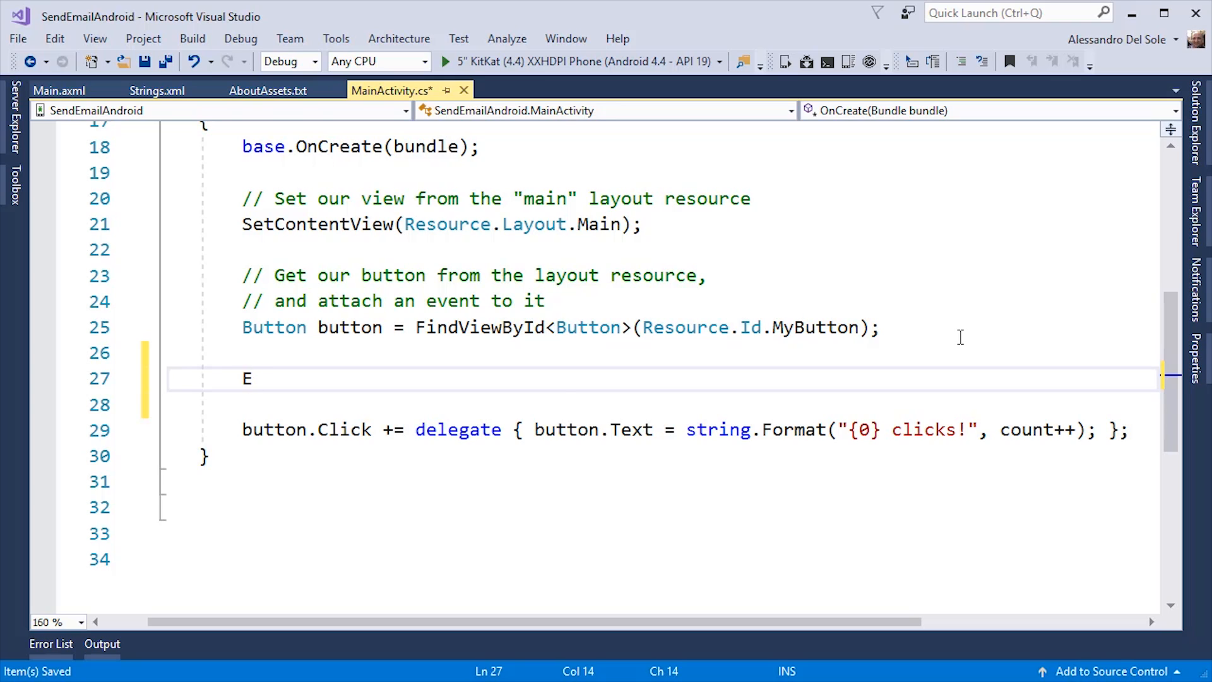
text(dit)
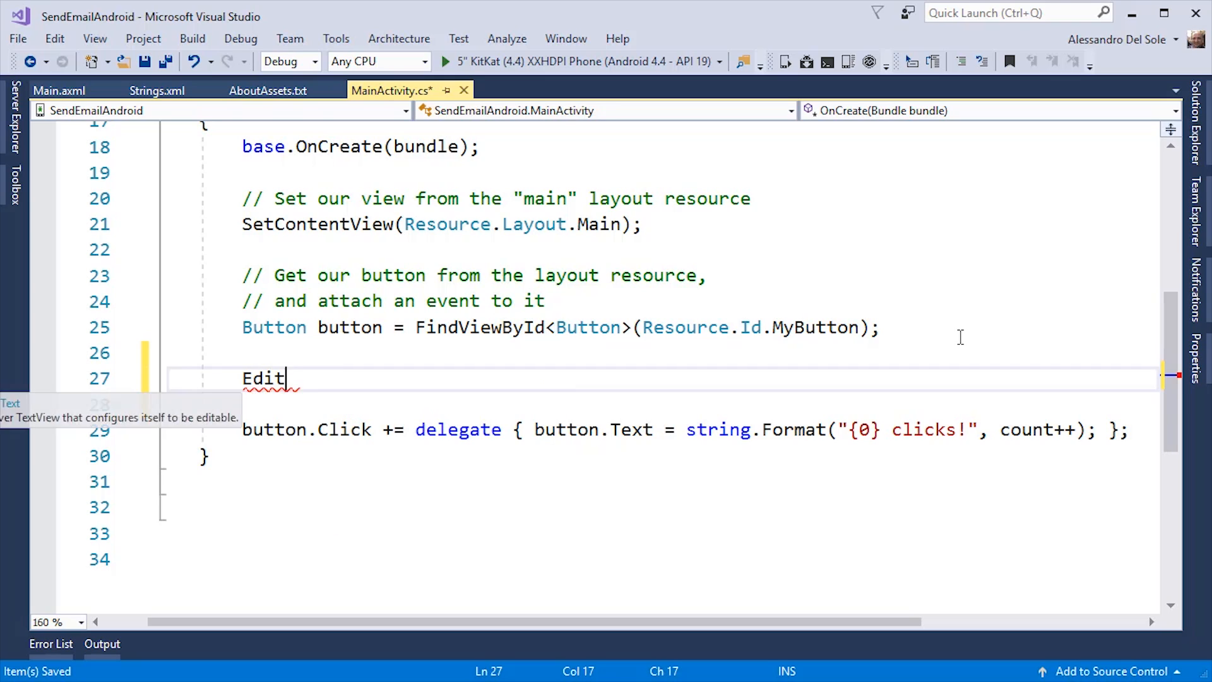
text(Text)
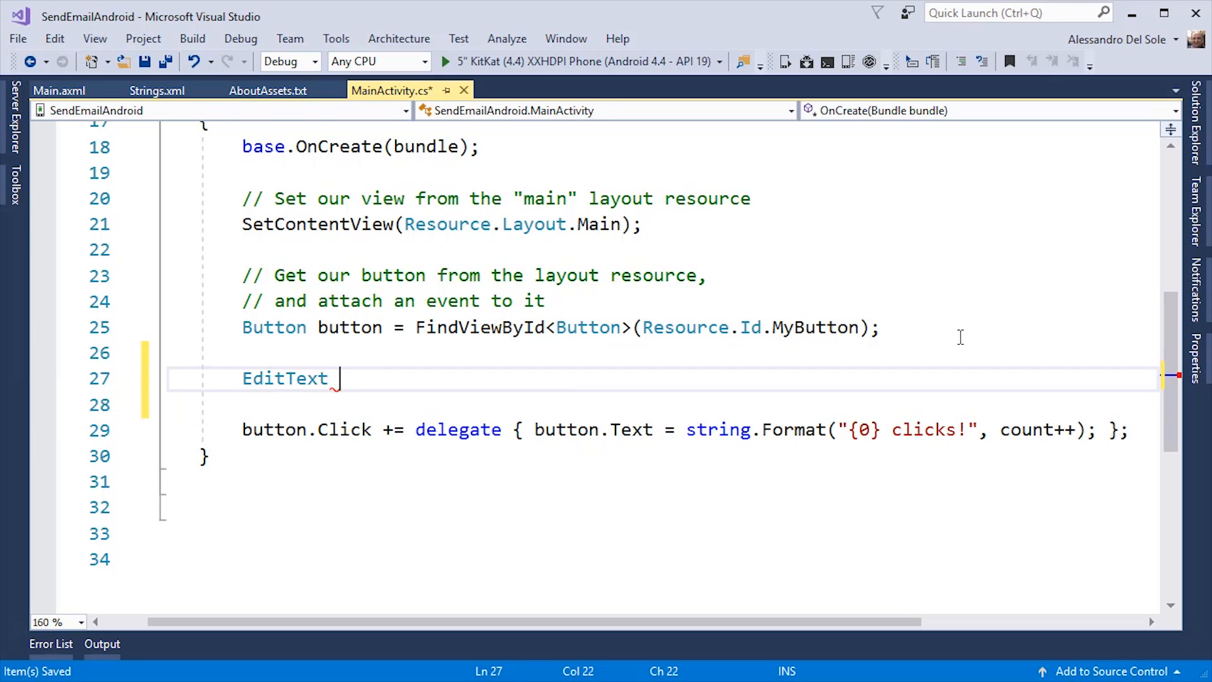
text(recipien)
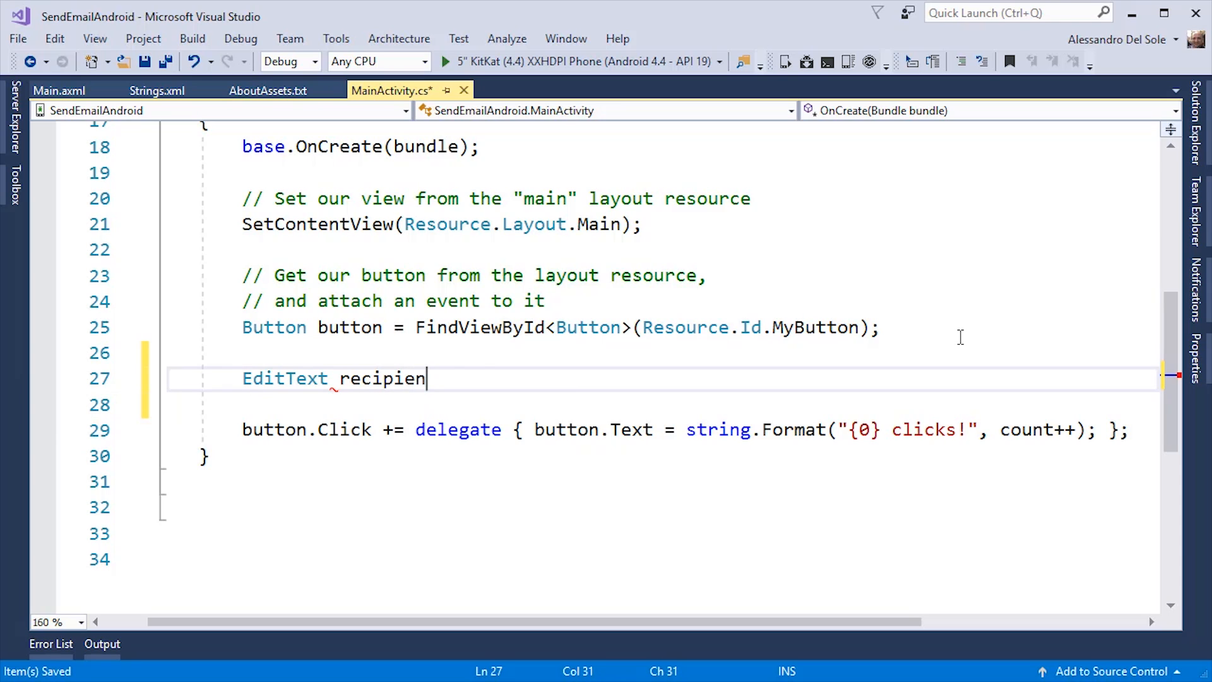
text(tName=)
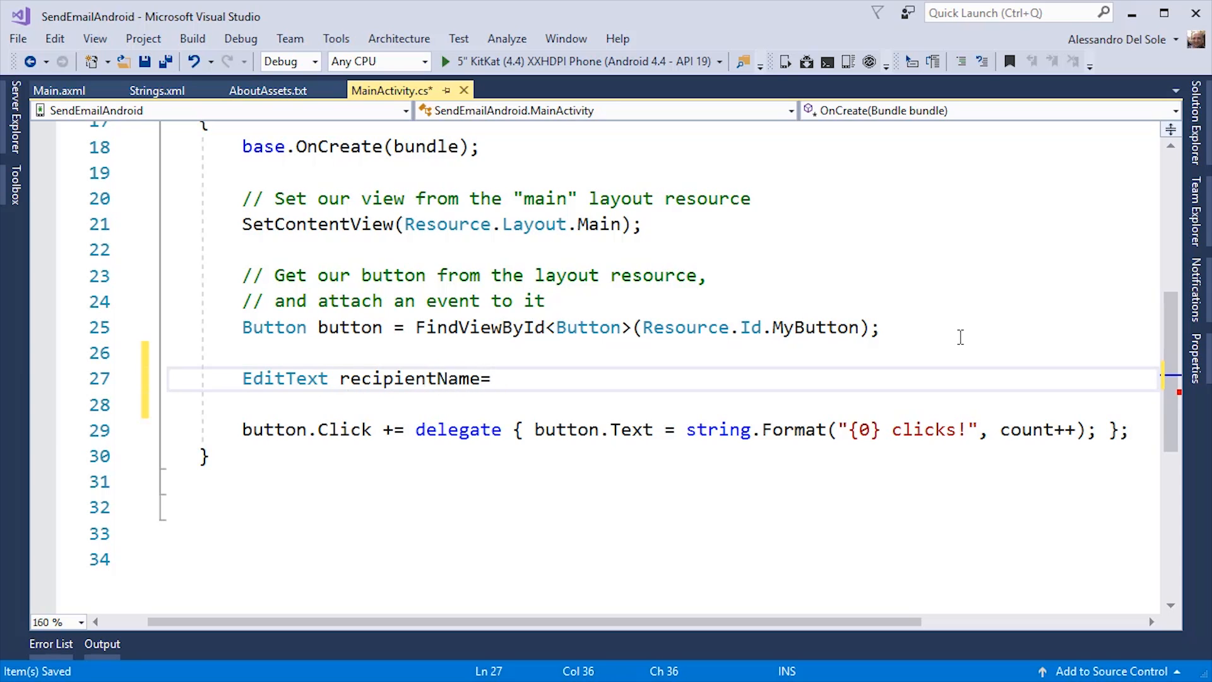
text(FindViewById)
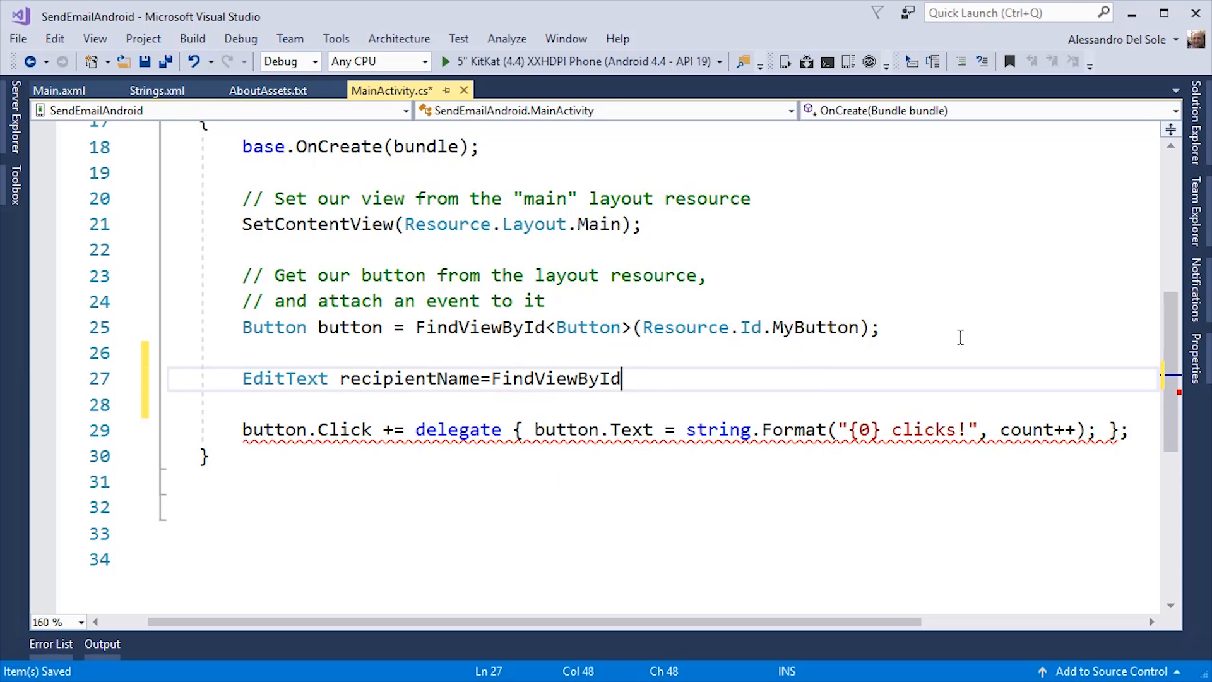
text(<>)
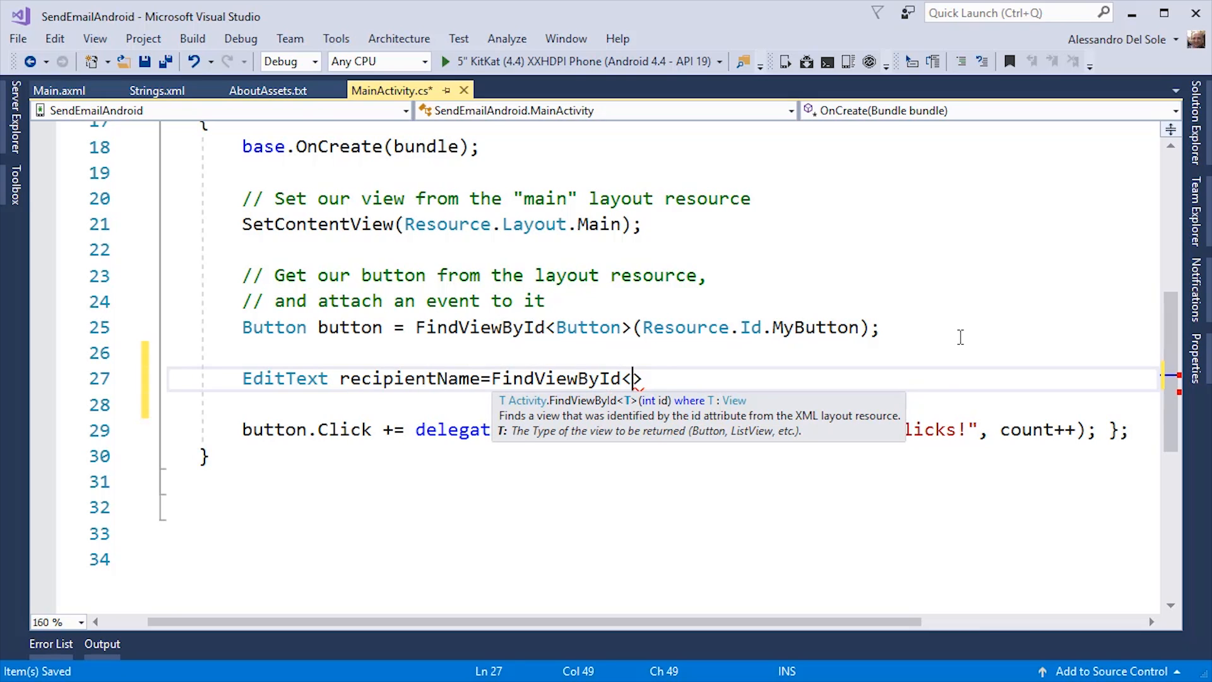
text(EditText>)
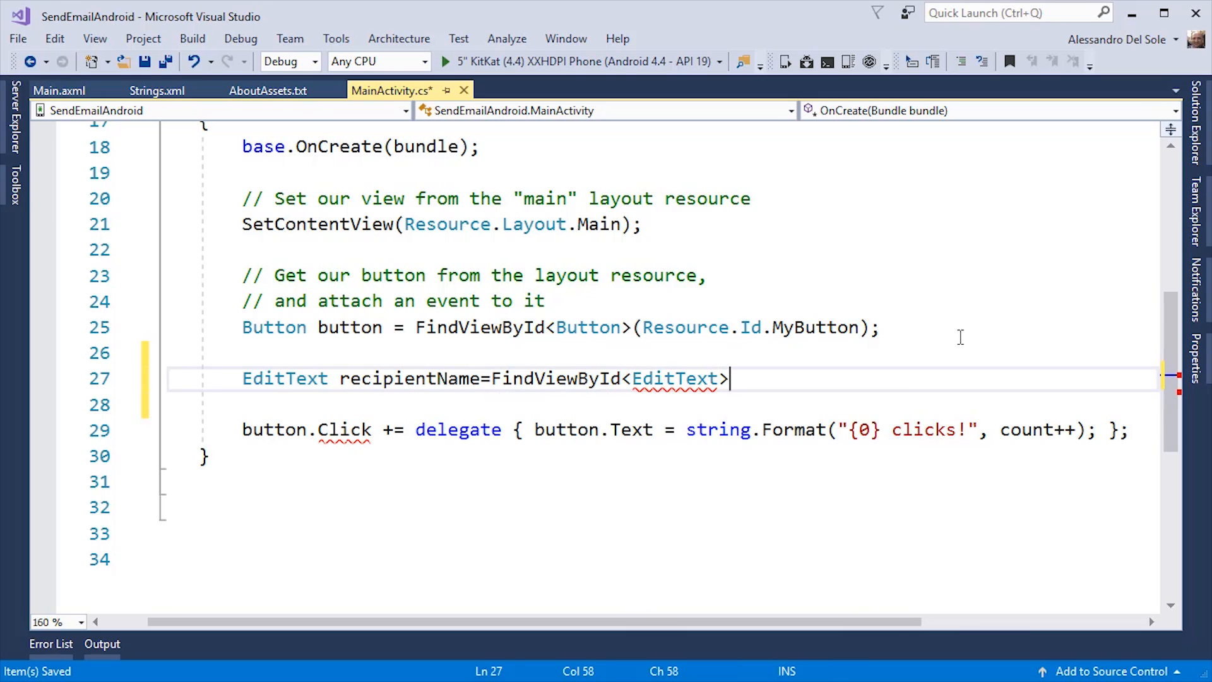
text((resource.Id.recipientName);)
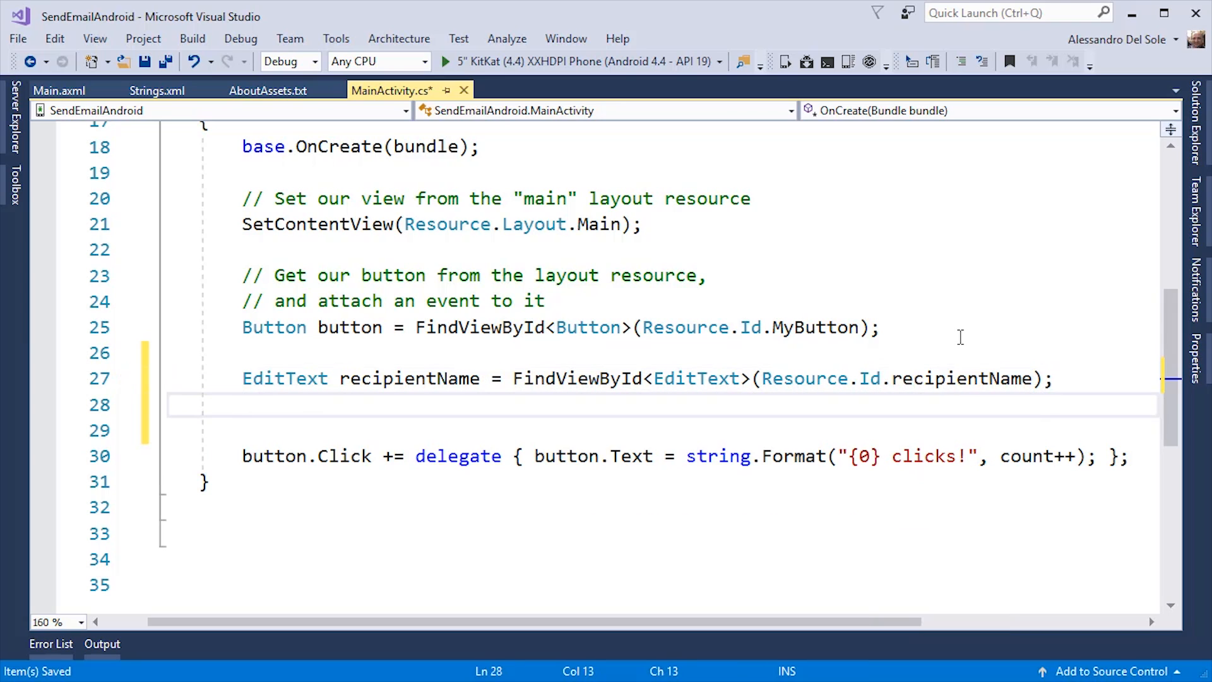
Add the subject EditText lookup using Resource.Id.subjectText
text(EditText)
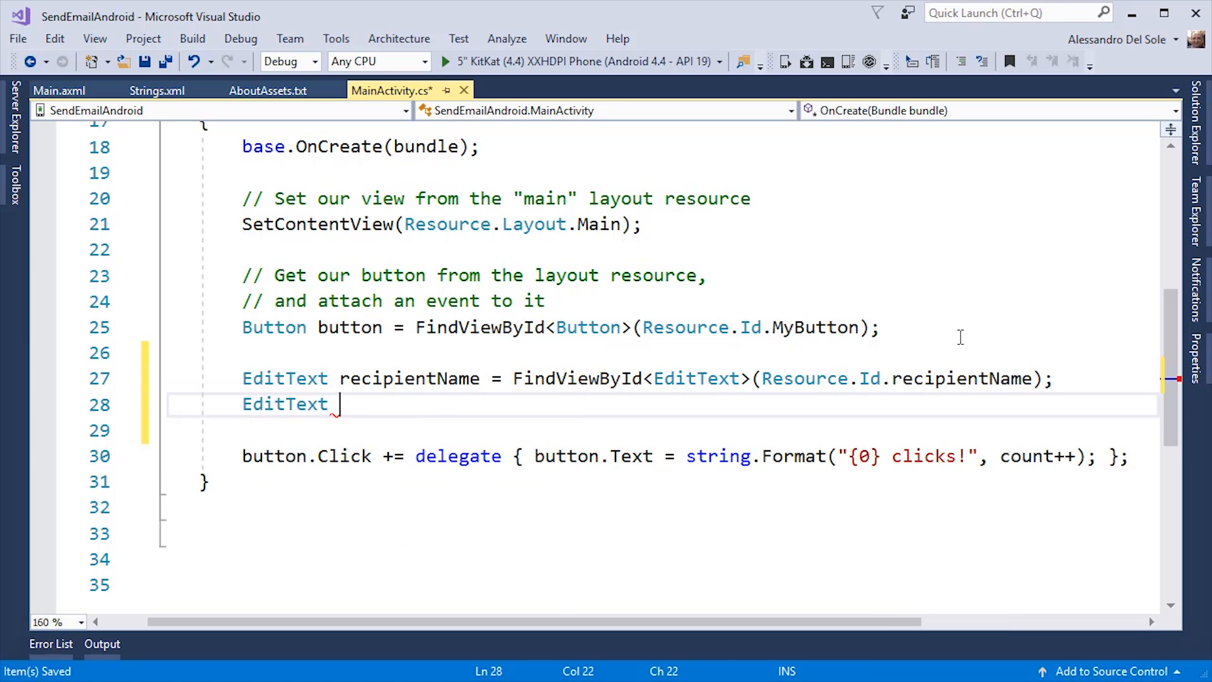
text(subject = FindViewById)
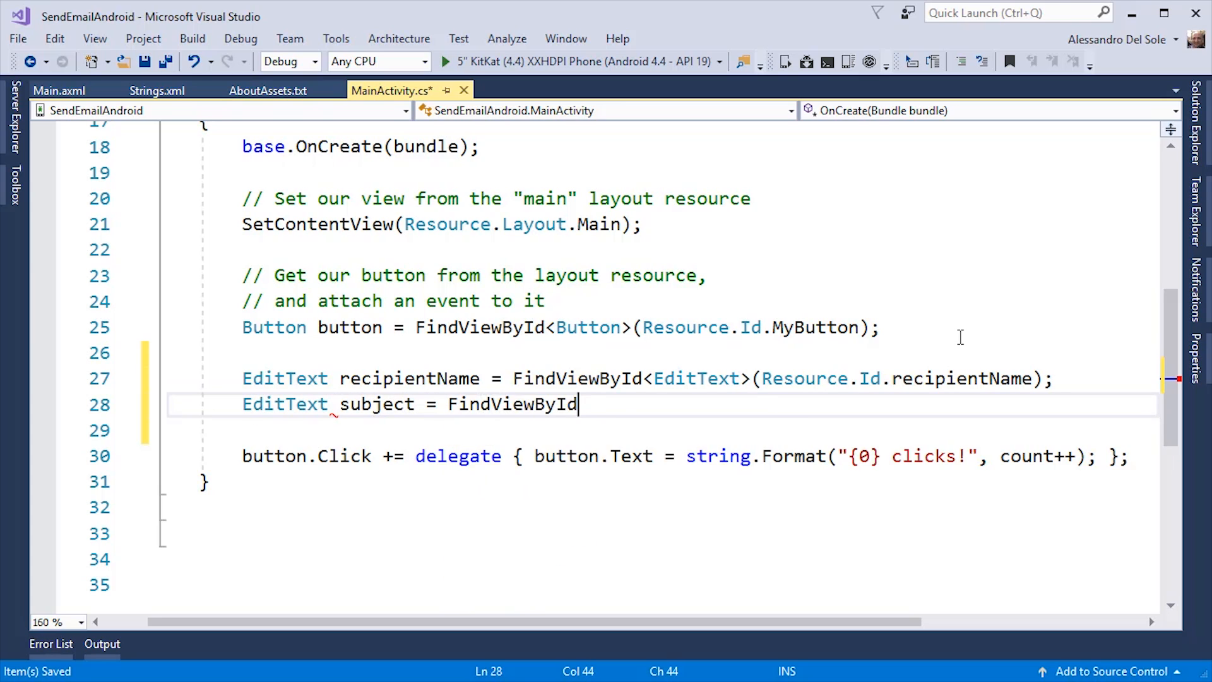
text(<EditText>)
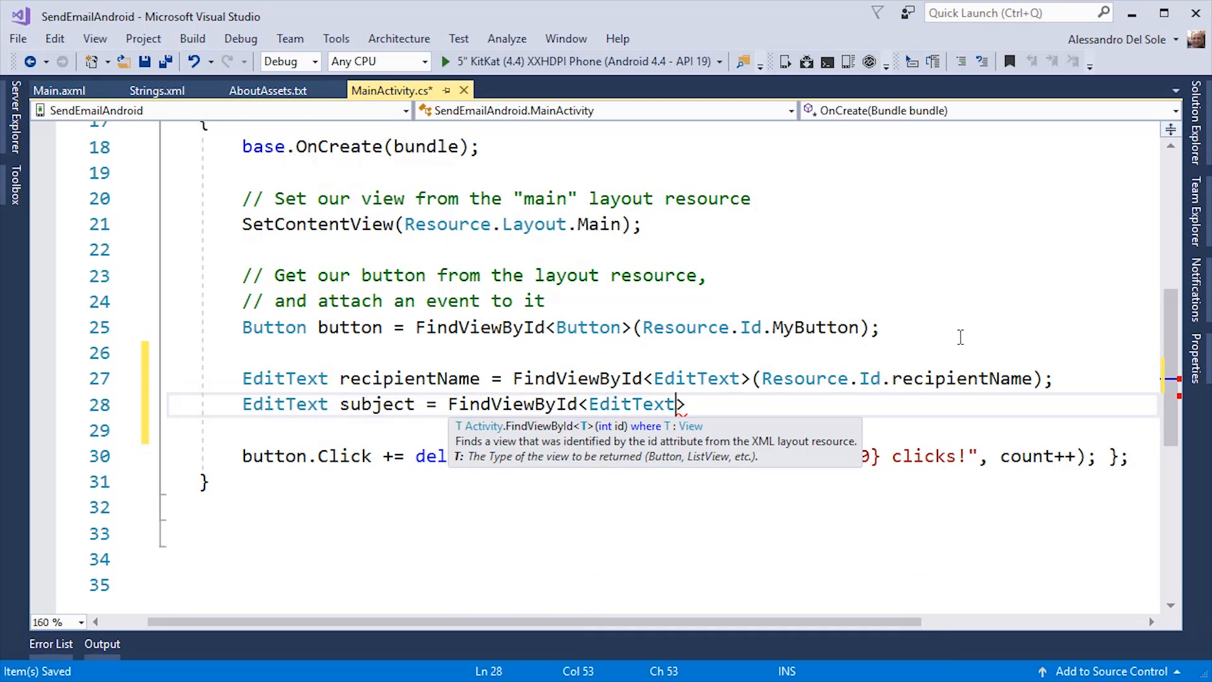
text((resource.Id.subjectText);)
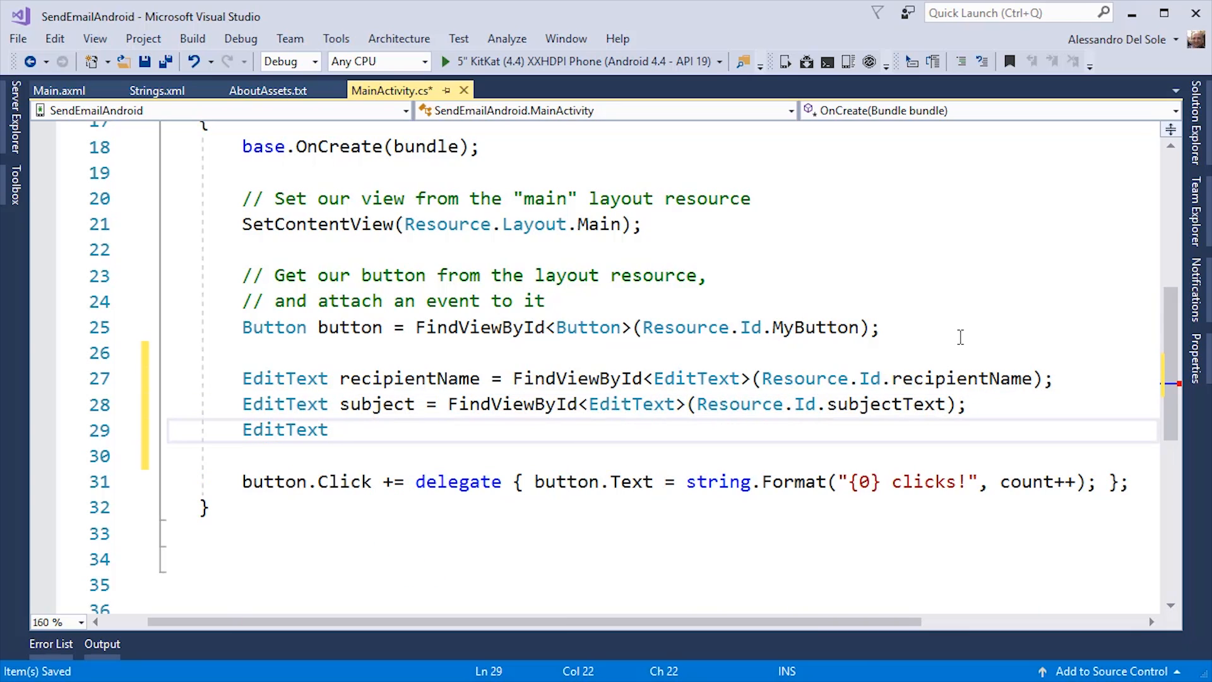
Add the emailBody EditText lookup using Resource.Id.emailBodyText
text(emailBody=)
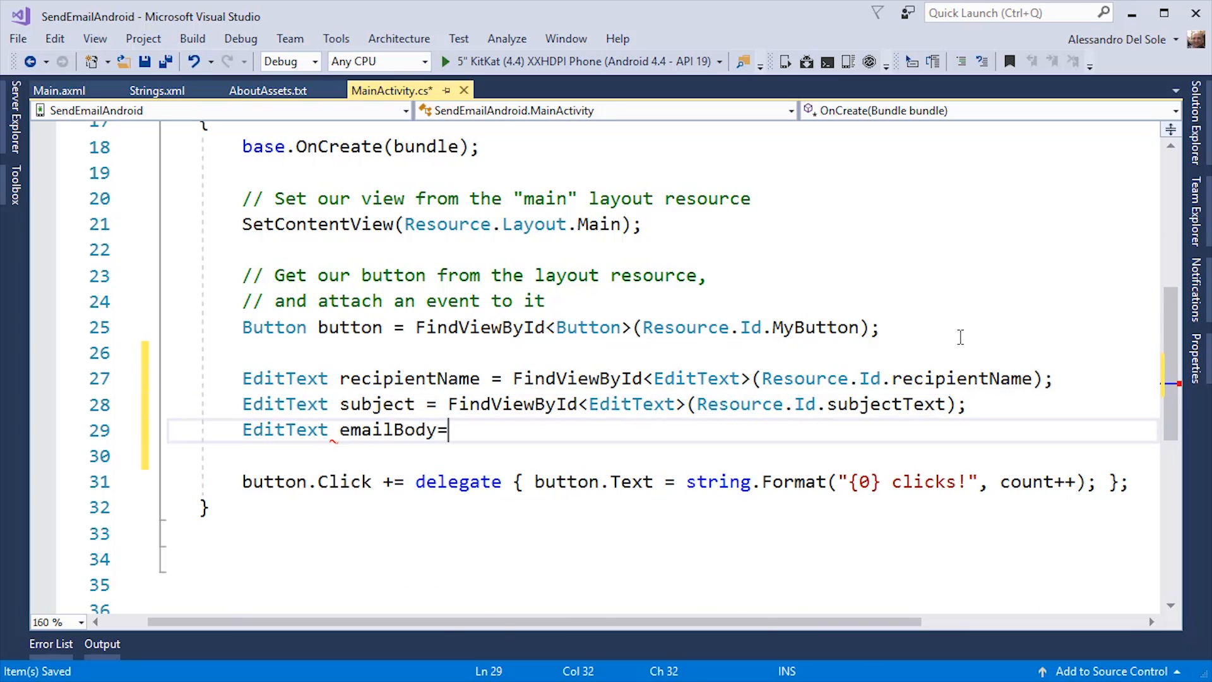
text(FindViewById<>)
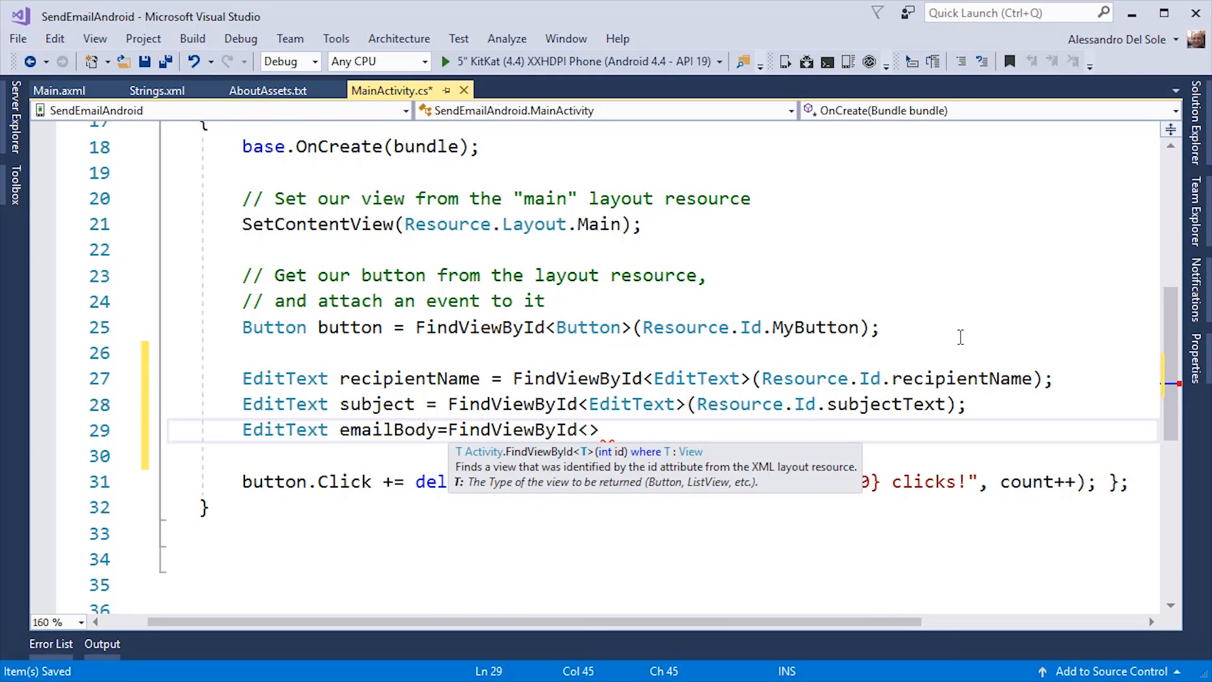
text(EditText>(r)
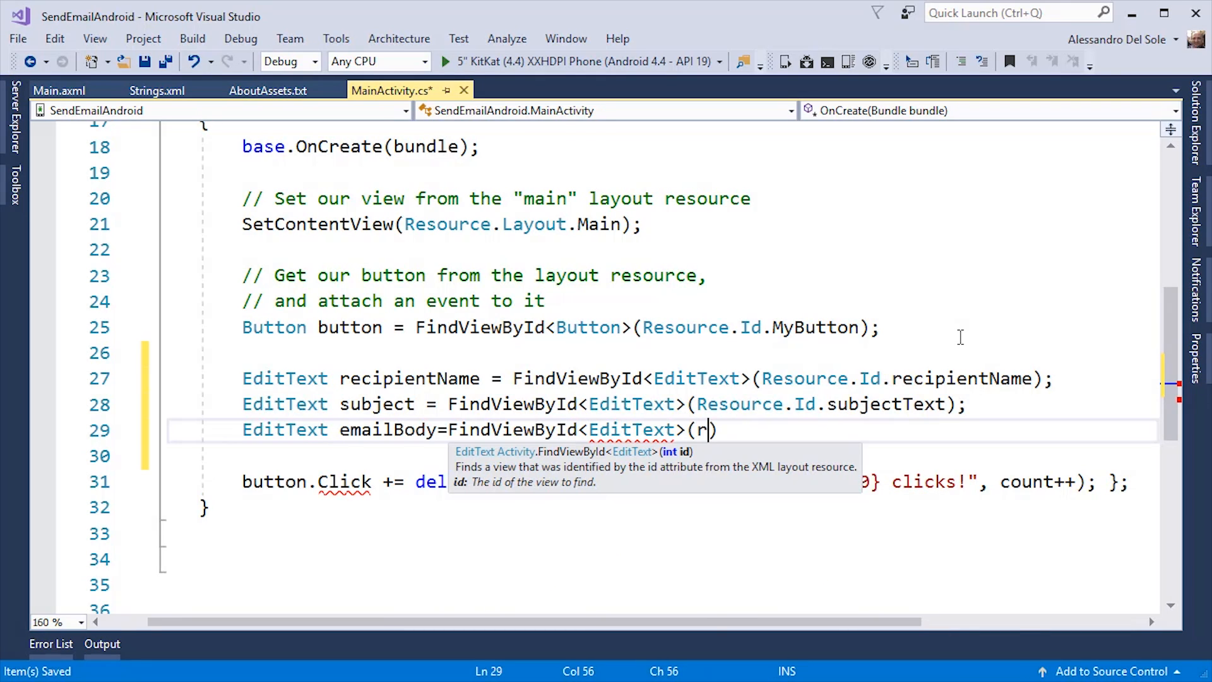
text(esource.id)
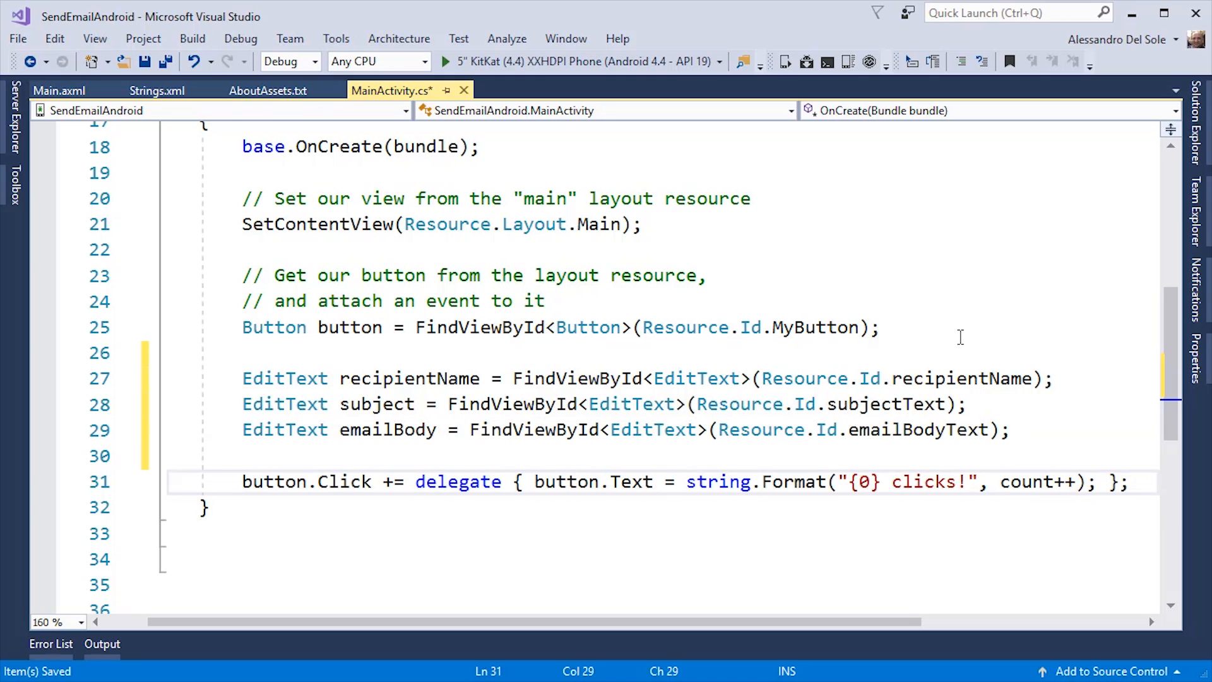
Break 'button.Click +=' and the delegate's opening and closing braces onto separate lines
key(Enter)
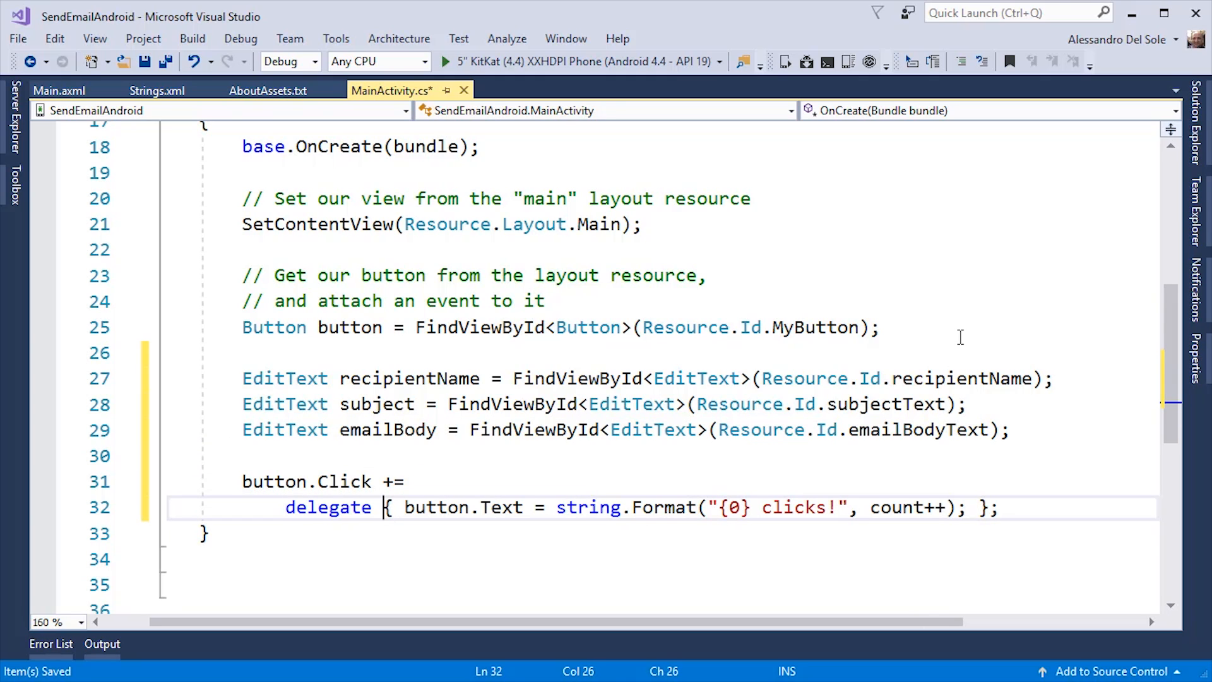
key(Return)
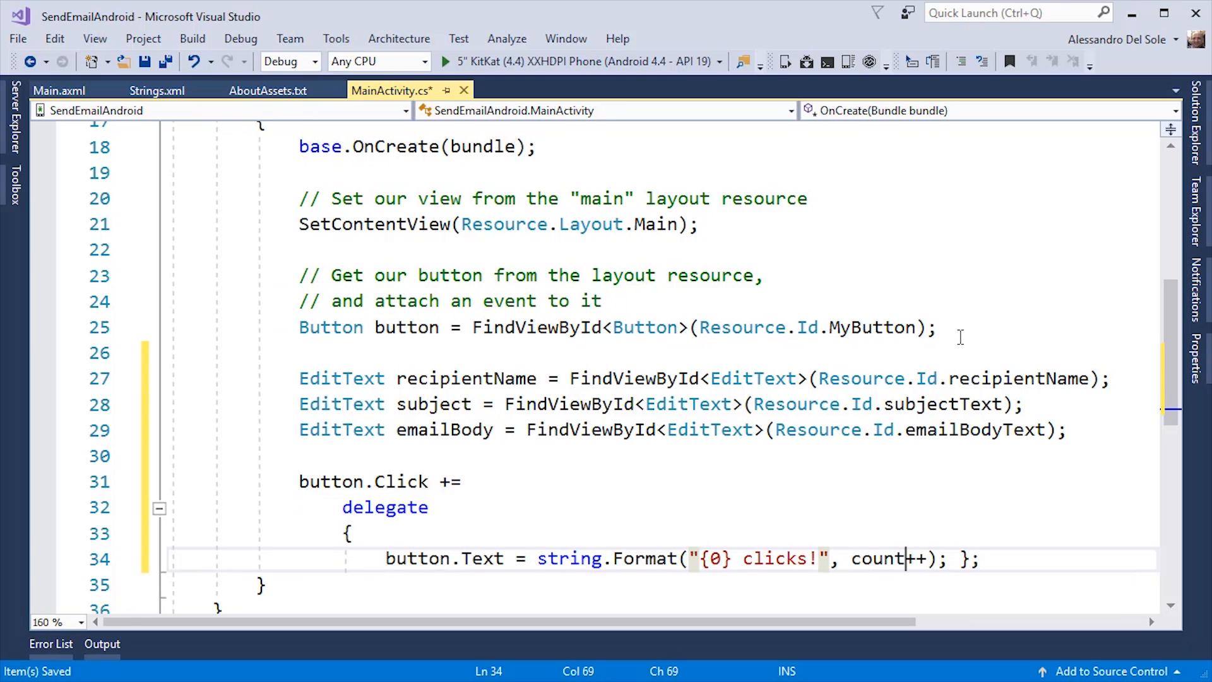
key(Enter)
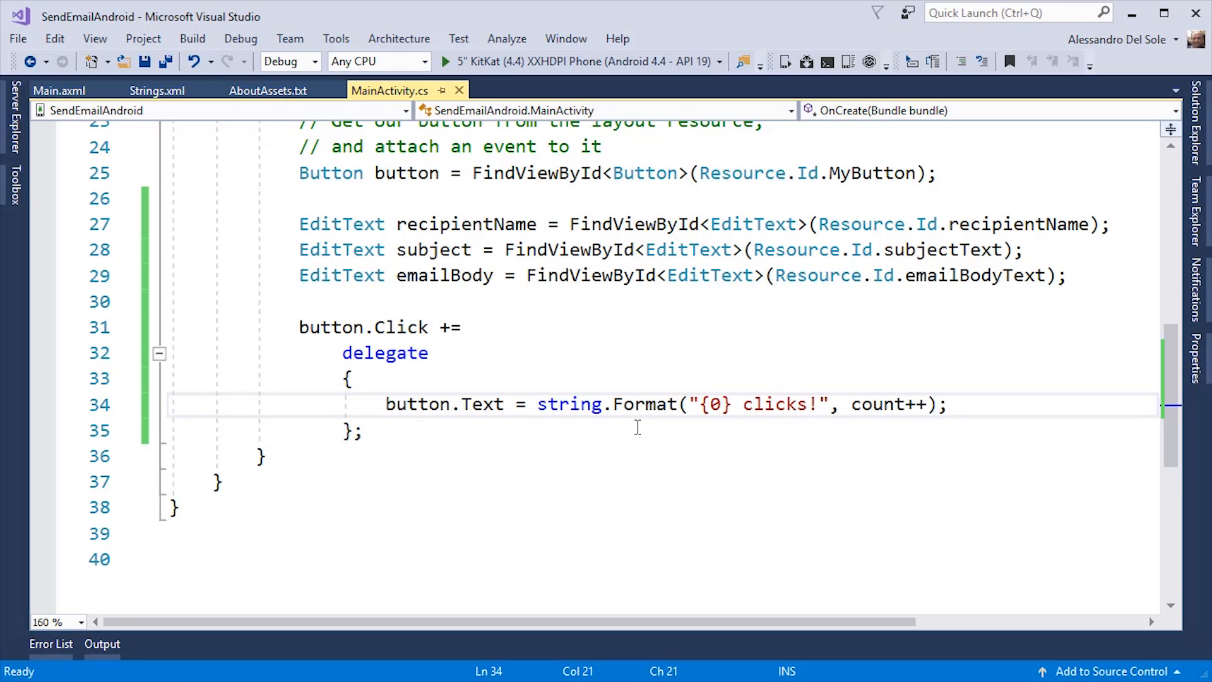
Delete the button.Text = string.Format(...) click-counter line from the delegate
key(Delete)
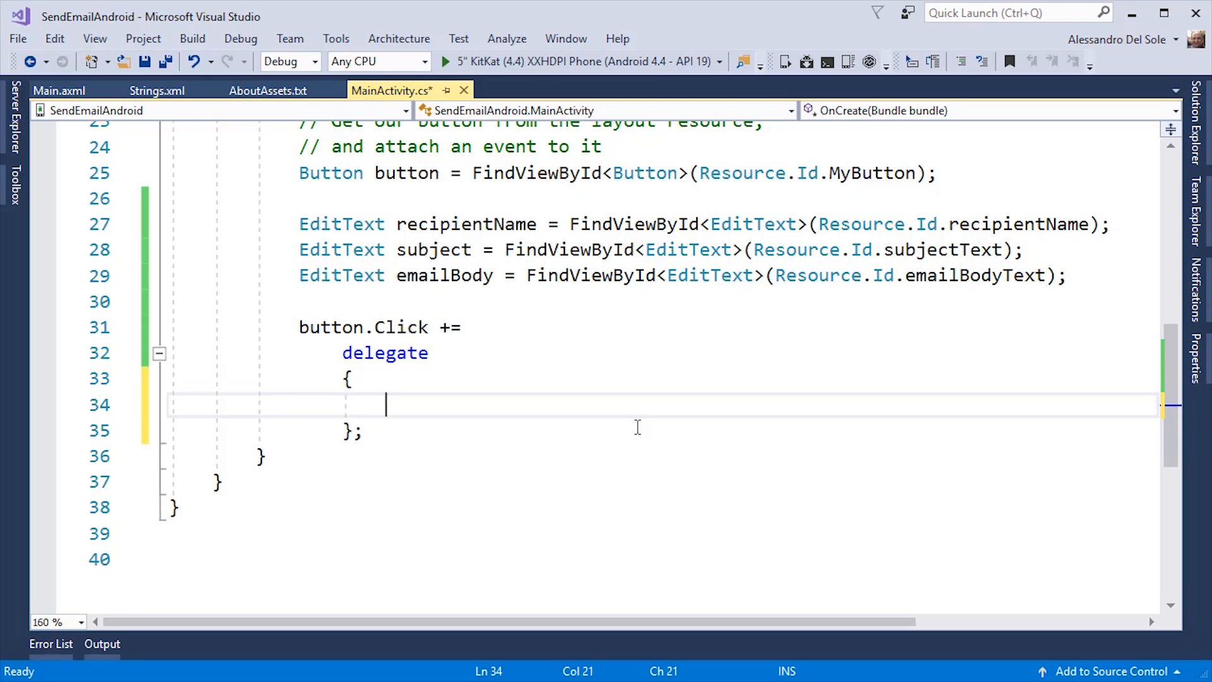
mouse_move(456, 404)
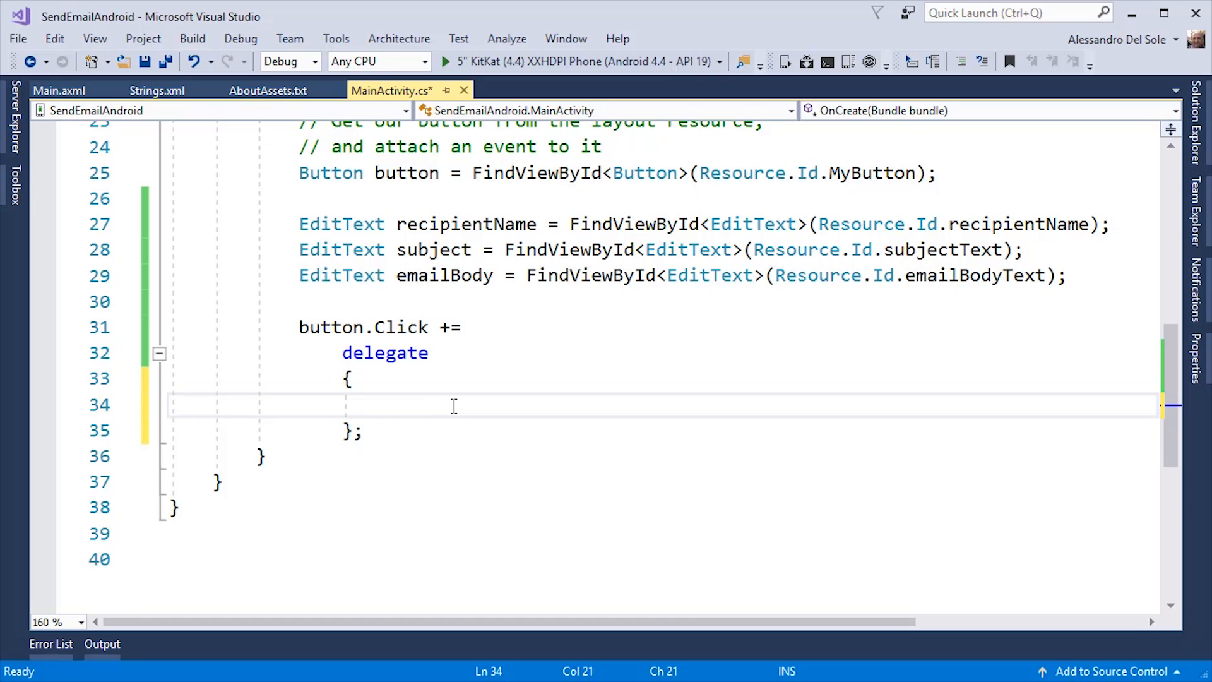
Type 'var email = new Intent(Intent.ActionSend);' in the delegate, browsing IntelliSense Intent actions
text(var)
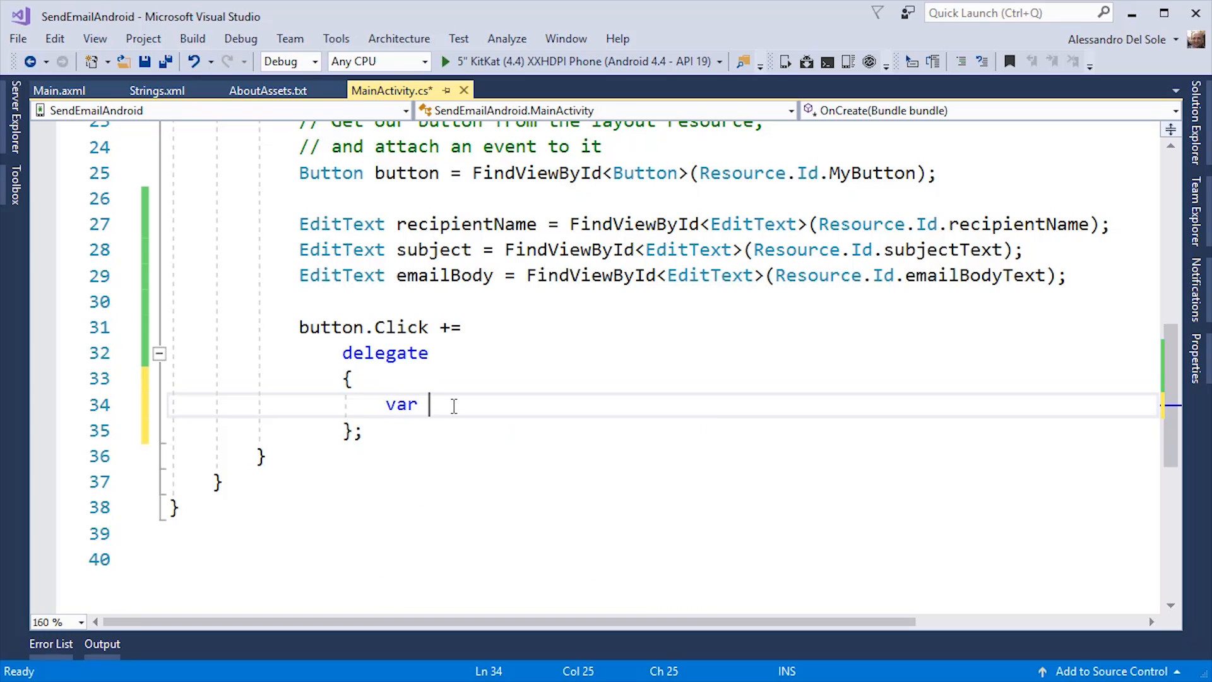
text(email)
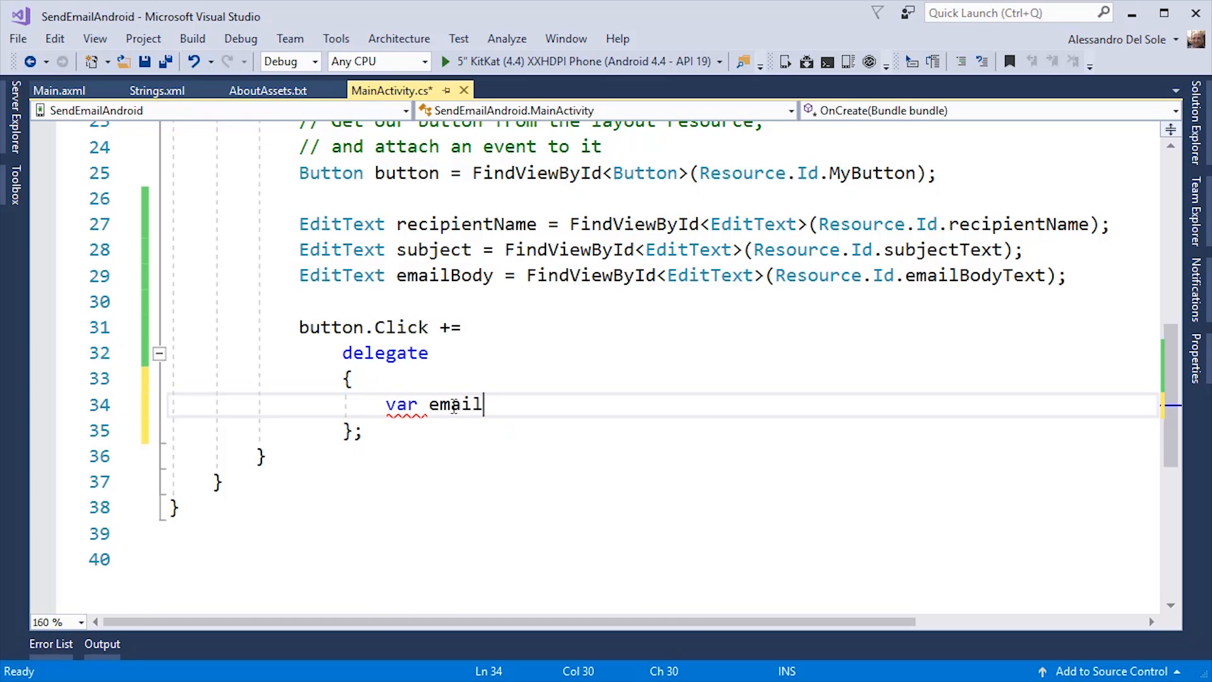
text(=new intent)
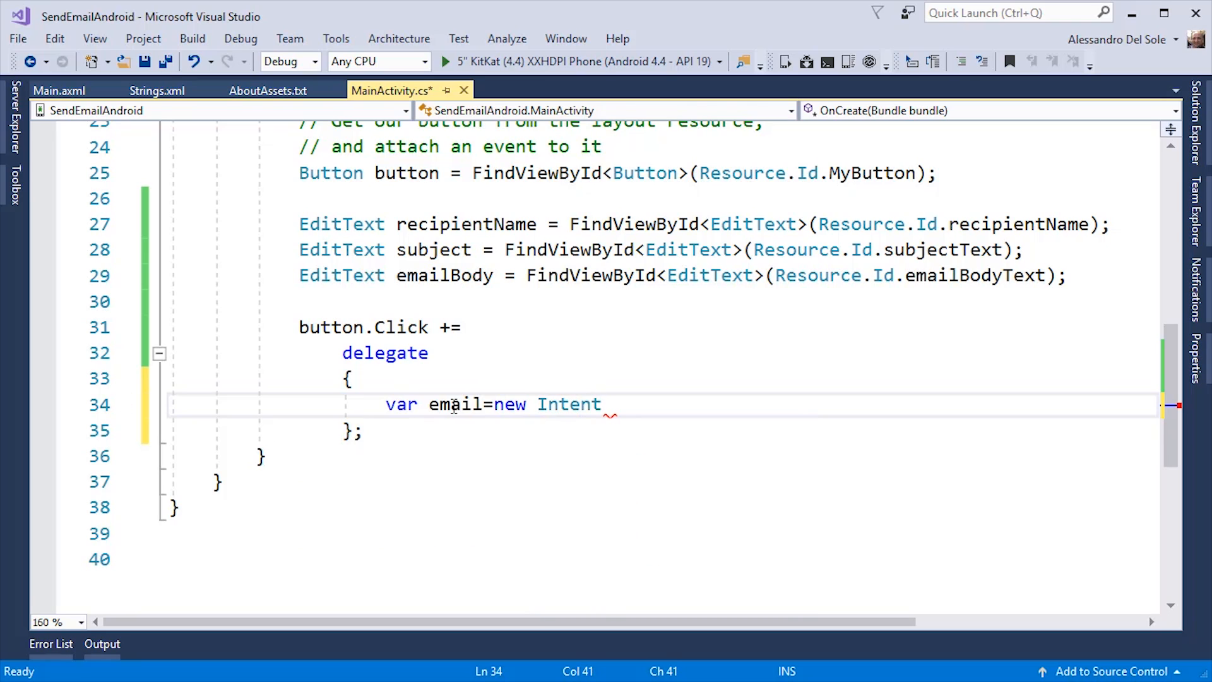
text(()
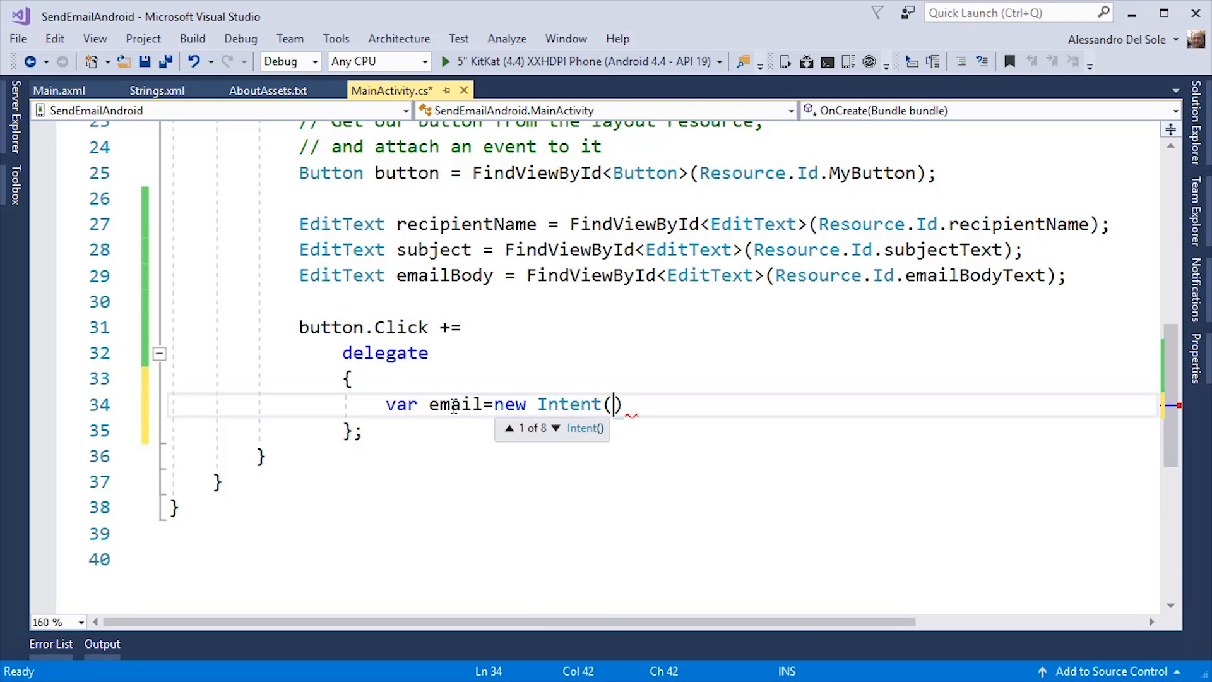
text(Intent.)
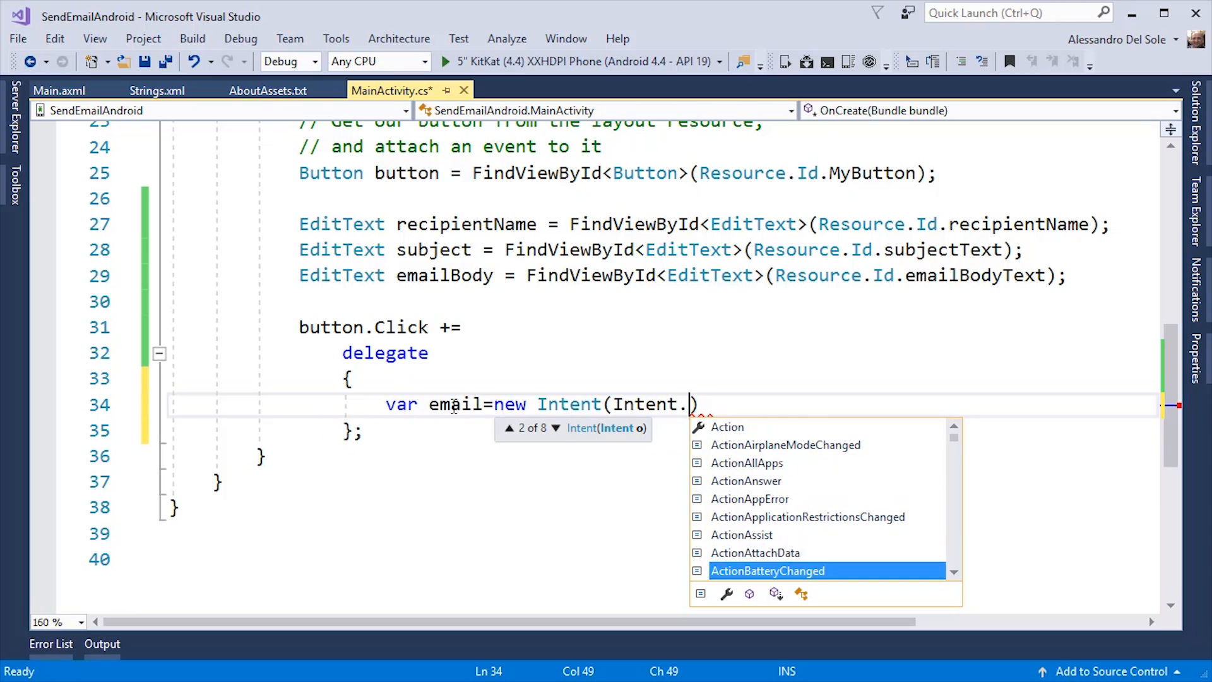
scroll(down, 3)
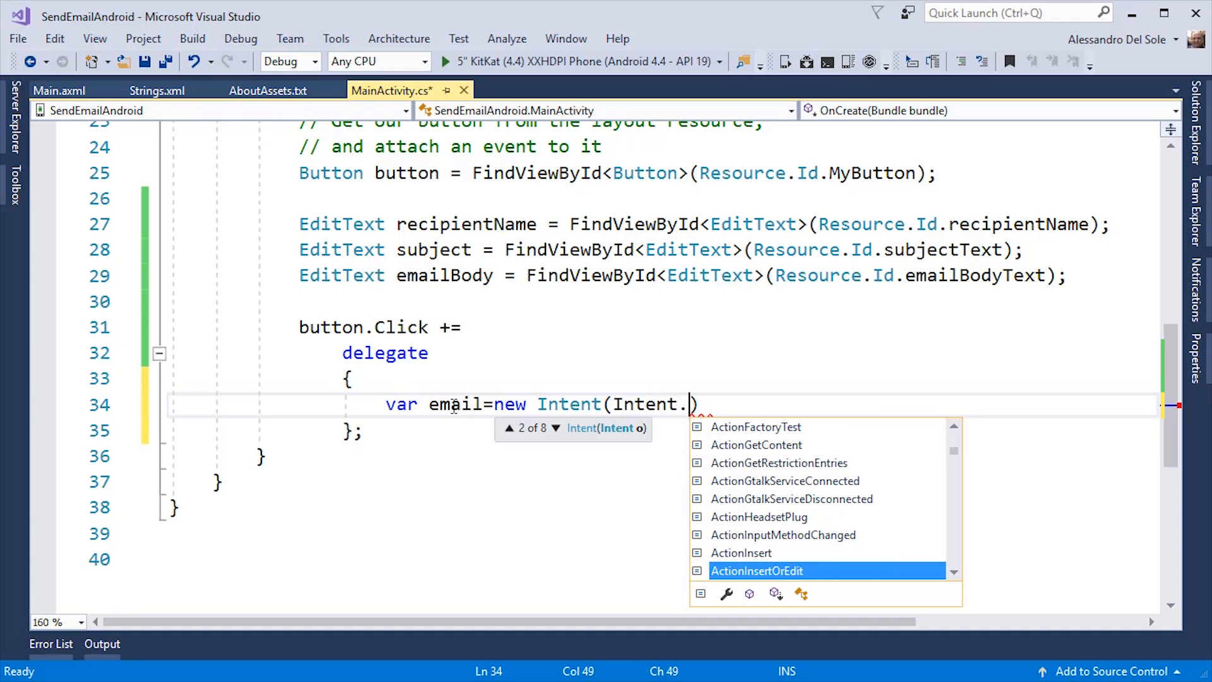
scroll(down, 3)
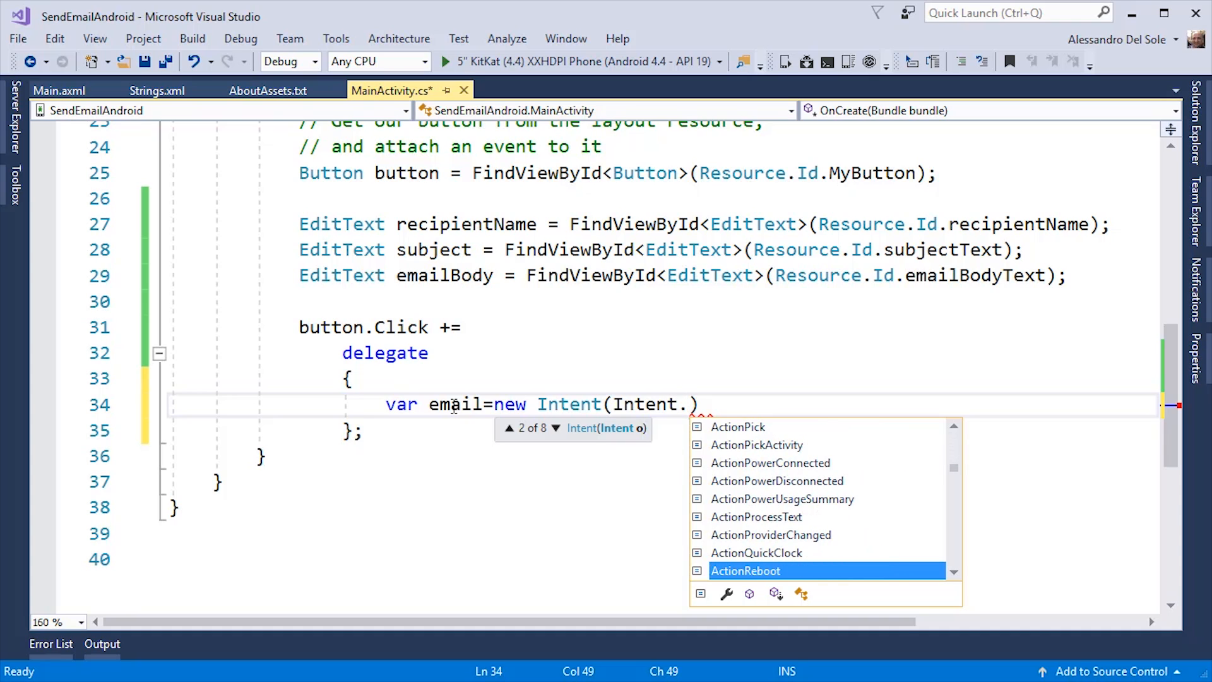
scroll(down, 3)
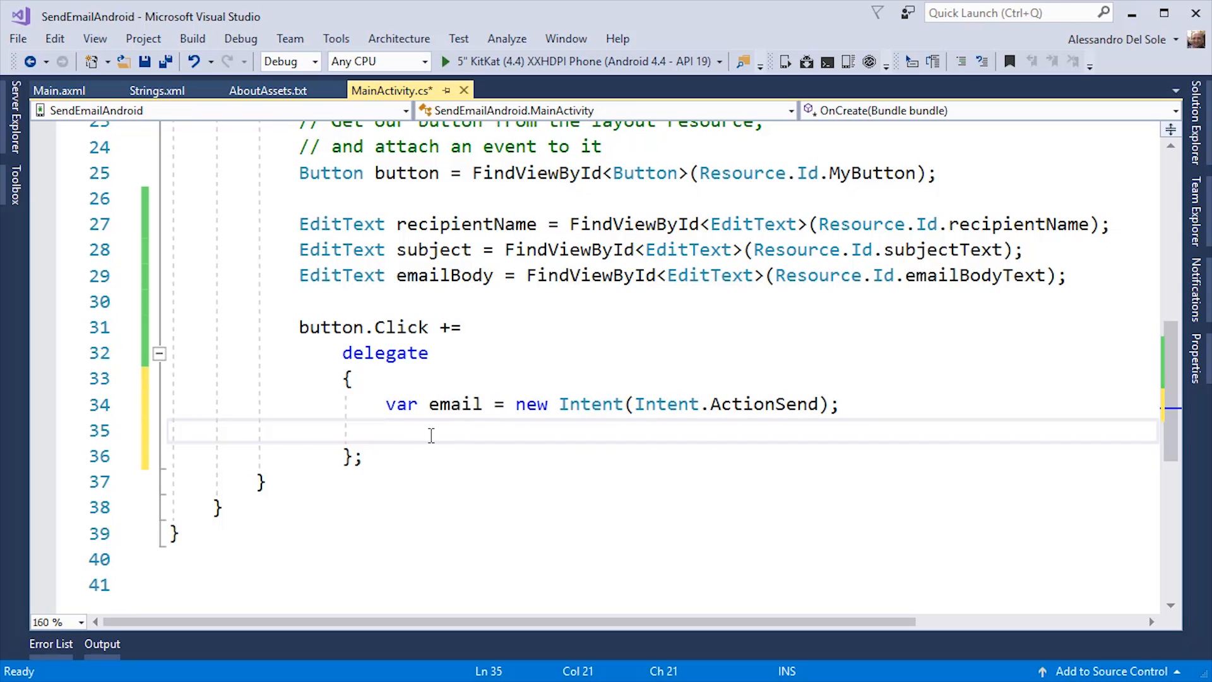
Add email.PutExtra(Intent.ExtraEmail, new string[] { recipientName.Text }); to the handler
text(email.p)
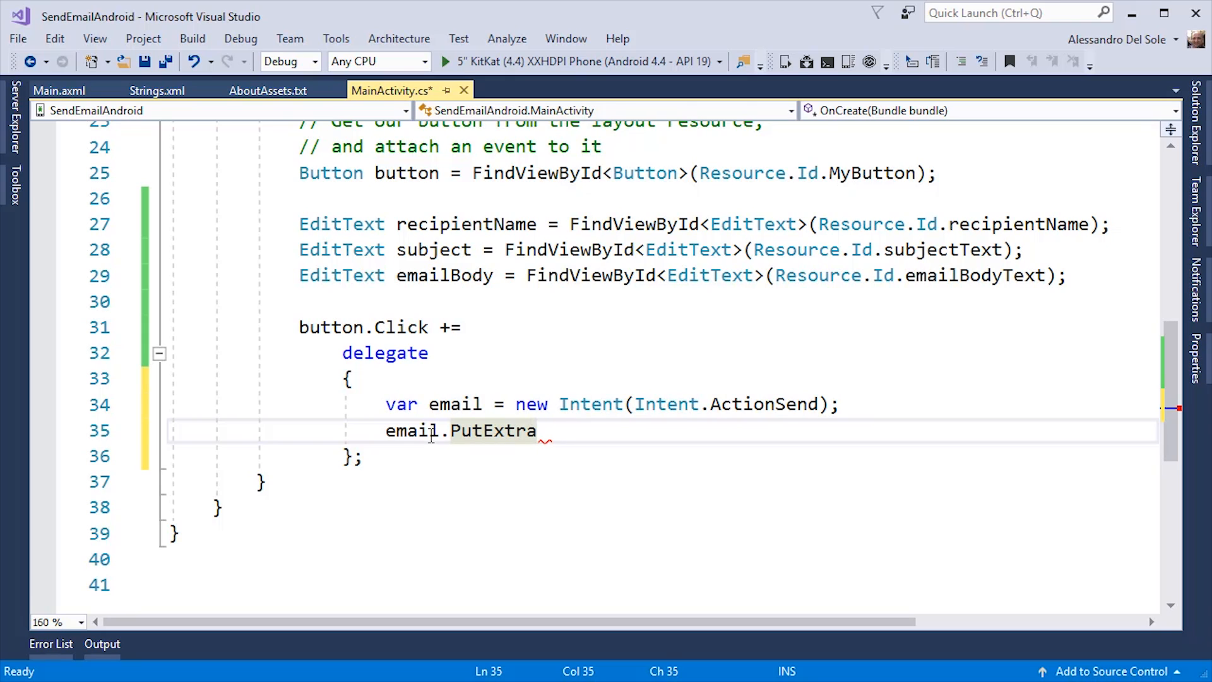
text(()
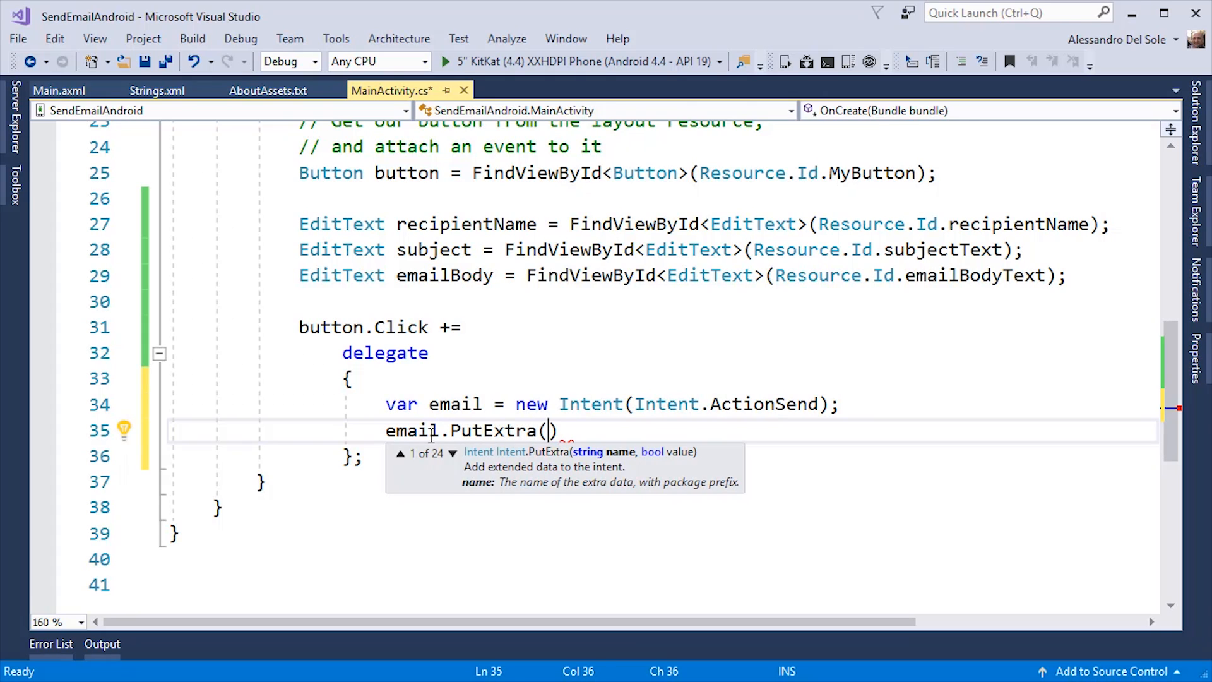
text(inet)
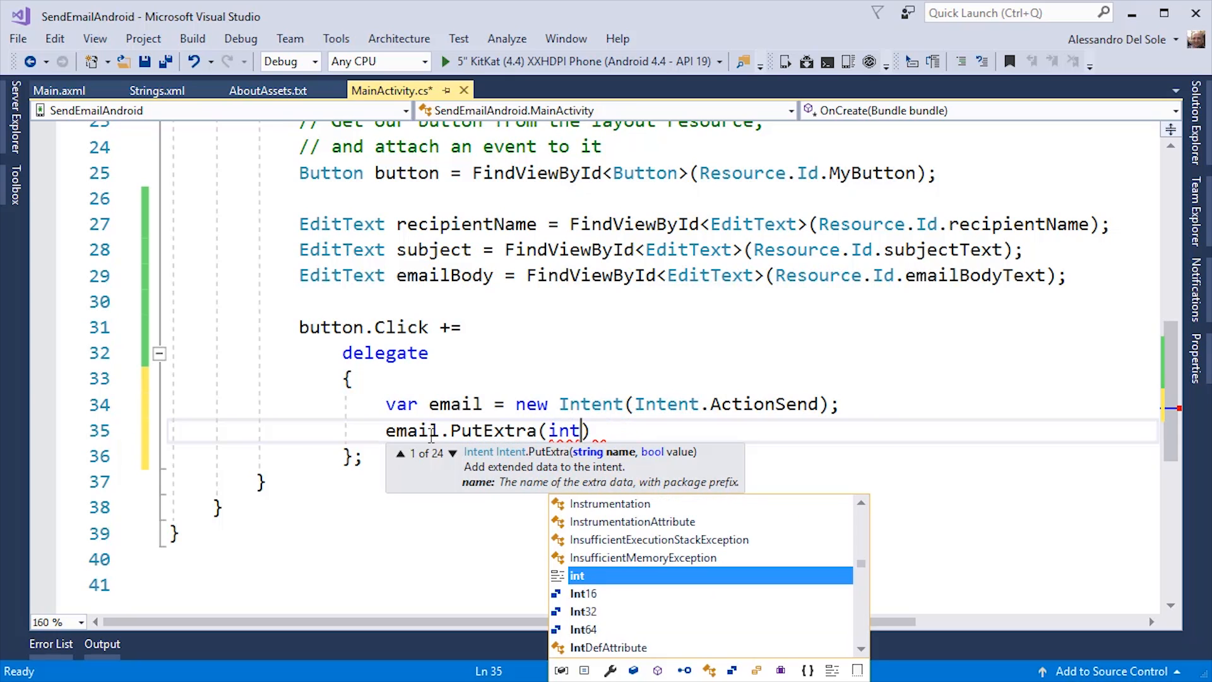
text(Intent.e)
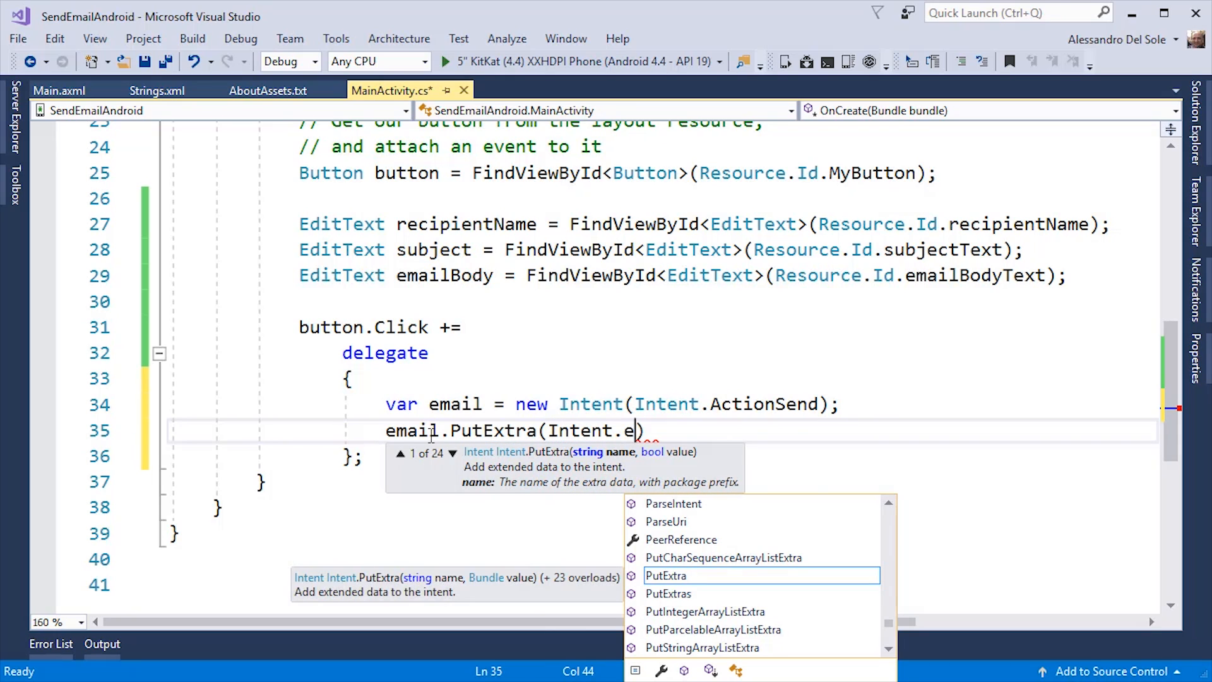
text(xtraEmail, new)
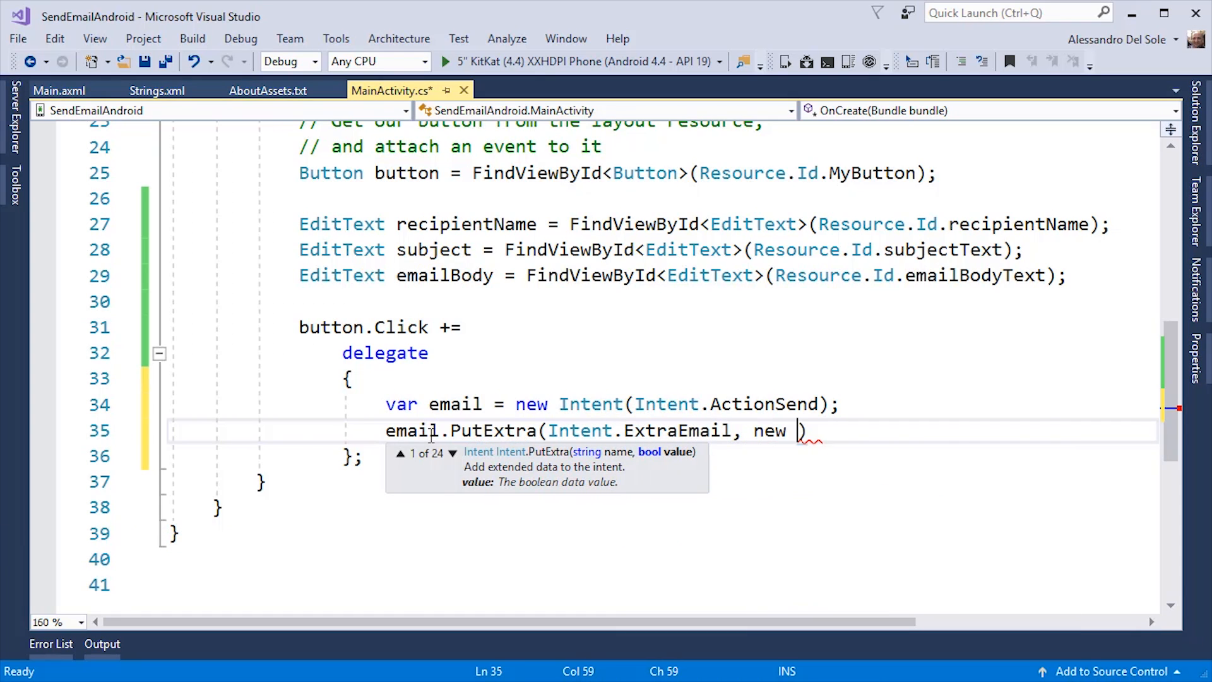
text(string)
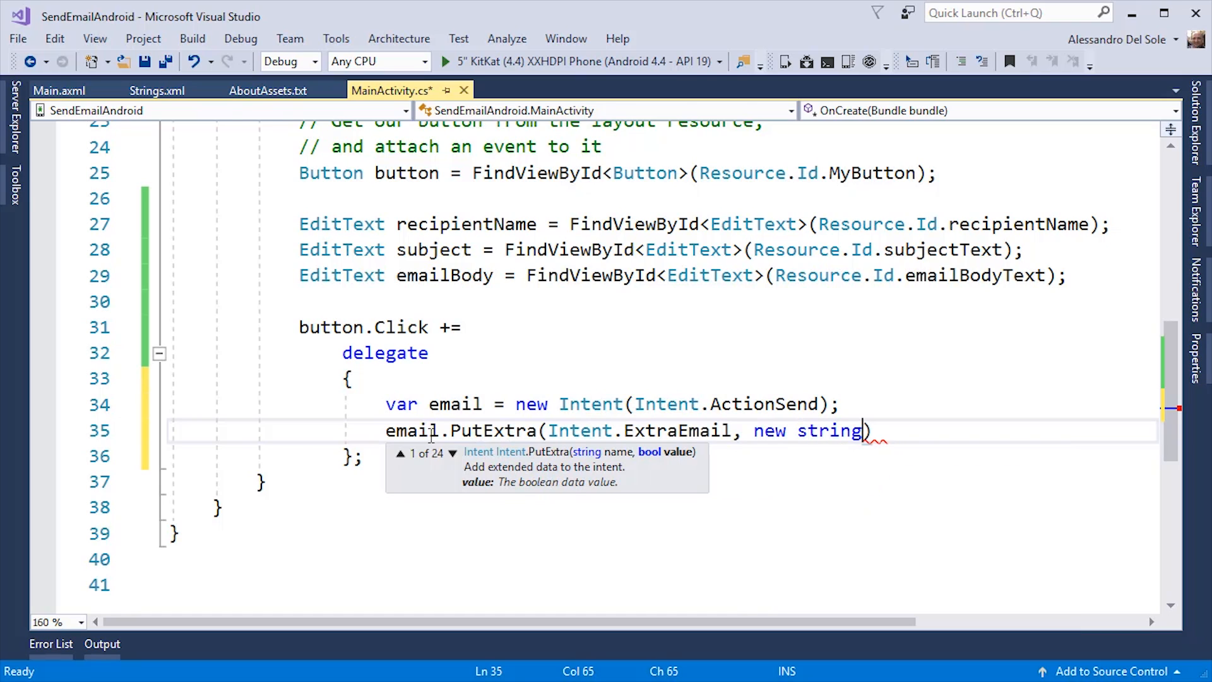
text([])
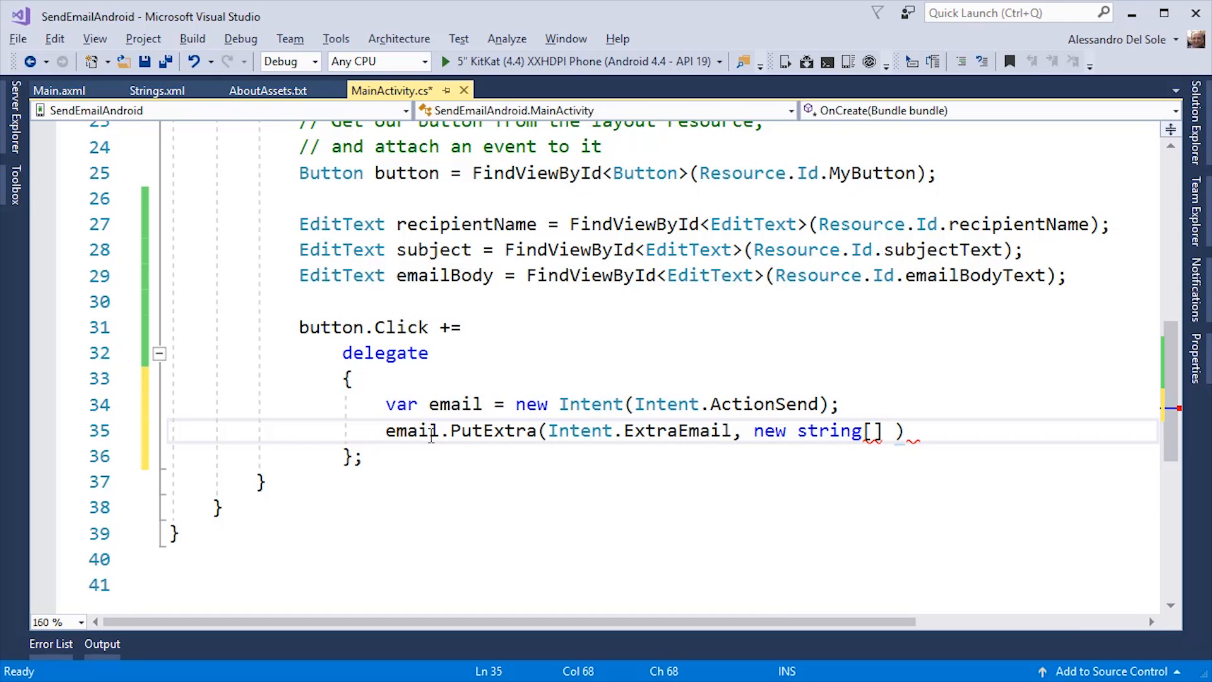
text({ })
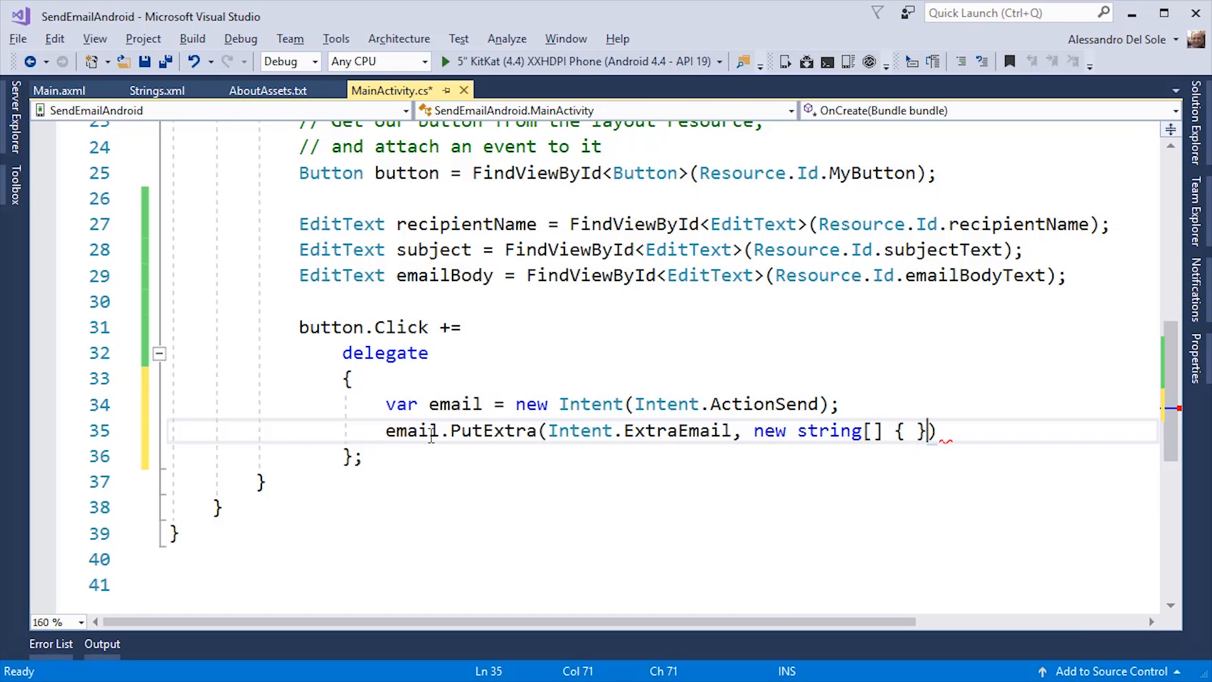
text(;)
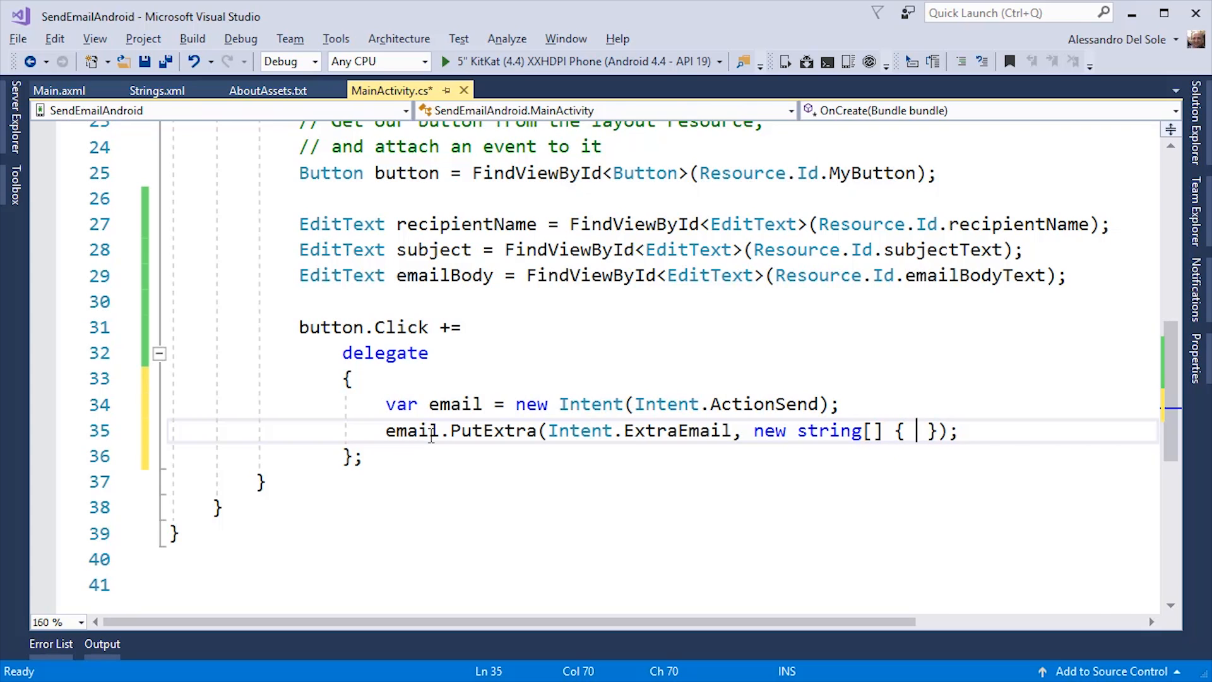
text(recipientName)
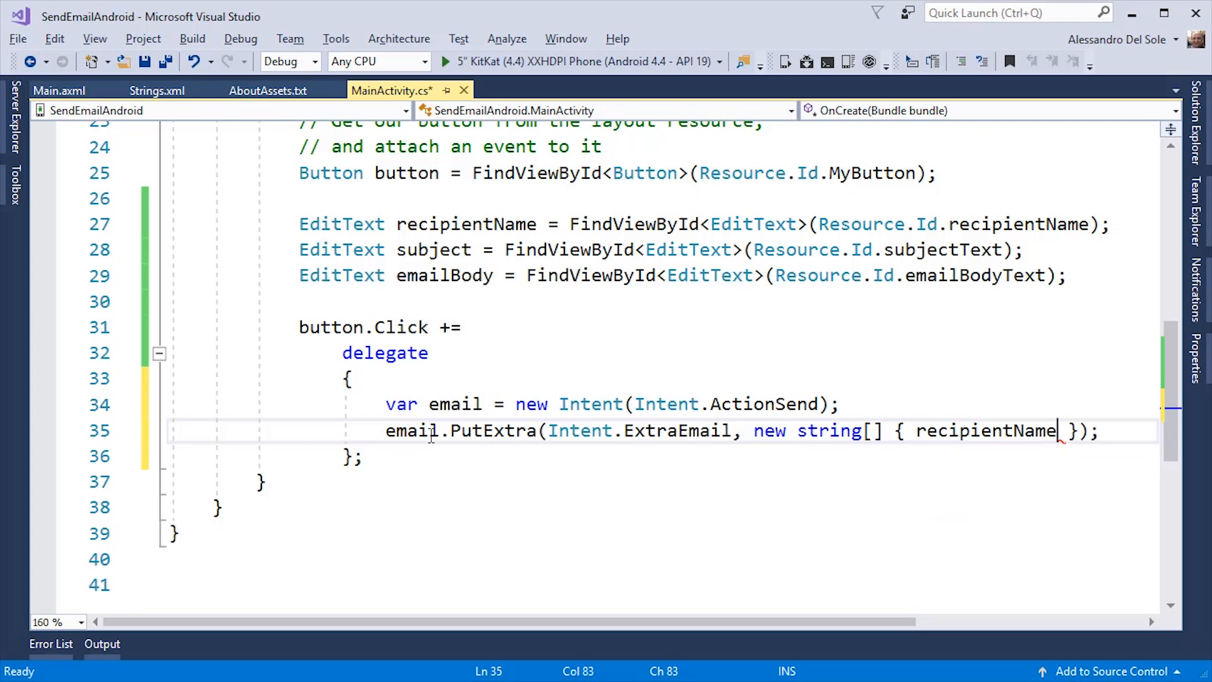
text(.Text)
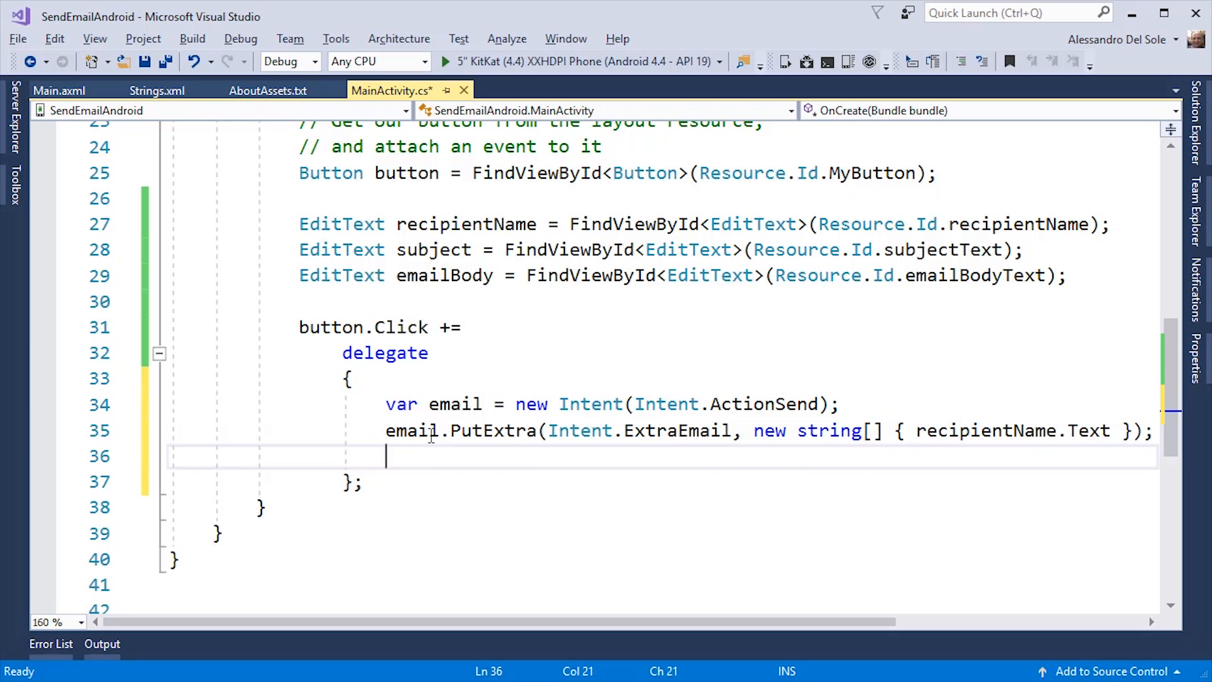
text(email.p)
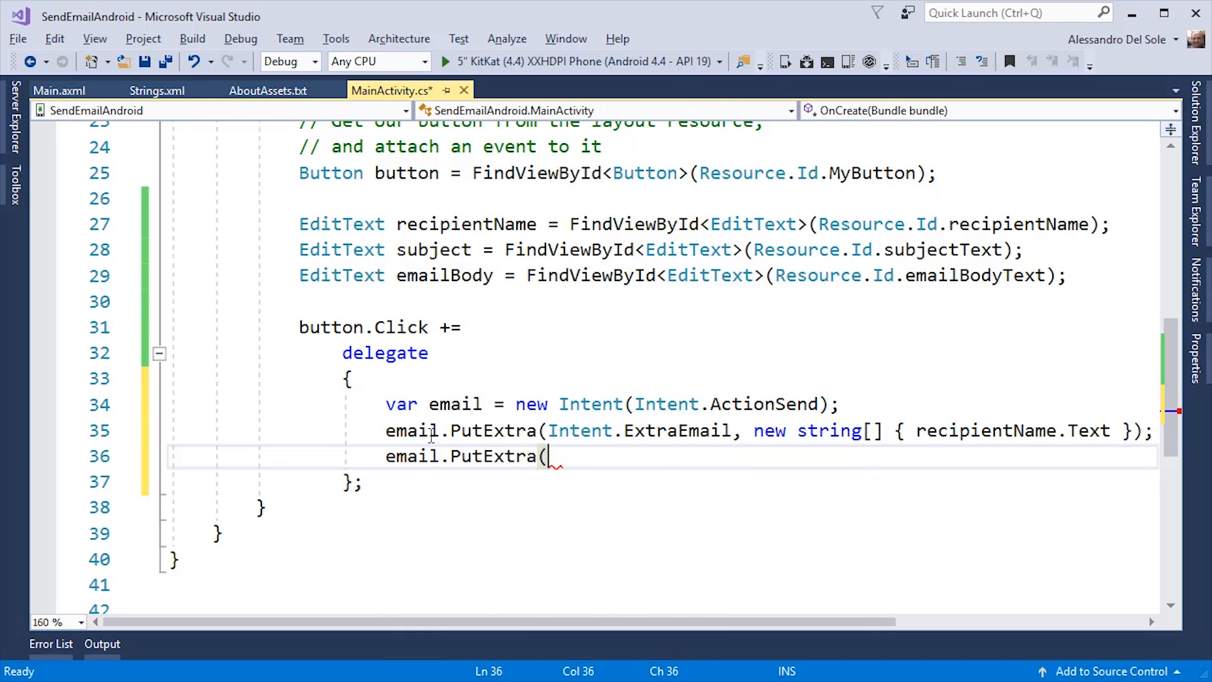
Add email.PutExtra(Intent.ExtraSubject, subject.Text); as the intent's subject extra
text(Intent.)
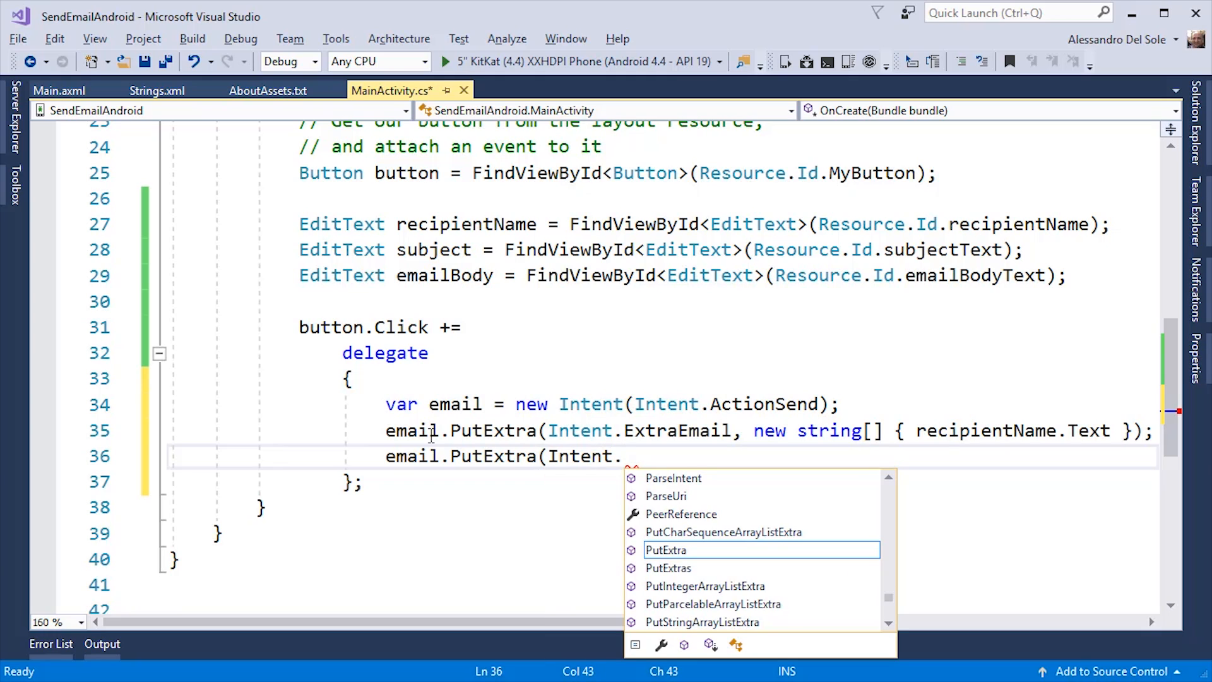
text(ex)
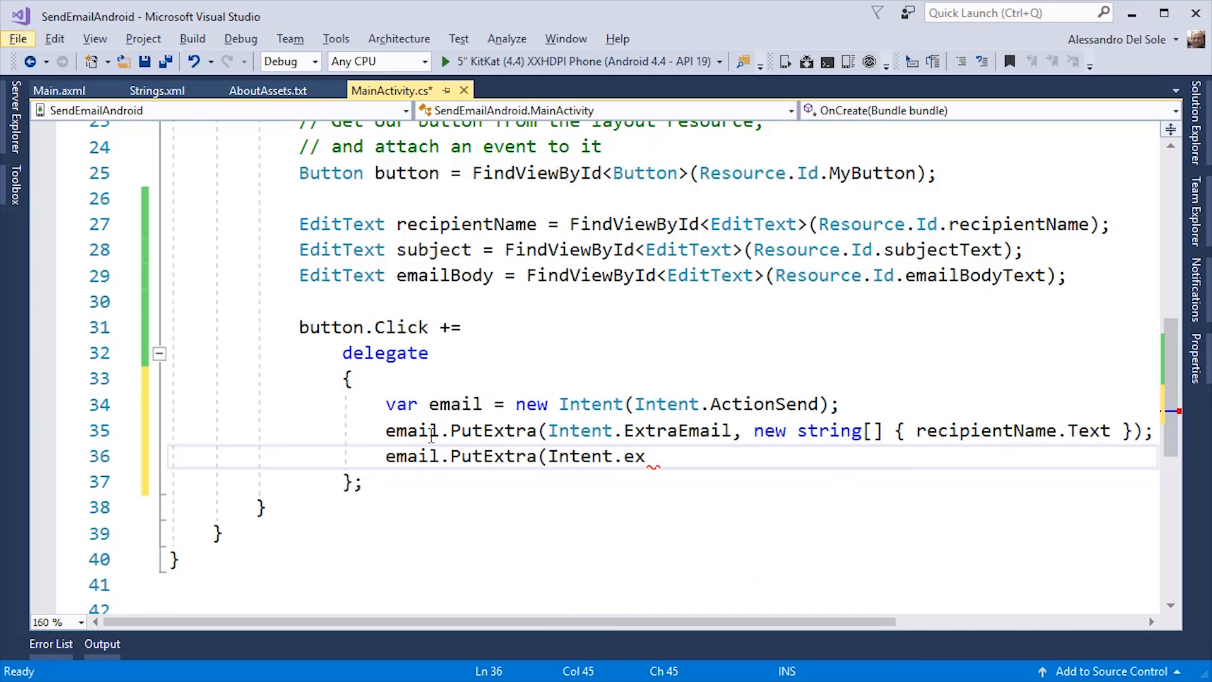
click(14, 139)
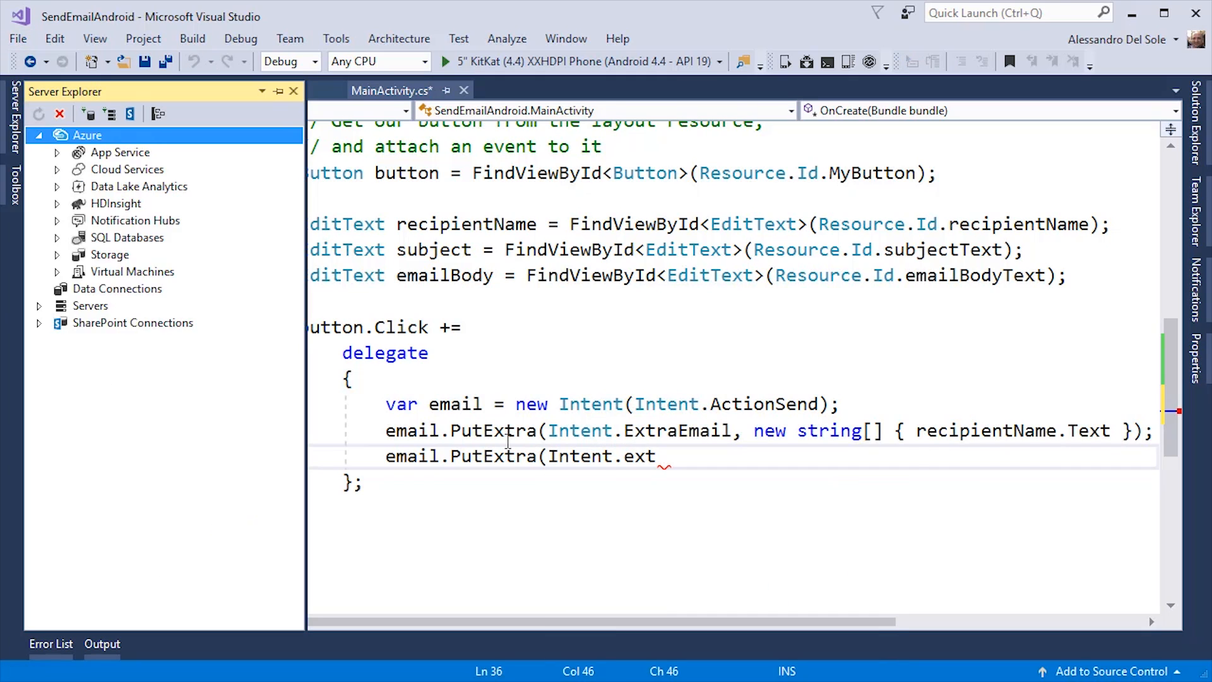
click(38, 306)
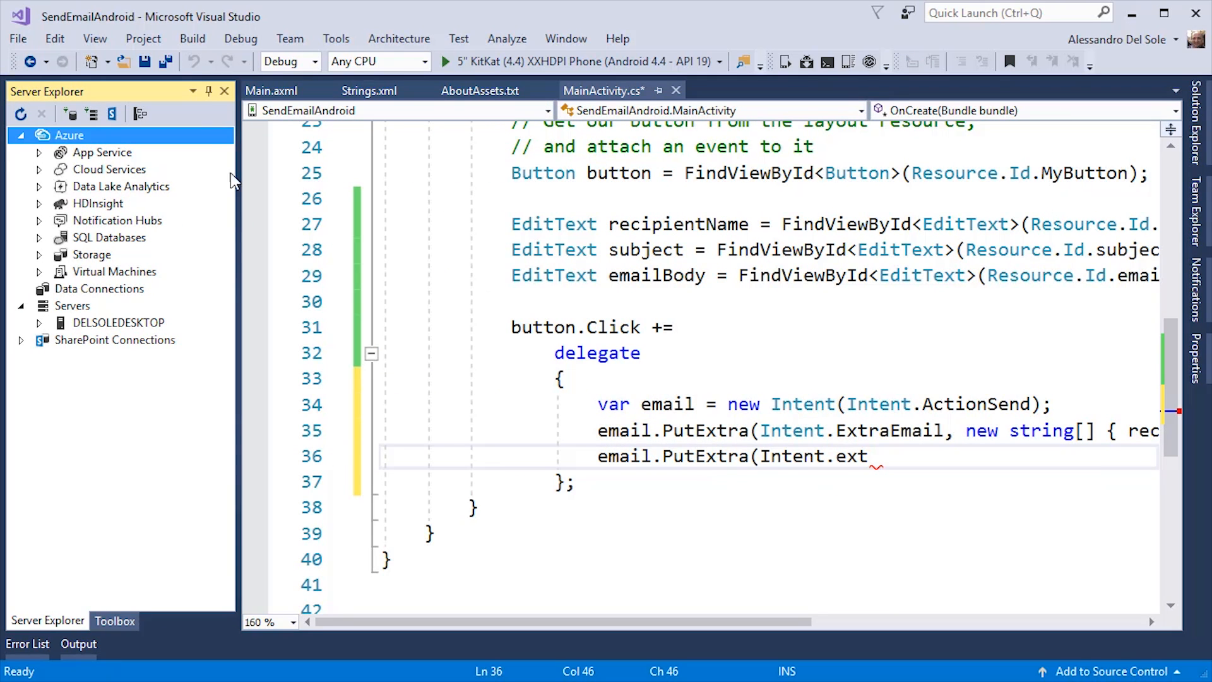
click(209, 90)
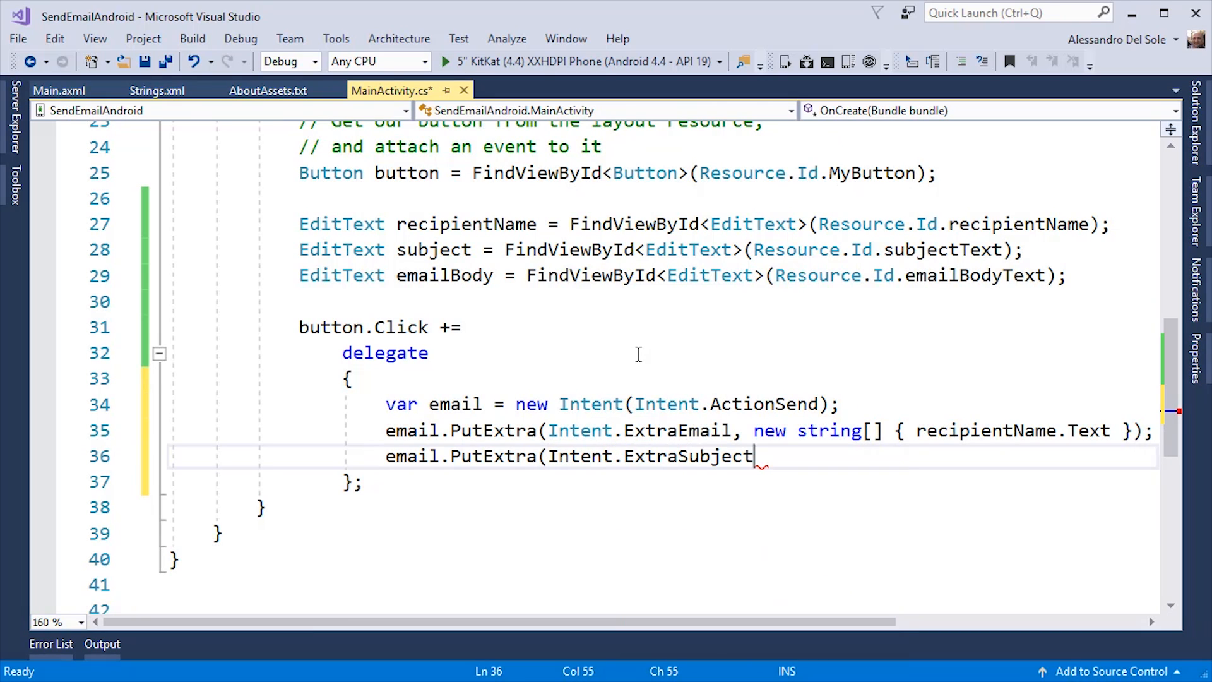
text(,)
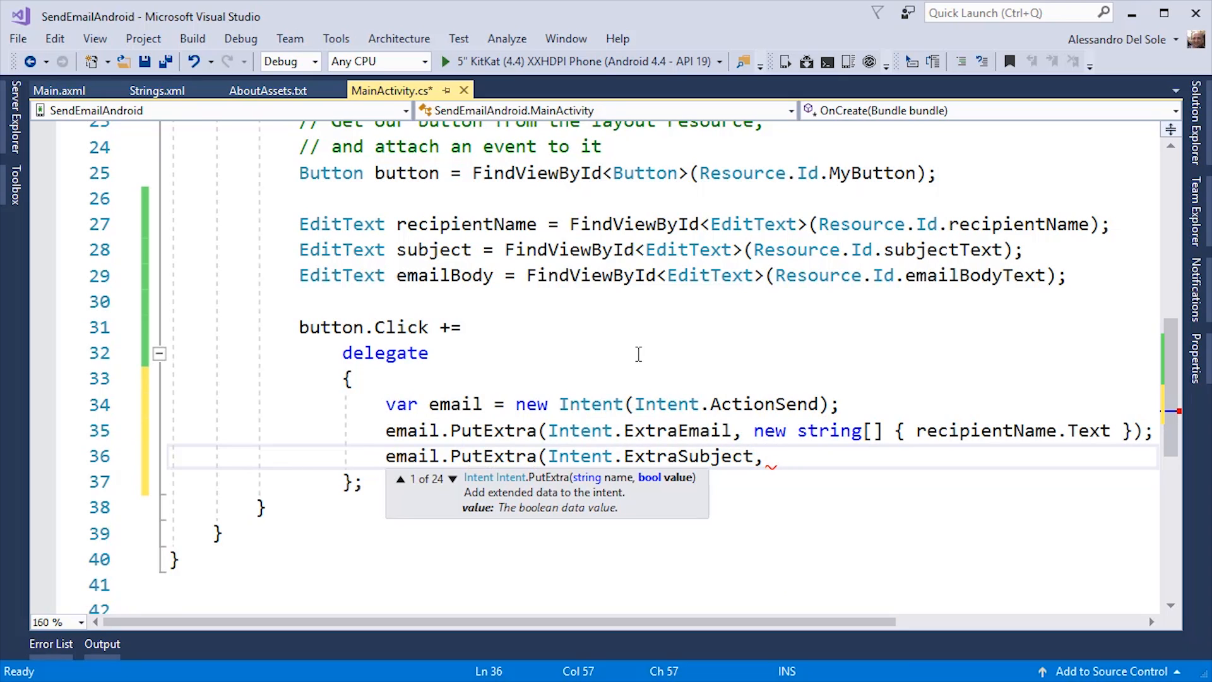
text(subject.Text);)
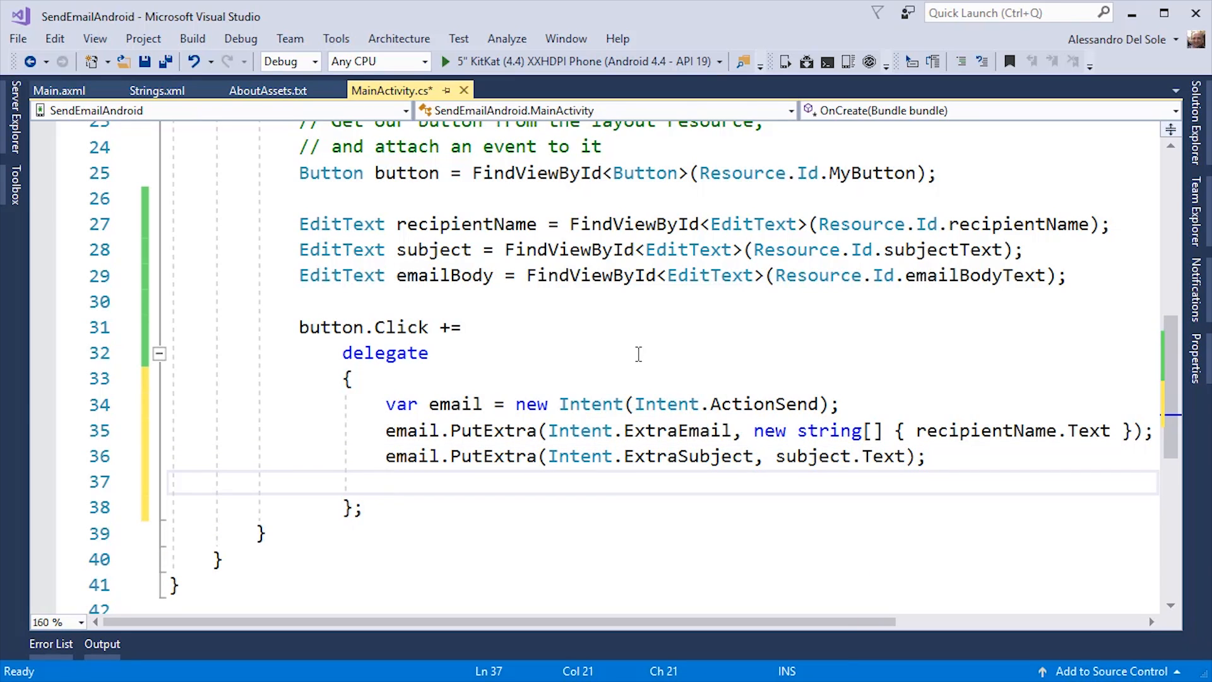
Add email.PutExtra(Intent.ExtraText, emailBody.Text); for the message body
text(email)
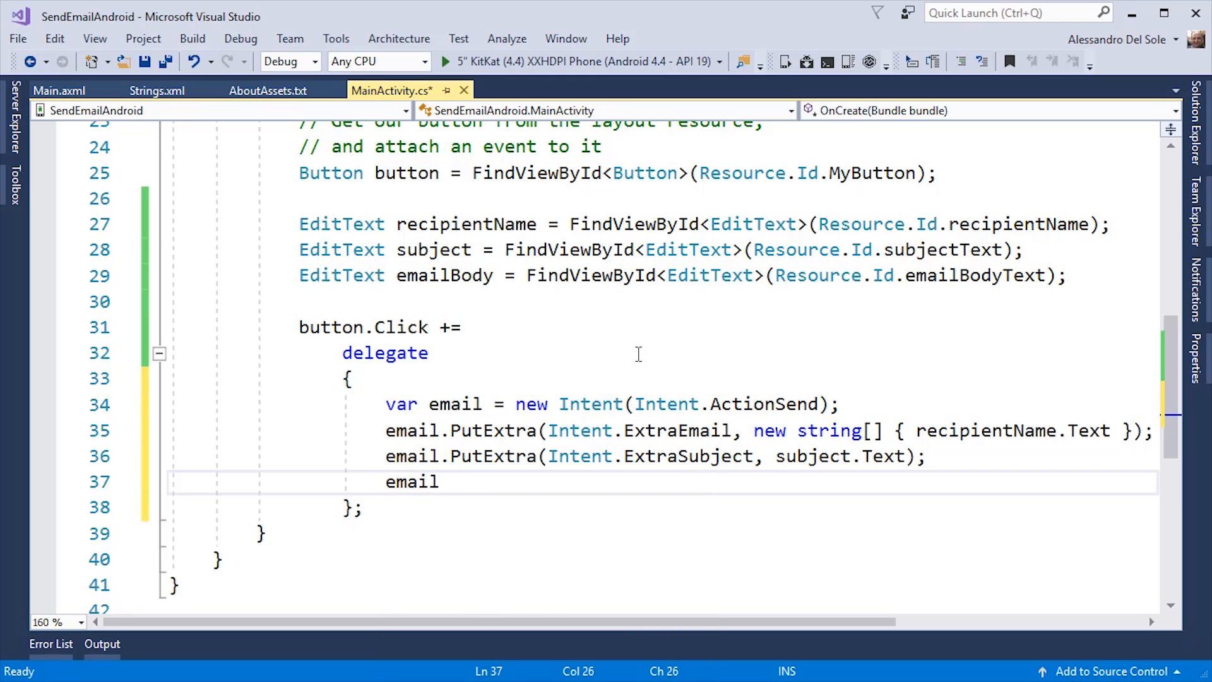
text(.PutExtra)
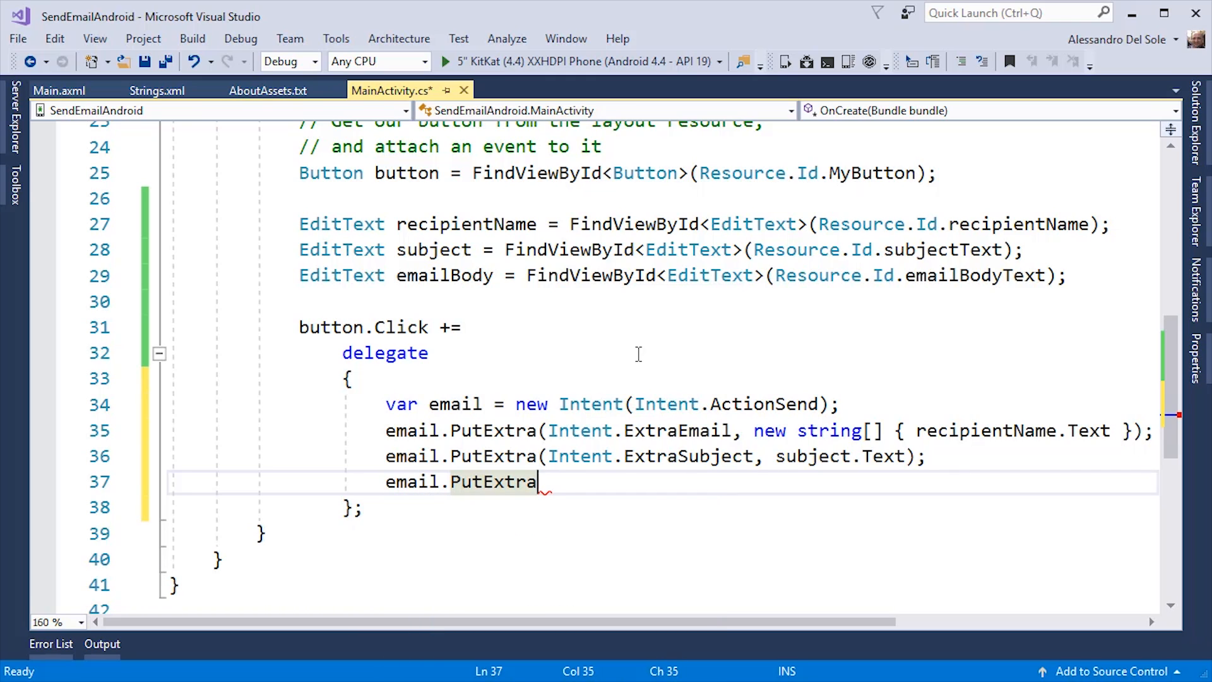
text((inte)
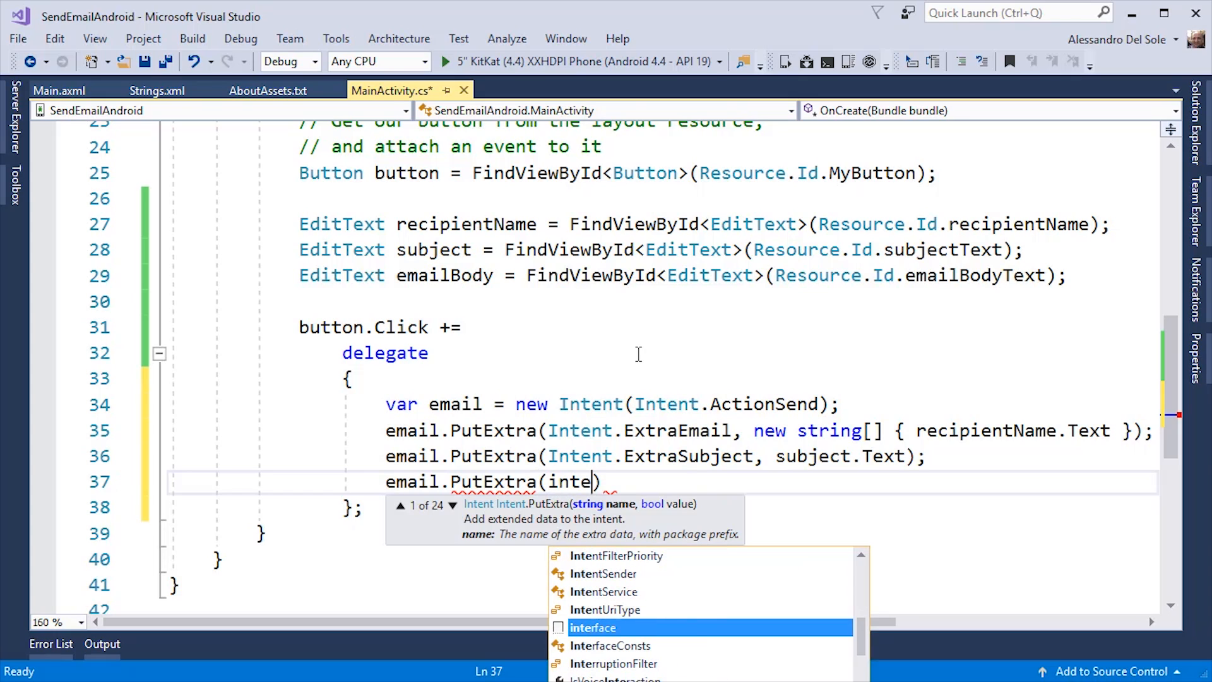
text(Intent.)
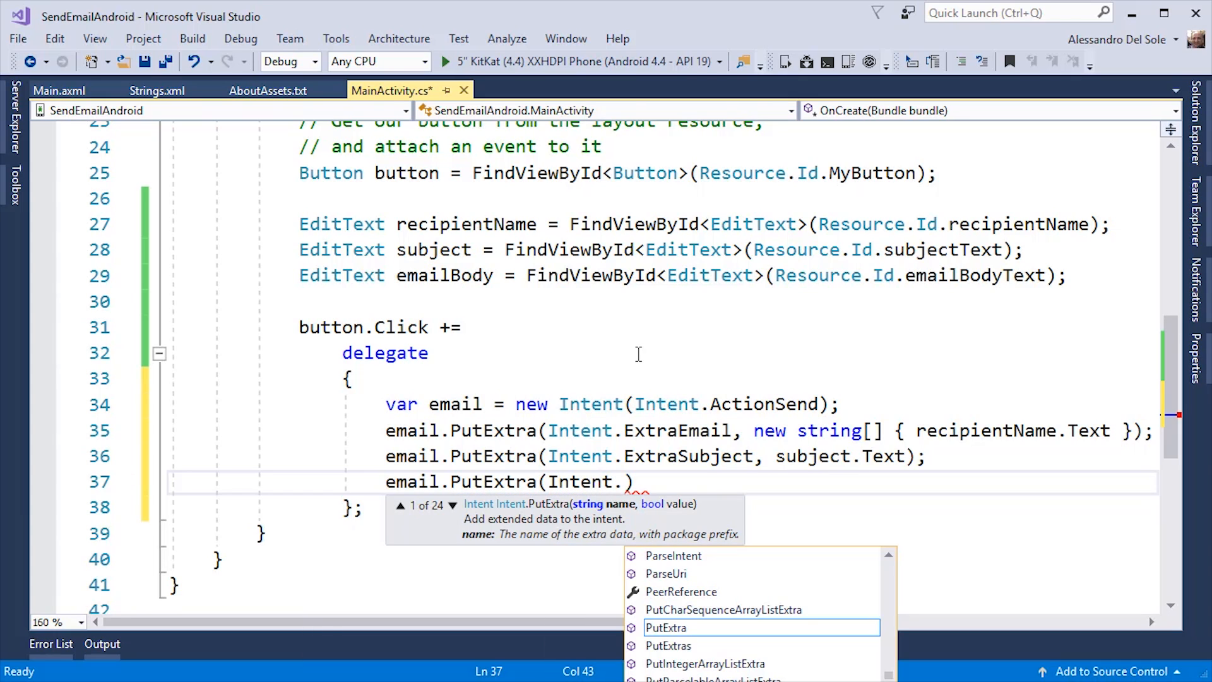
text(extrat)
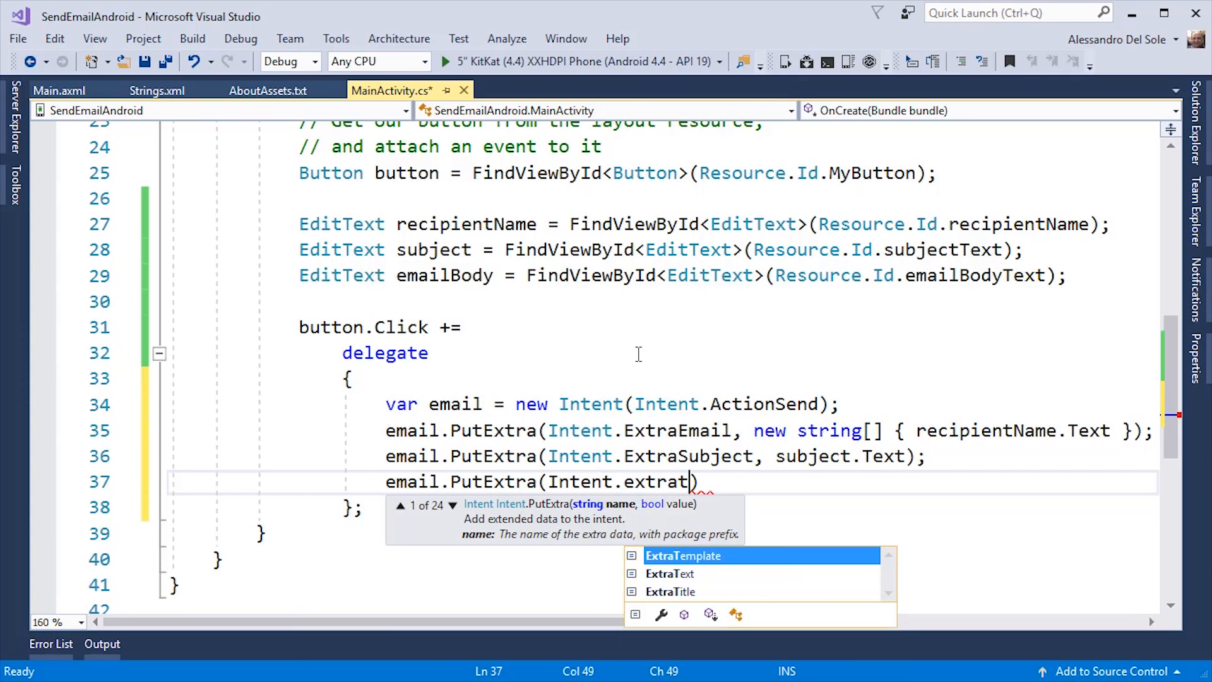
key(backspace)
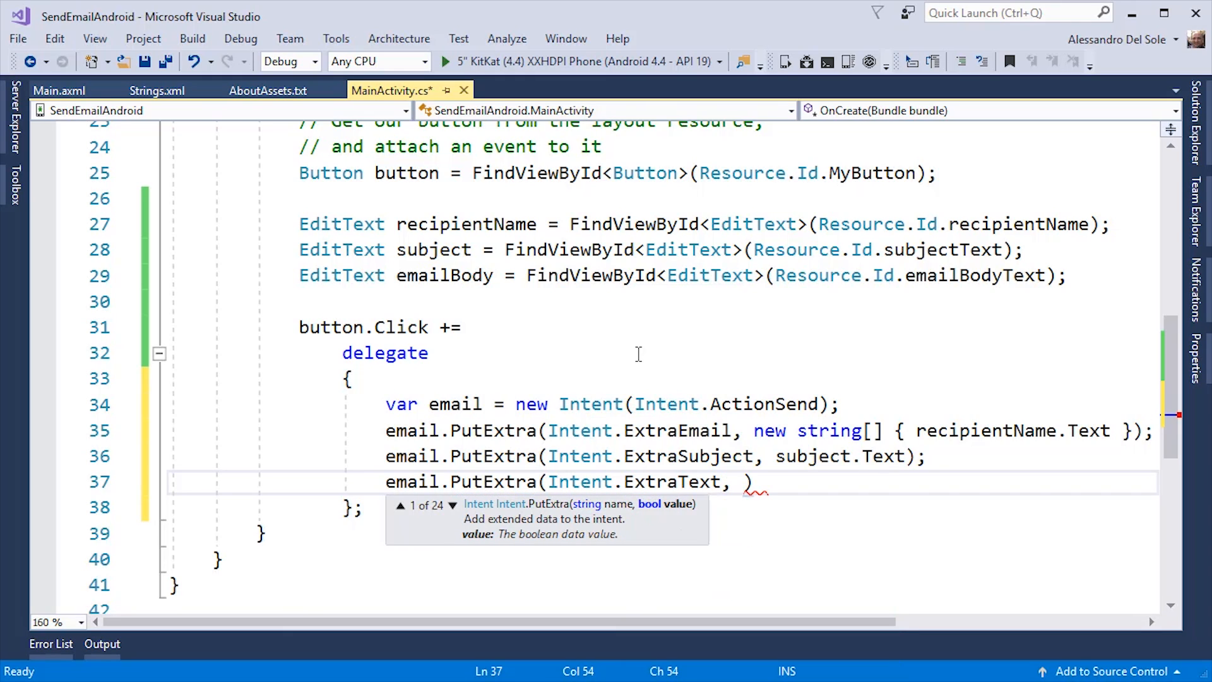
text(emailBody.Text)
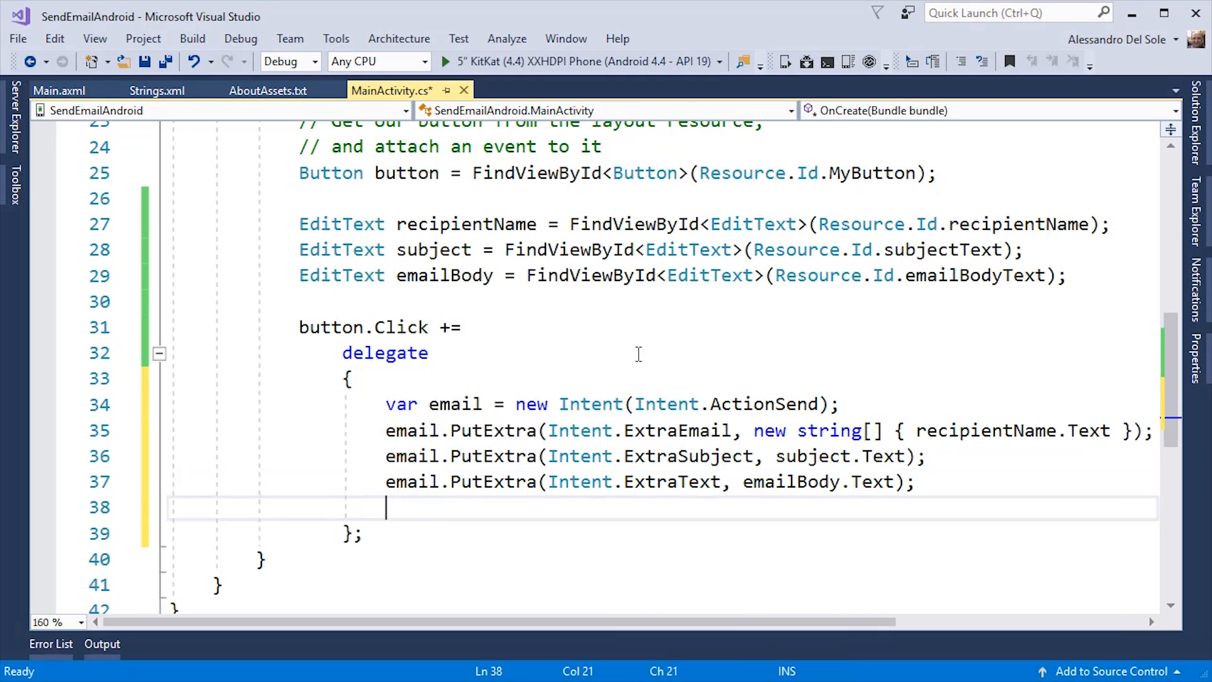
Add email.SetType("message/rfc822"); after the PutExtra calls
text(email.)
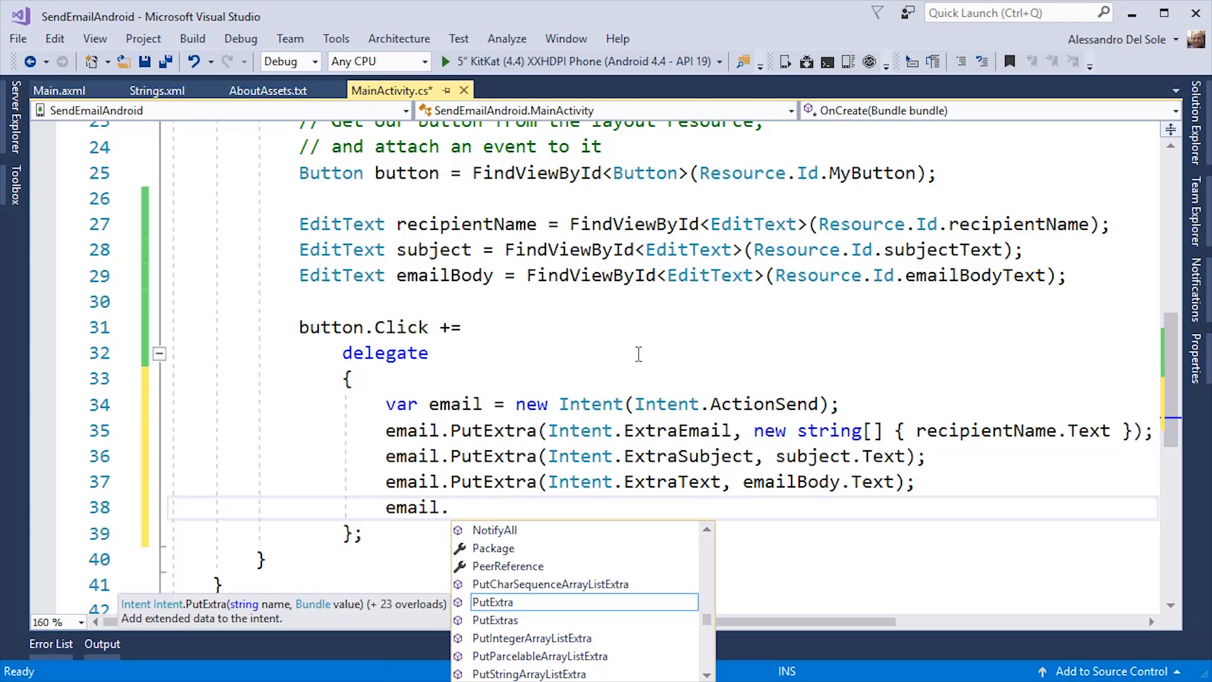
text(sett)
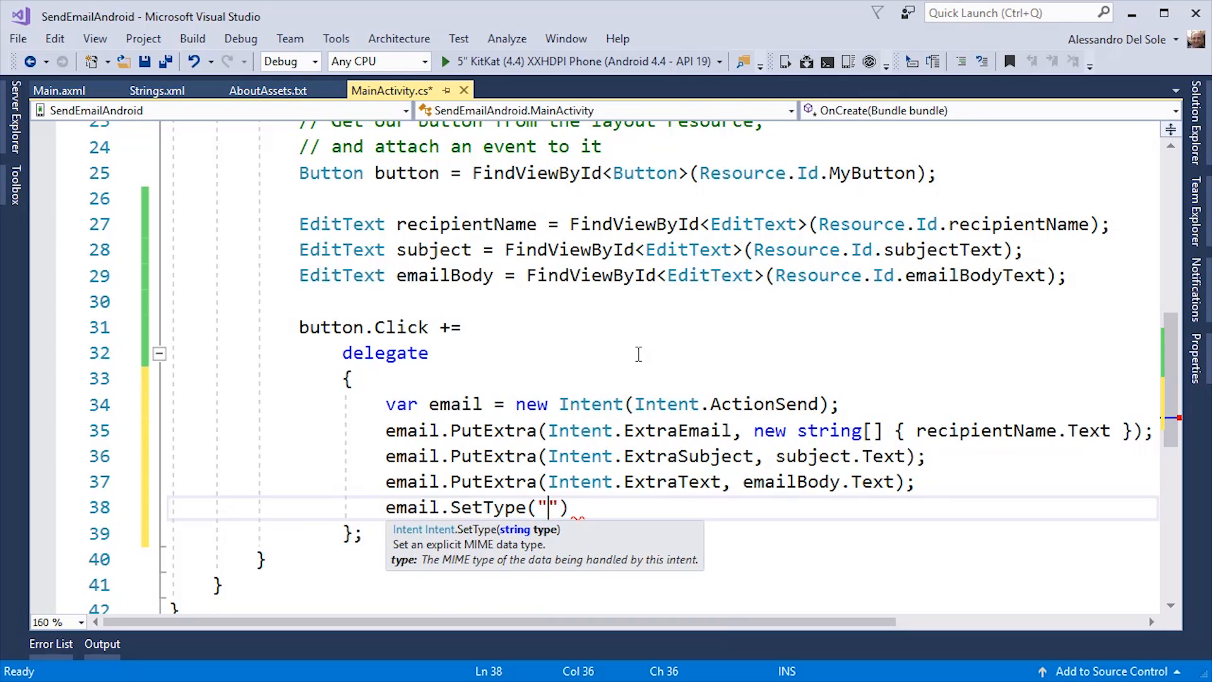
text(messag)
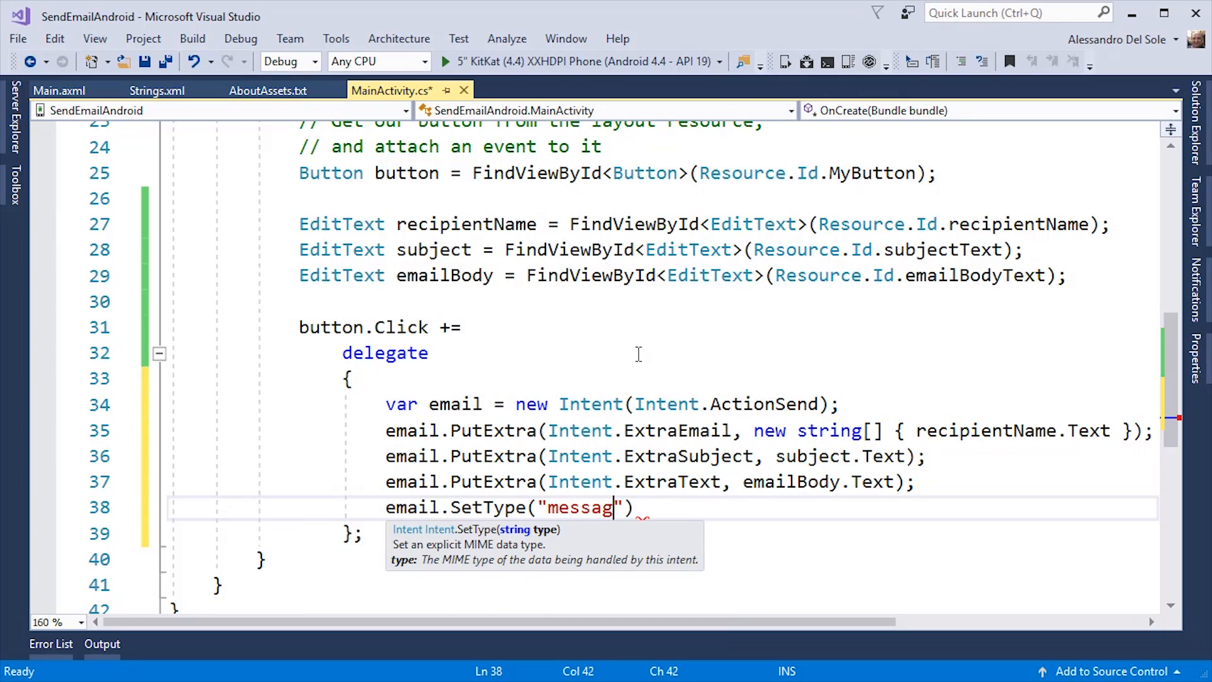
text(e/r)
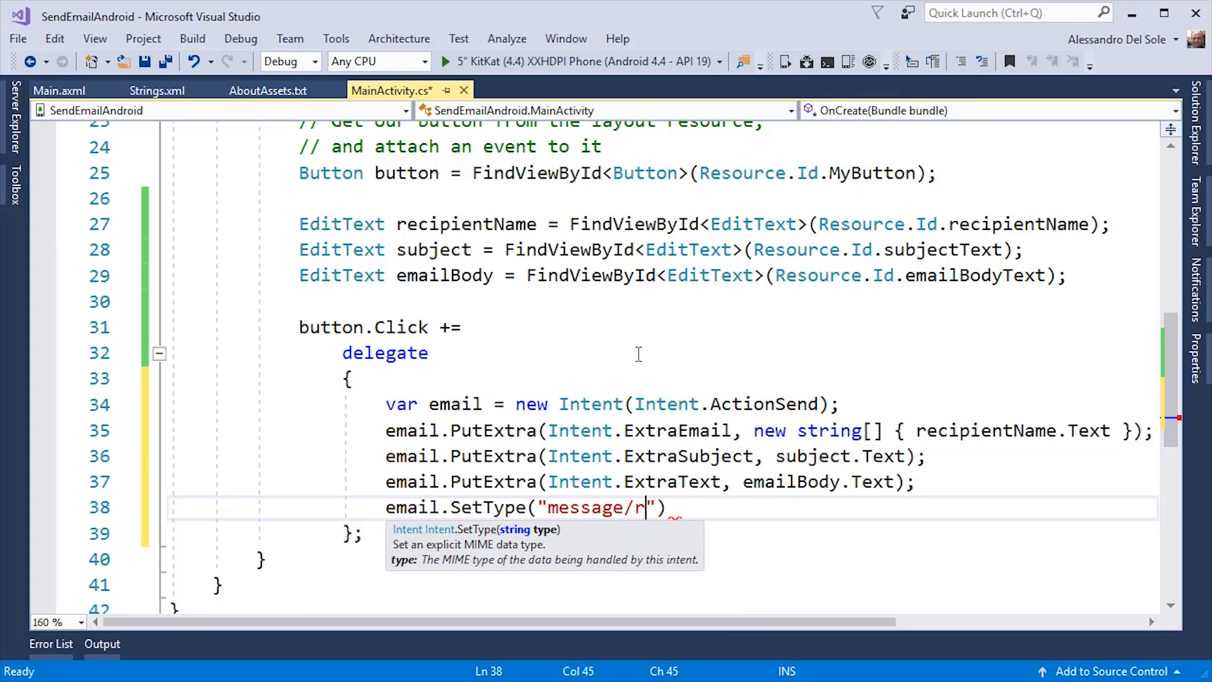
text(fc822)
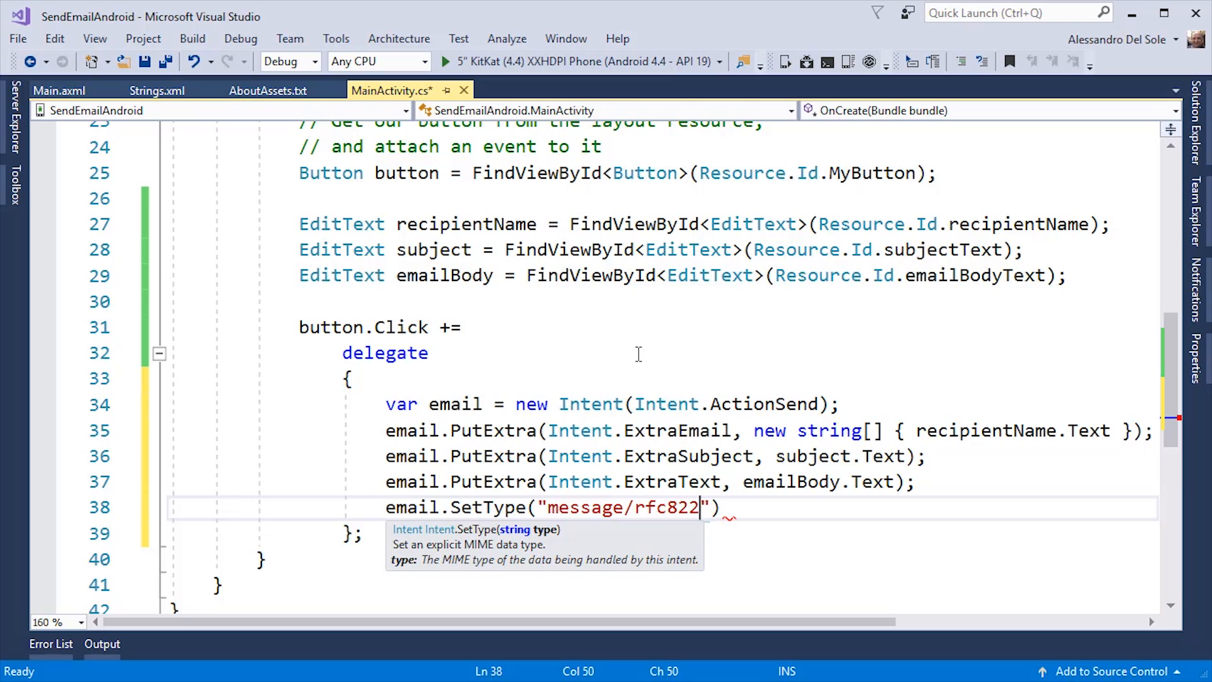
text(");)
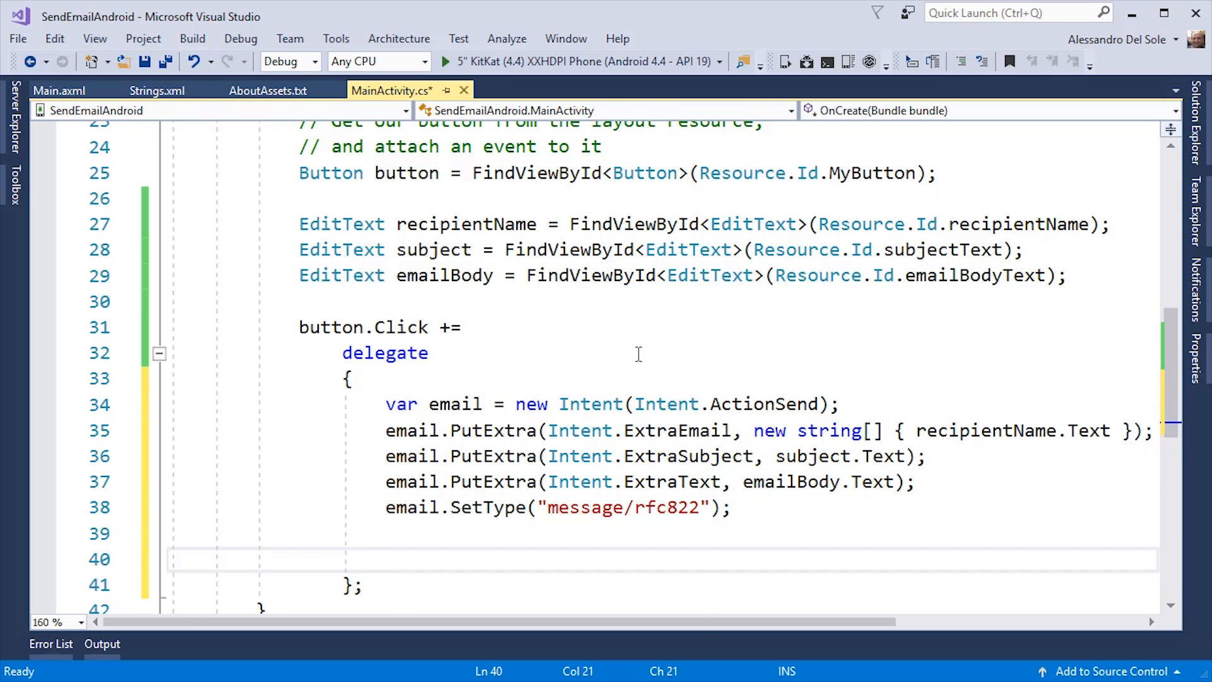
End the click handler with StartActivity(email); and save MainActivity.cs
text(StartActivity())
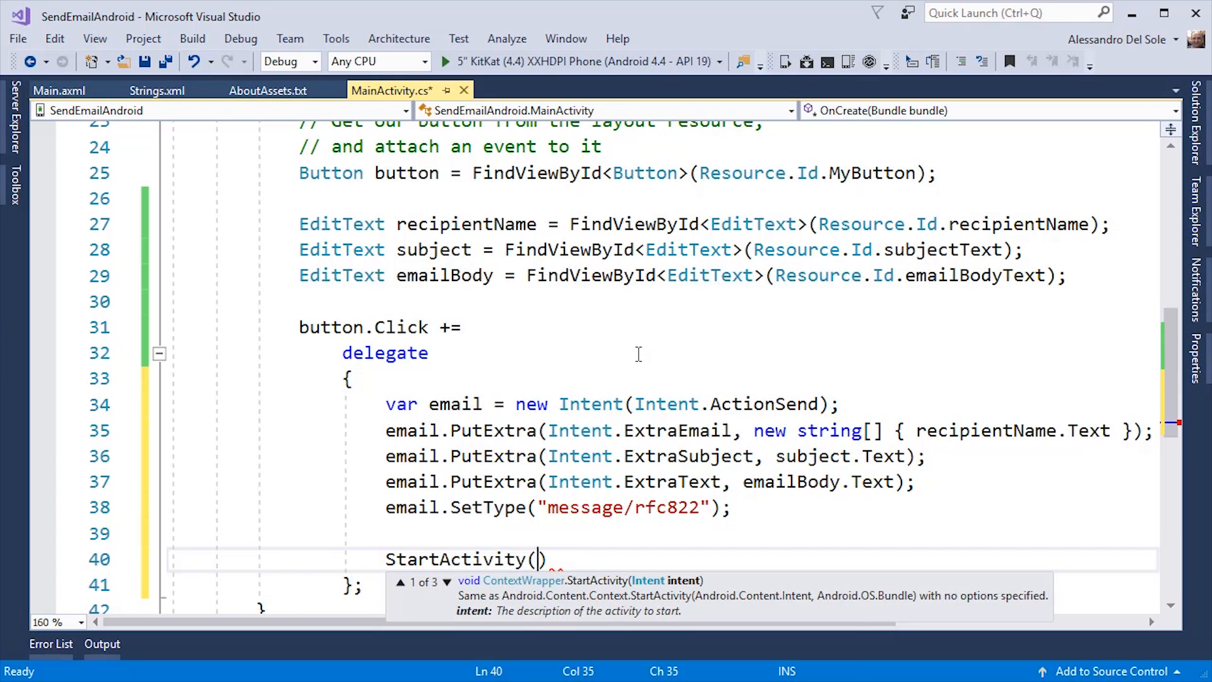
text(email)
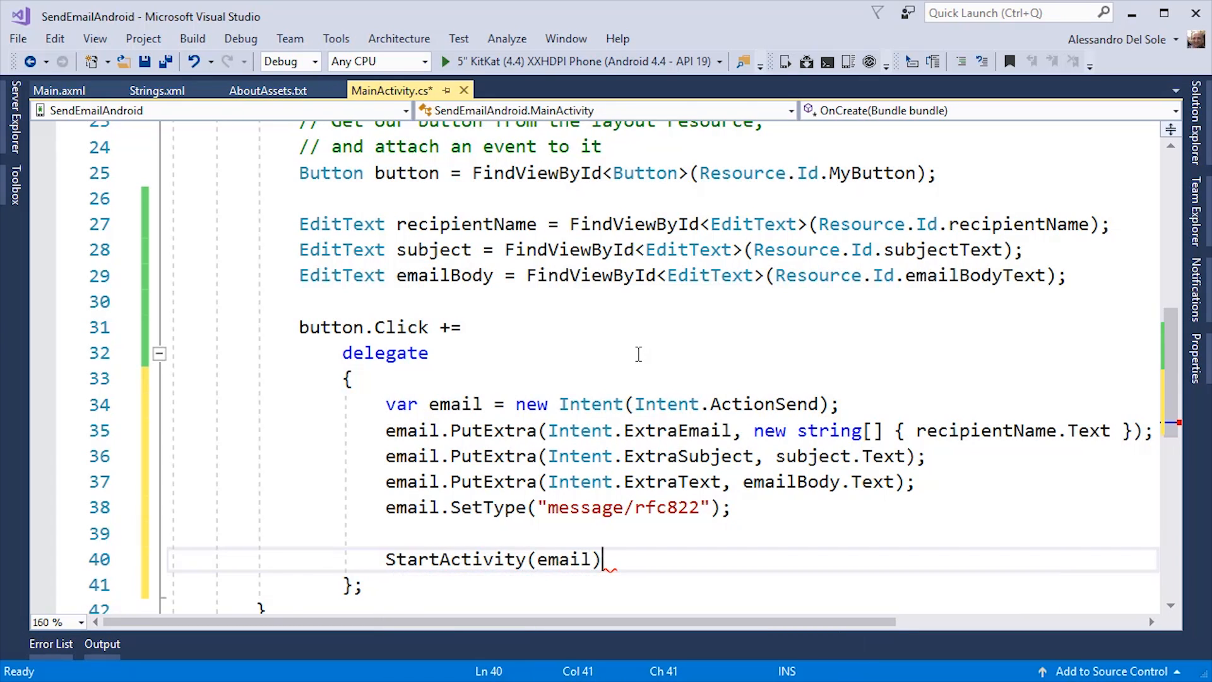
text(;)
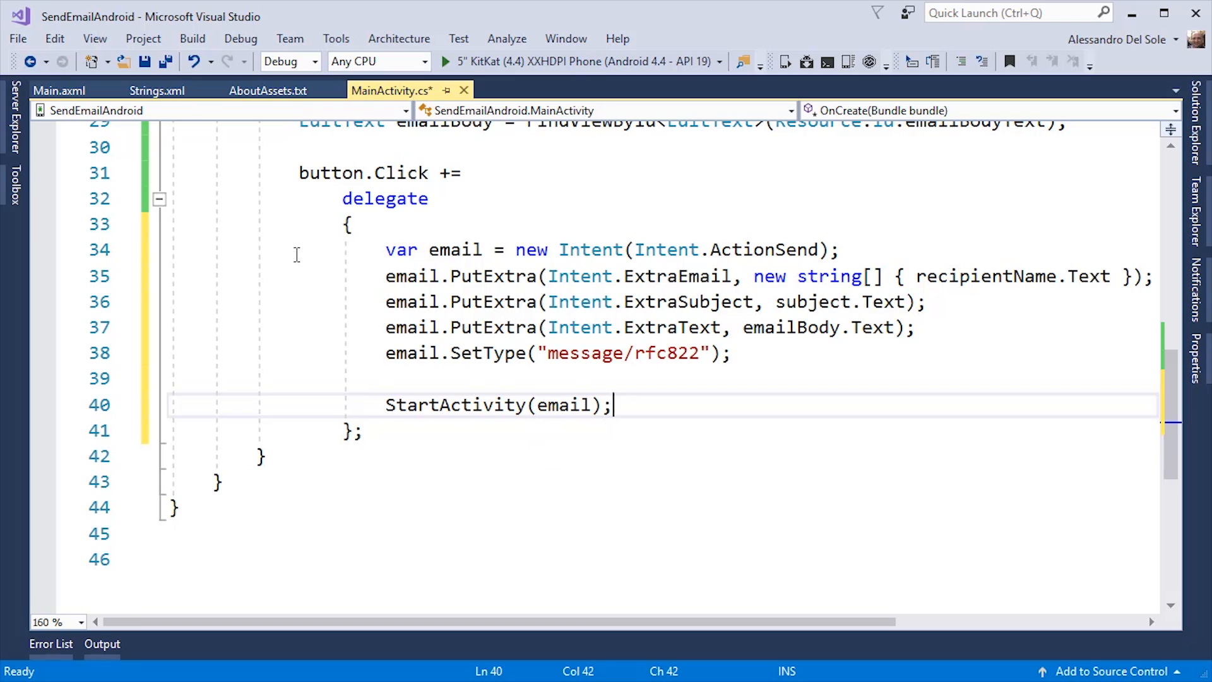
key(ctrl+s)
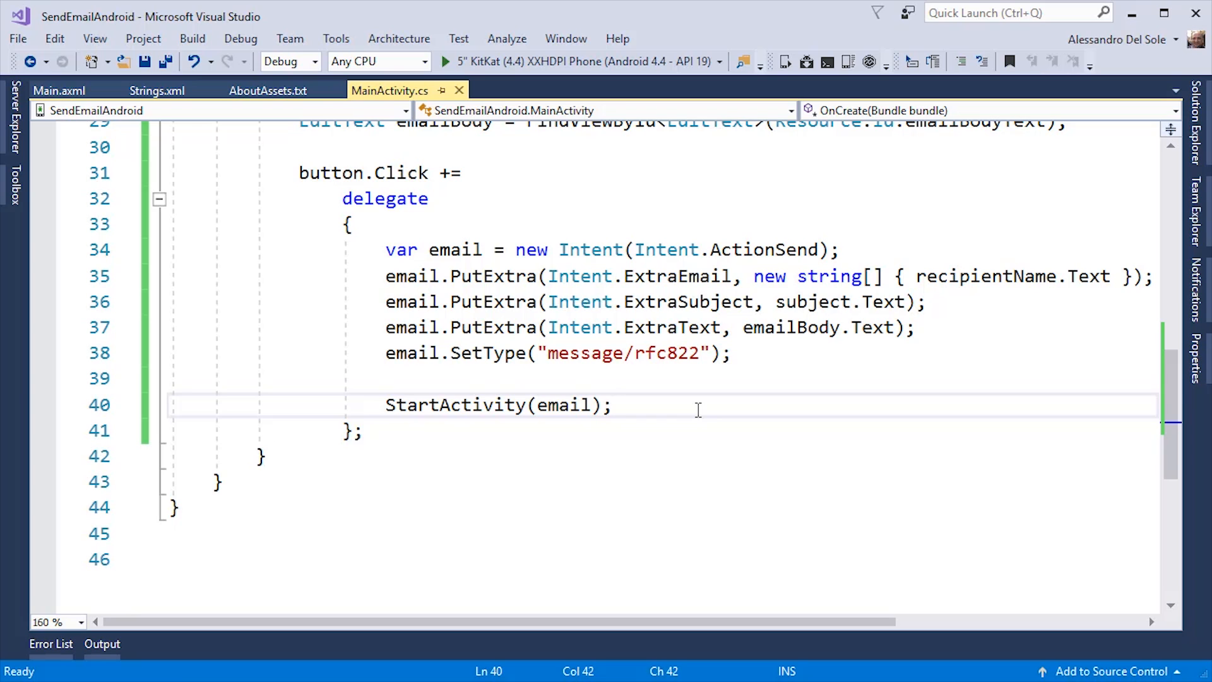
mouse_move(895, 349)
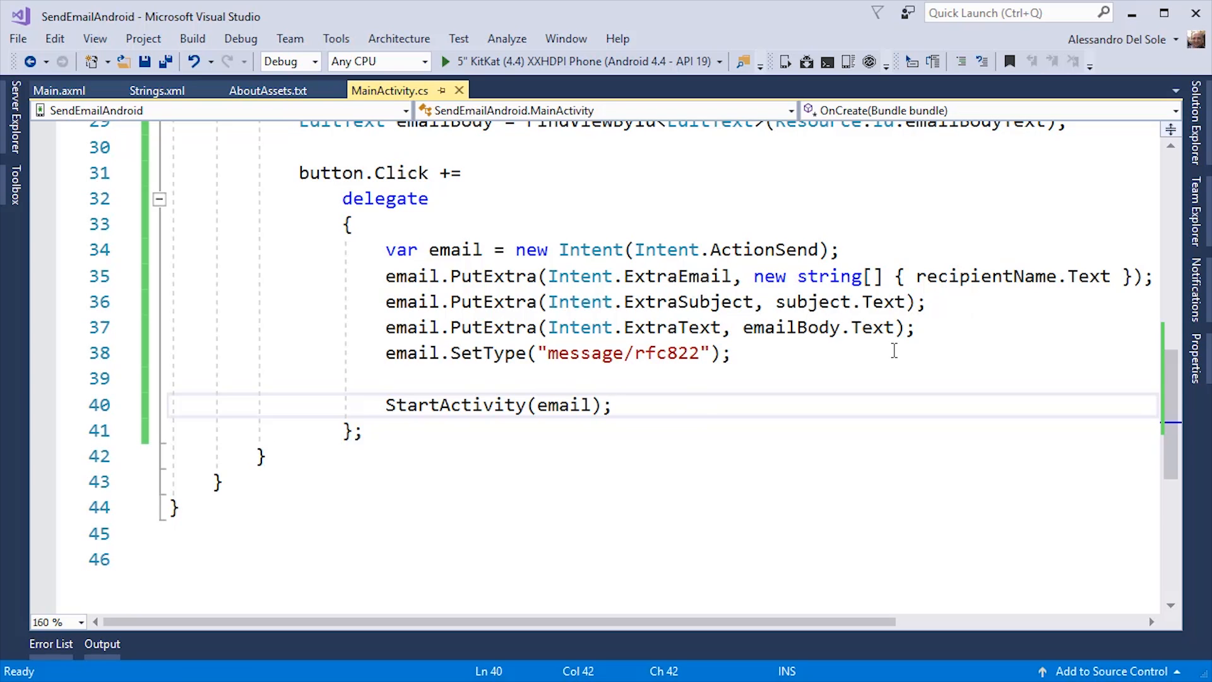
Scroll Solution Explorer up to reach the SendEmailAndroid project
scroll(up, 3)
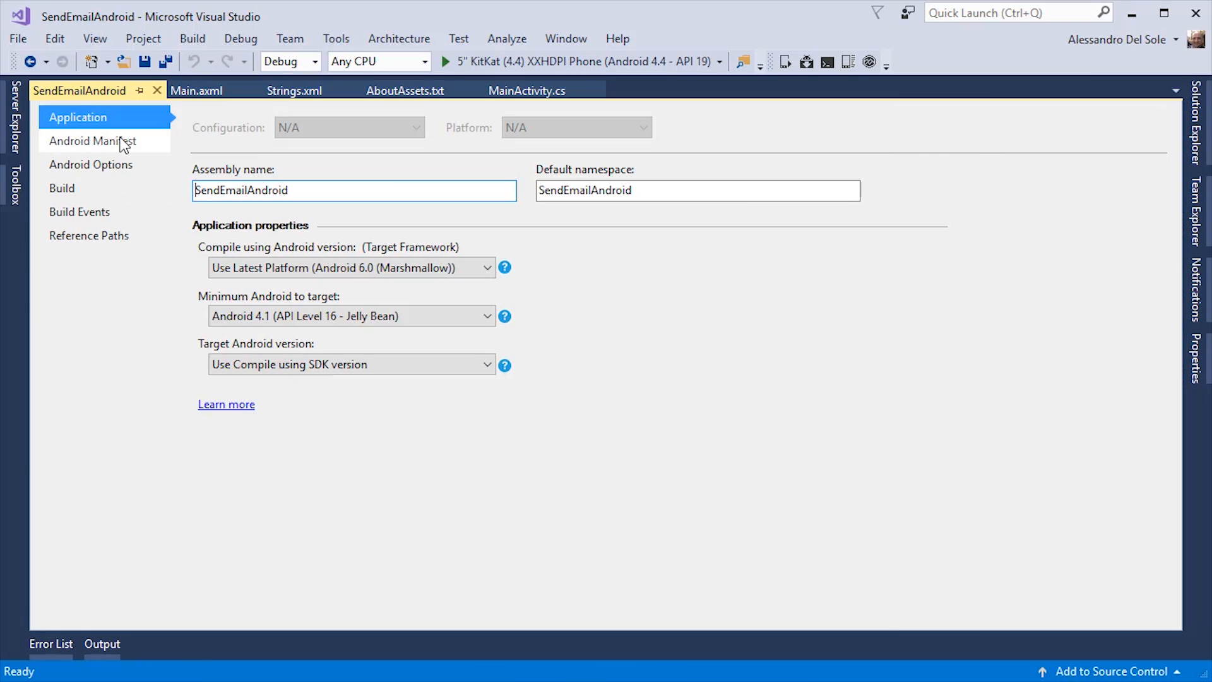
mouse_move(154, 297)
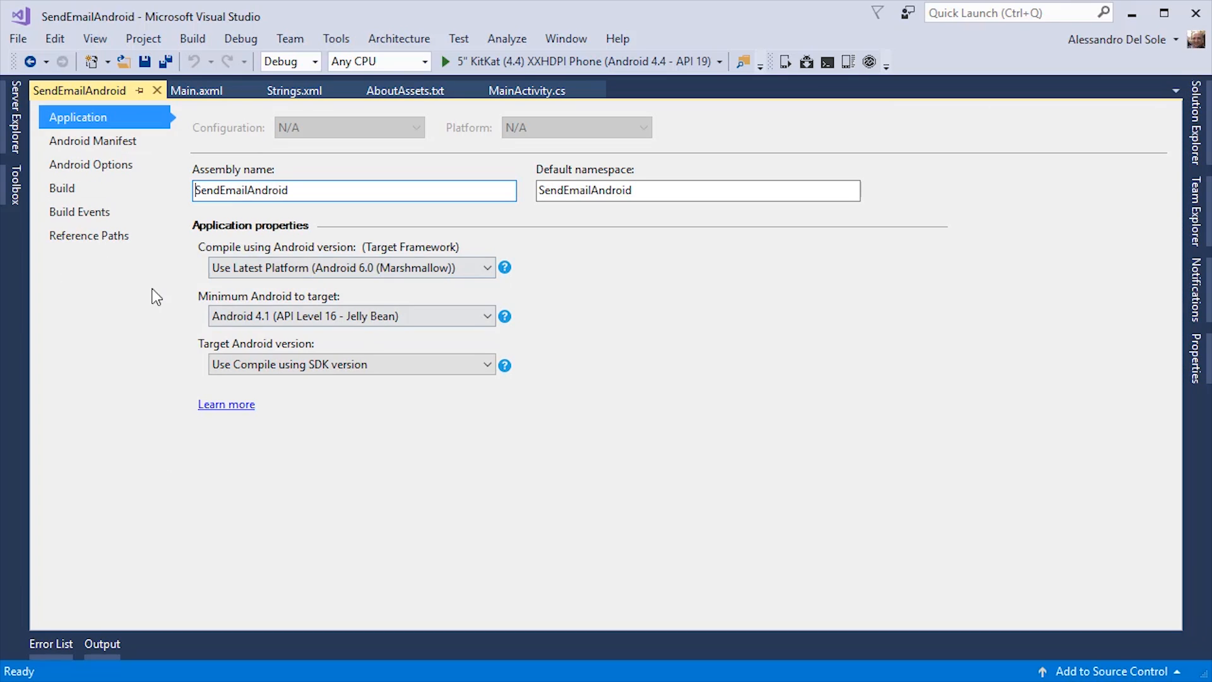
mouse_move(158, 285)
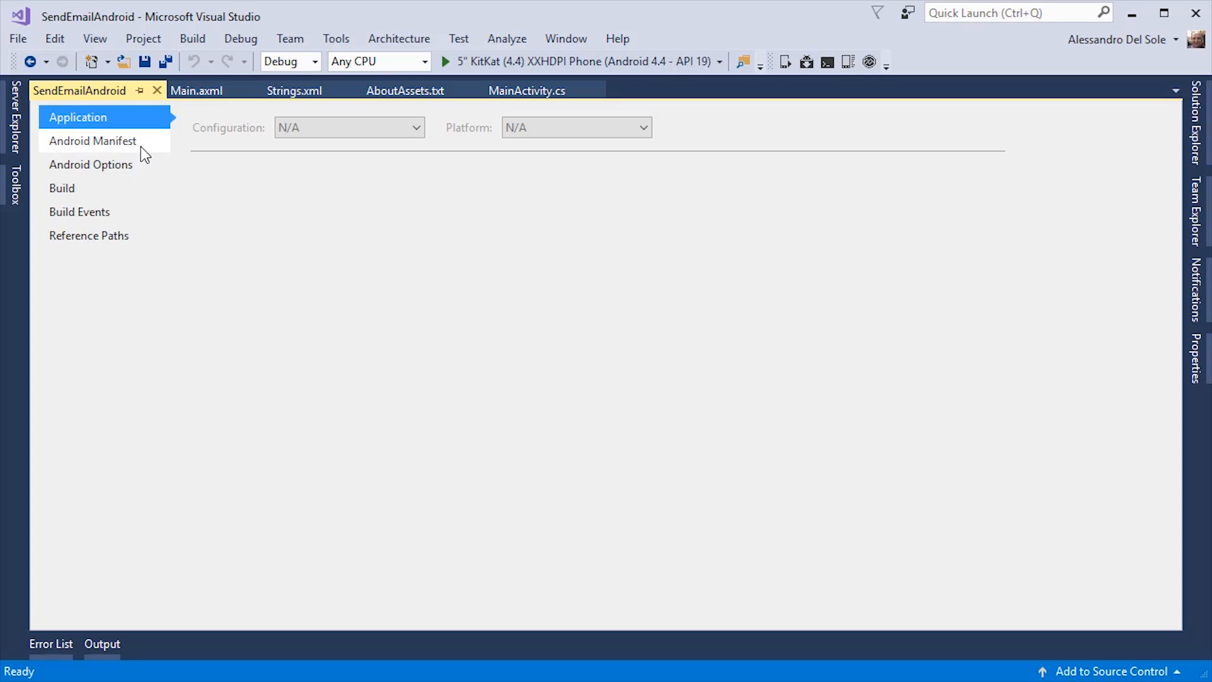
Check INTERNET in the Android Manifest page's Required permissions list
click(92, 141)
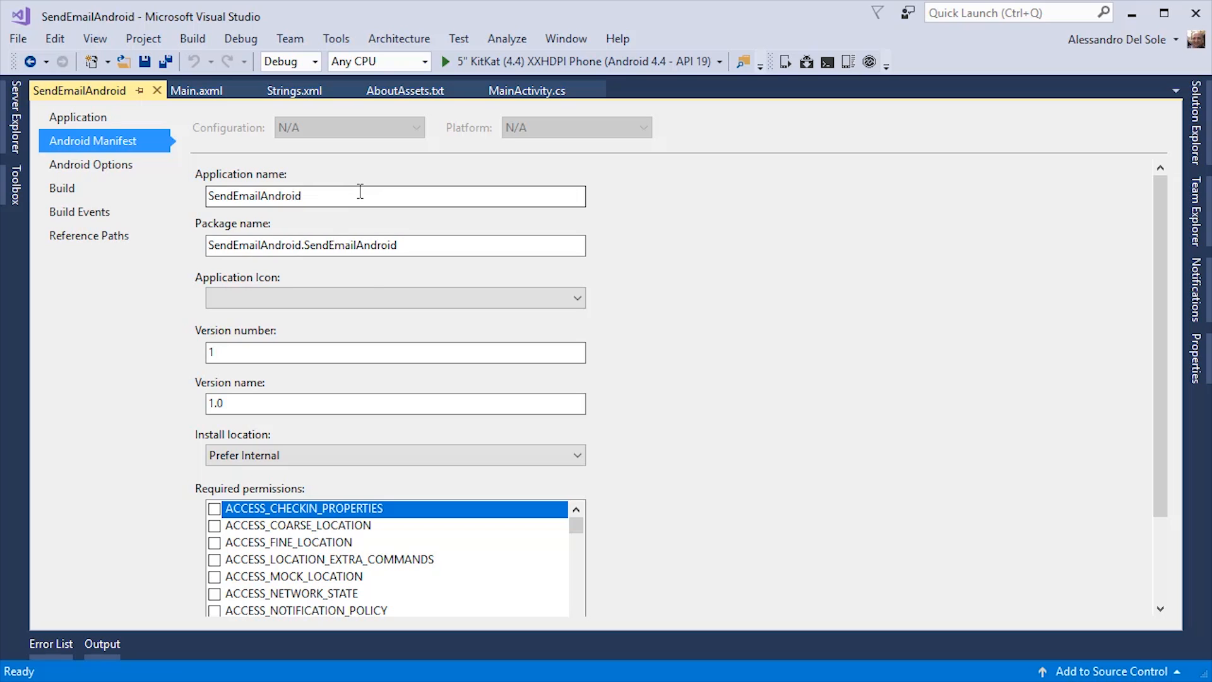
click(575, 298)
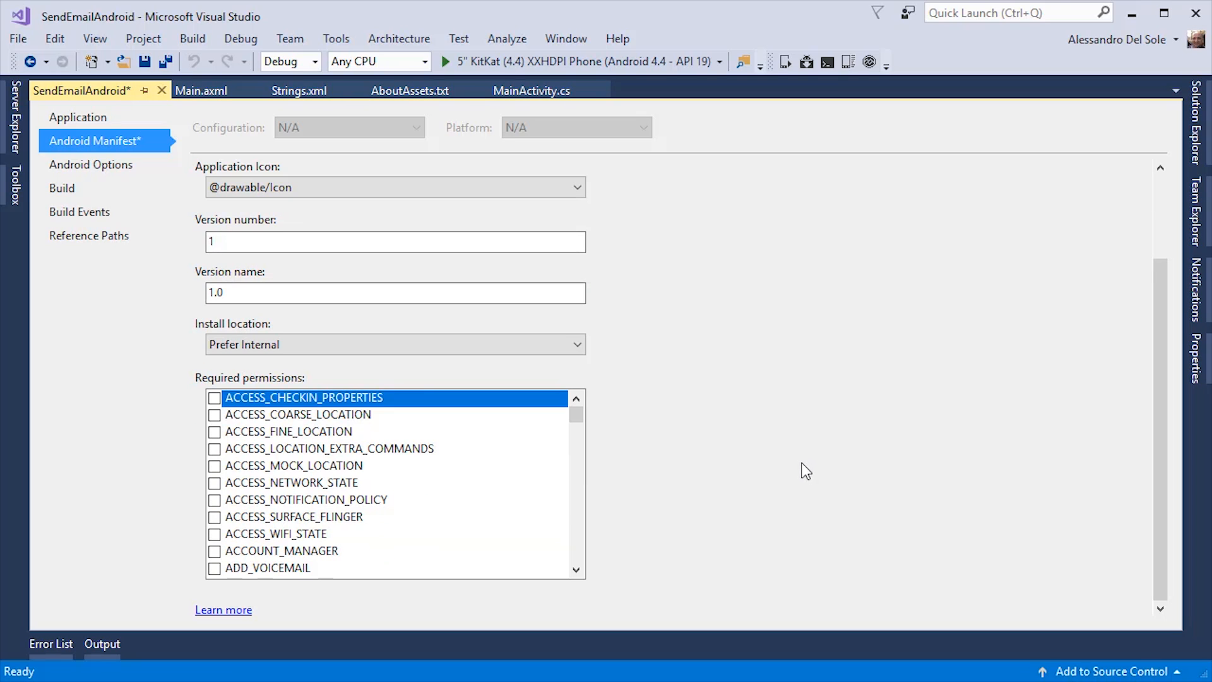
mouse_move(672, 488)
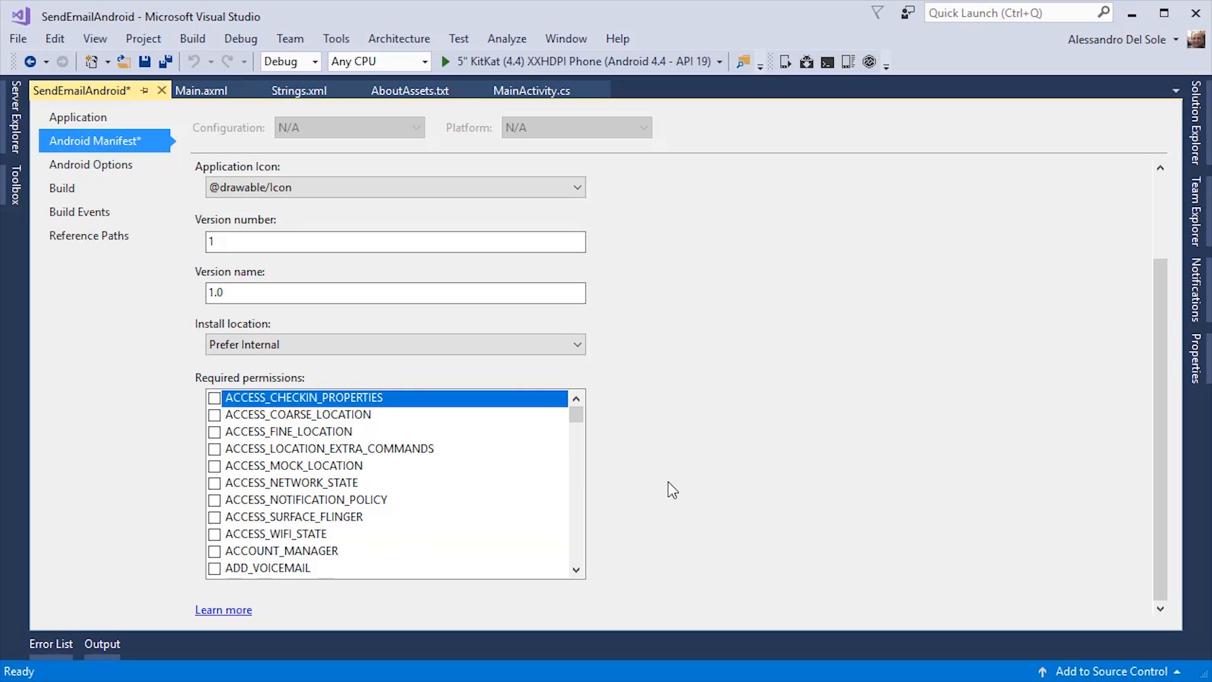
mouse_move(623, 482)
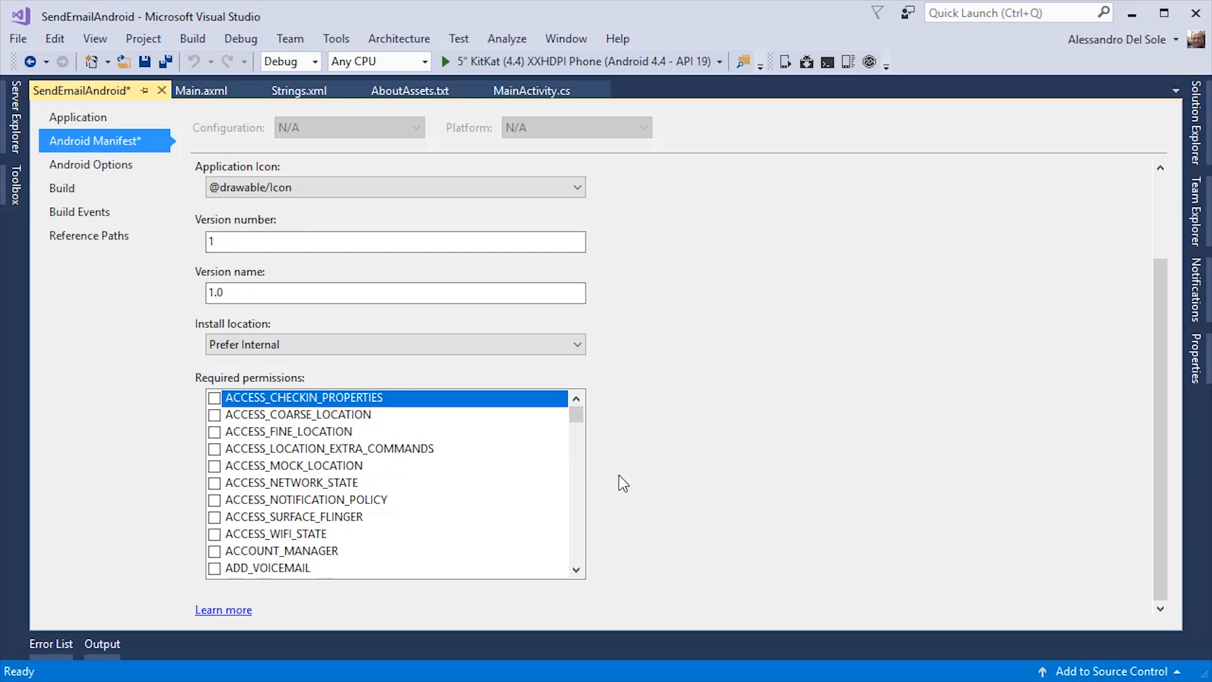
mouse_move(578, 418)
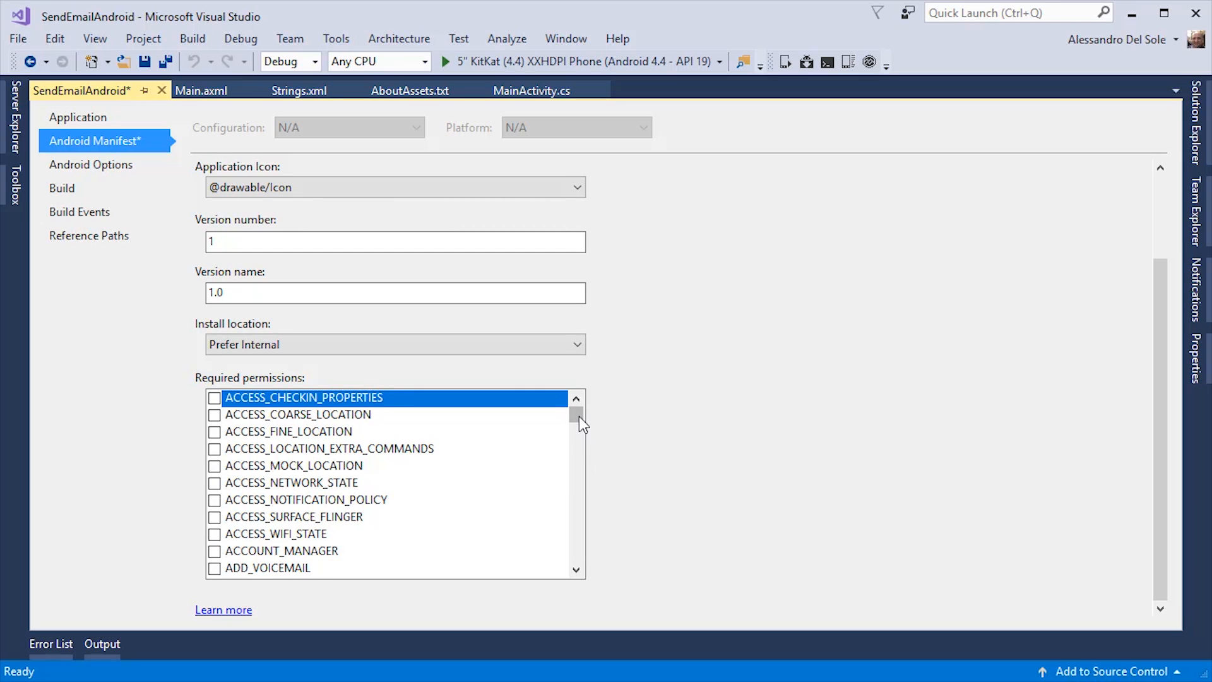
scroll(down, 3)
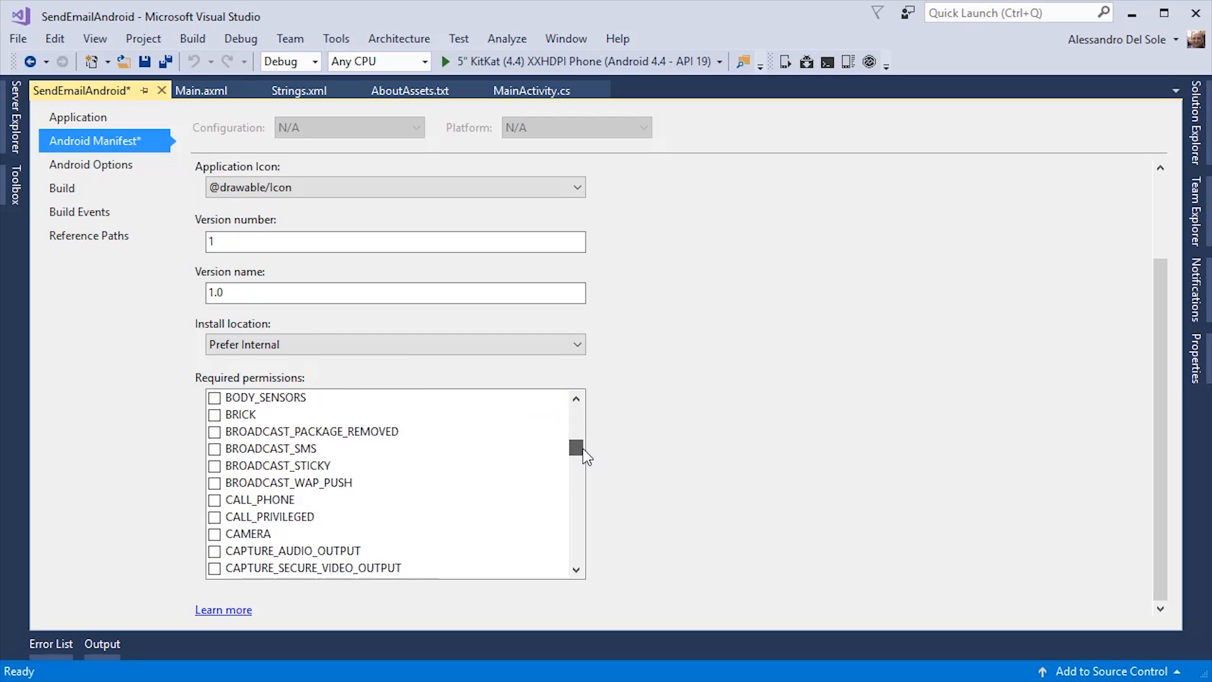
scroll(down, 3)
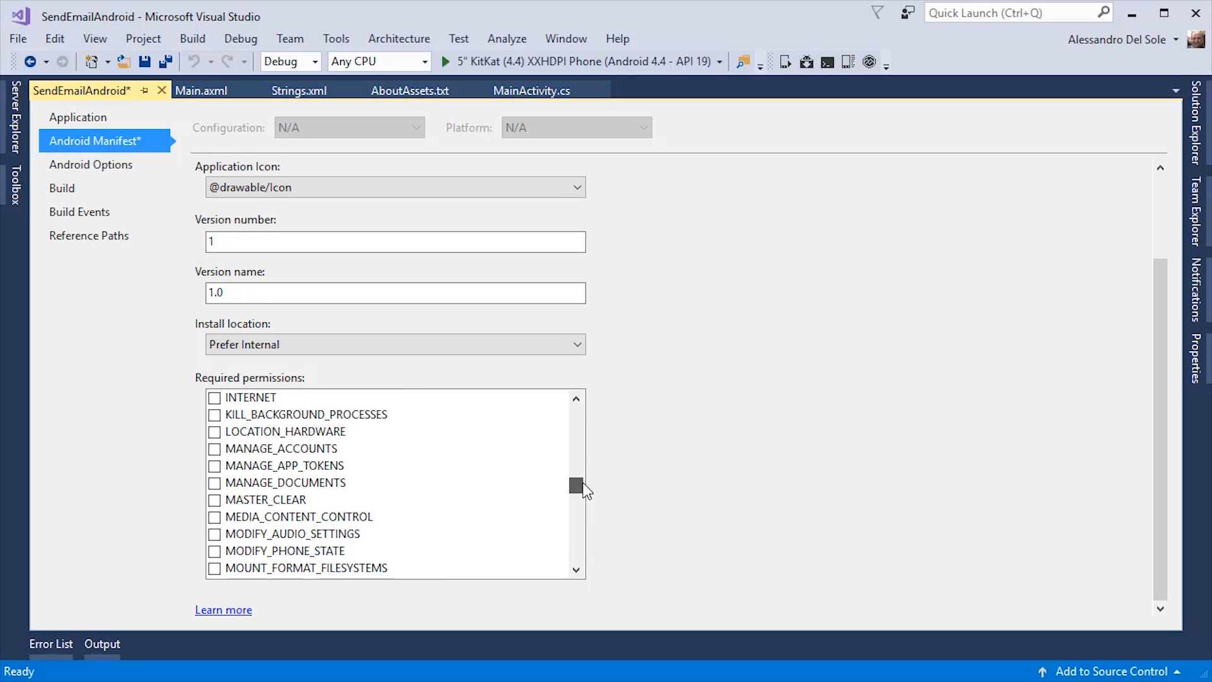
click(215, 414)
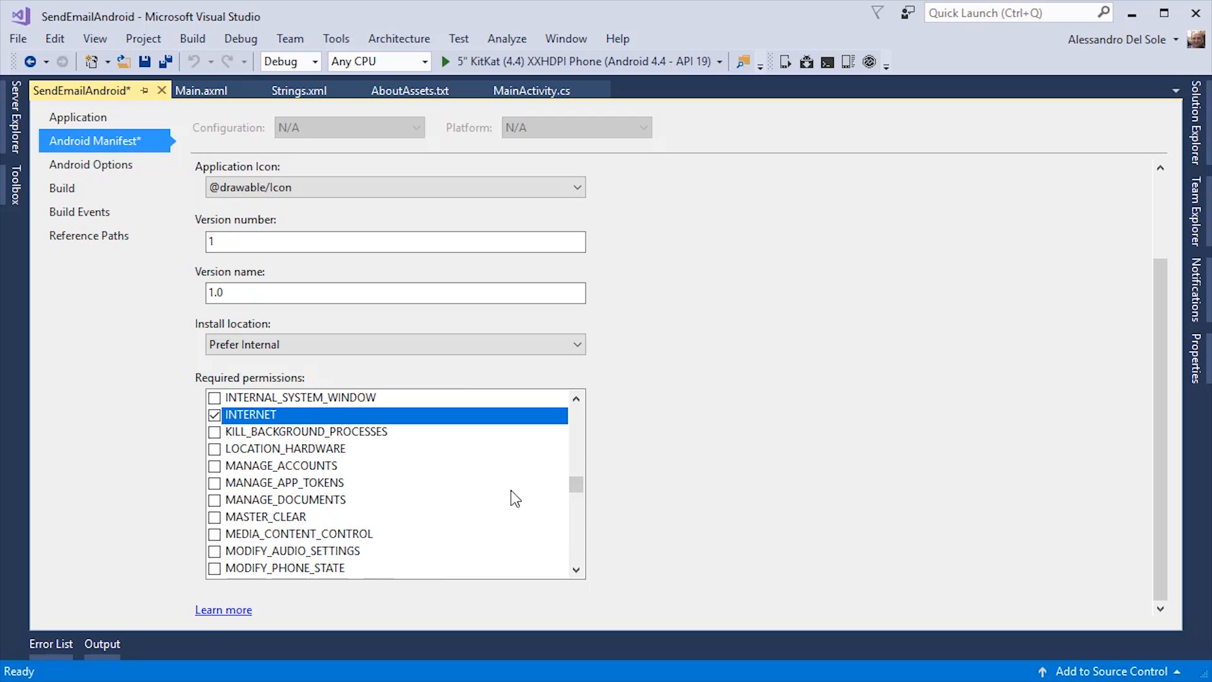
mouse_move(653, 503)
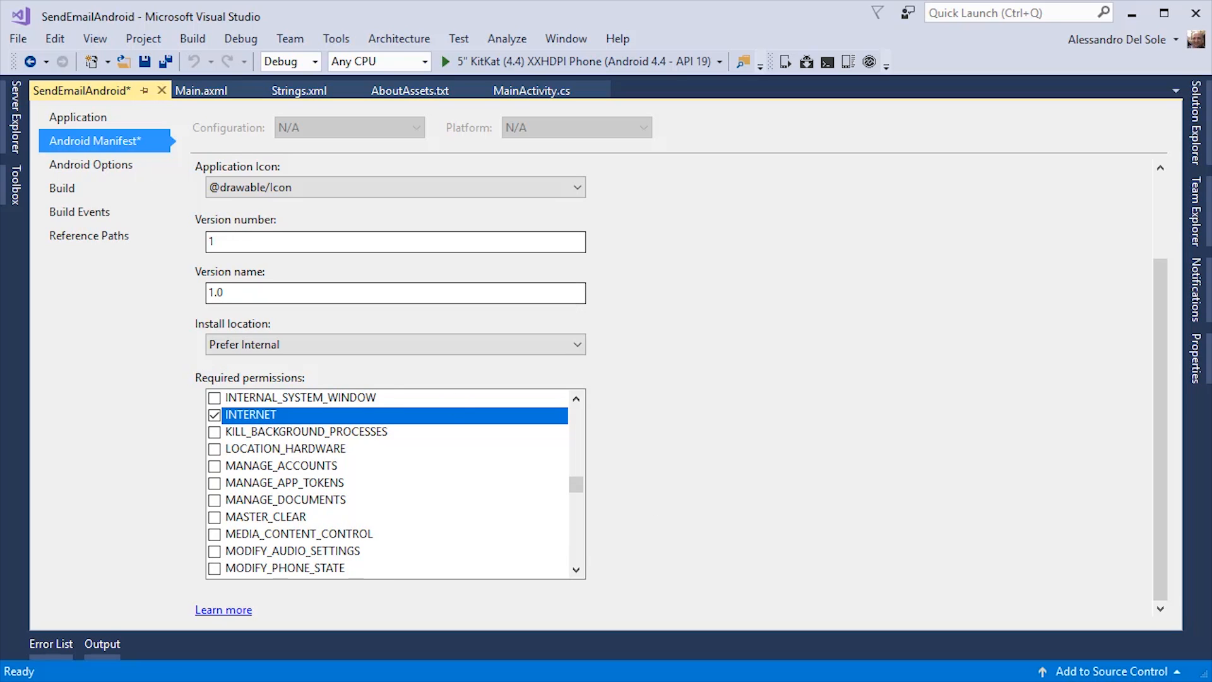
click(91, 164)
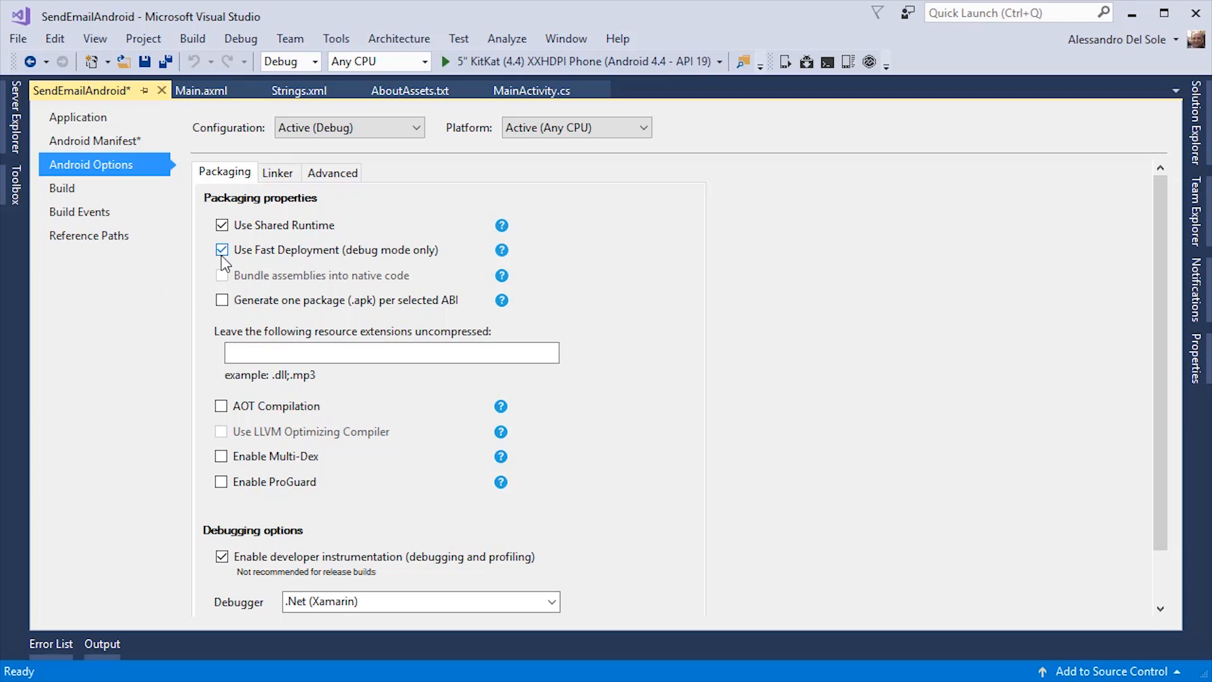
Uncheck Use Fast Deployment (debug mode only) in Android Options
click(221, 250)
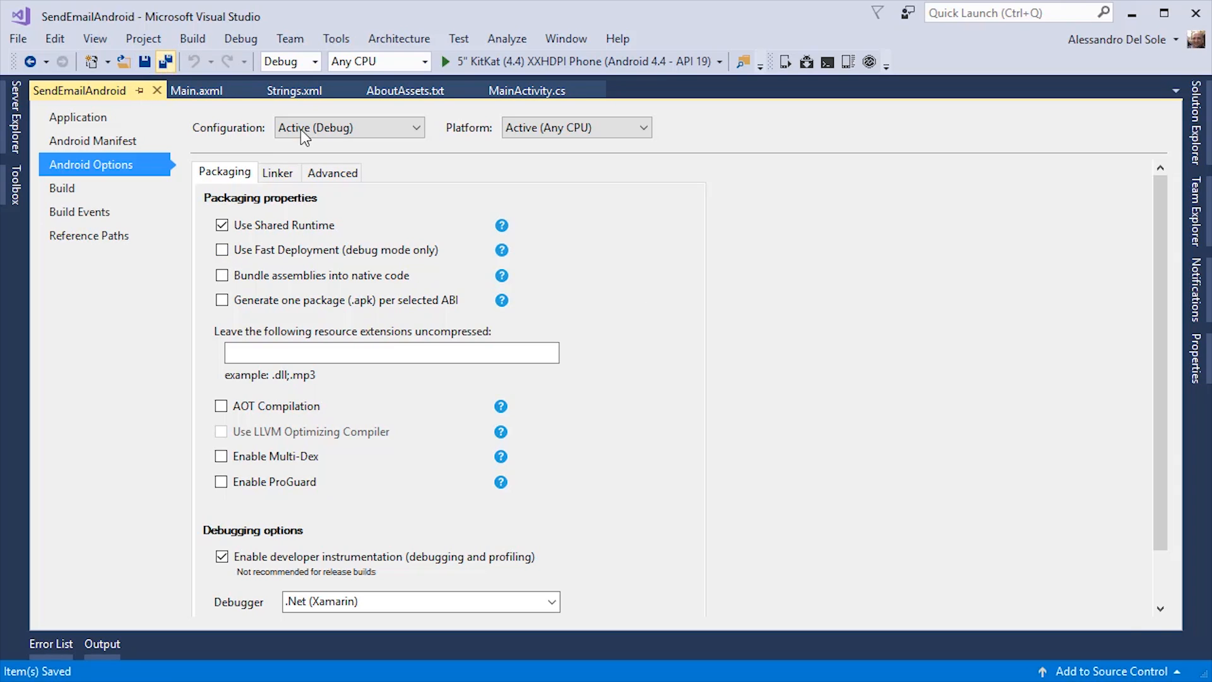
mouse_move(892, 657)
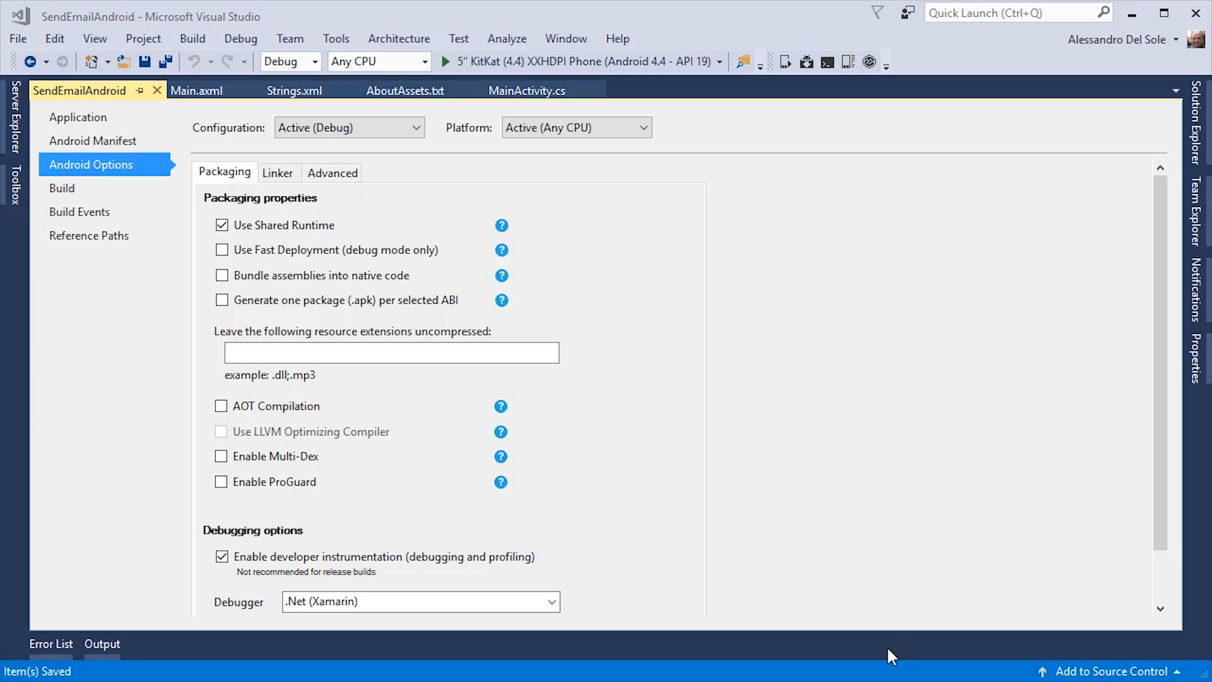
mouse_move(705, 218)
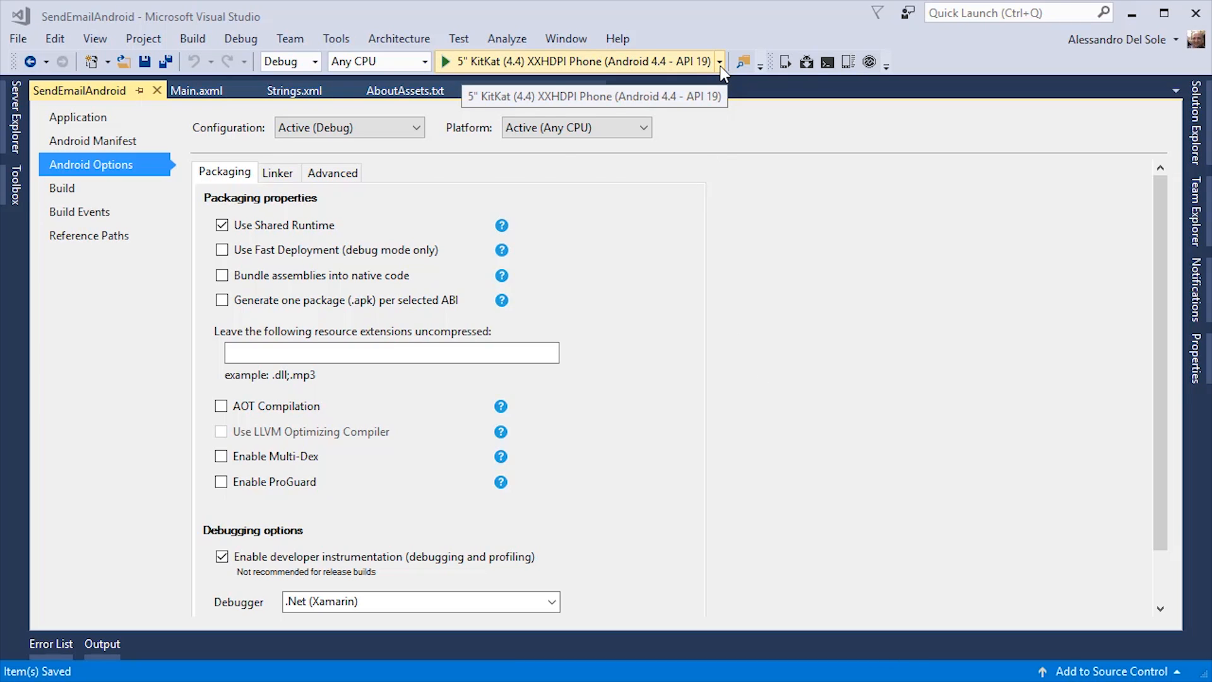
Open the device dropdown to pick the 5" KitKat (4.4) XXHDPI Phone emulator
click(719, 62)
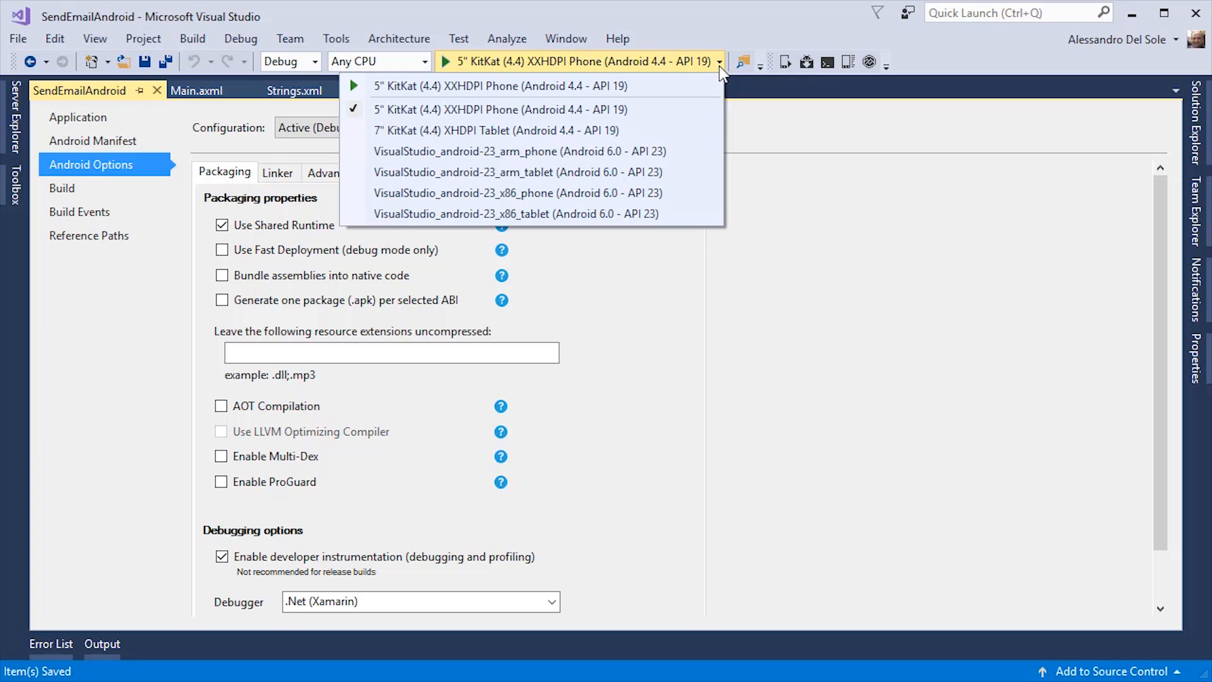
mouse_move(611, 109)
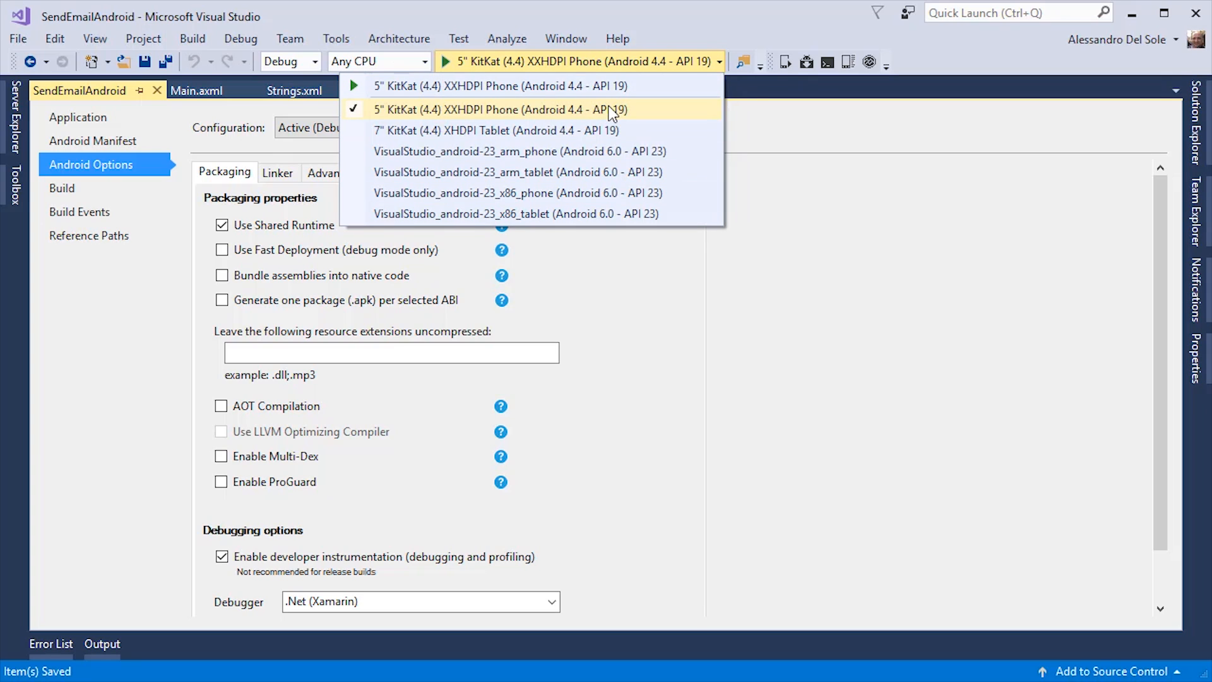
mouse_move(642, 126)
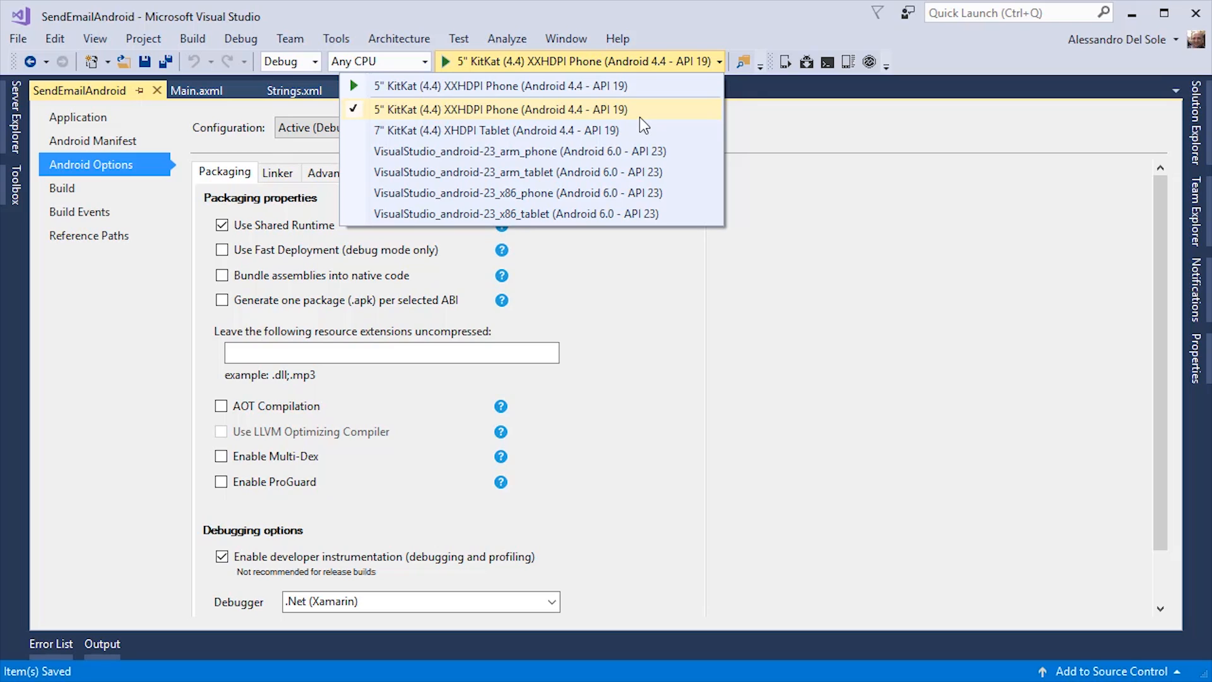
mouse_move(516, 86)
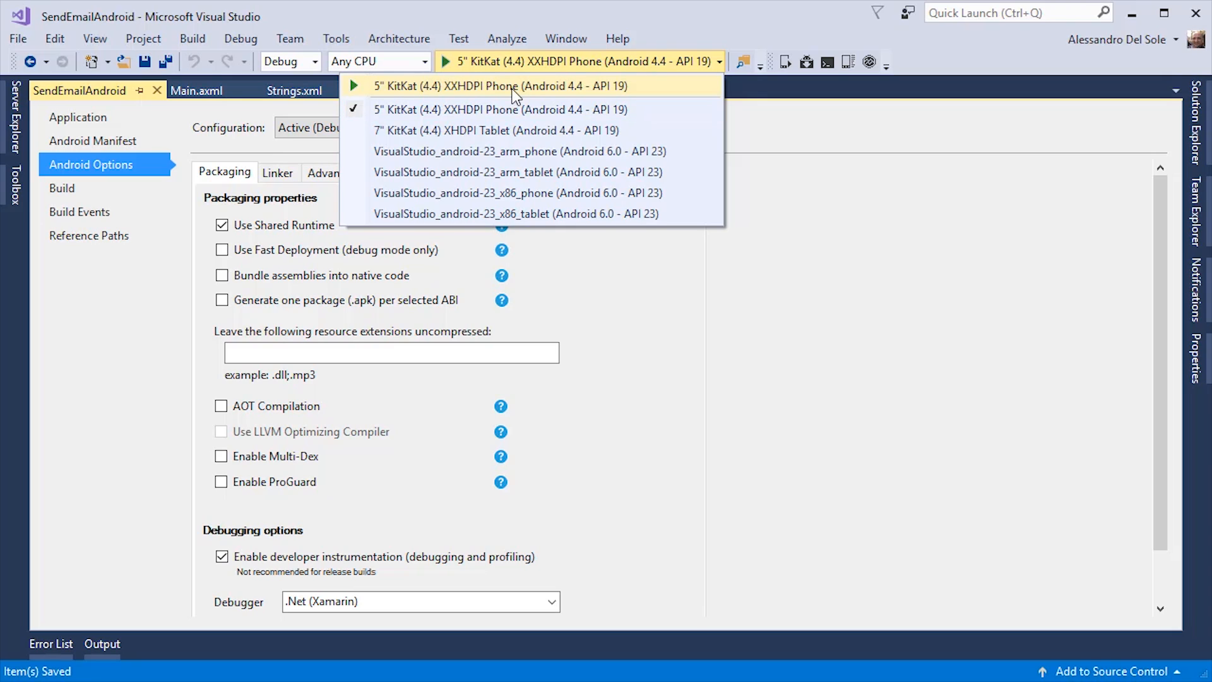
mouse_move(537, 159)
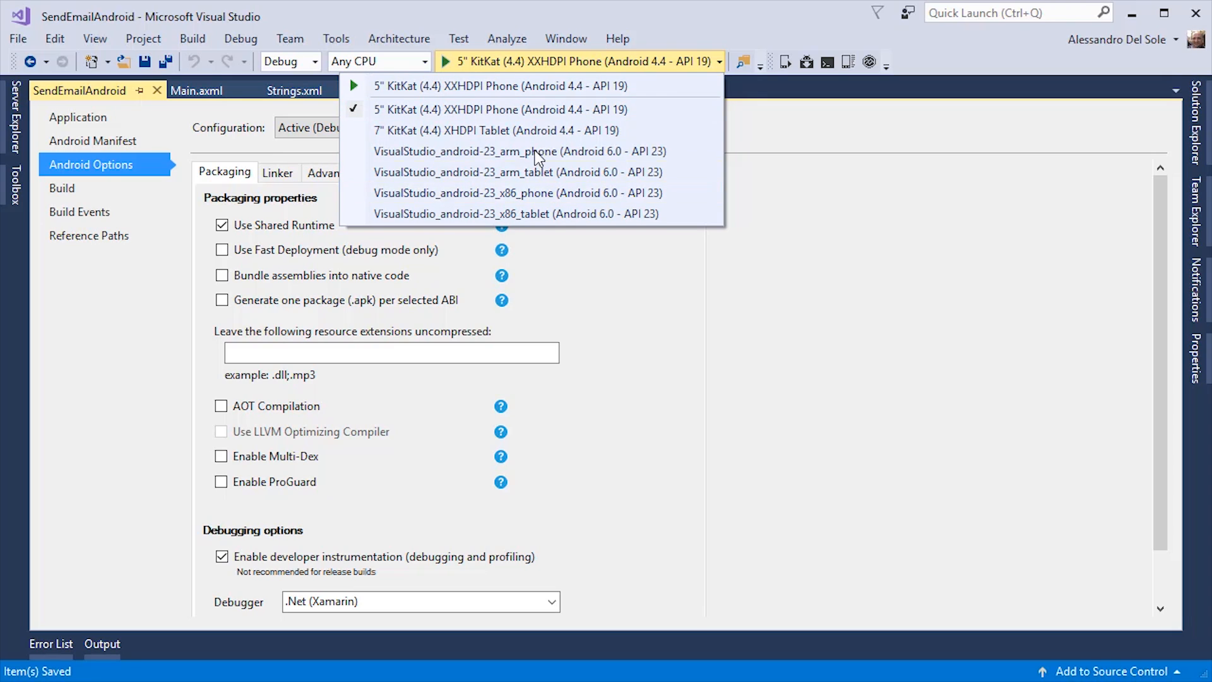
mouse_move(518, 86)
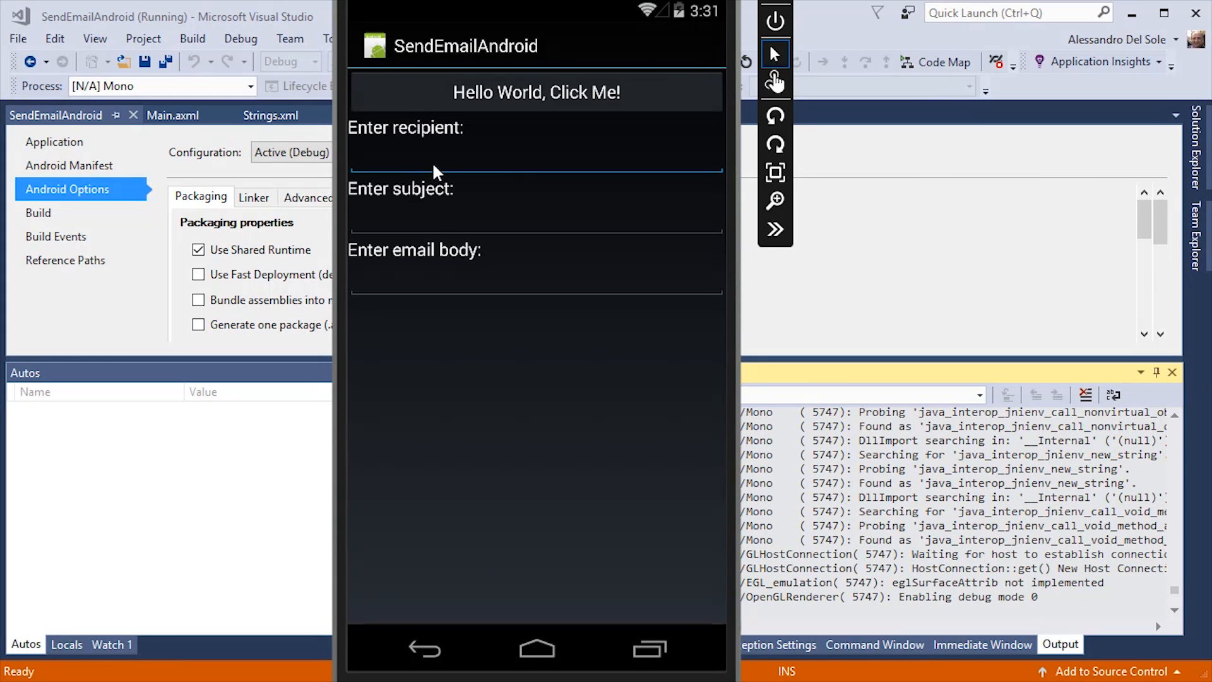
mouse_move(475, 176)
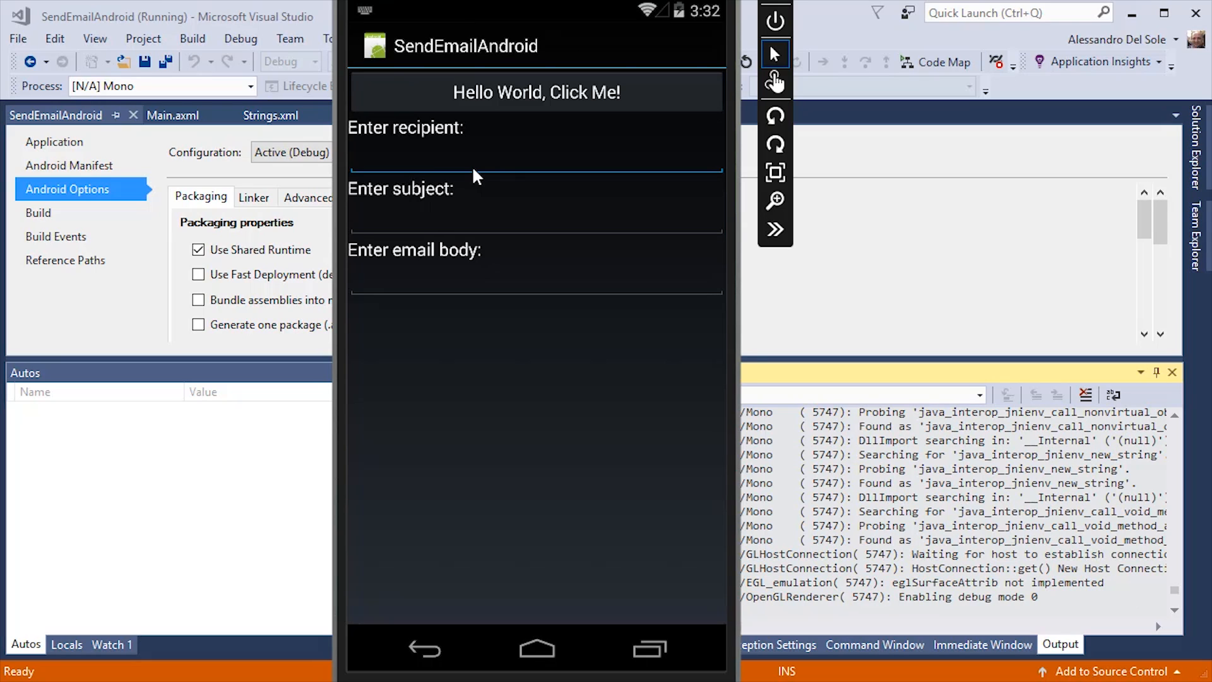
mouse_move(458, 165)
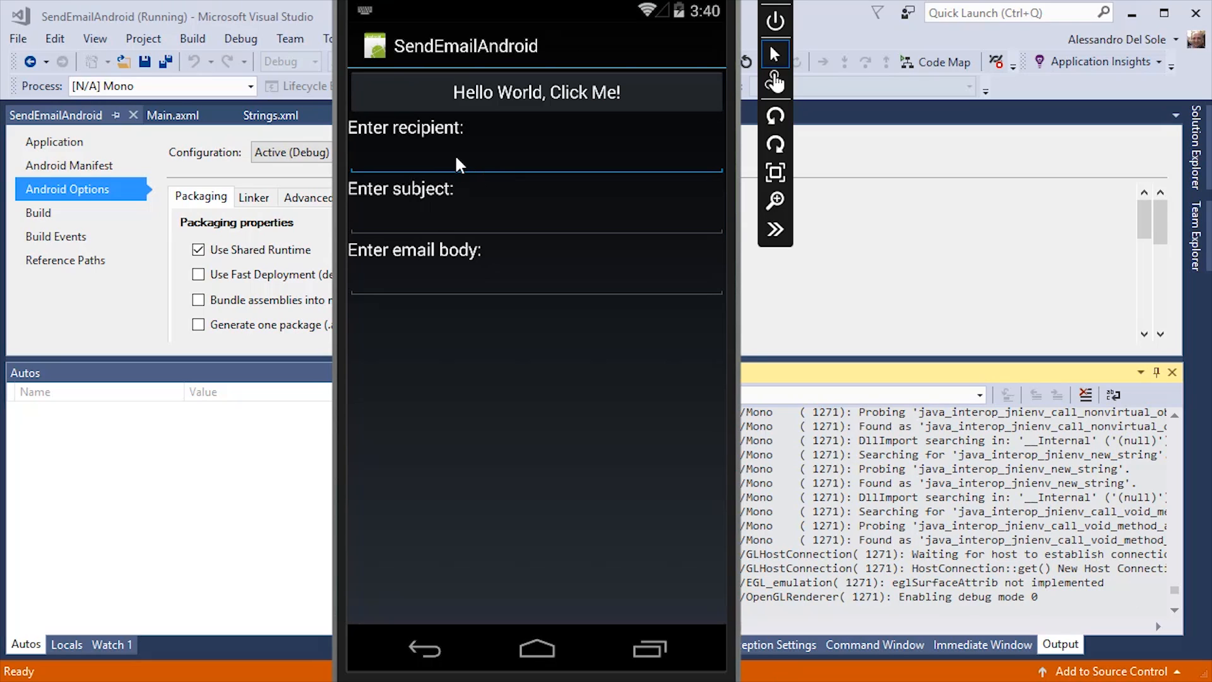
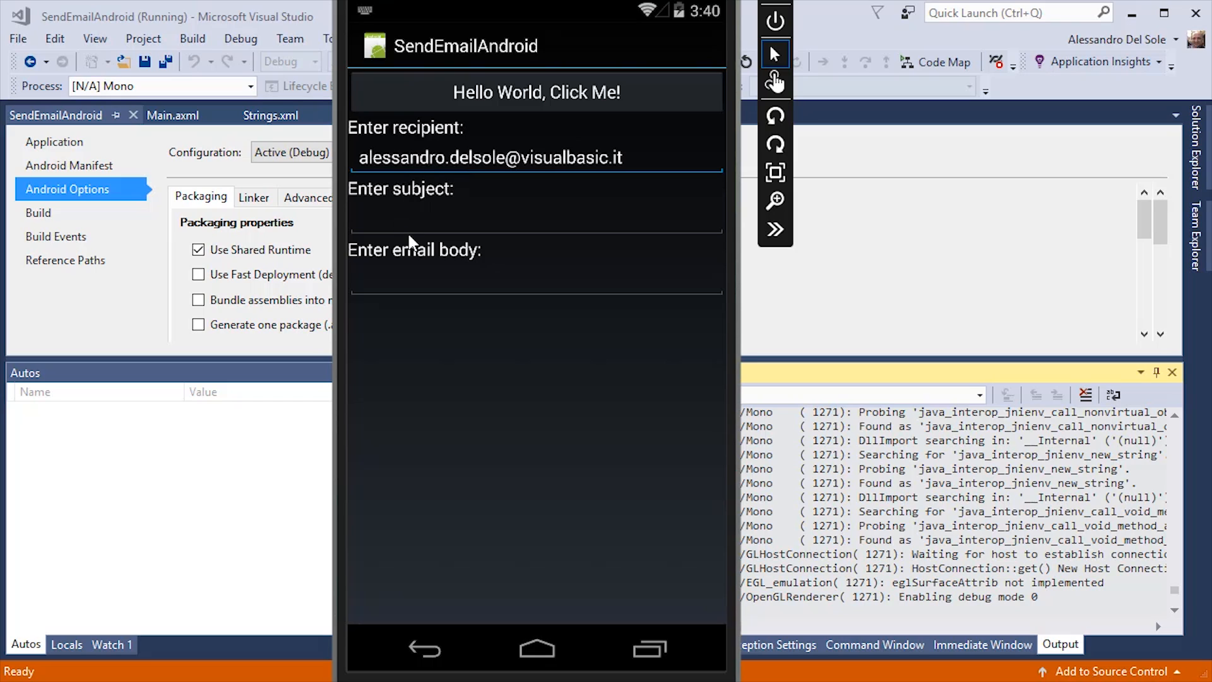
Enter an alessandro.delsole recipient address and the subject 'Subject of my email'
click(536, 216)
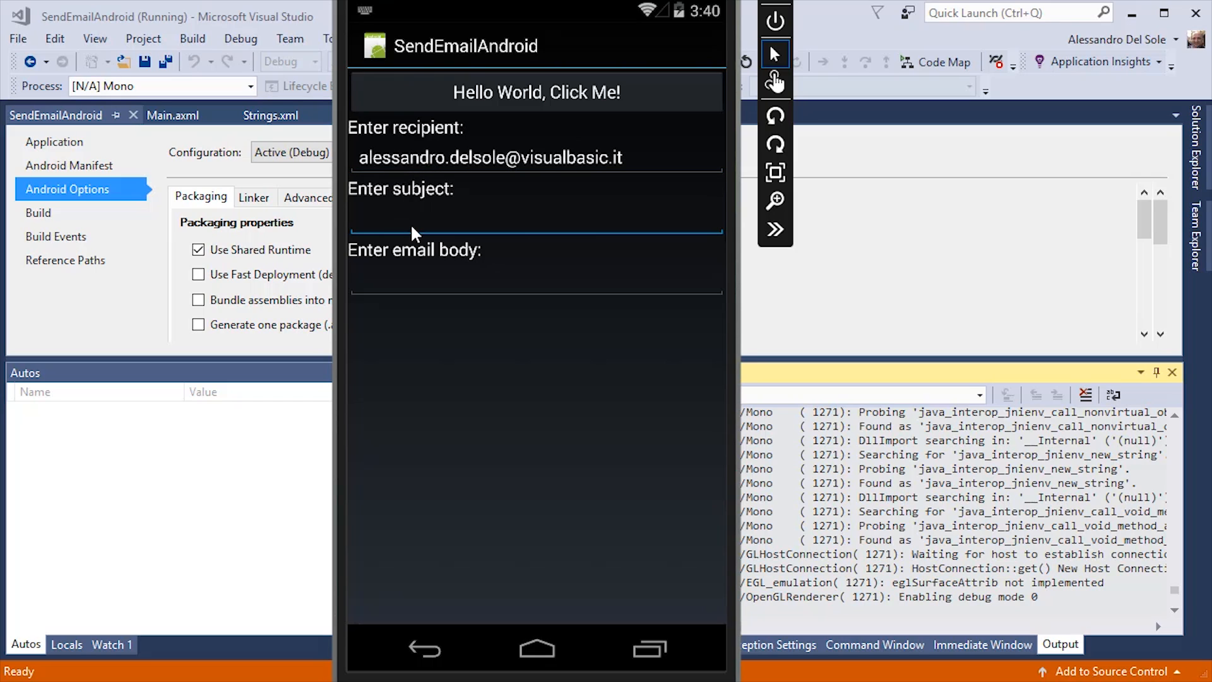
text(Subject of)
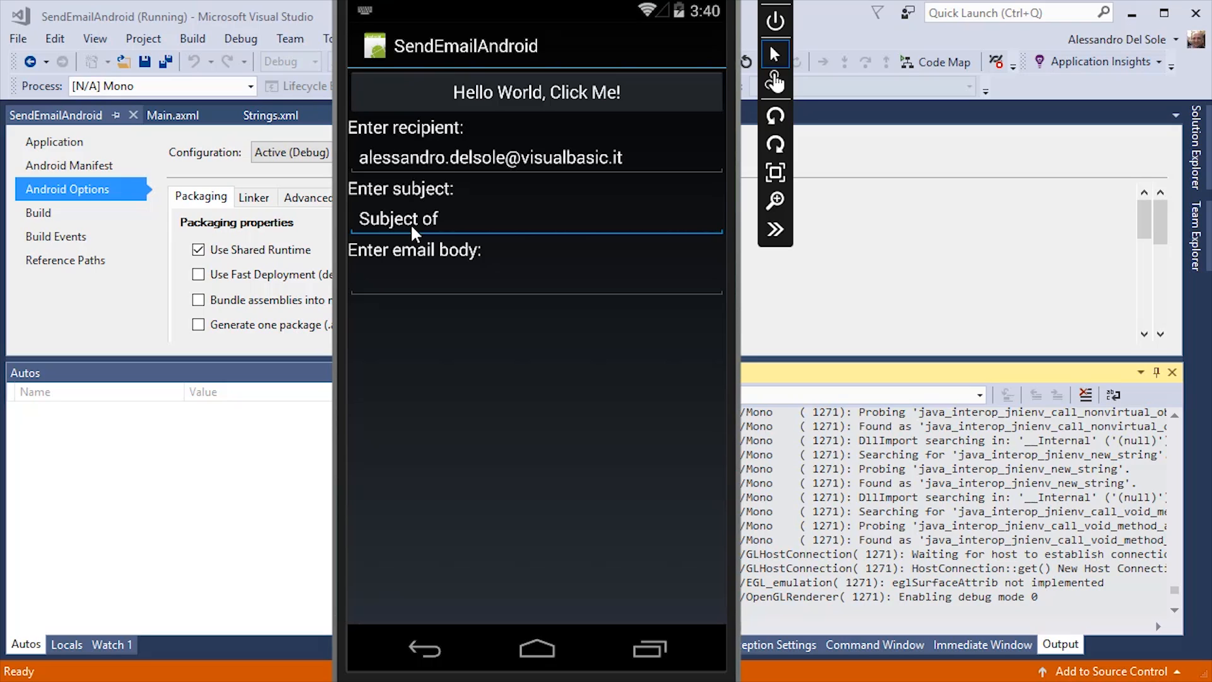
text(my email)
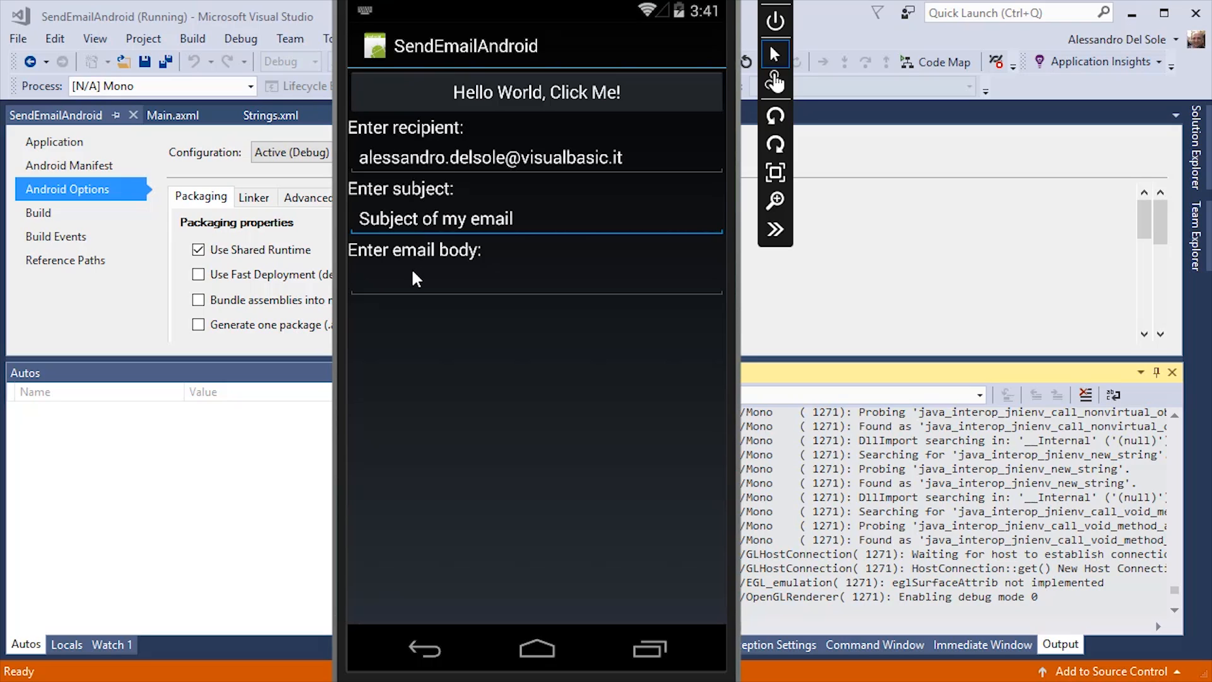
Type a 'Hello guys,' body and tap the button to open the pre-filled Compose screen
text(Hello)
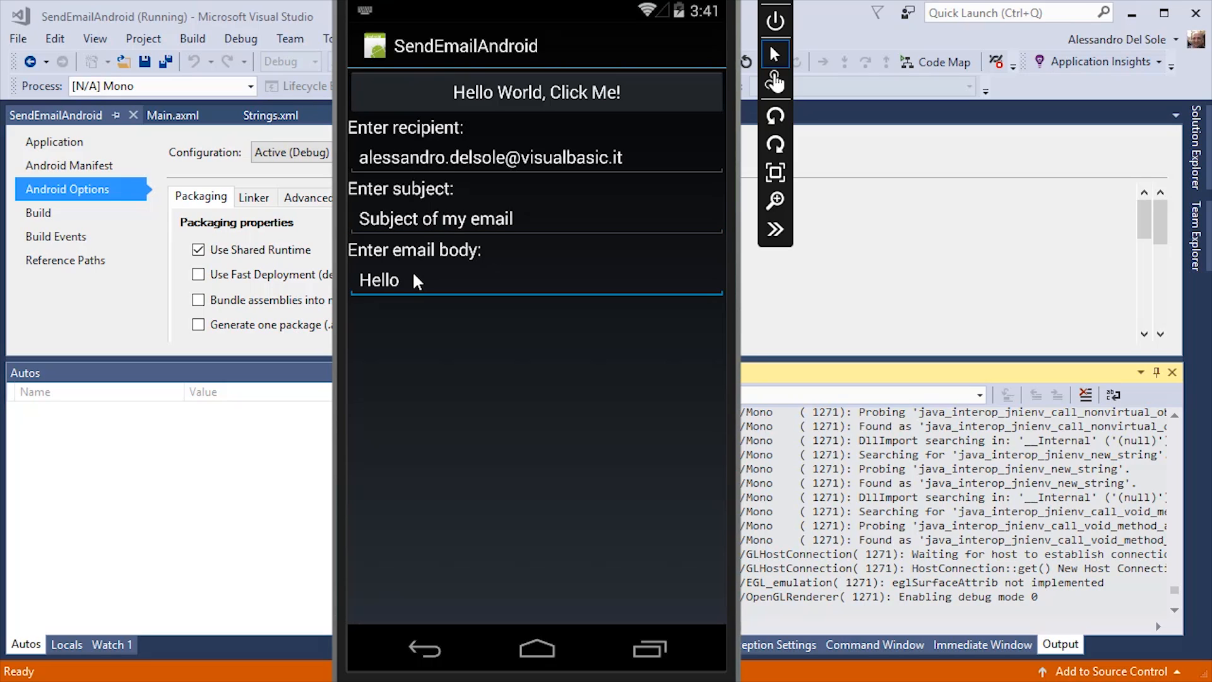
text(guys, nice to ge)
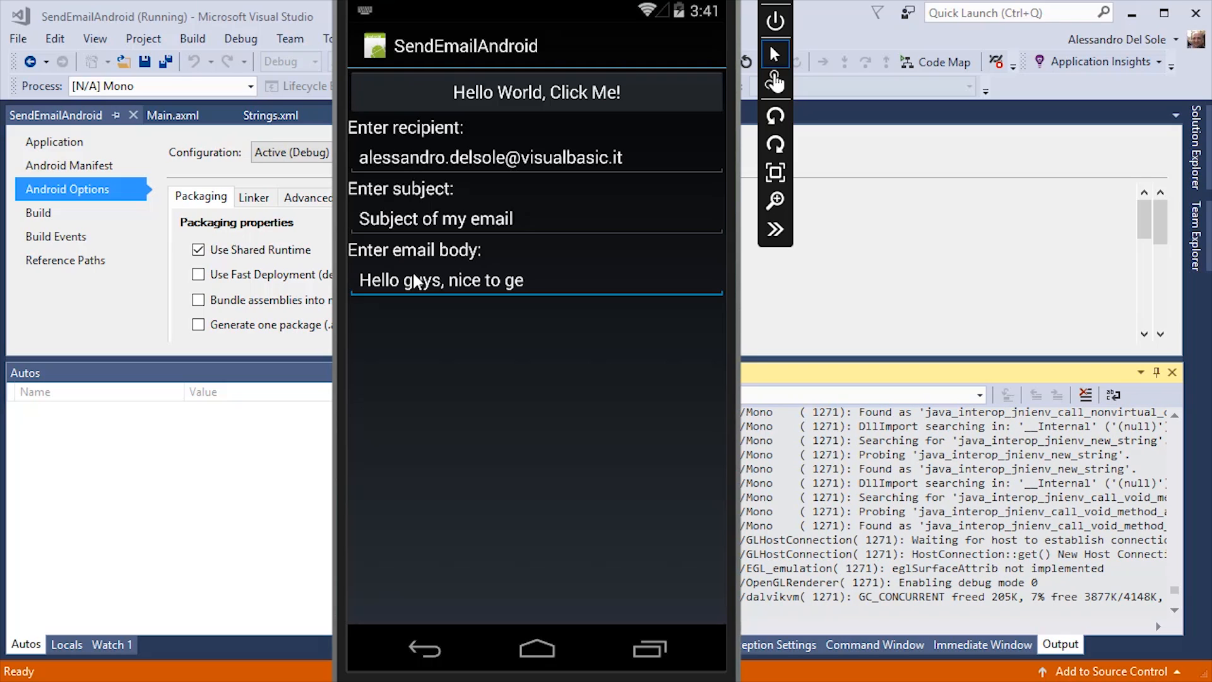
text(t in touch)
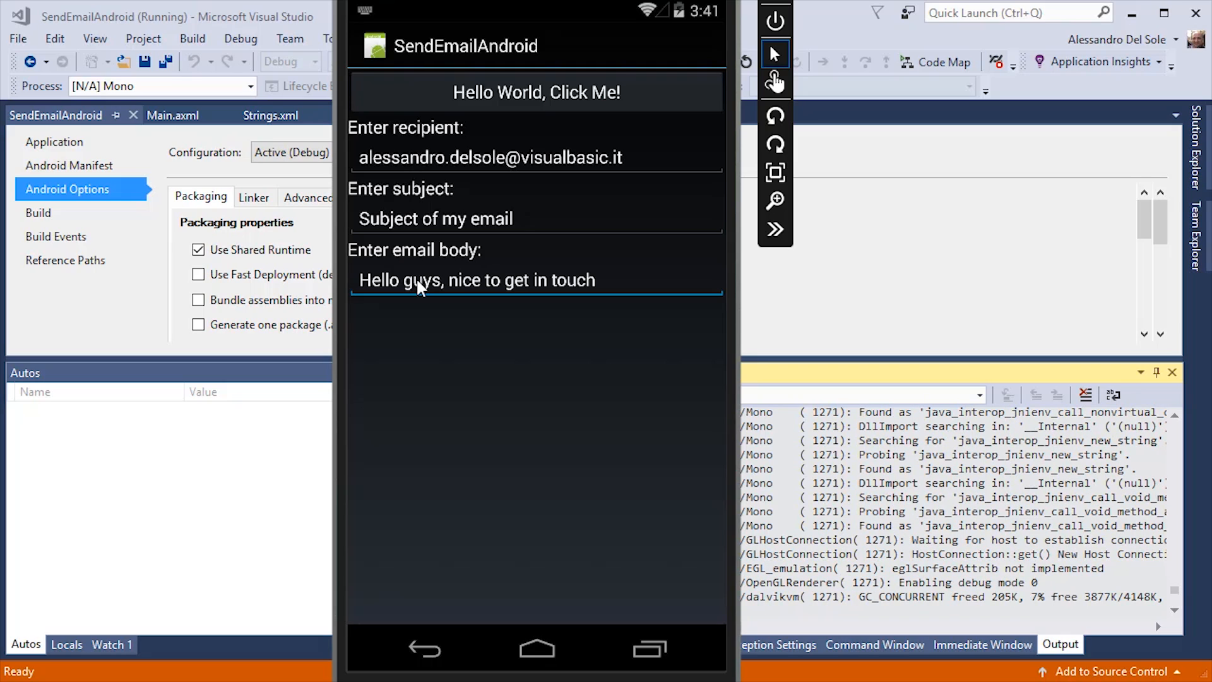
click(536, 92)
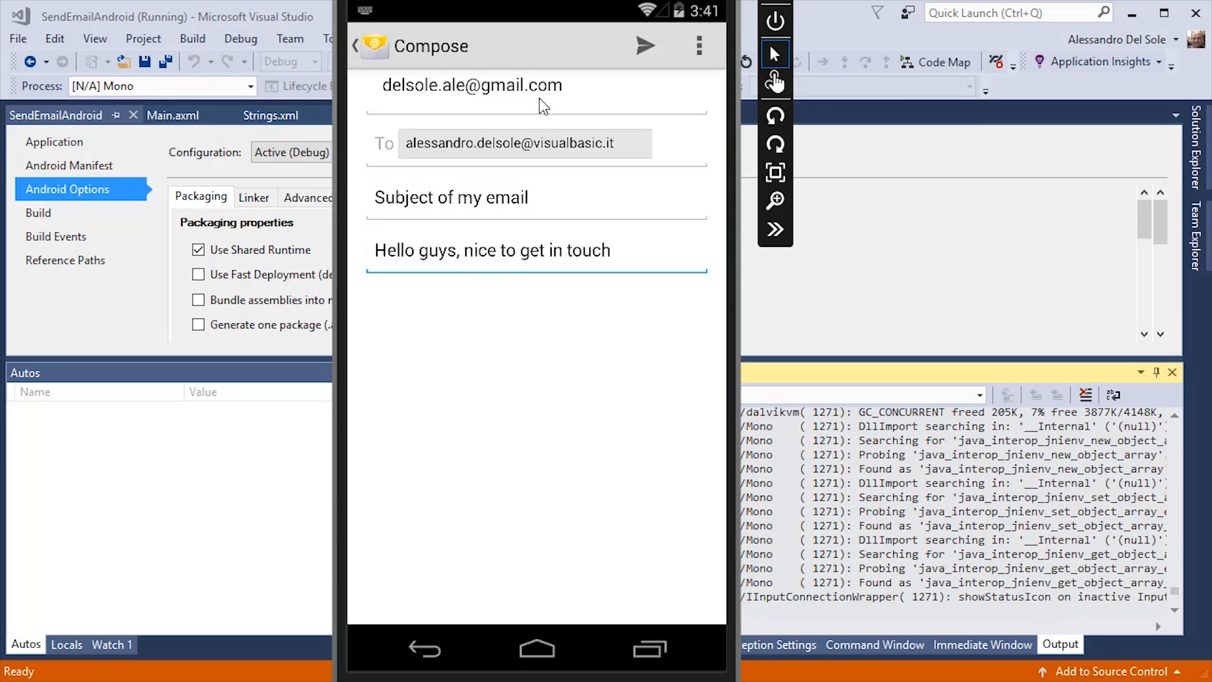
mouse_move(632, 400)
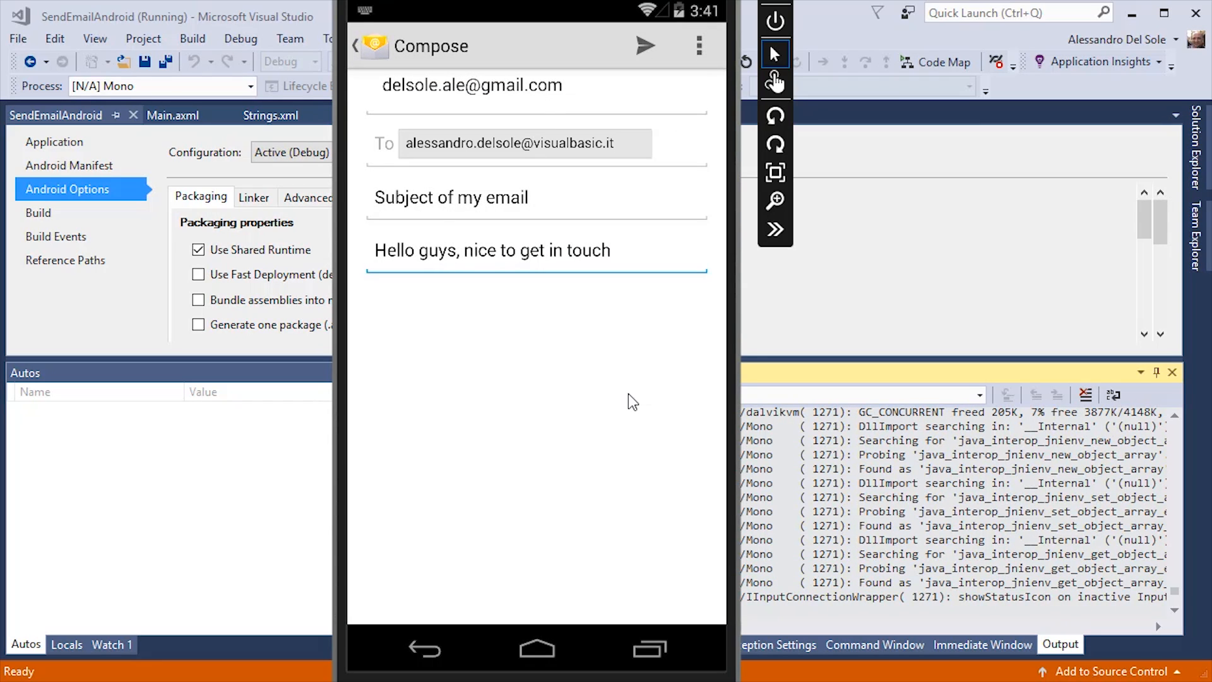